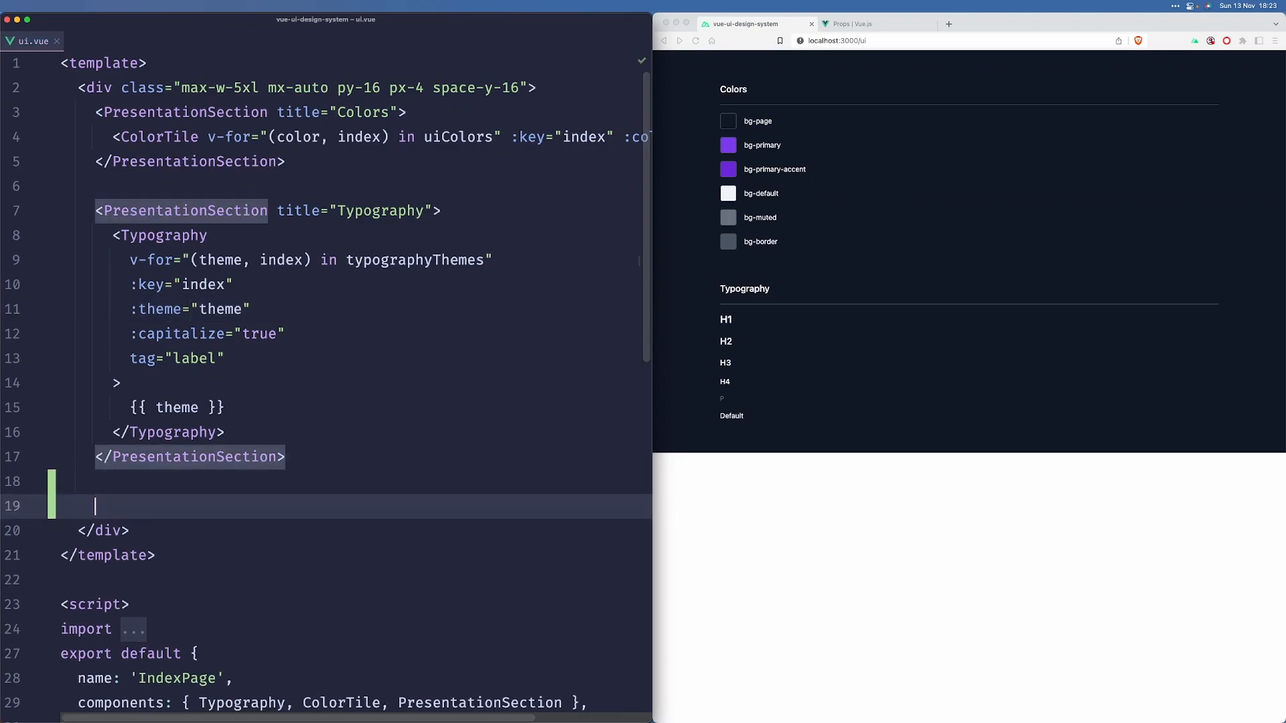
Step: Add a PresentationSection titled "Avatars" containing a div with the text Avatars
type(">")
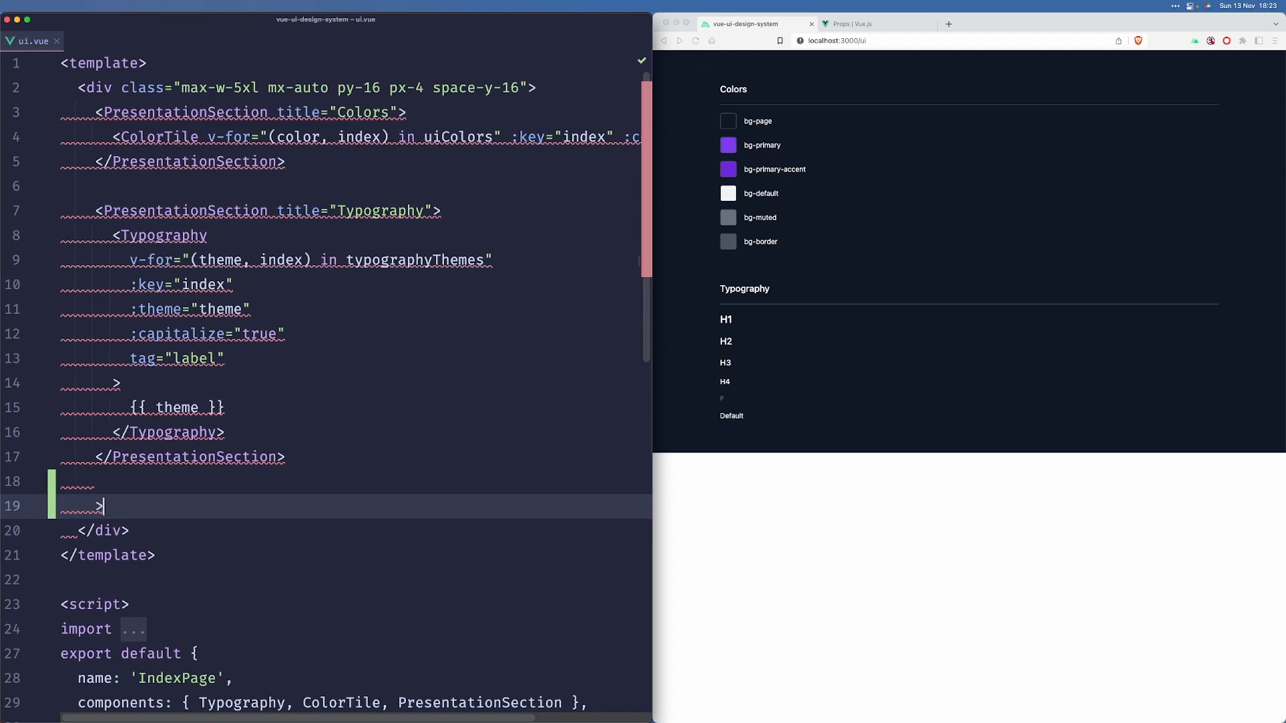
type("<PresentationSection title=\"")
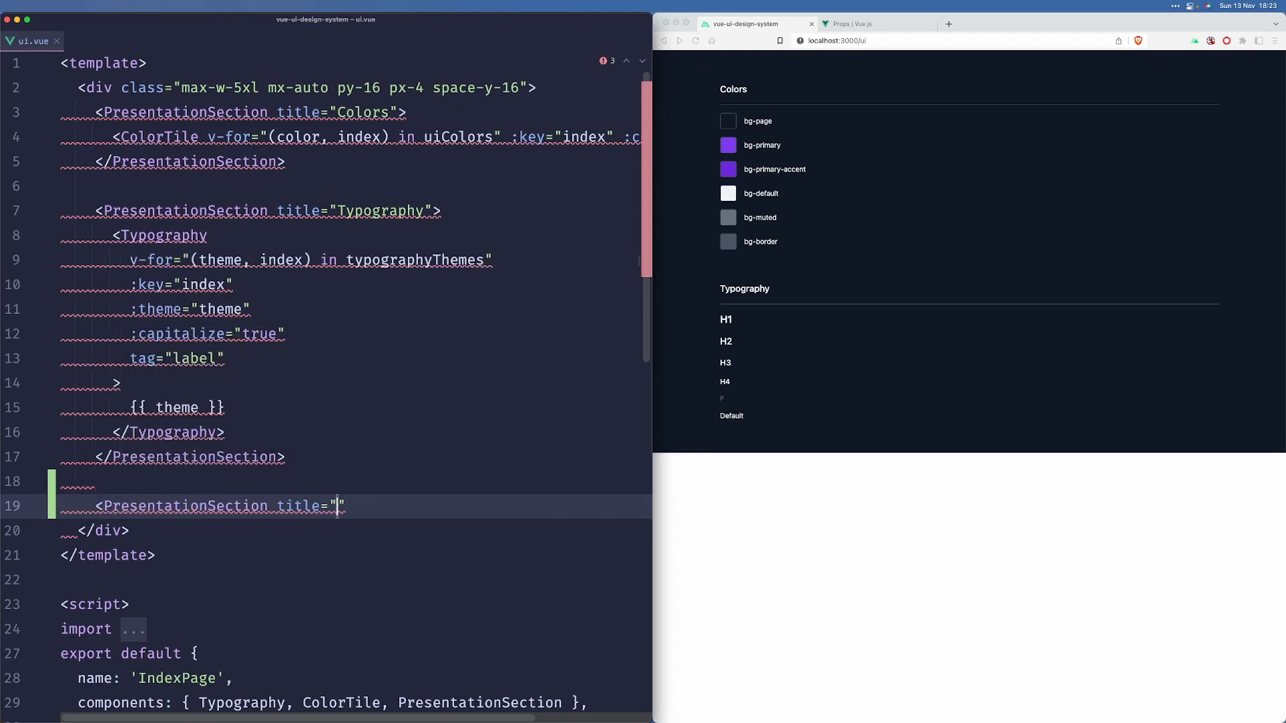
type("Avatars")
type("<div>")
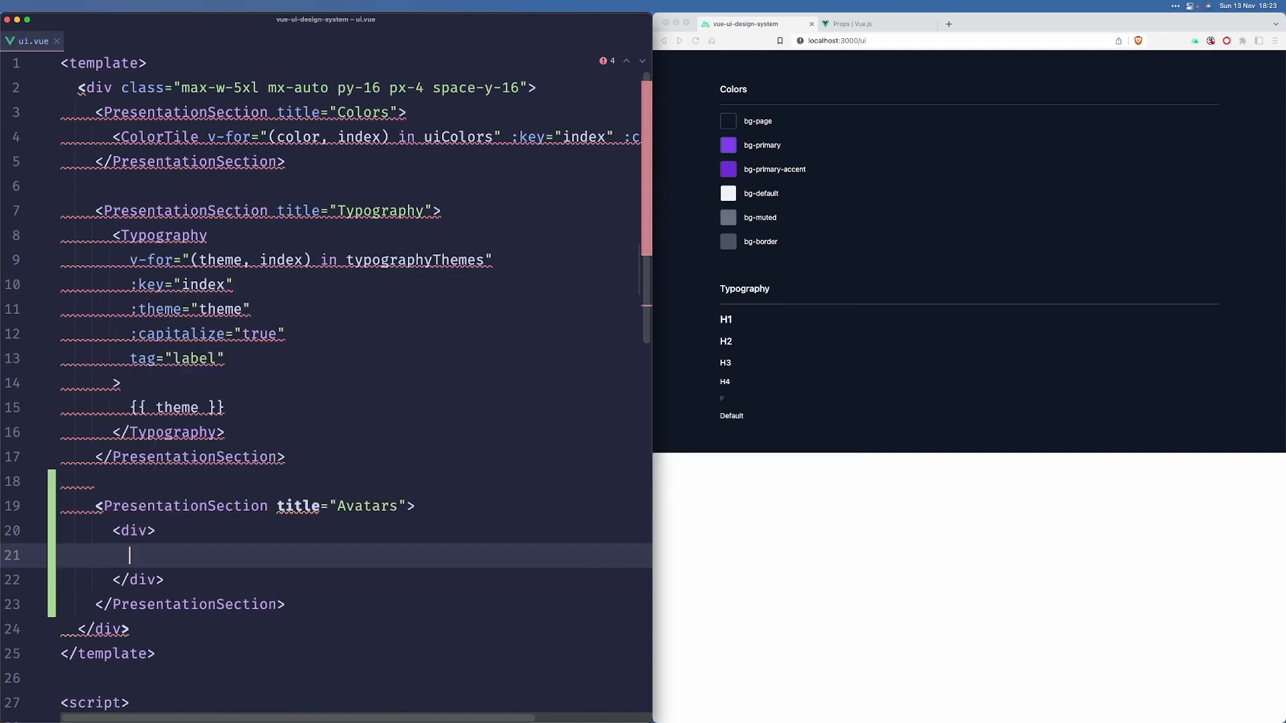
type("Avatars")
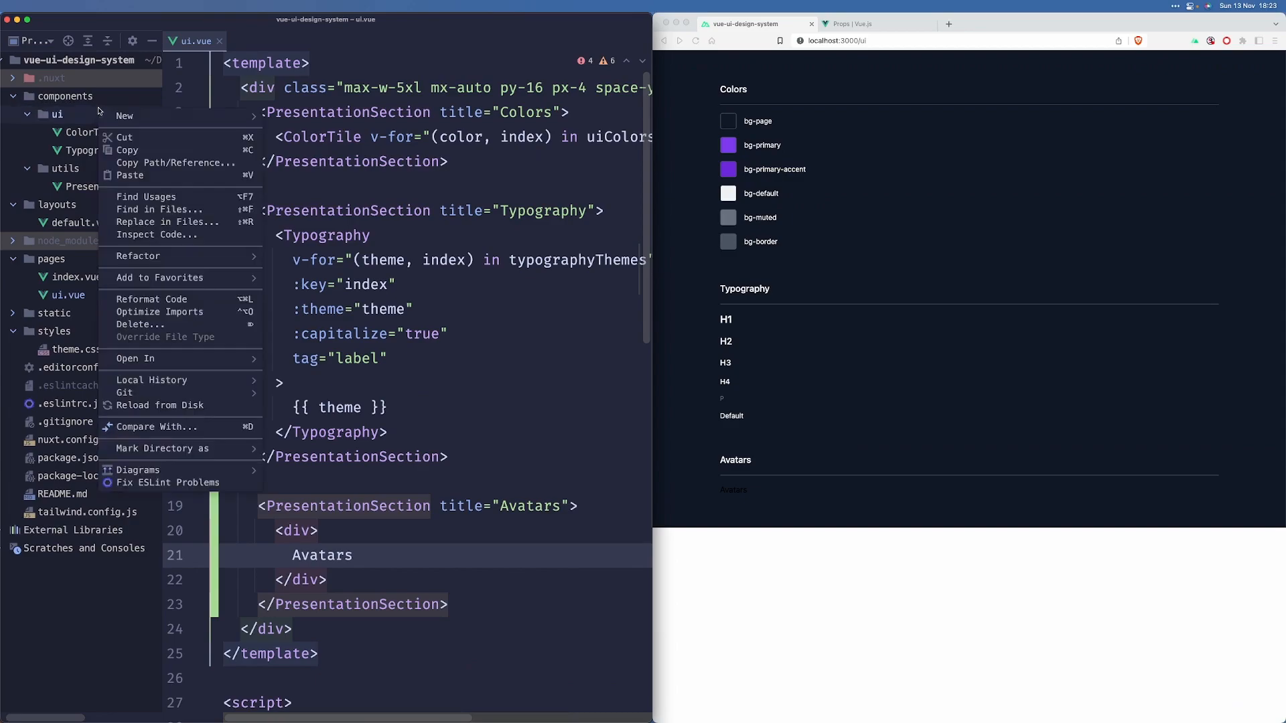
Step: Create a new Vue component named Avatar.vue in the ui components folder
left_click(124, 116)
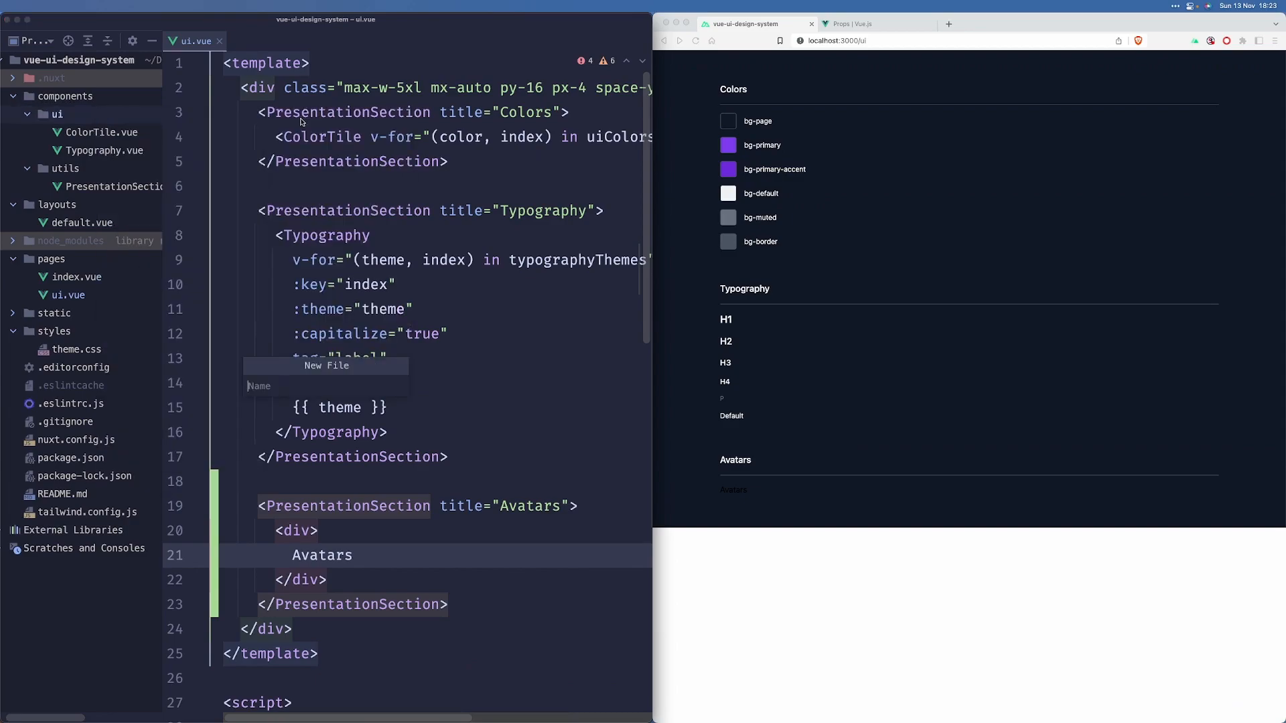
type("Avatar.vue")
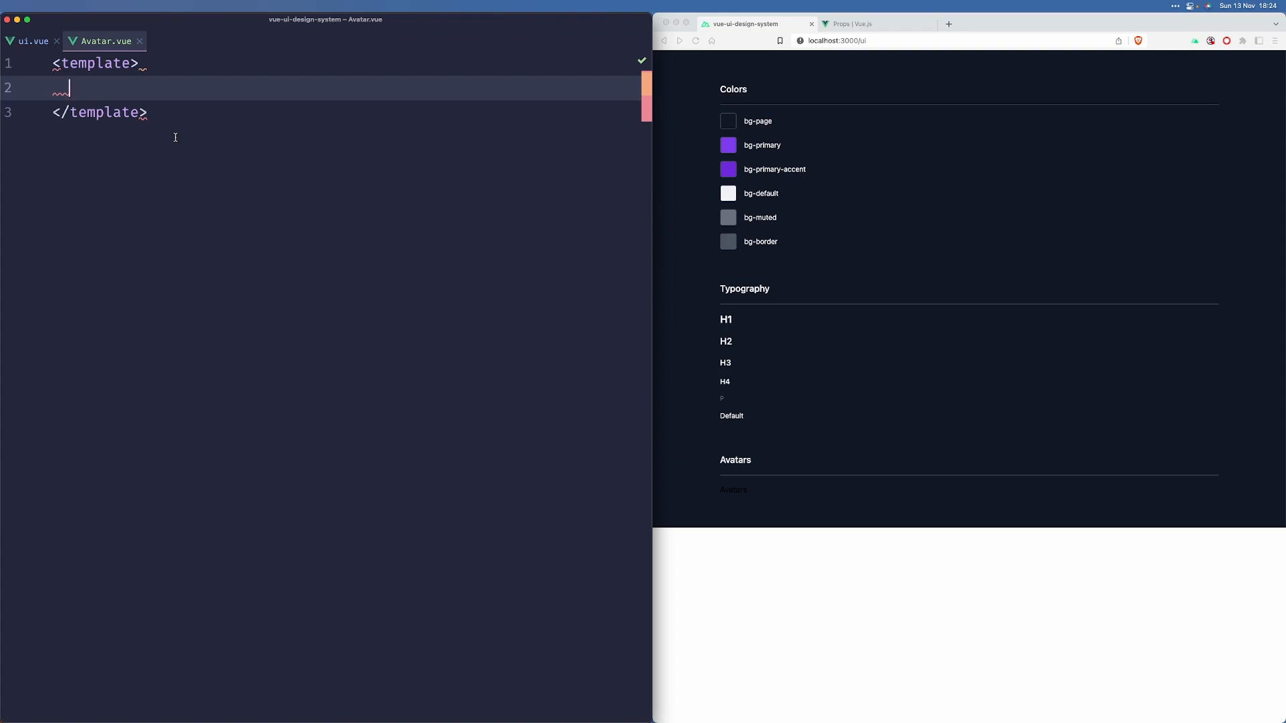
Step: Give Avatar.vue a div wrapping a slot and an export default with a props object
type("<div>")
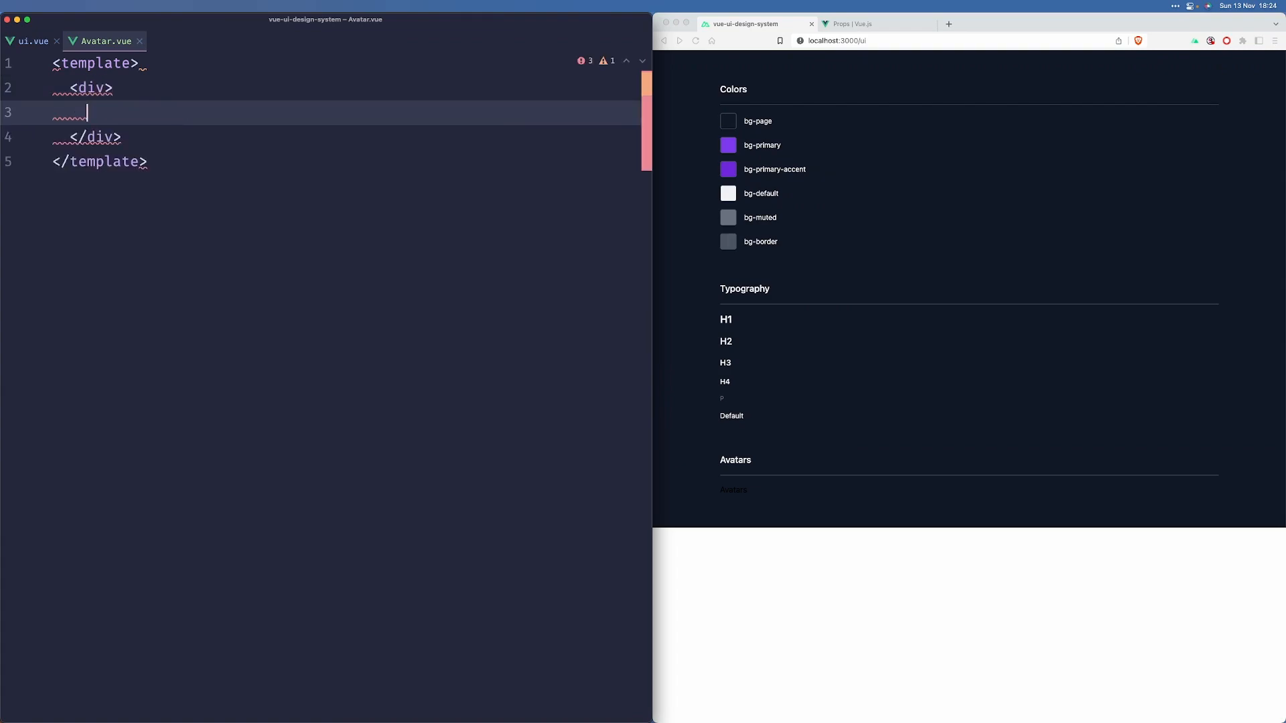
type("<slot />")
type("export default {")
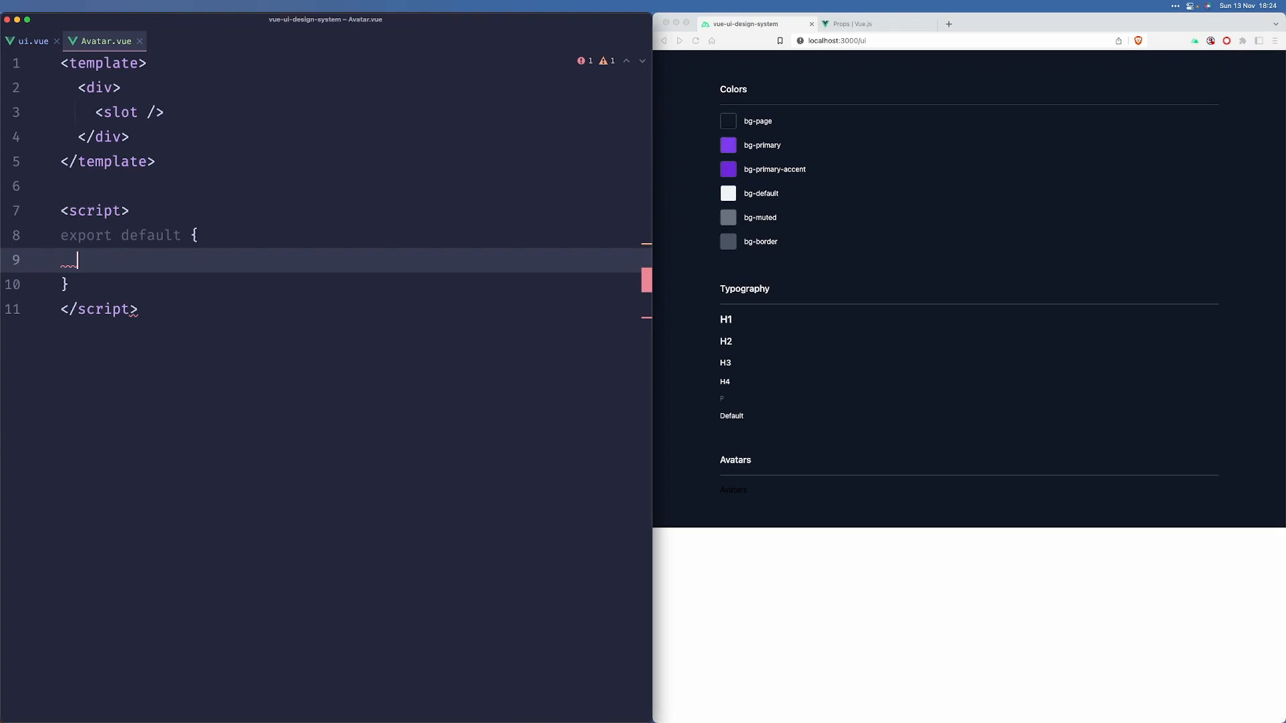
type("props: {")
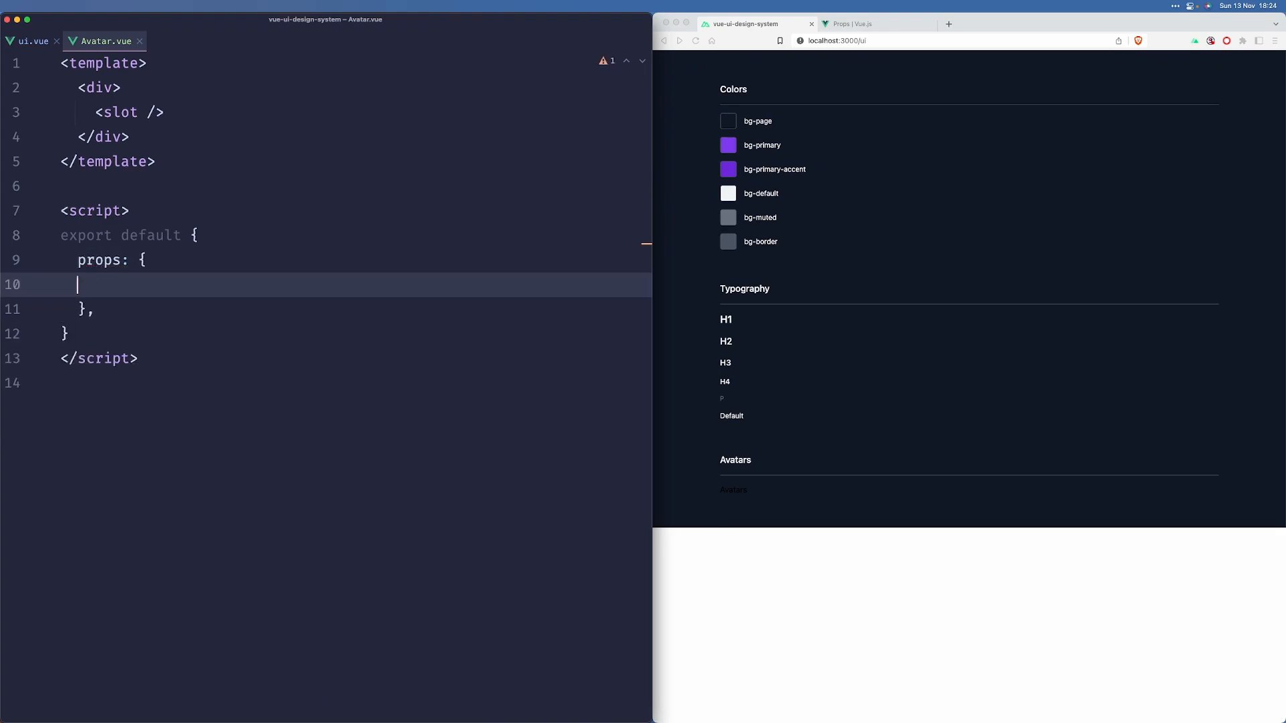
Step: Declare a size prop of type String, not required, defaulting to 'md'
type("size: {")
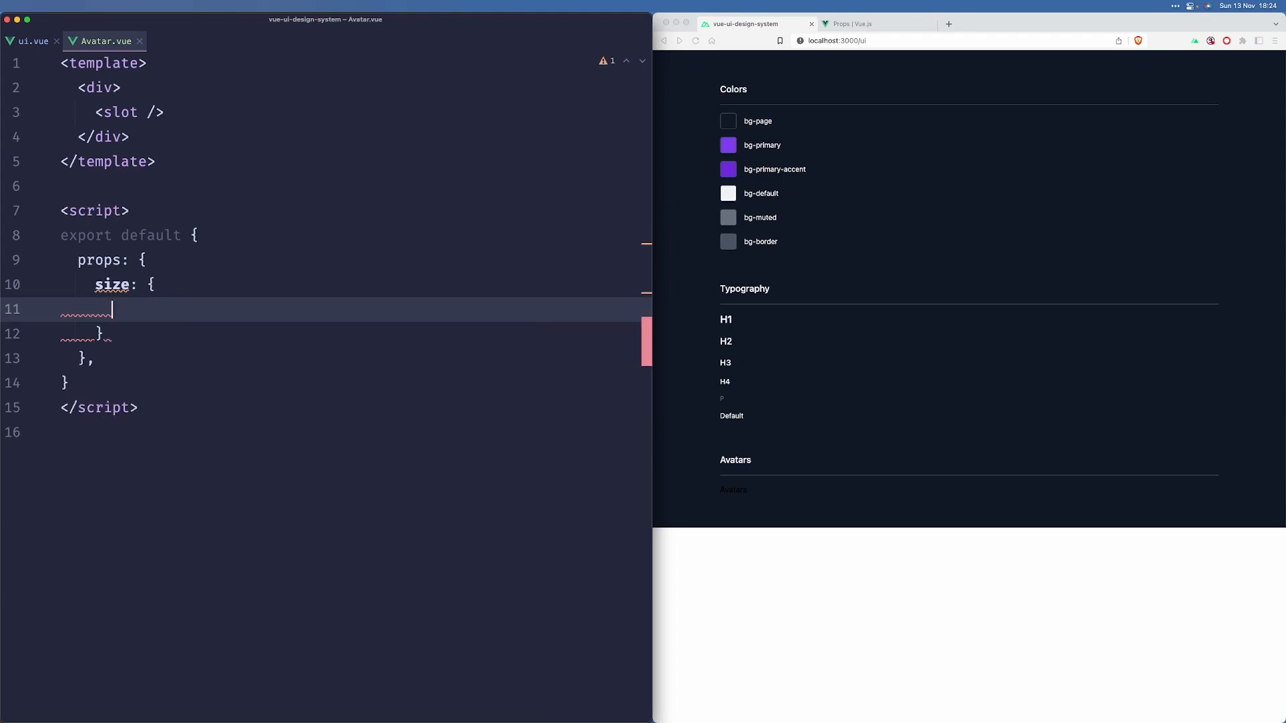
type("s")
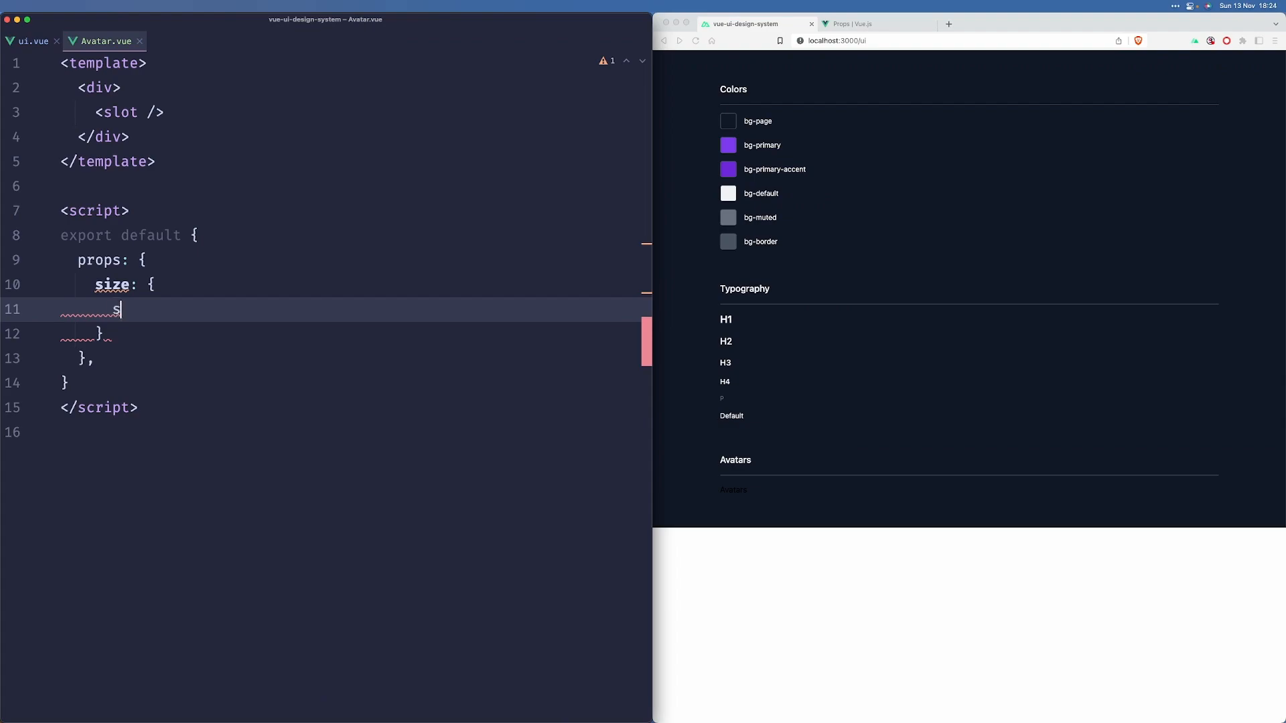
type("type: String")
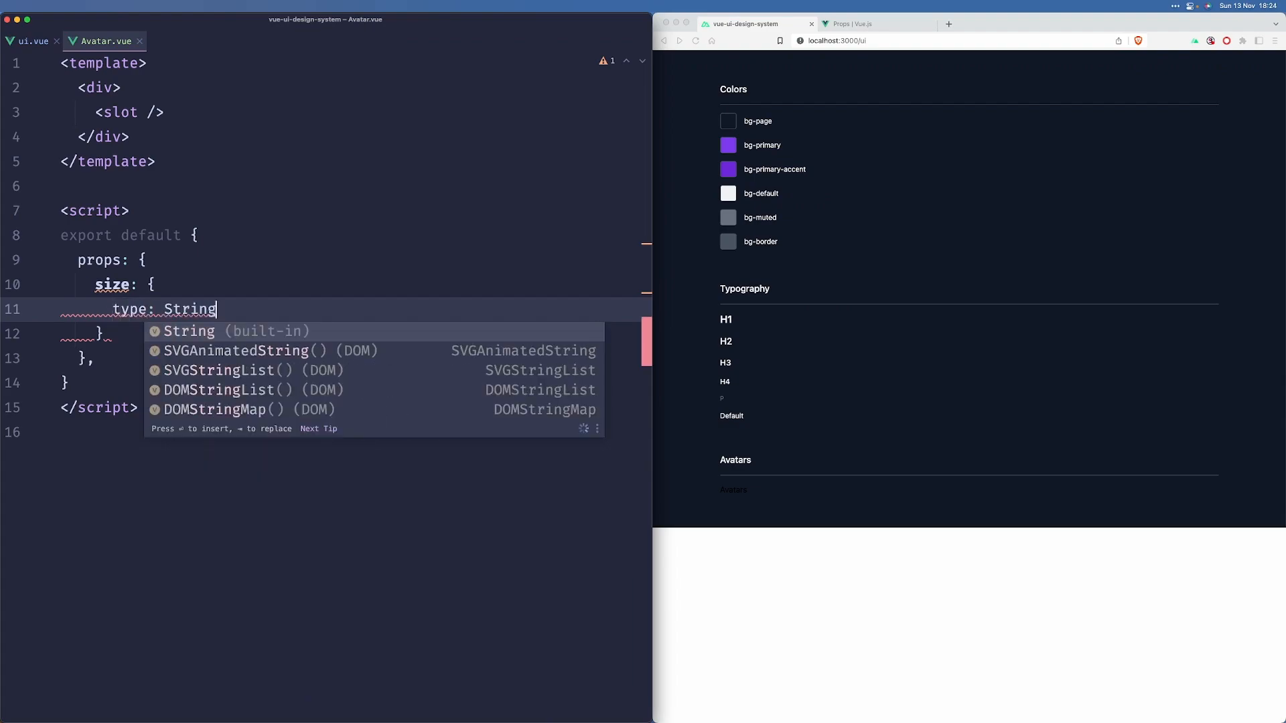
type(",")
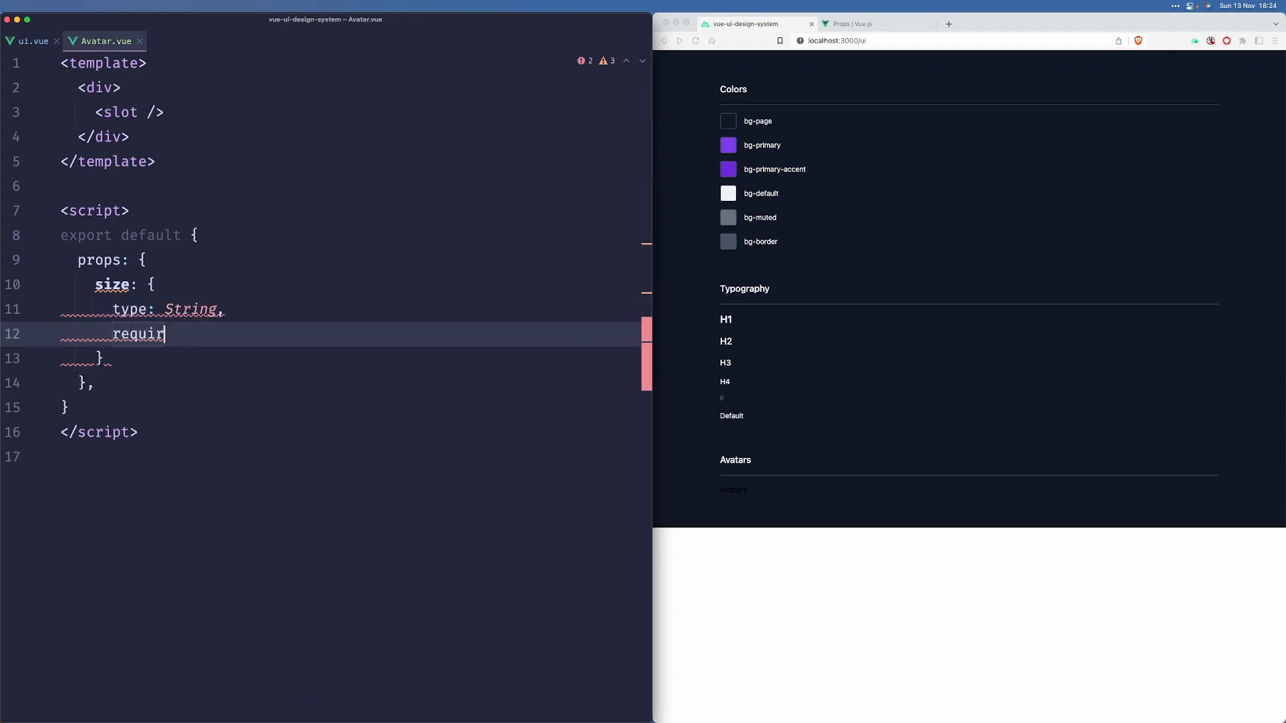
type("ed:")
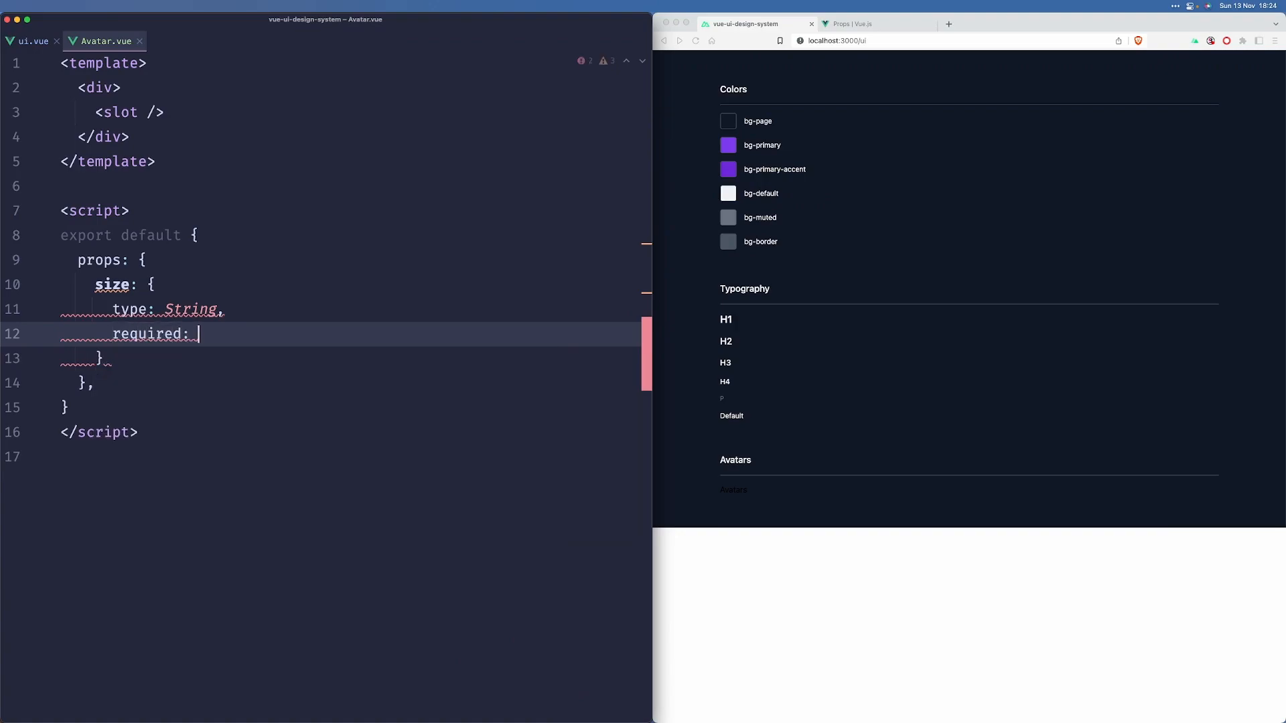
type("false,")
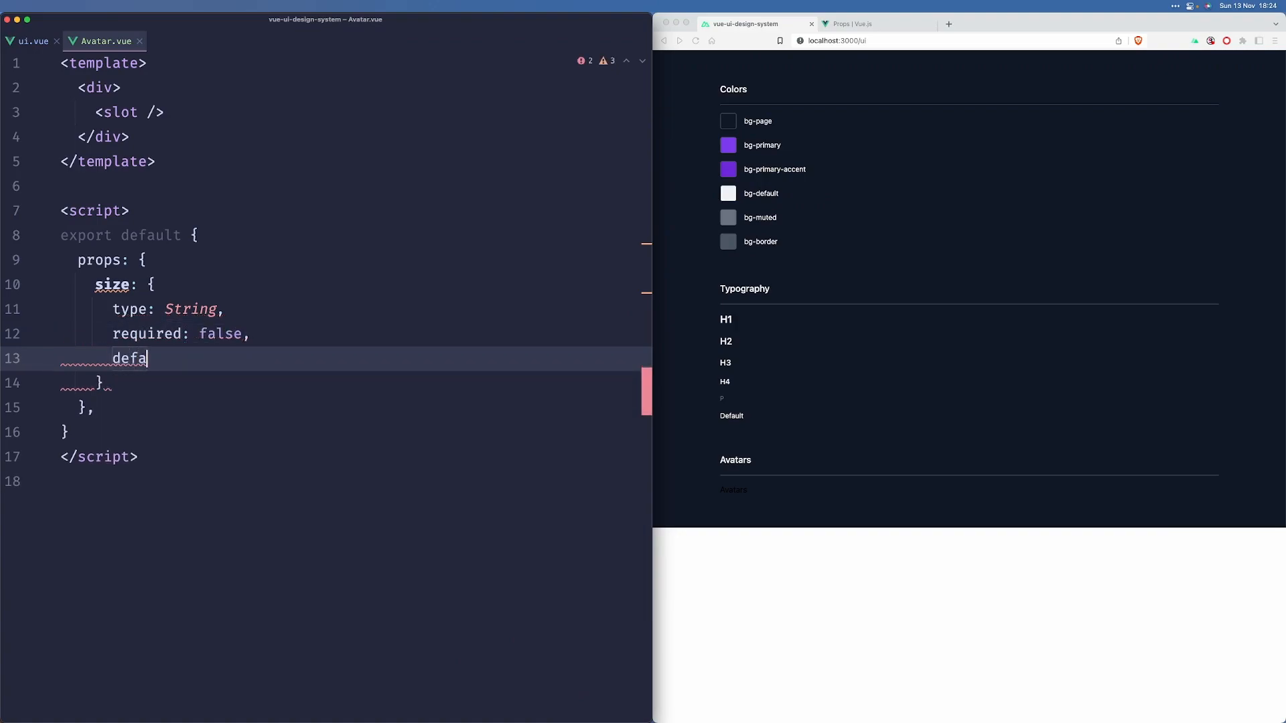
type("ult: 'md',")
type("val")
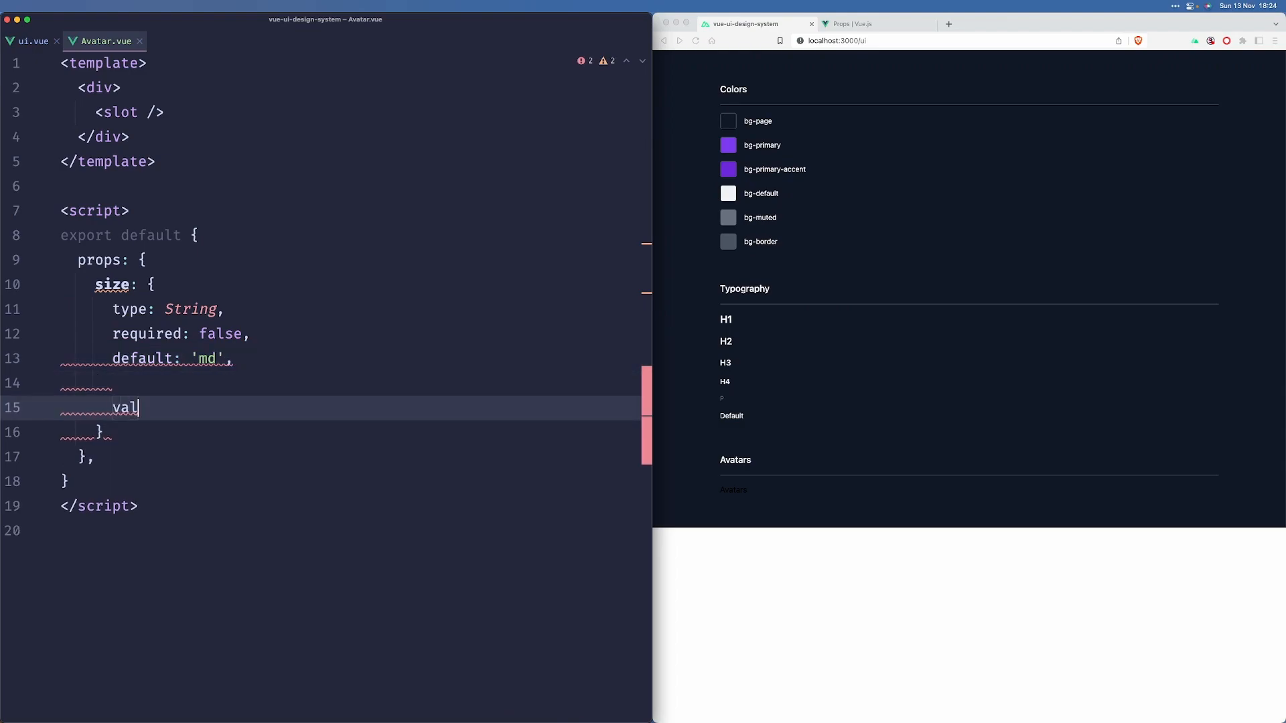
Step: Add a validator accepting only 'sm', 'md' or 'lg' for the size prop
type("idator() {")
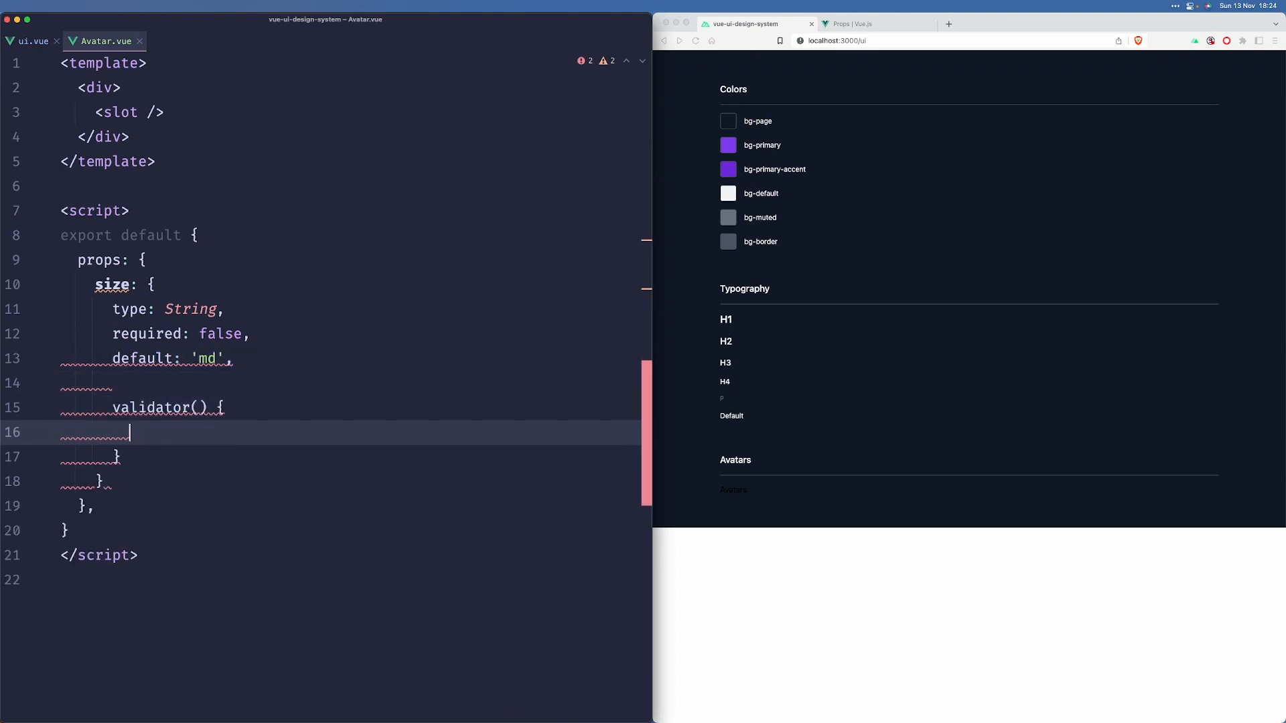
type("value")
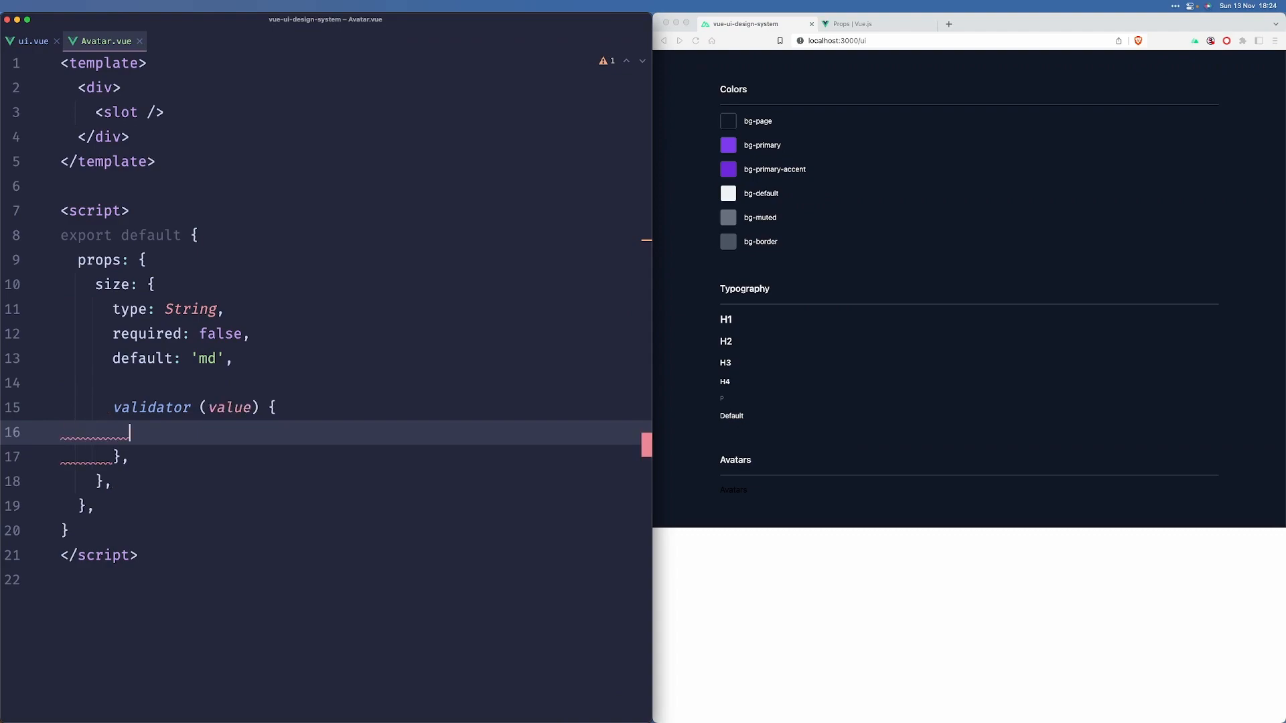
type("return ['']")
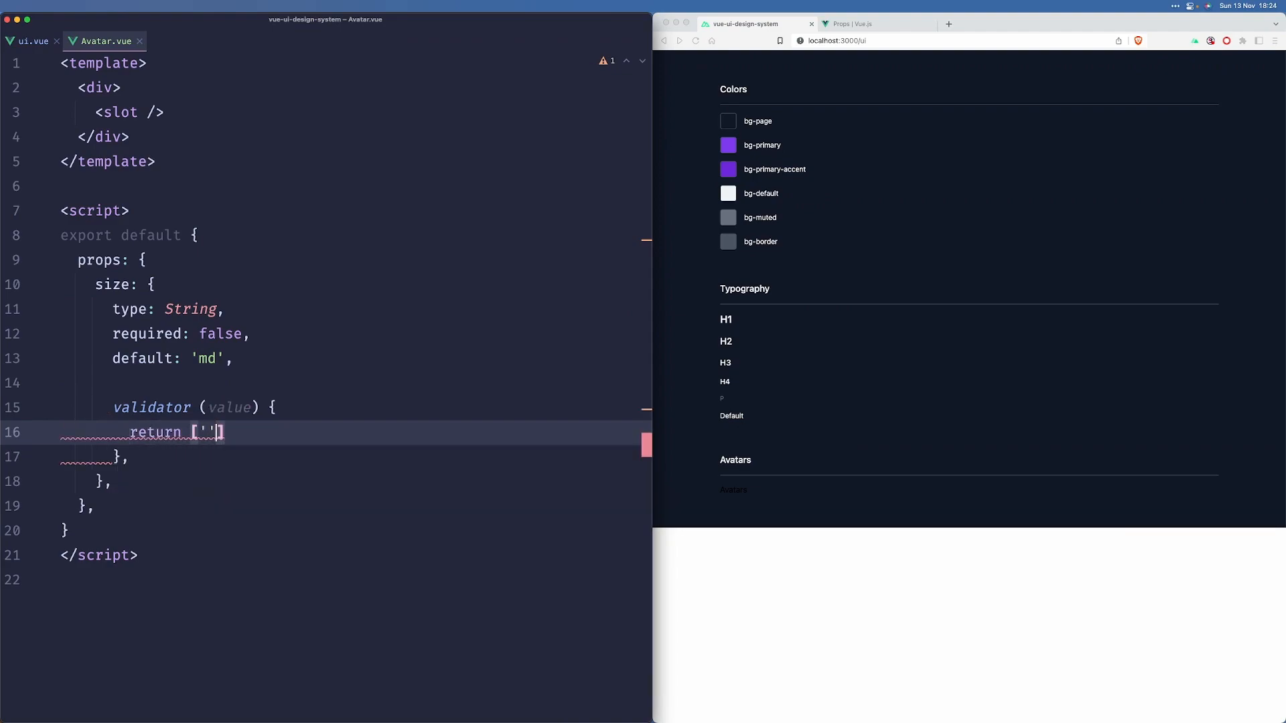
type(".value(value")
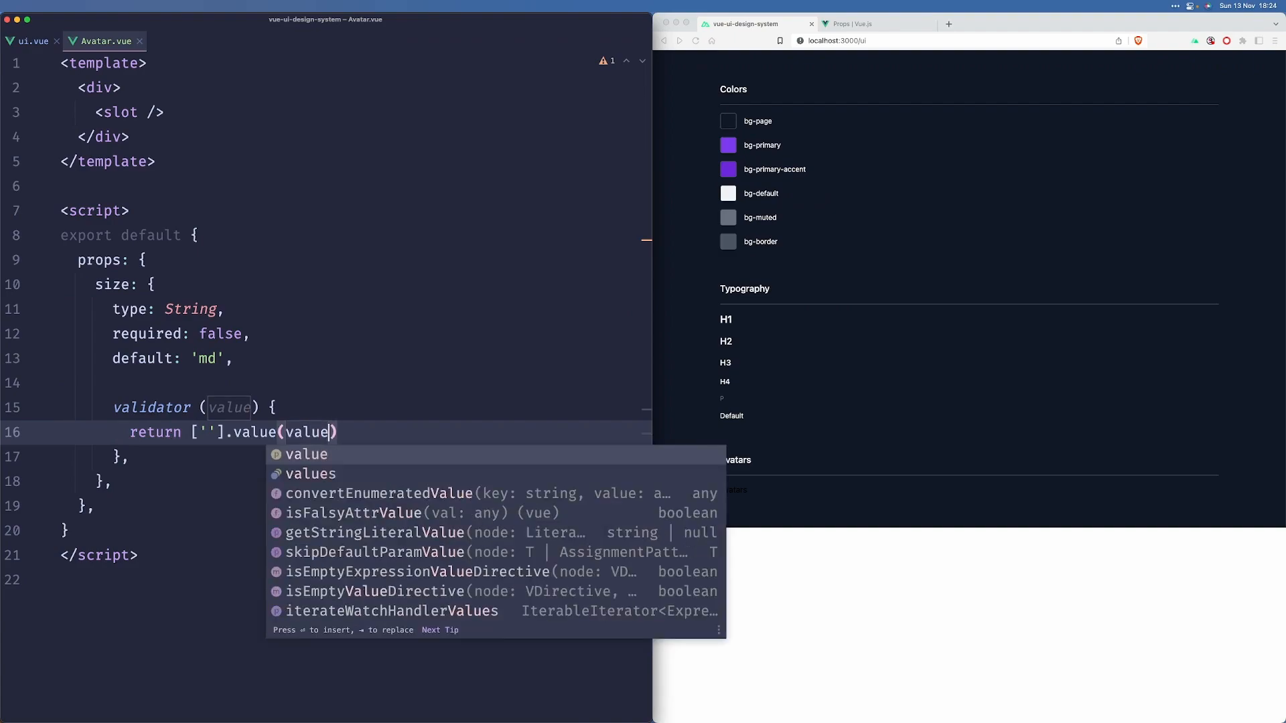
type("includes")
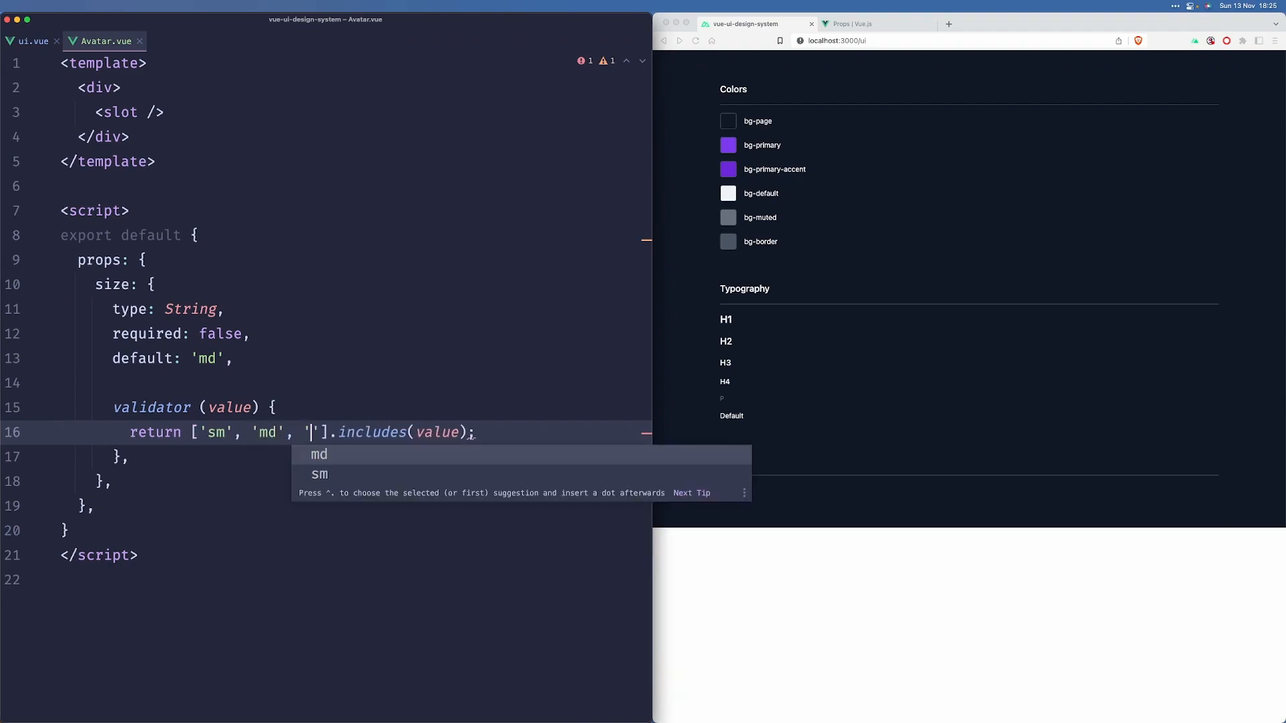
type("lg")
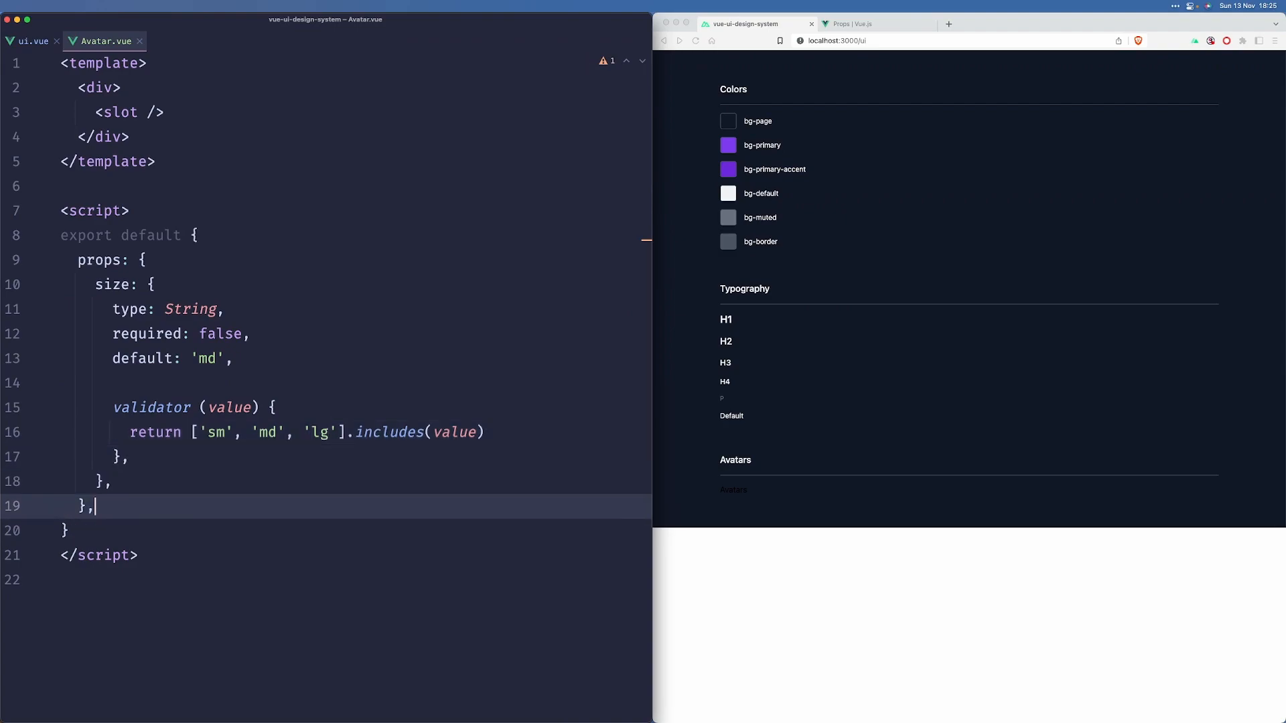
key("Enter")
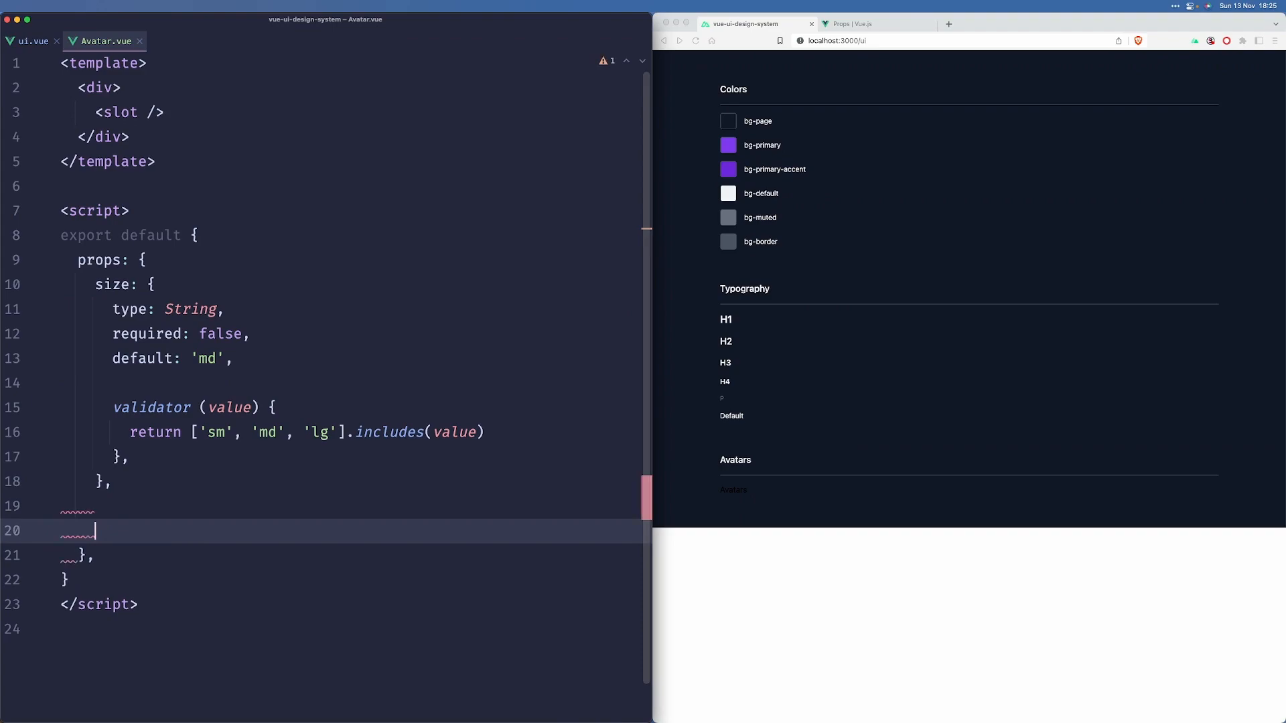
Step: Declare a required String name prop
type("name: {")
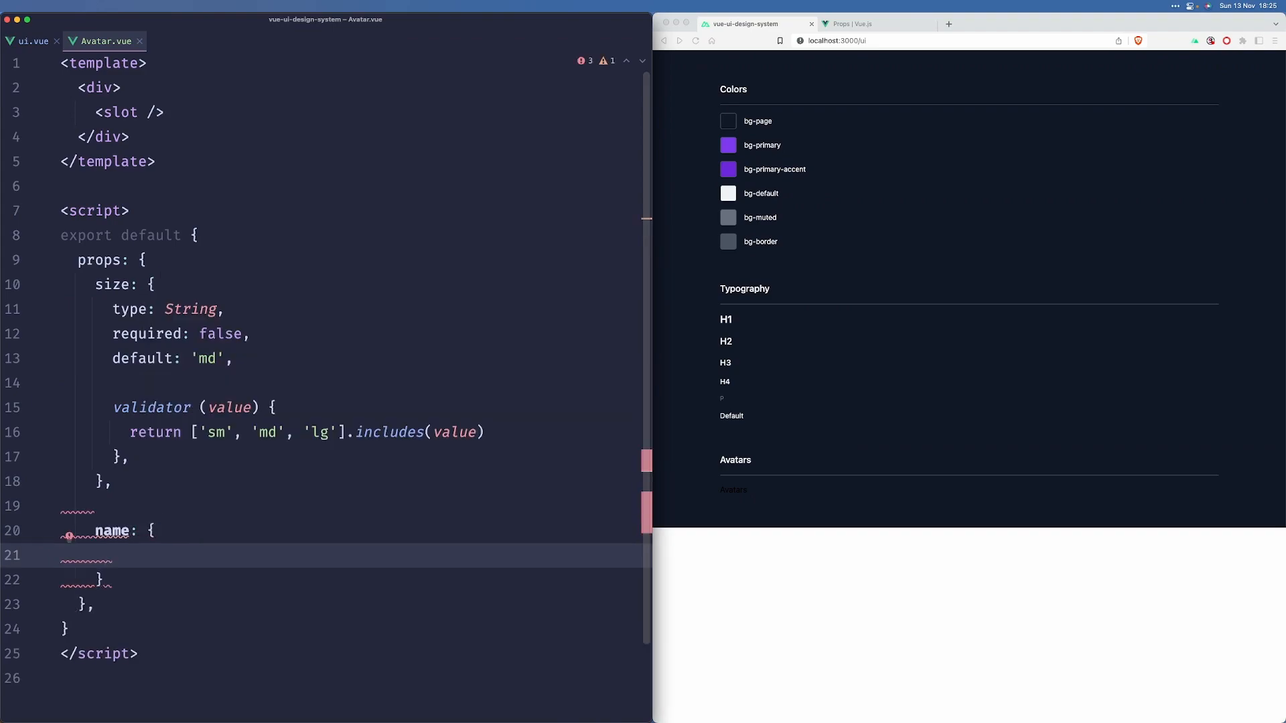
type("type: String,")
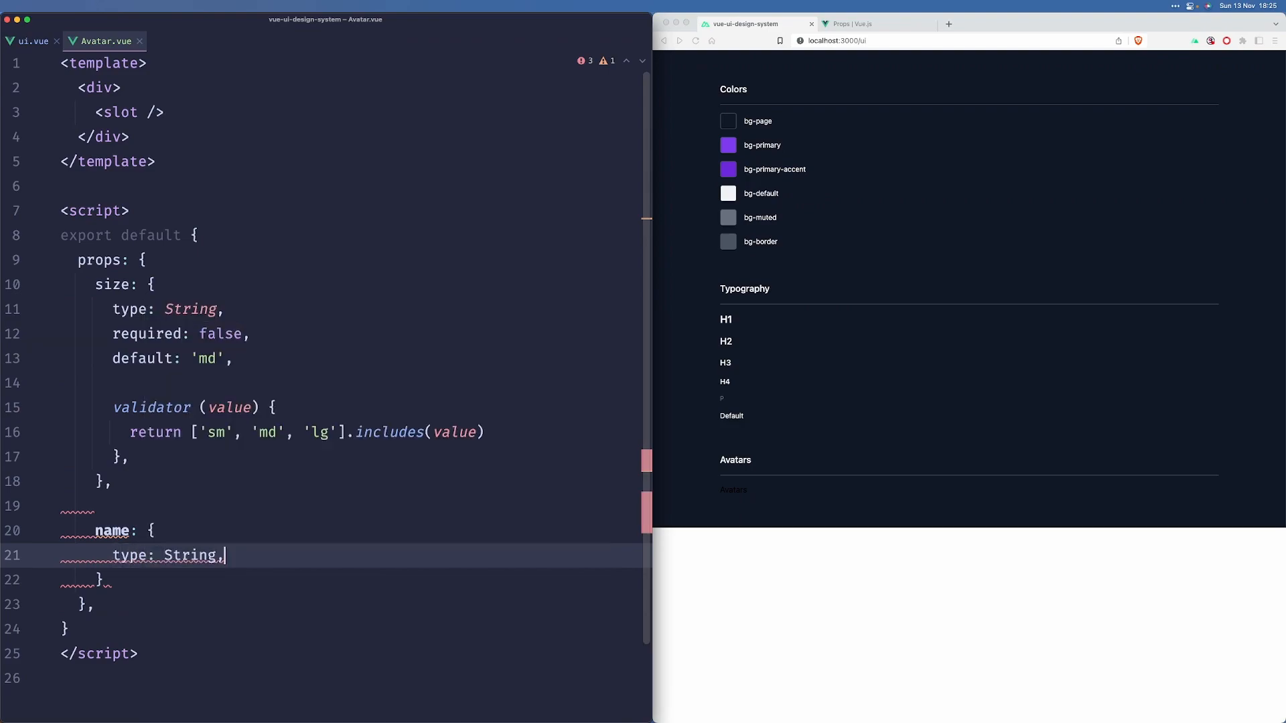
type("required")
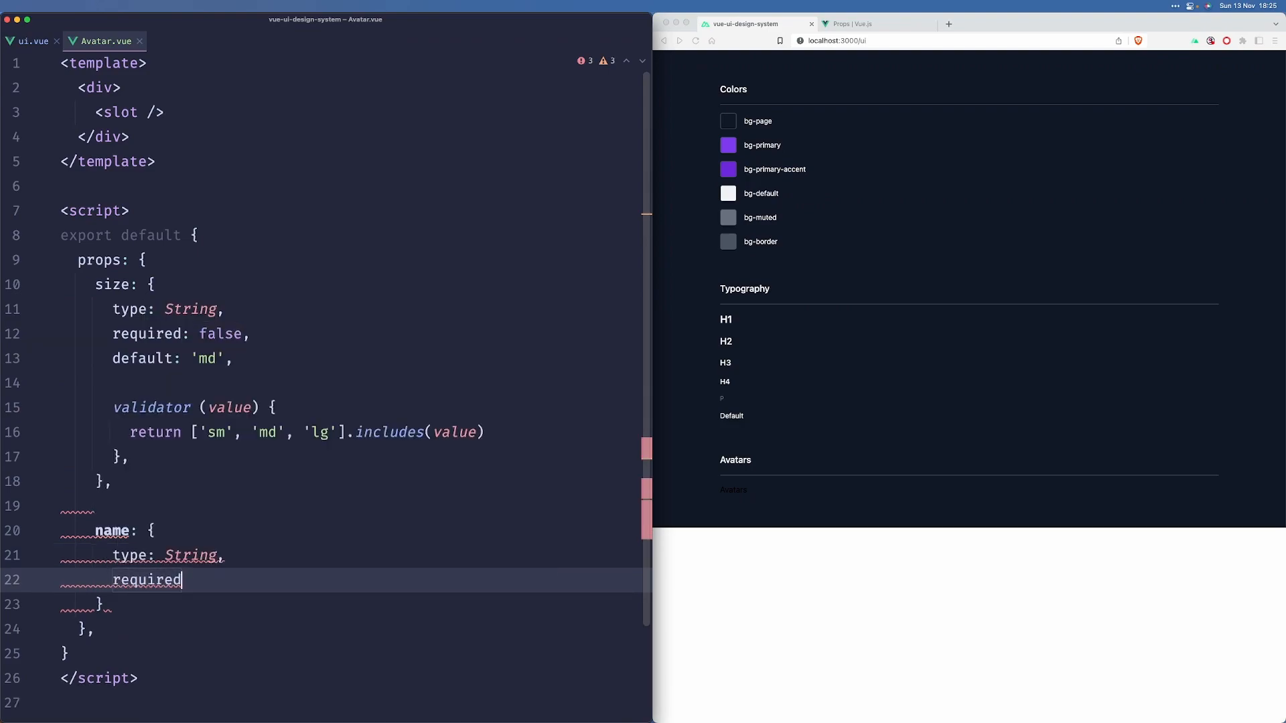
type(": true,")
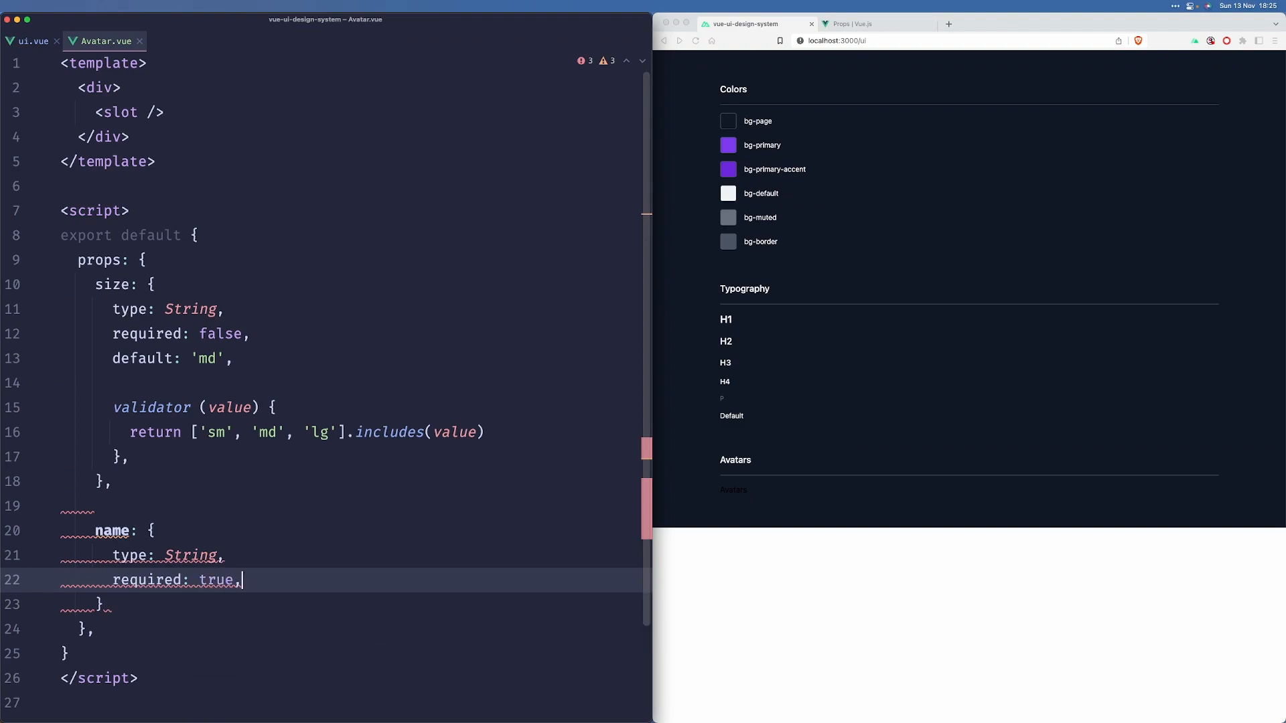
type(",")
key("enter")
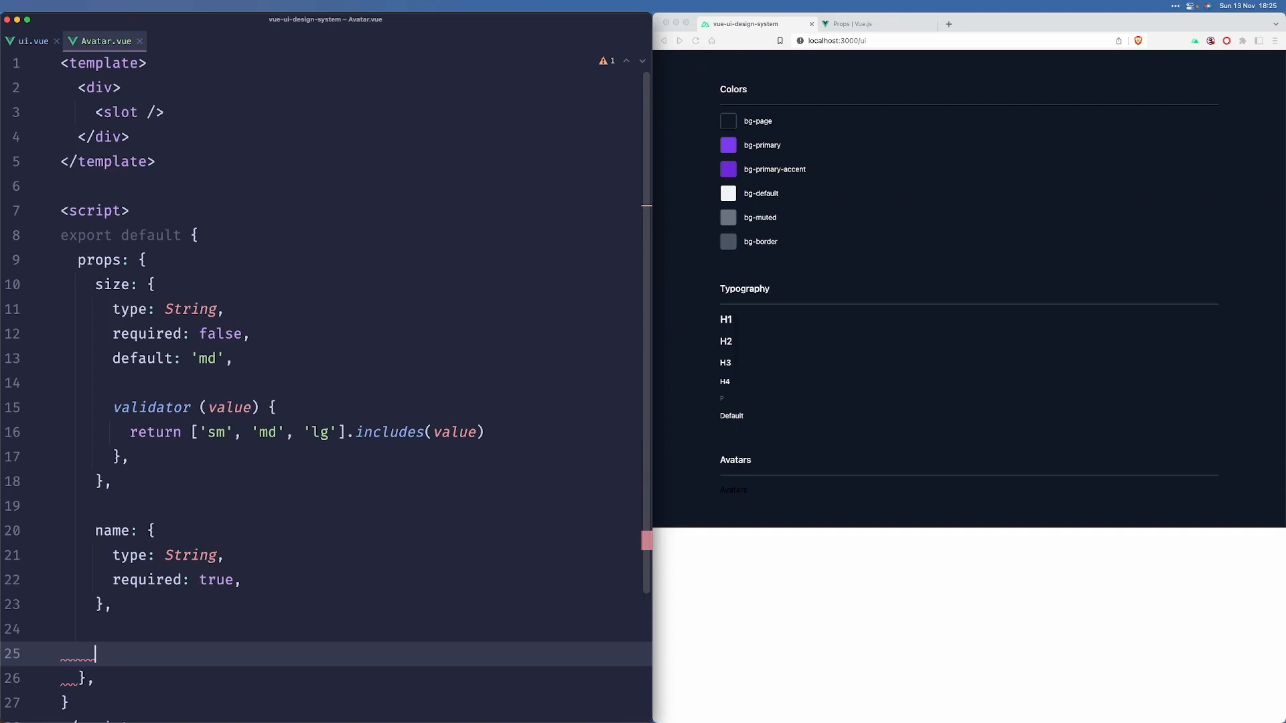
Step: Declare an optional String image prop defaulting to an empty string
type("image: {")
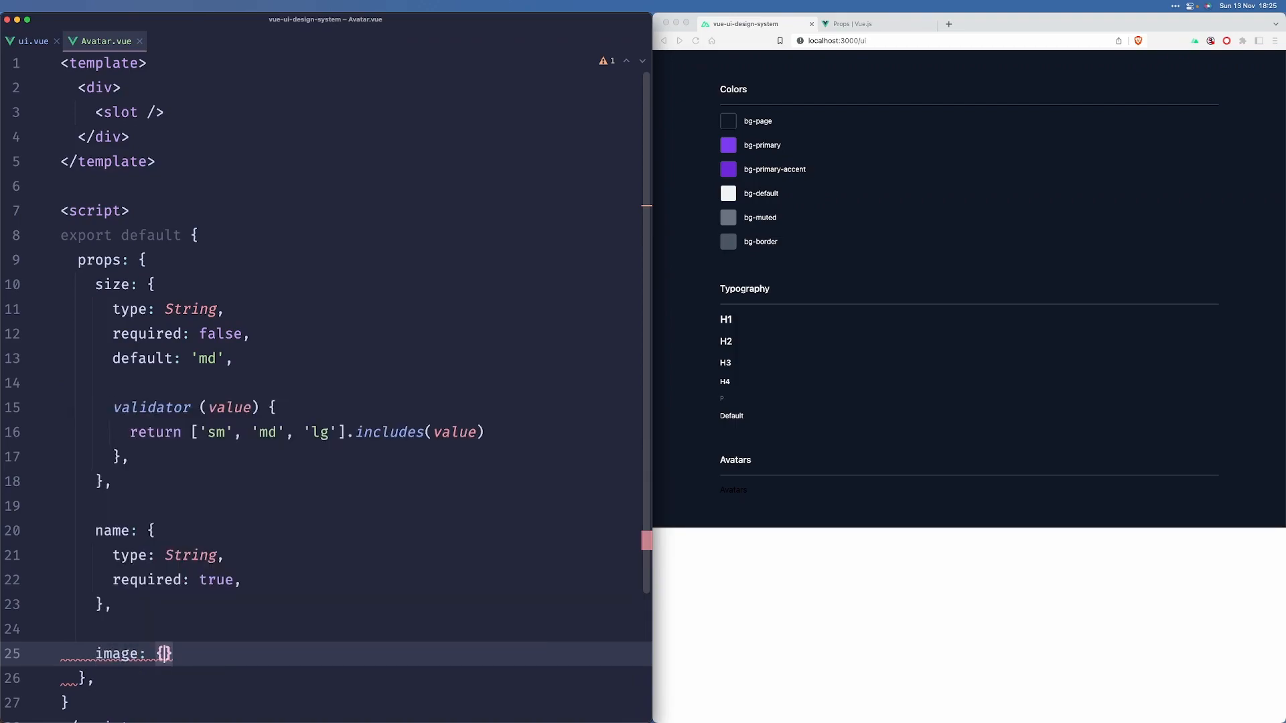
type("type: String,")
type("required:")
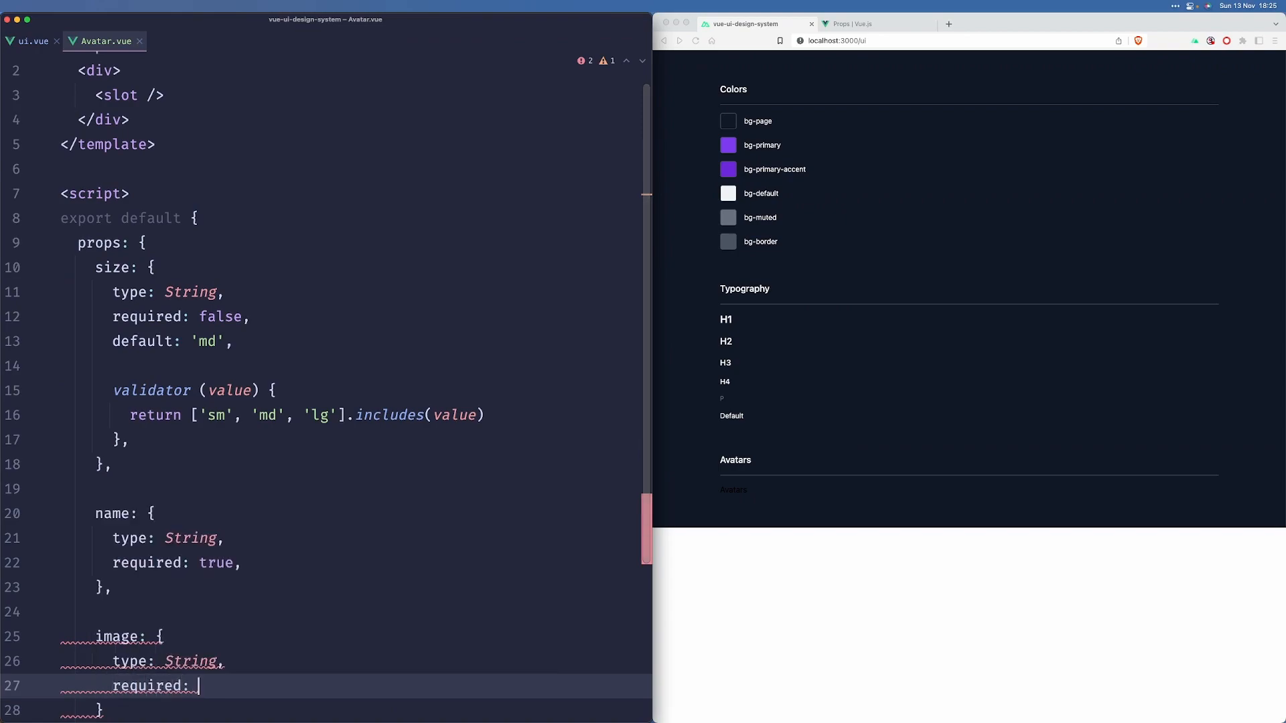
type("false,")
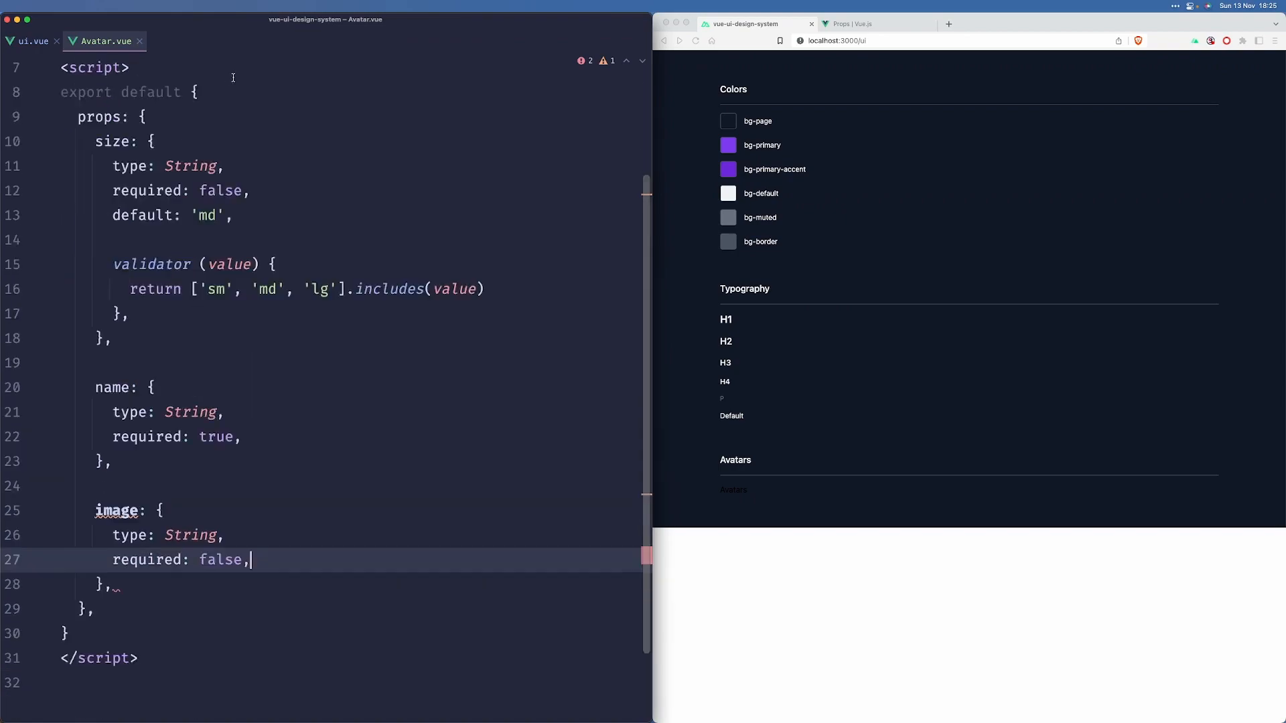
type("default: '',")
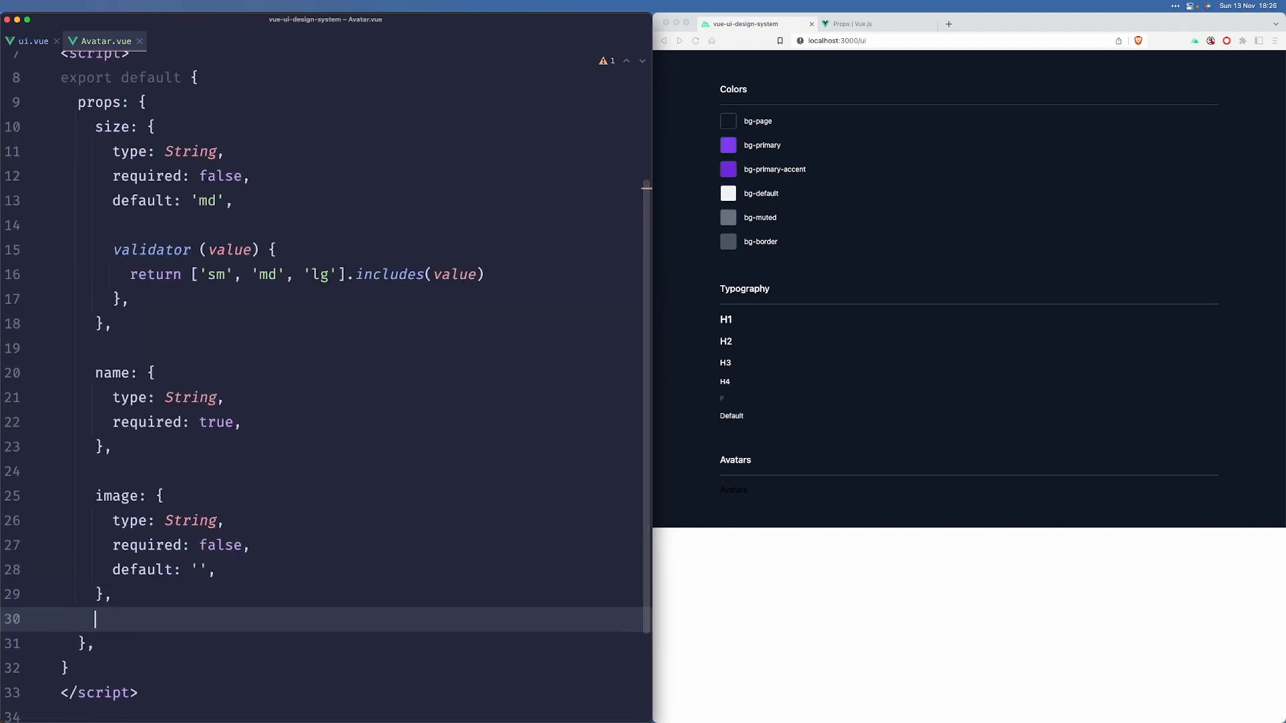
Step: Declare a rounded prop of type String, not required, defaulting to 'md'
type("rounded")
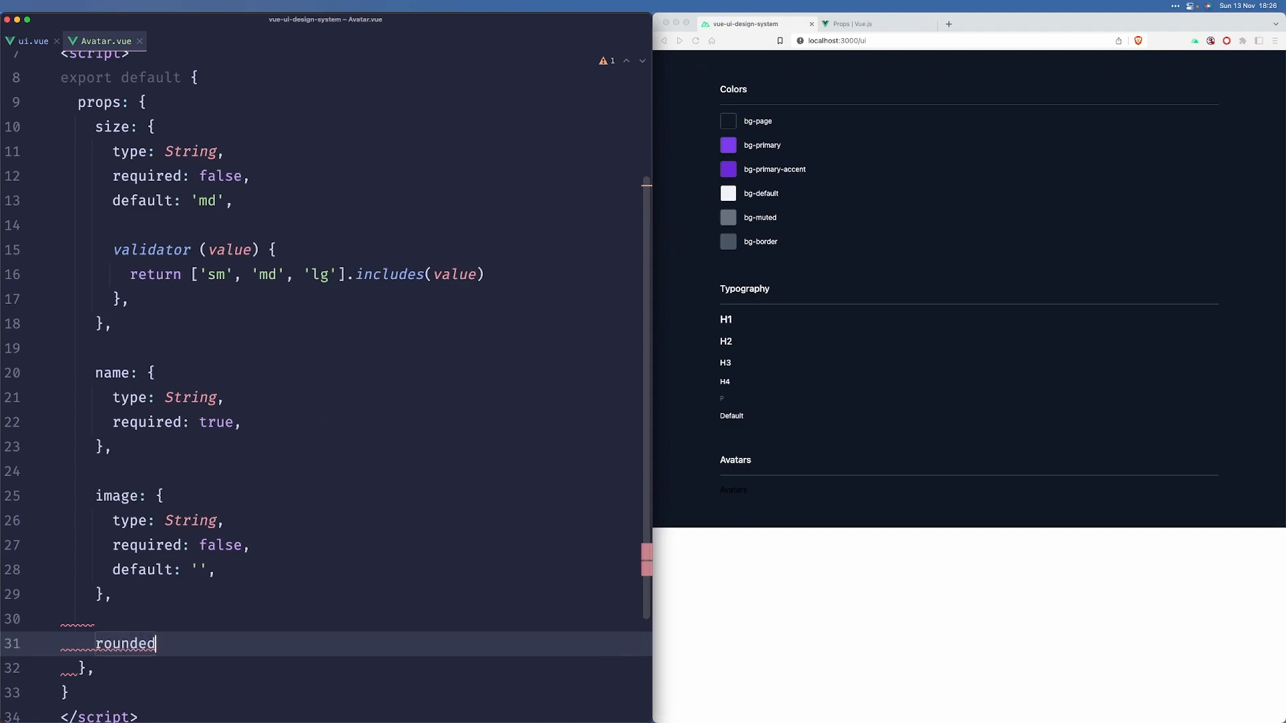
type(": {")
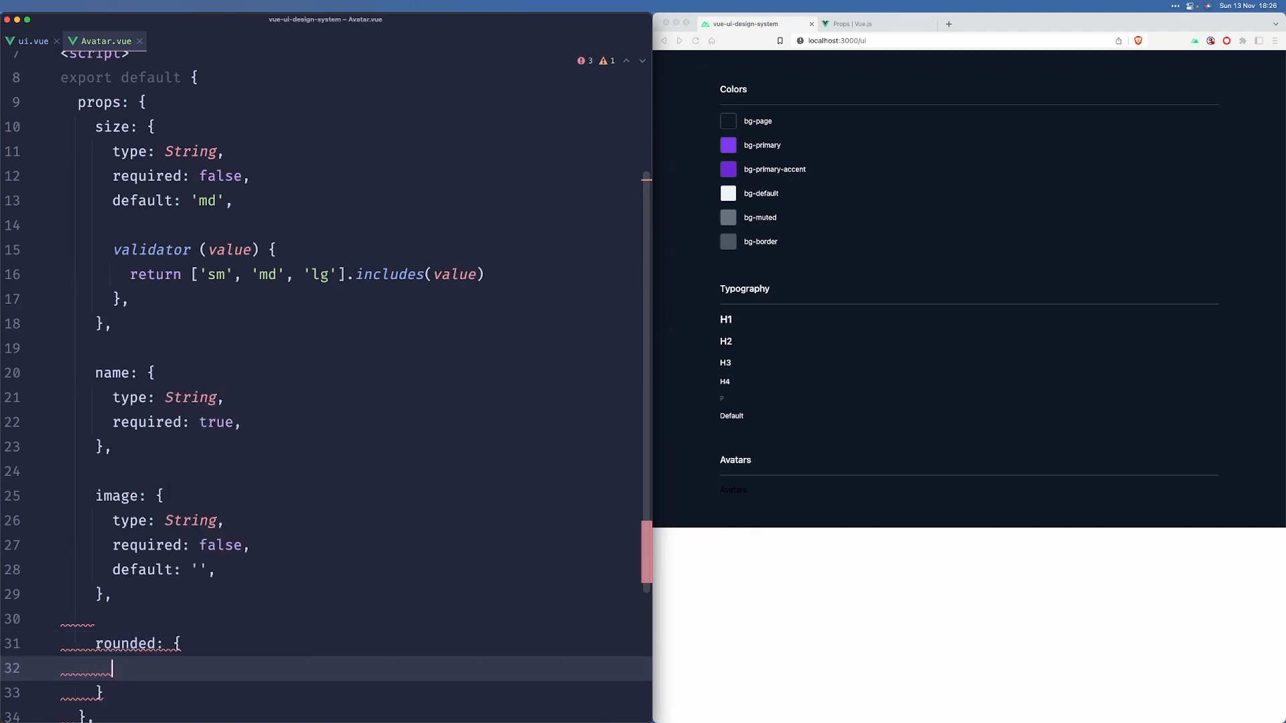
type("type:")
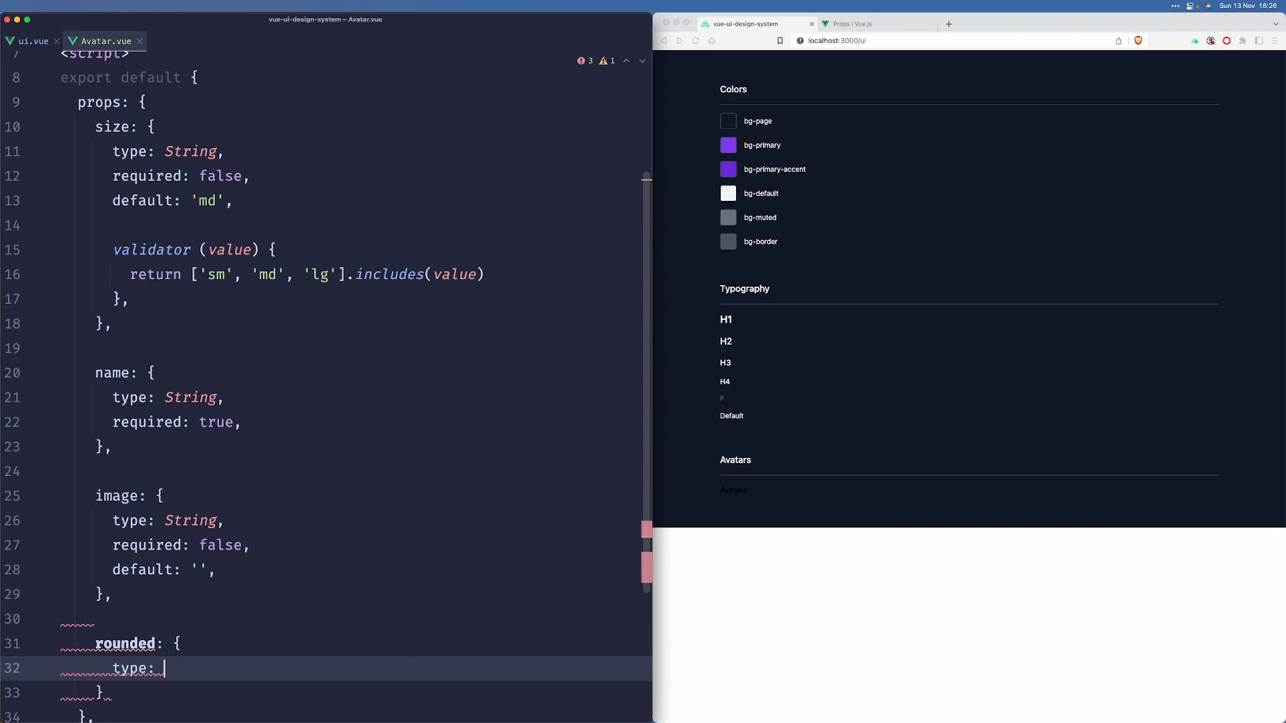
type("String,")
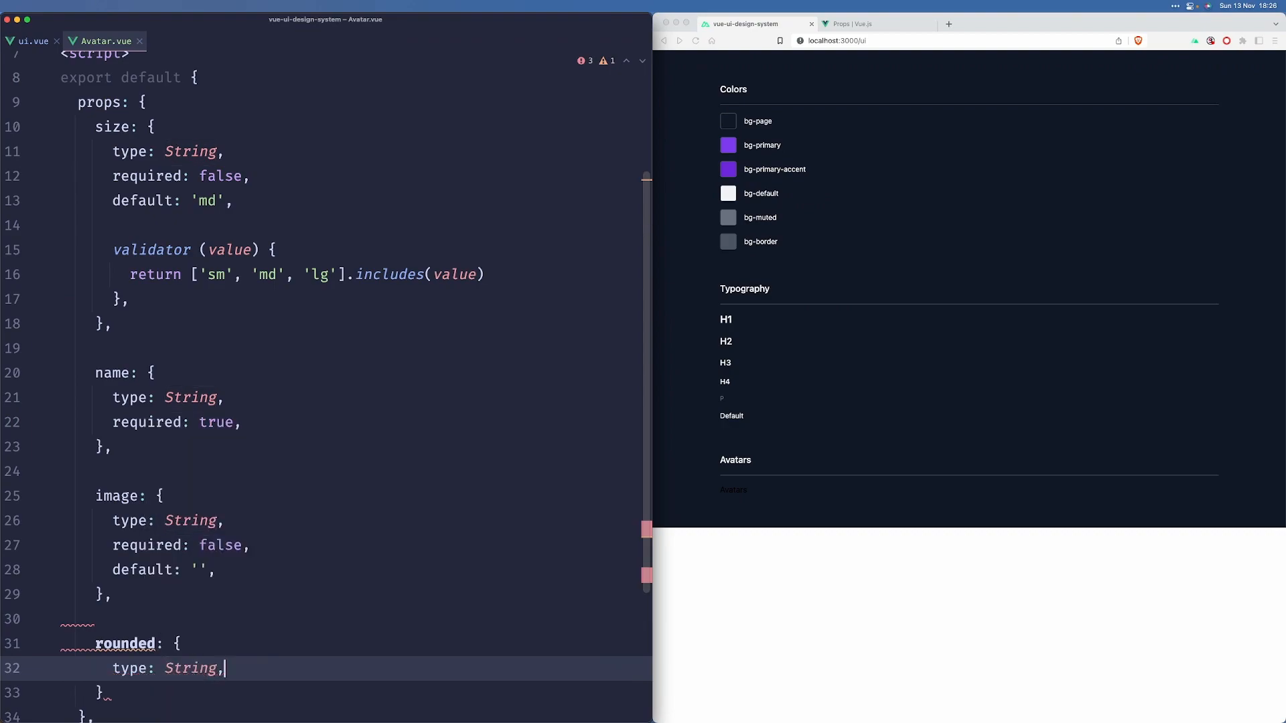
scroll("down", 3)
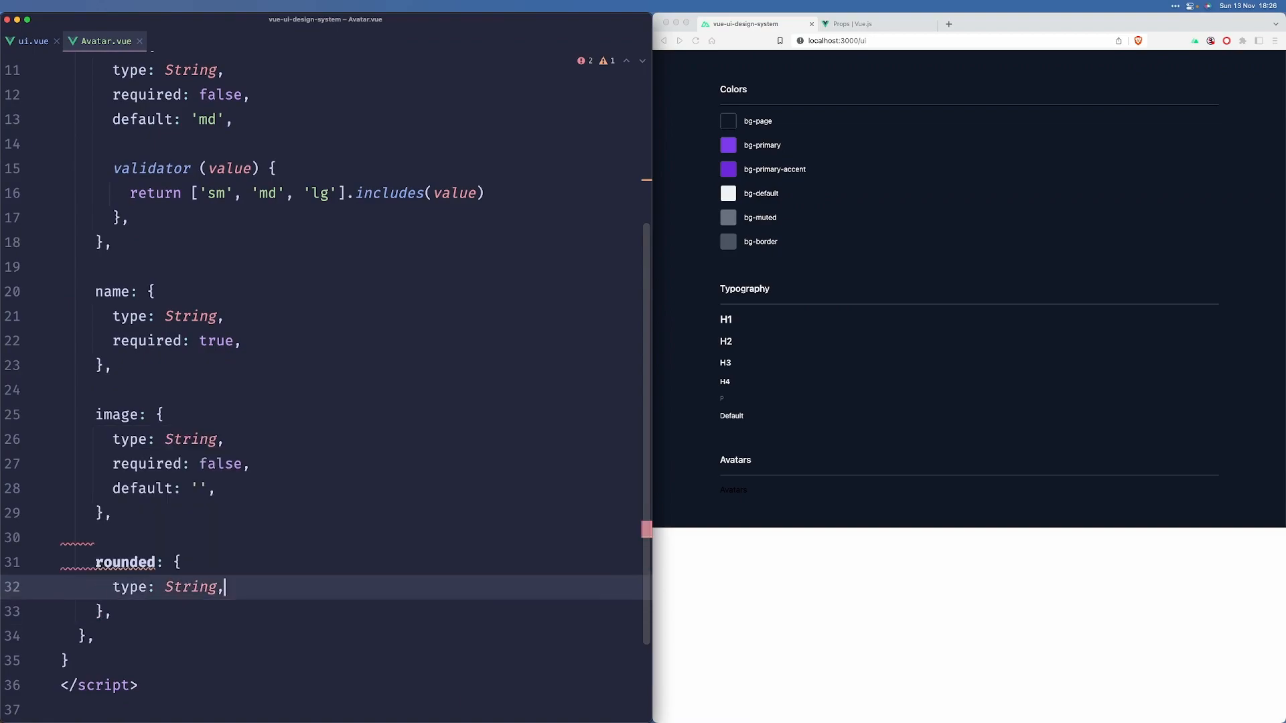
type("required: false,")
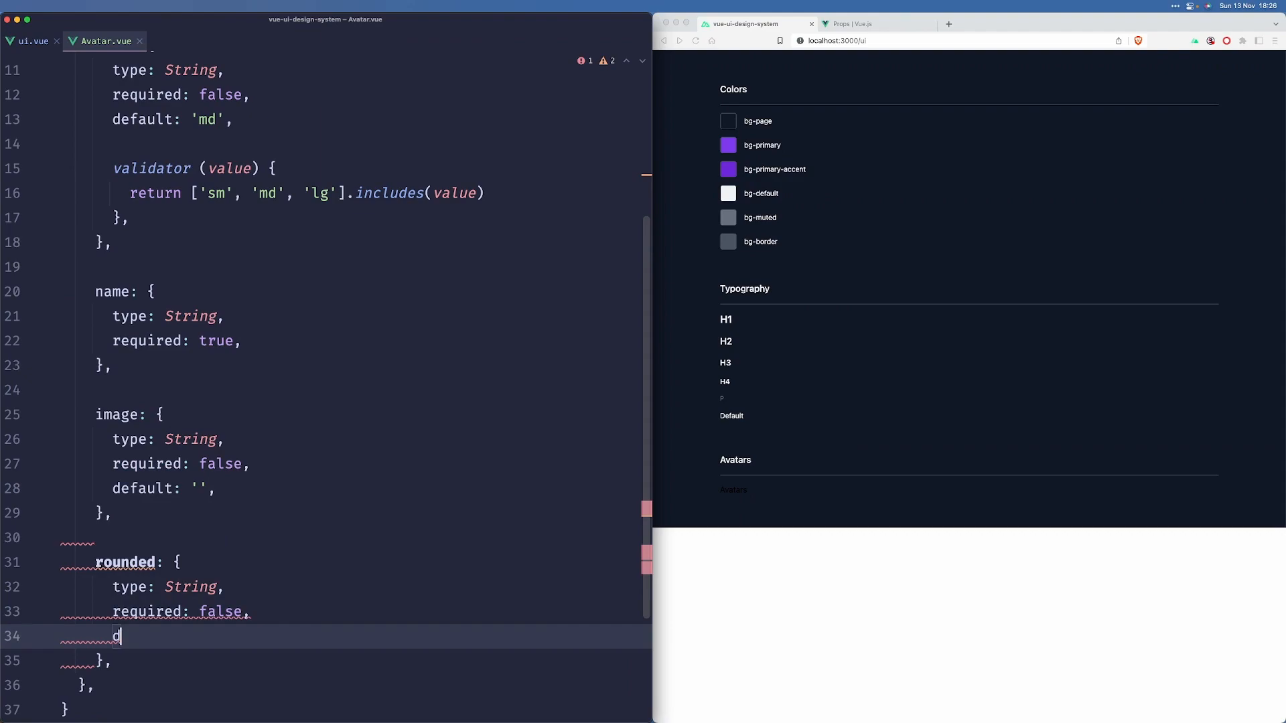
type("efault: 'md',")
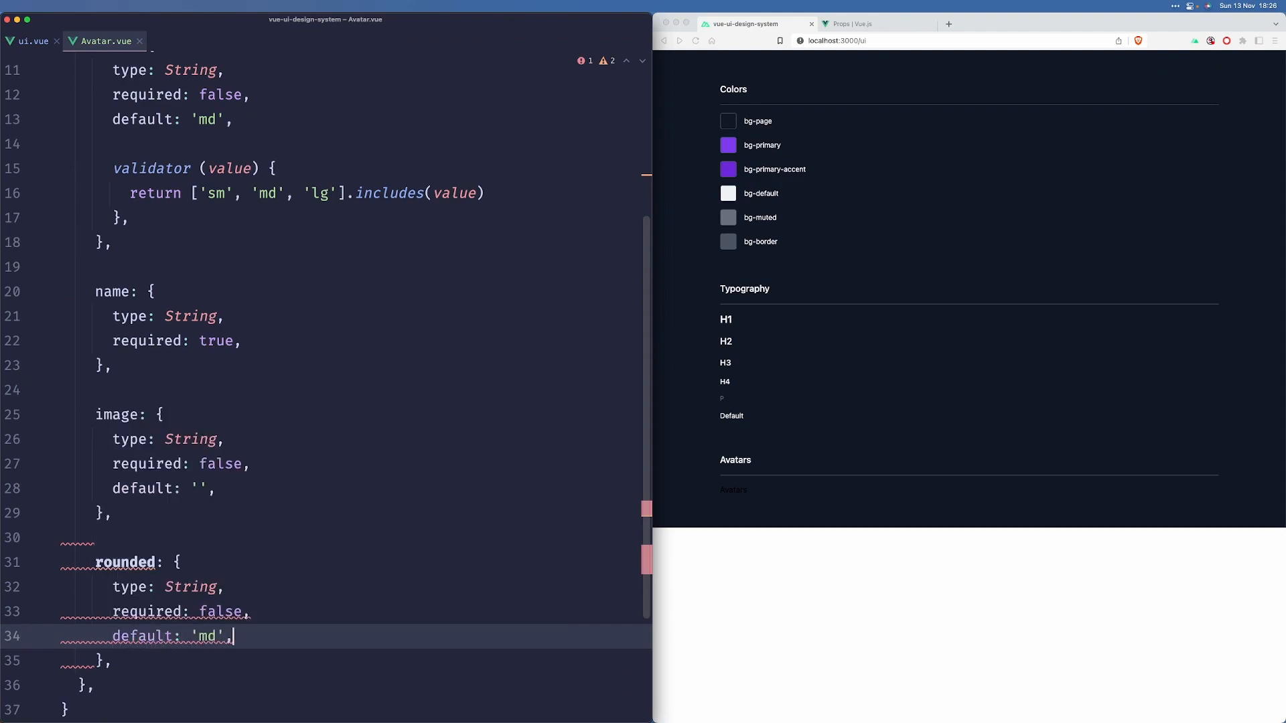
Step: Add a validator accepting only 'sm', 'md', 'lg', 'xl' or 'full' for rounded
type("validator:")
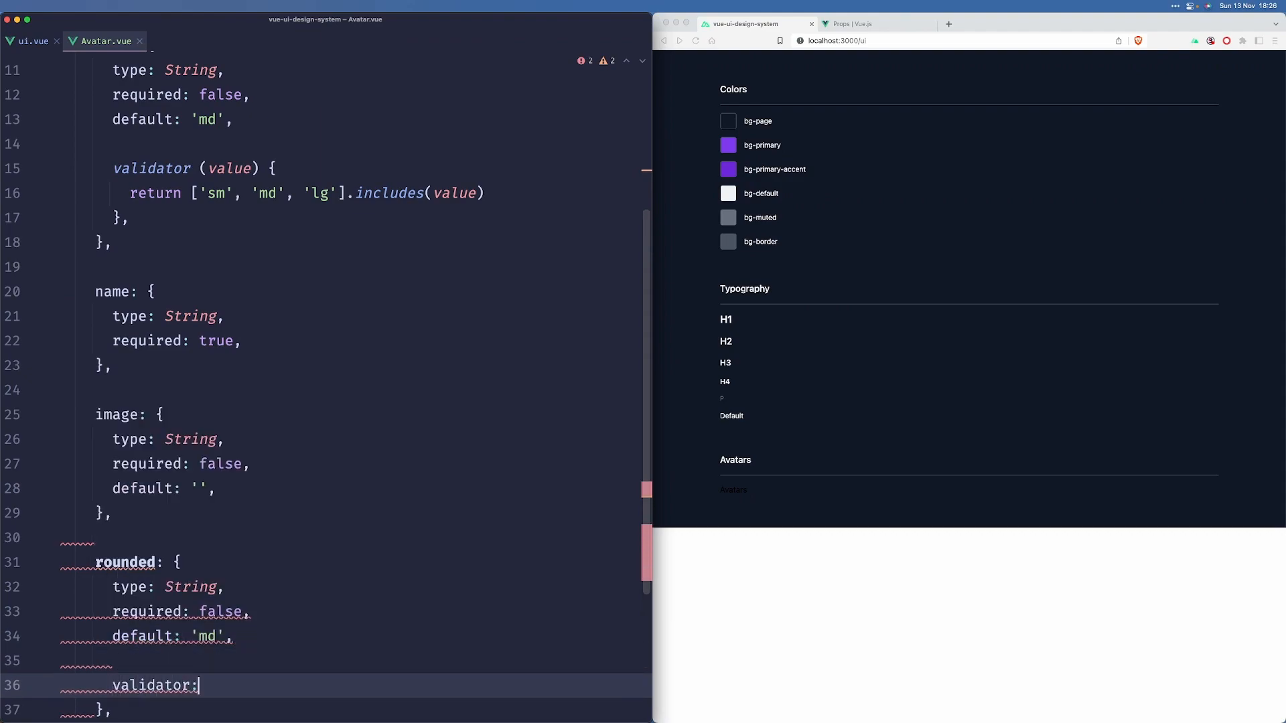
type("(value) {")
type("return ['")
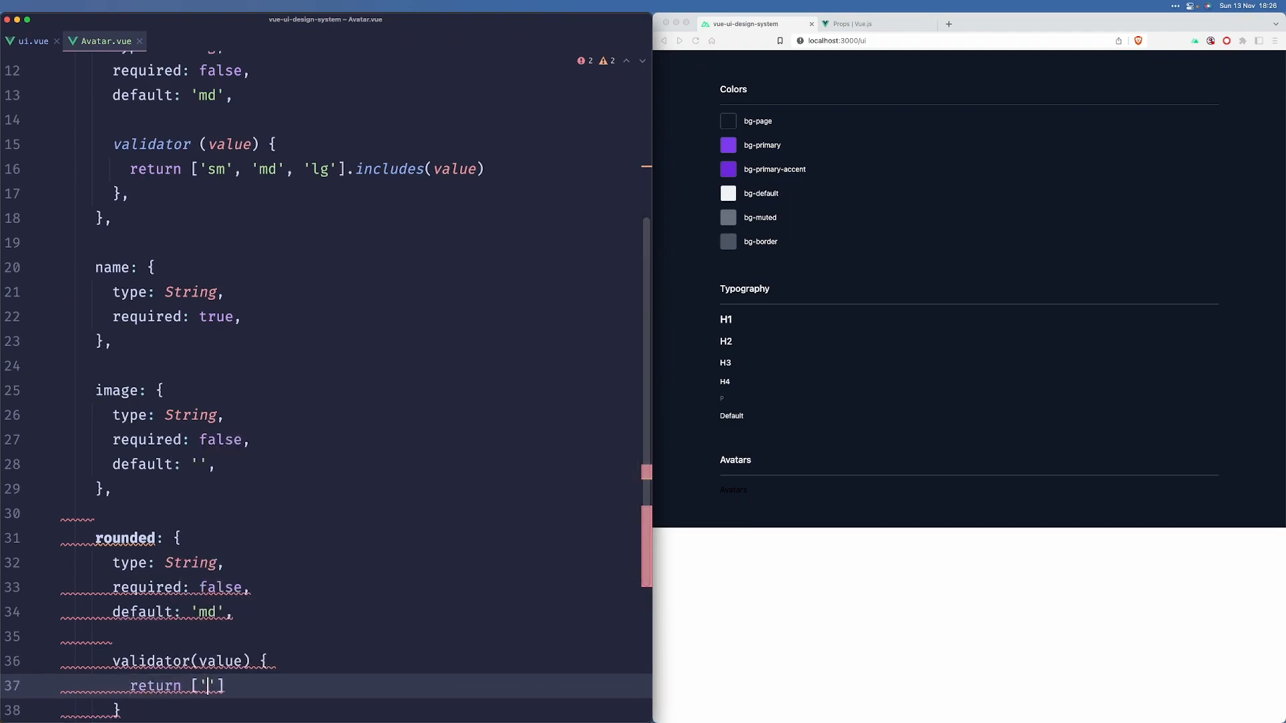
type(".includes(value")
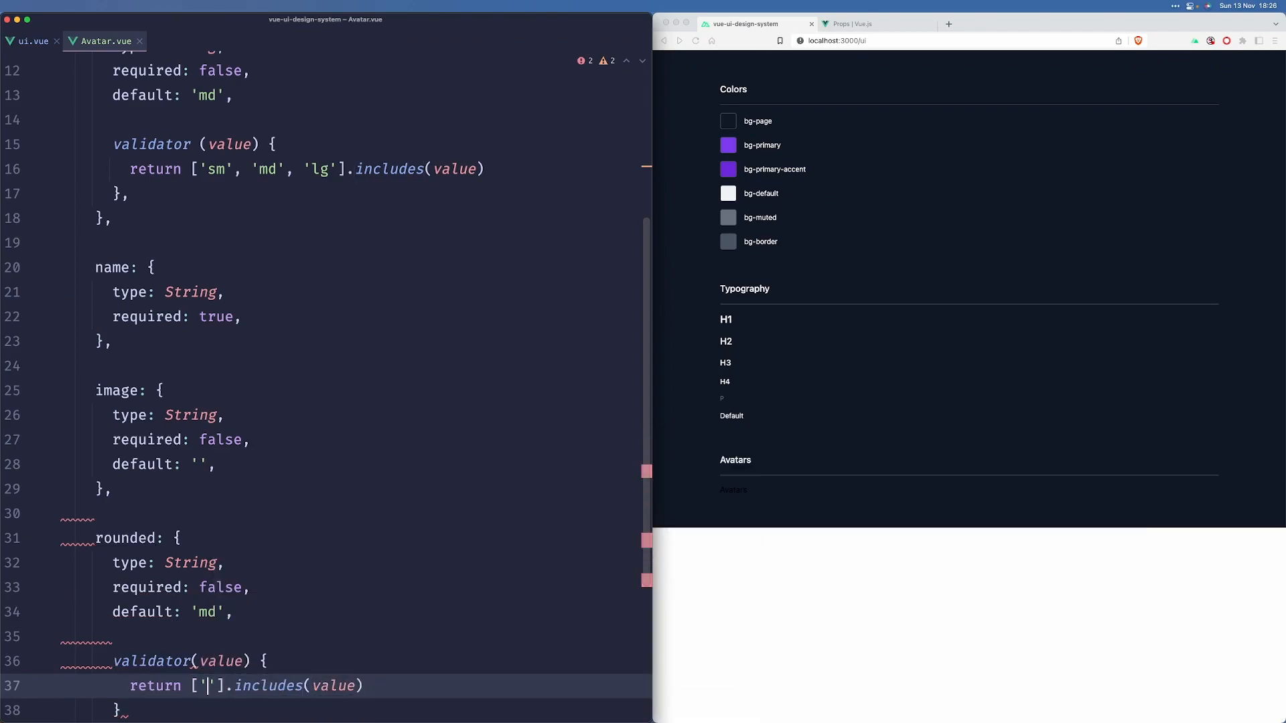
type("'sm', 'md',")
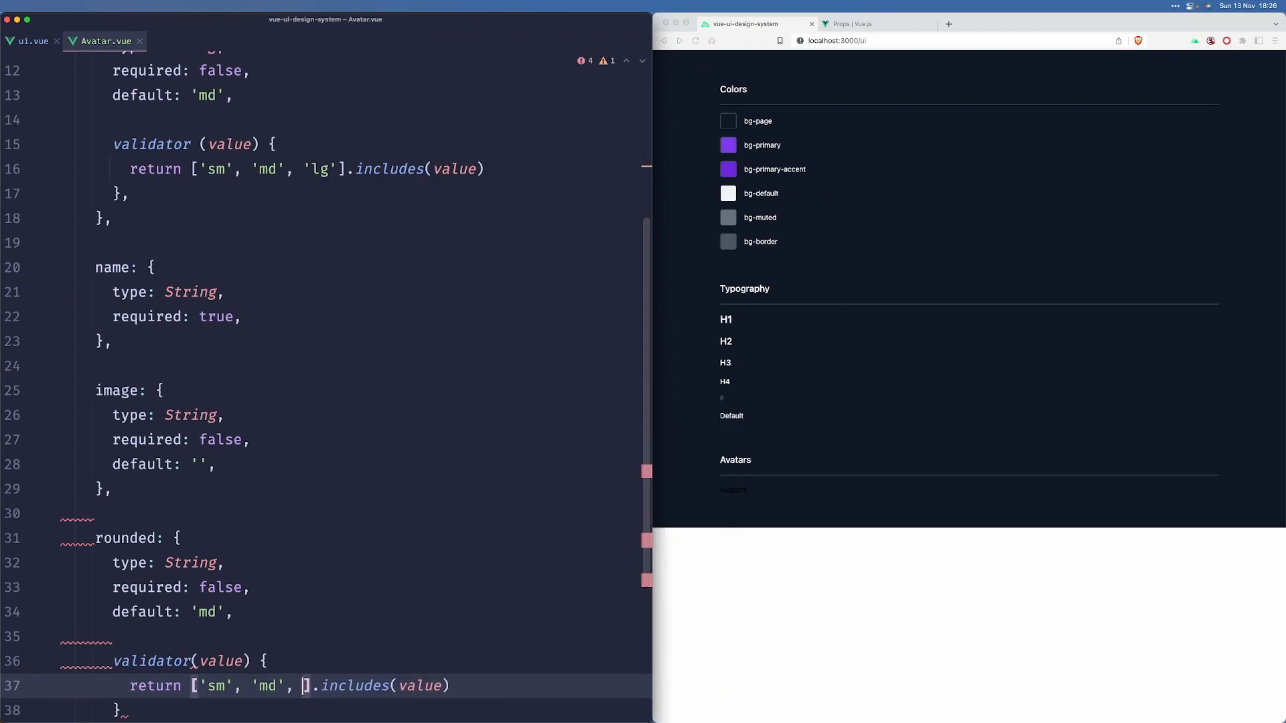
type("'lg', 'xl',")
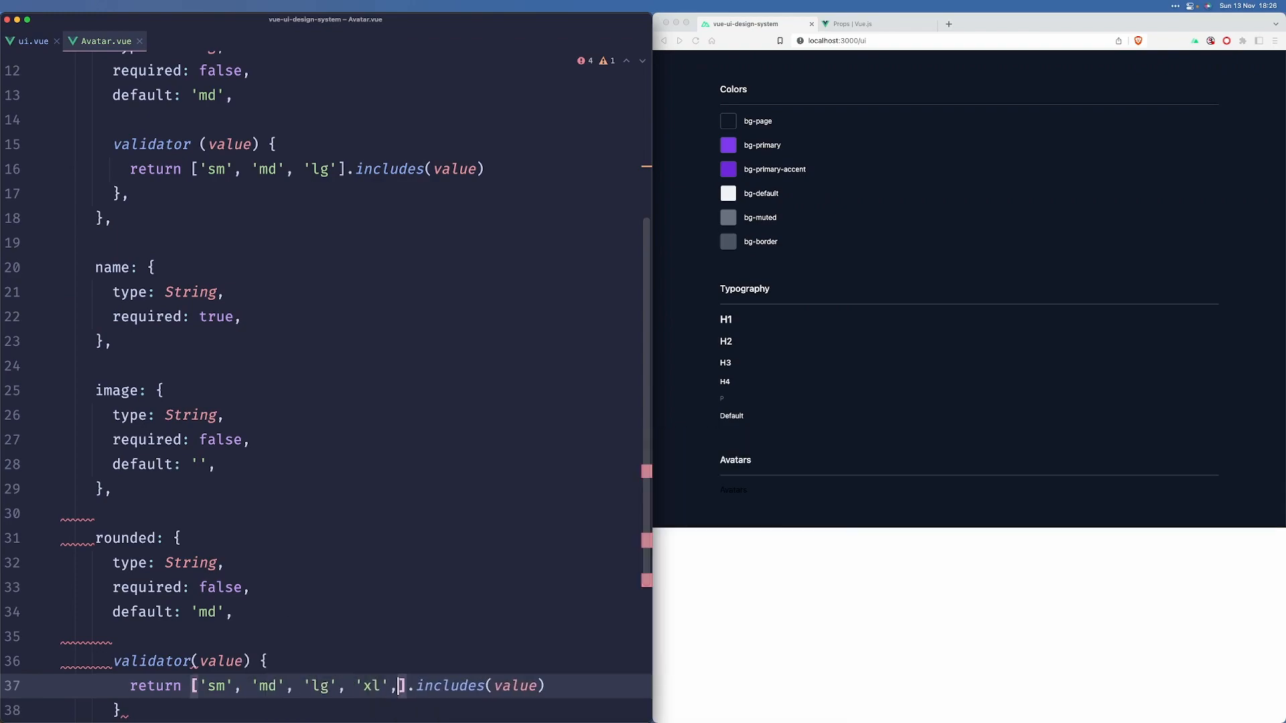
type("'full'")
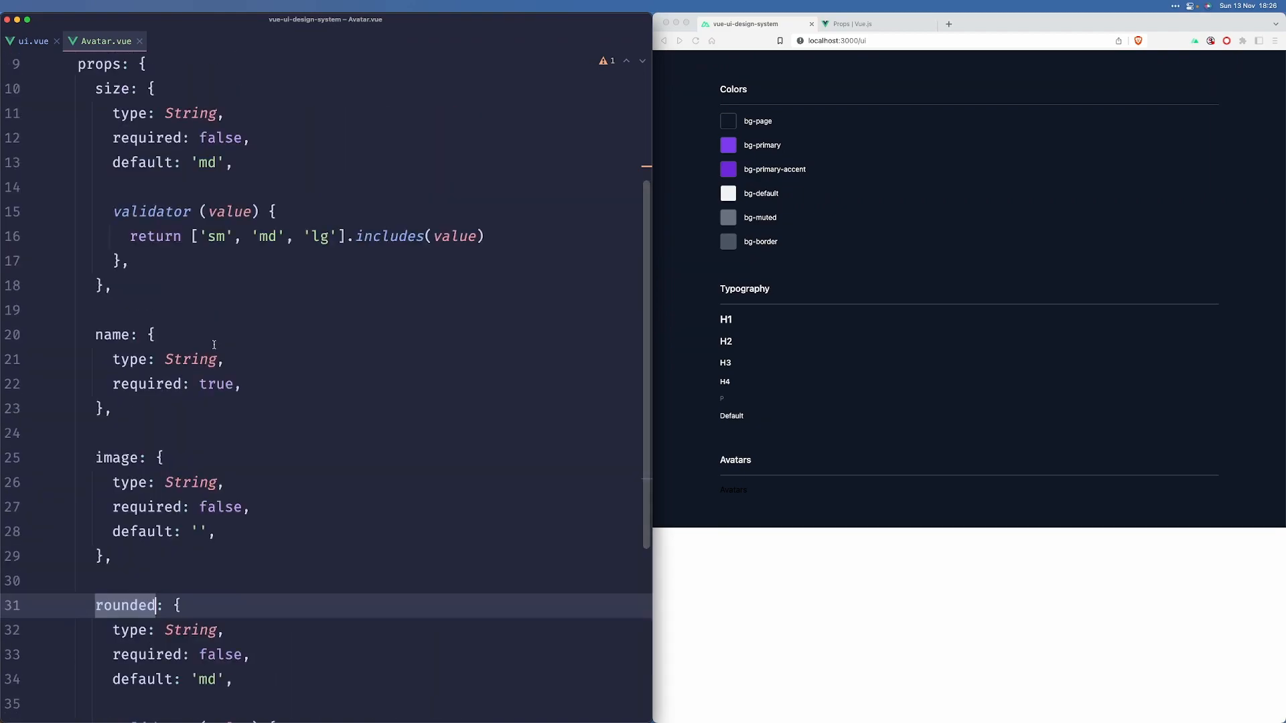
scroll("down", 3)
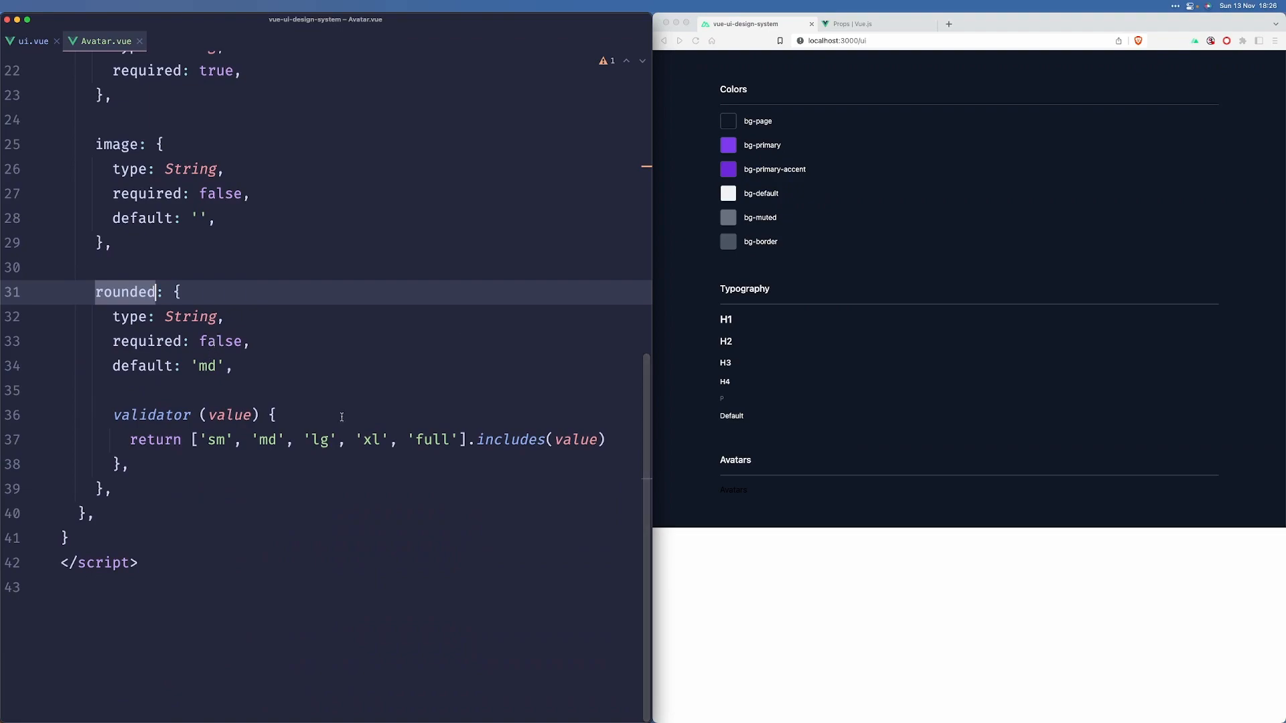
mouse_move(294, 408)
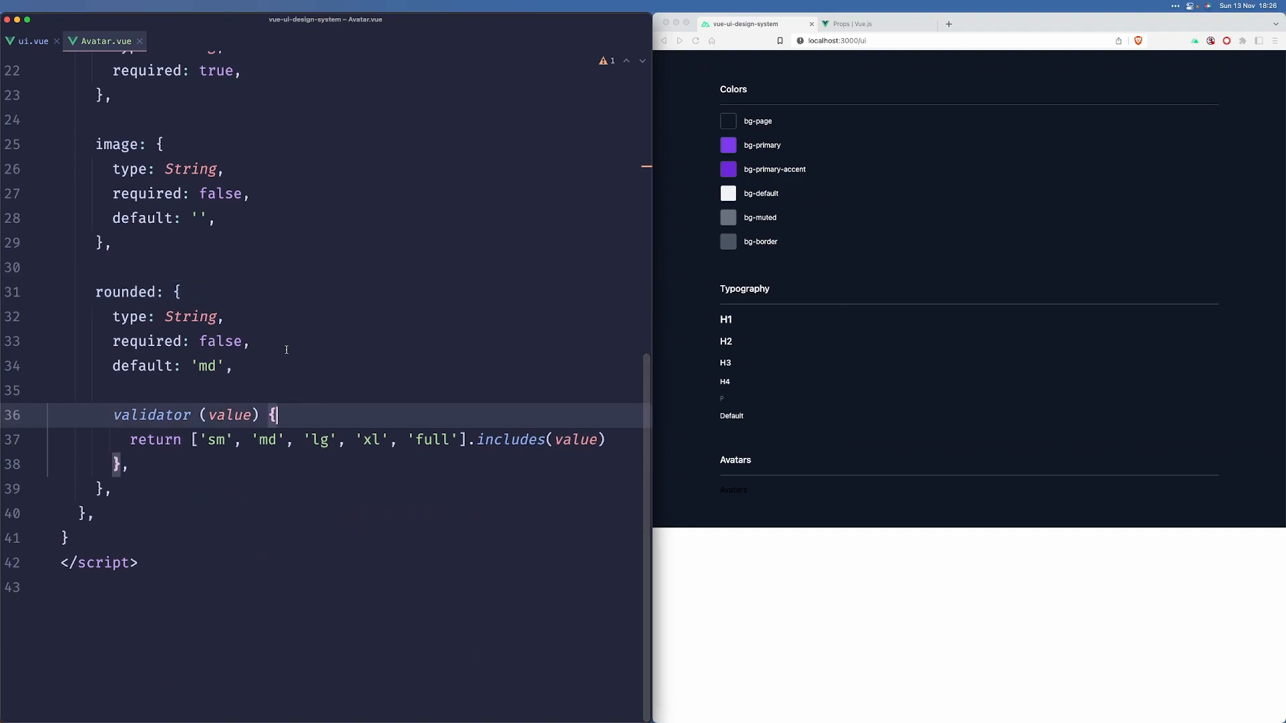
mouse_move(381, 422)
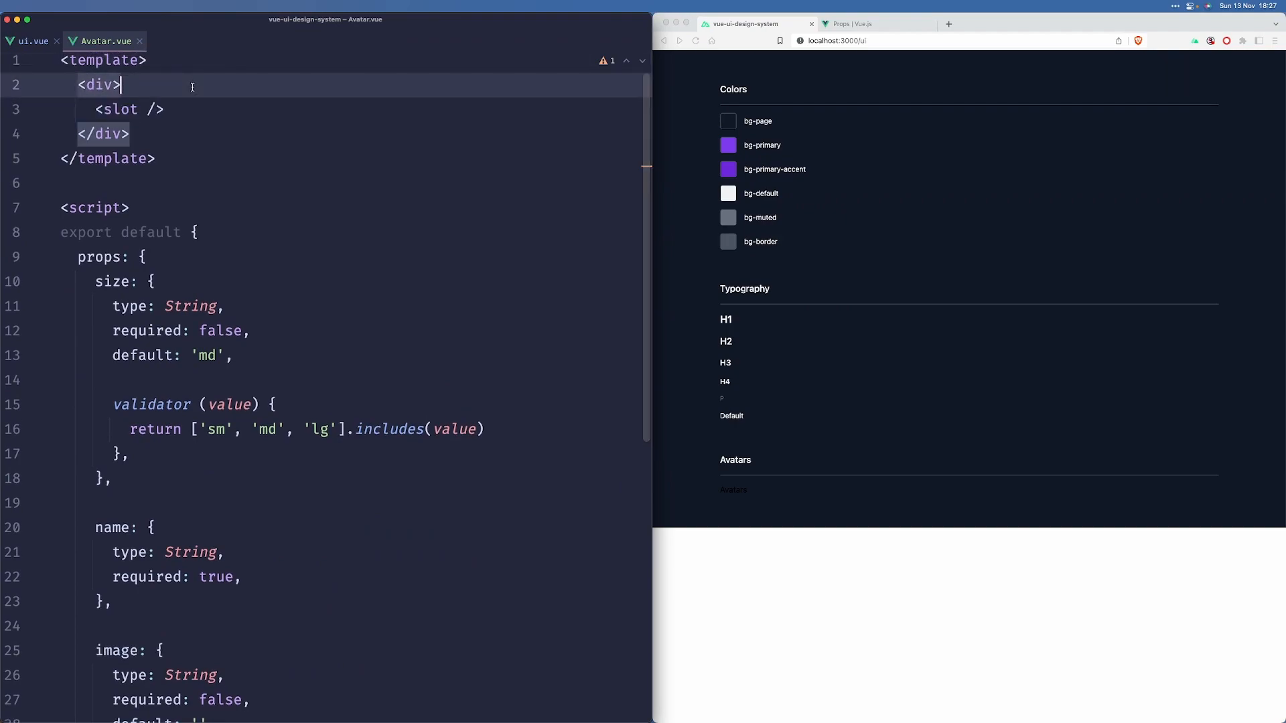
Step: Render an img with :src="image" and alt "${name} avatar" when image is set, then check the preview
type("v-if=\"image")
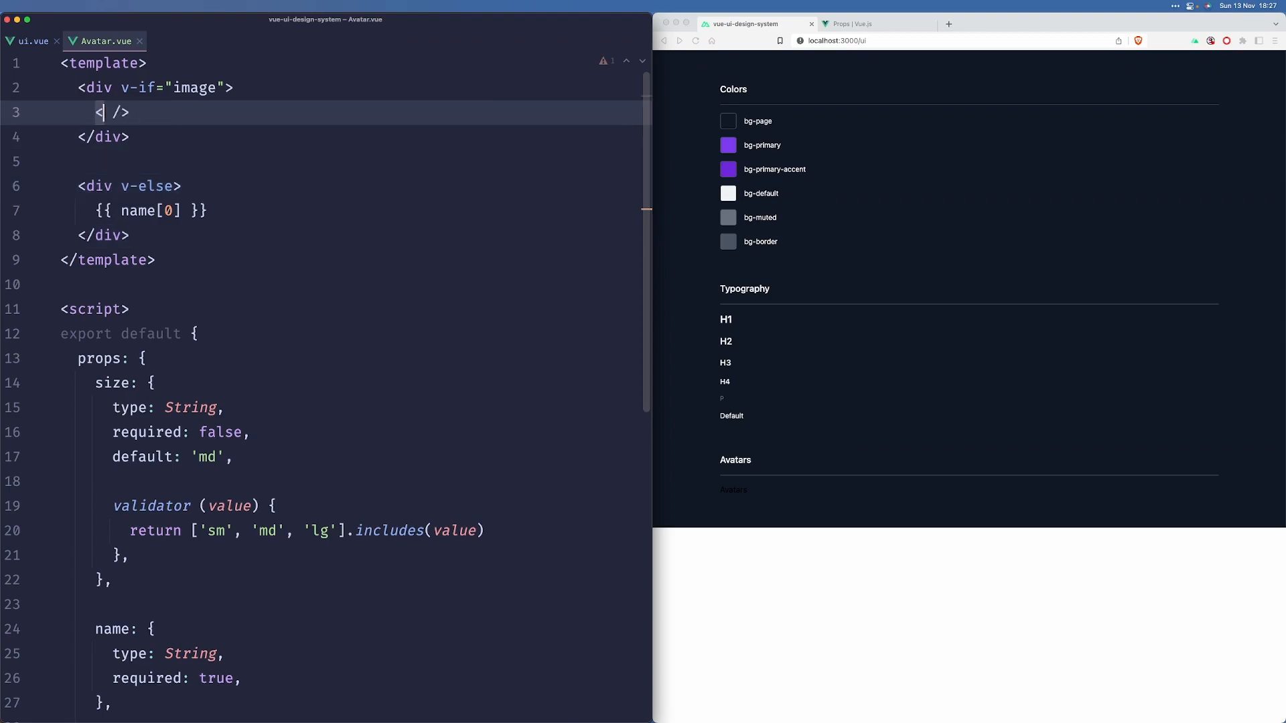
type("img :src=\"\"")
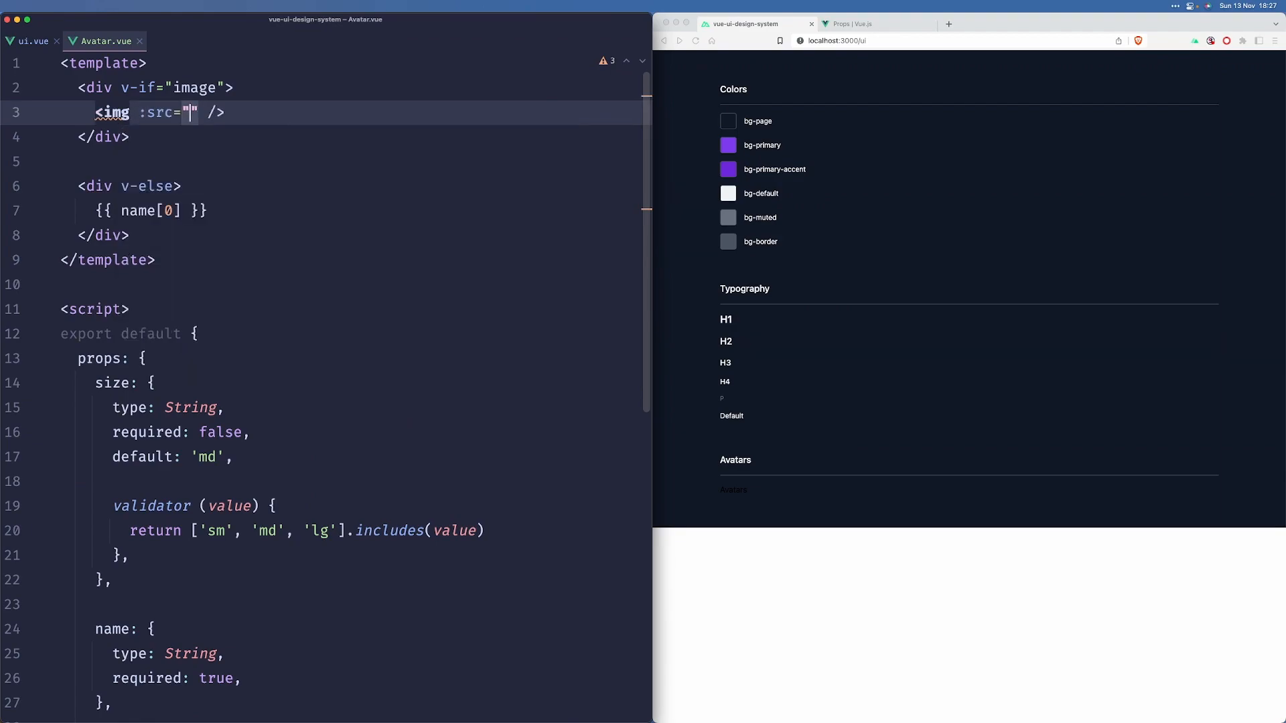
type("image")
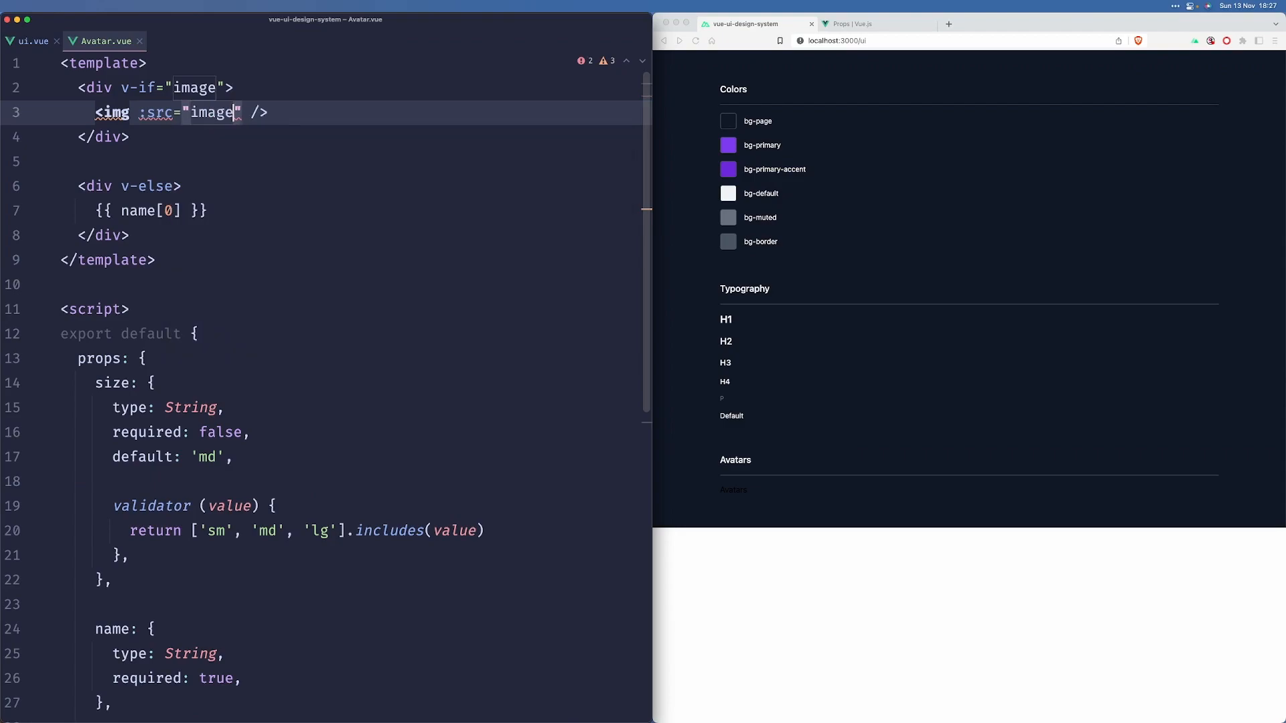
type("alt=\"\"")
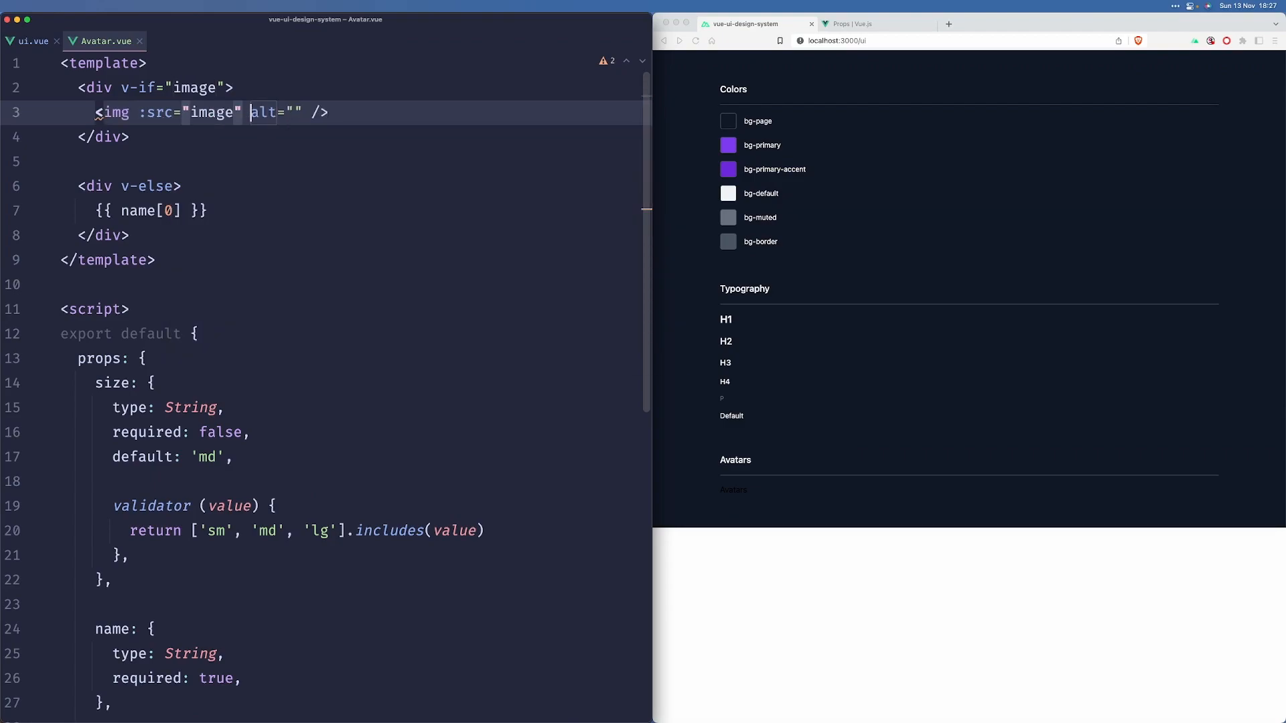
type(":")
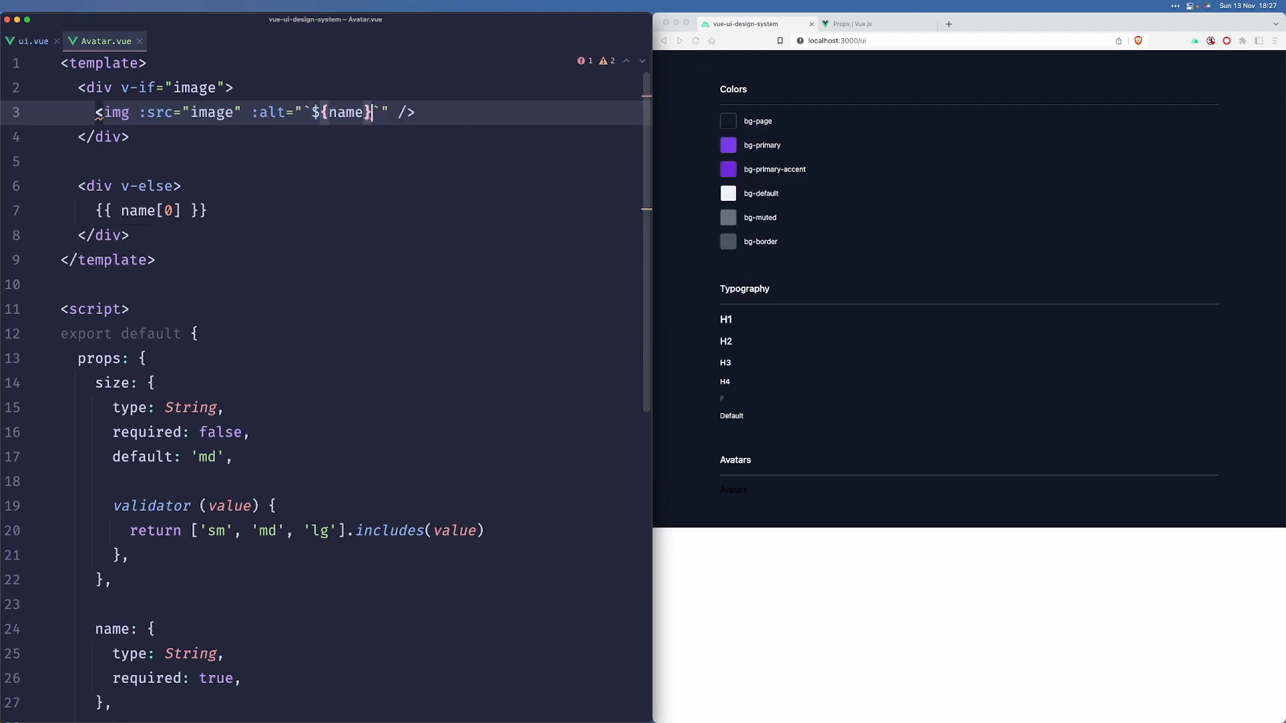
type("avatar")
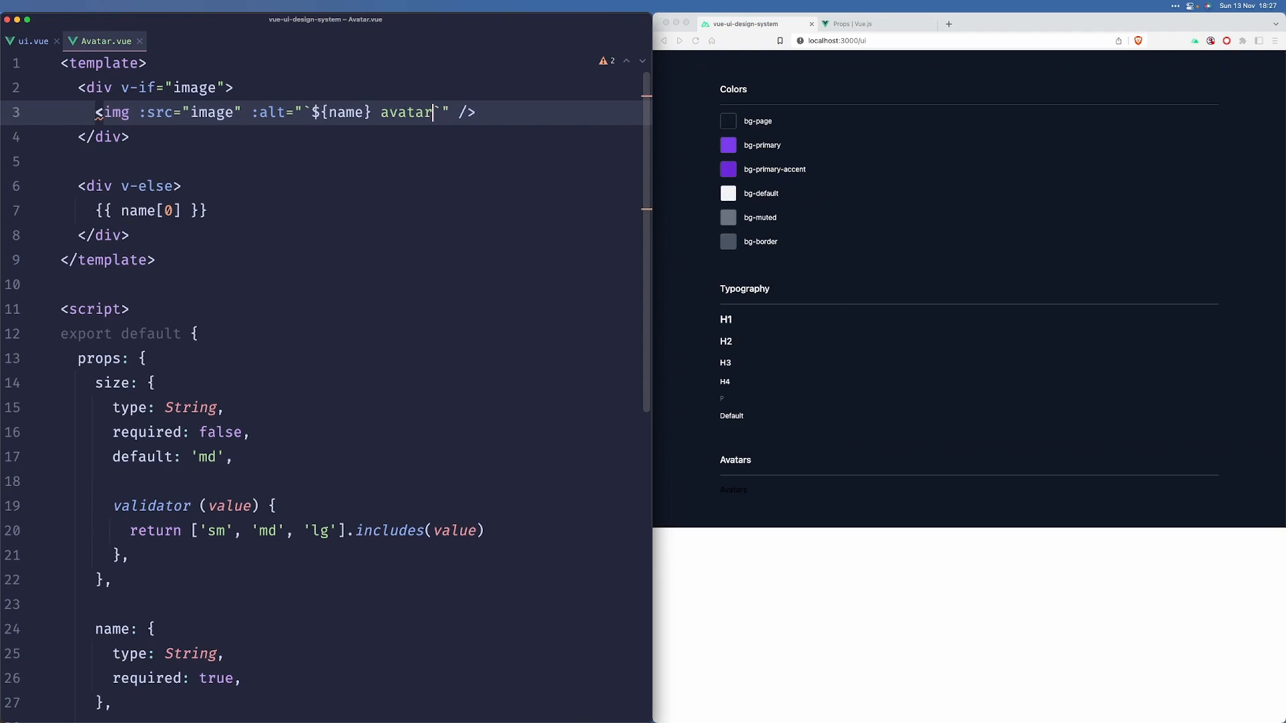
left_click(31, 40)
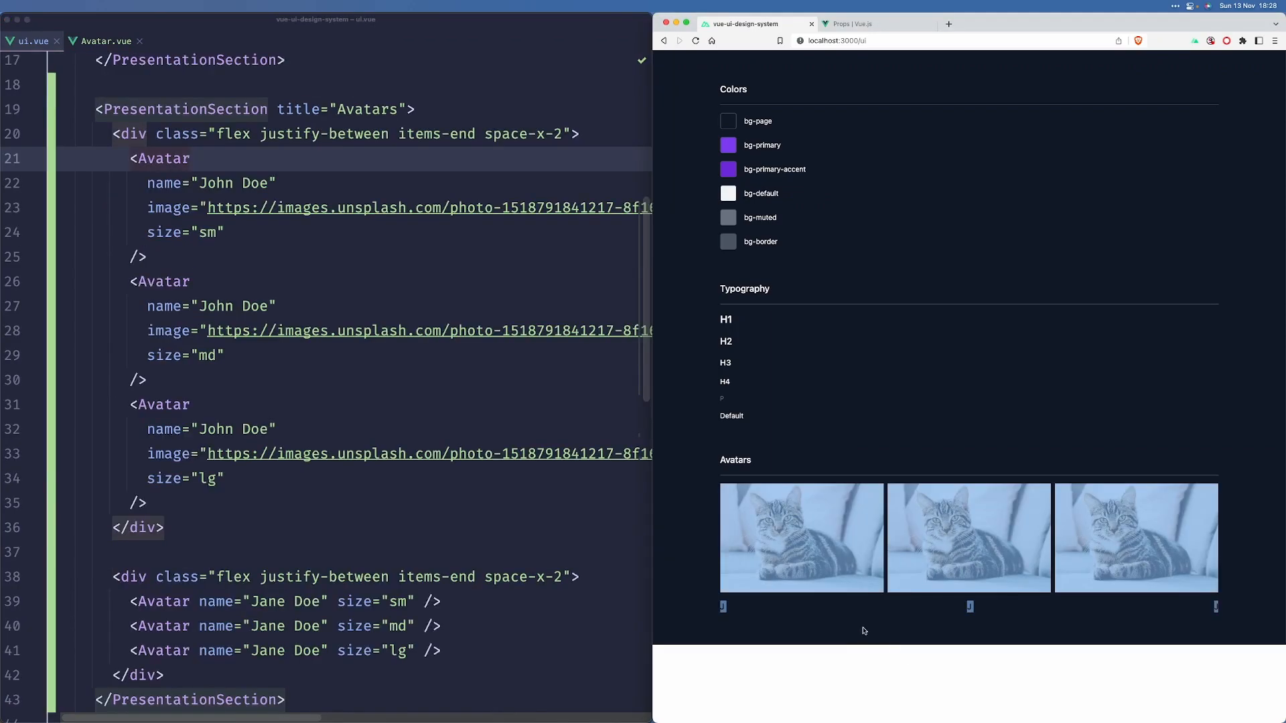
mouse_move(870, 627)
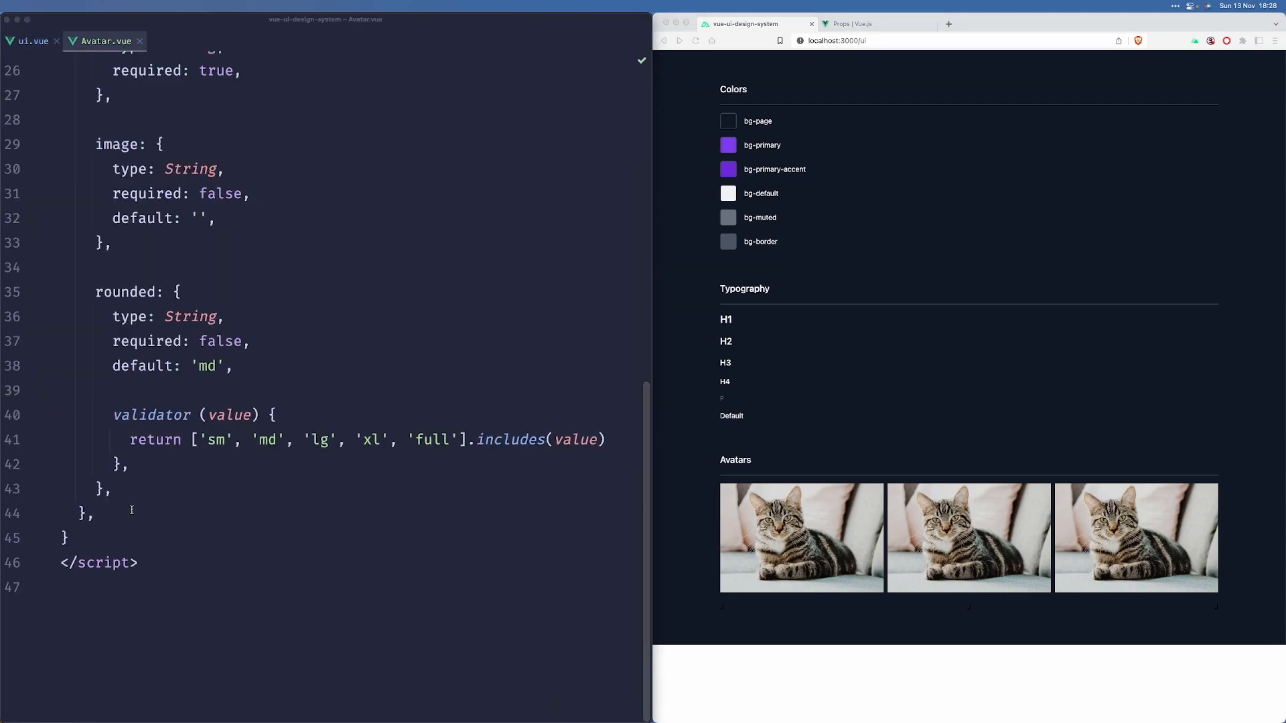
Step: Add a computed block with empty sizeClass, roundedClass and backgroundColorClass methods
type("c")
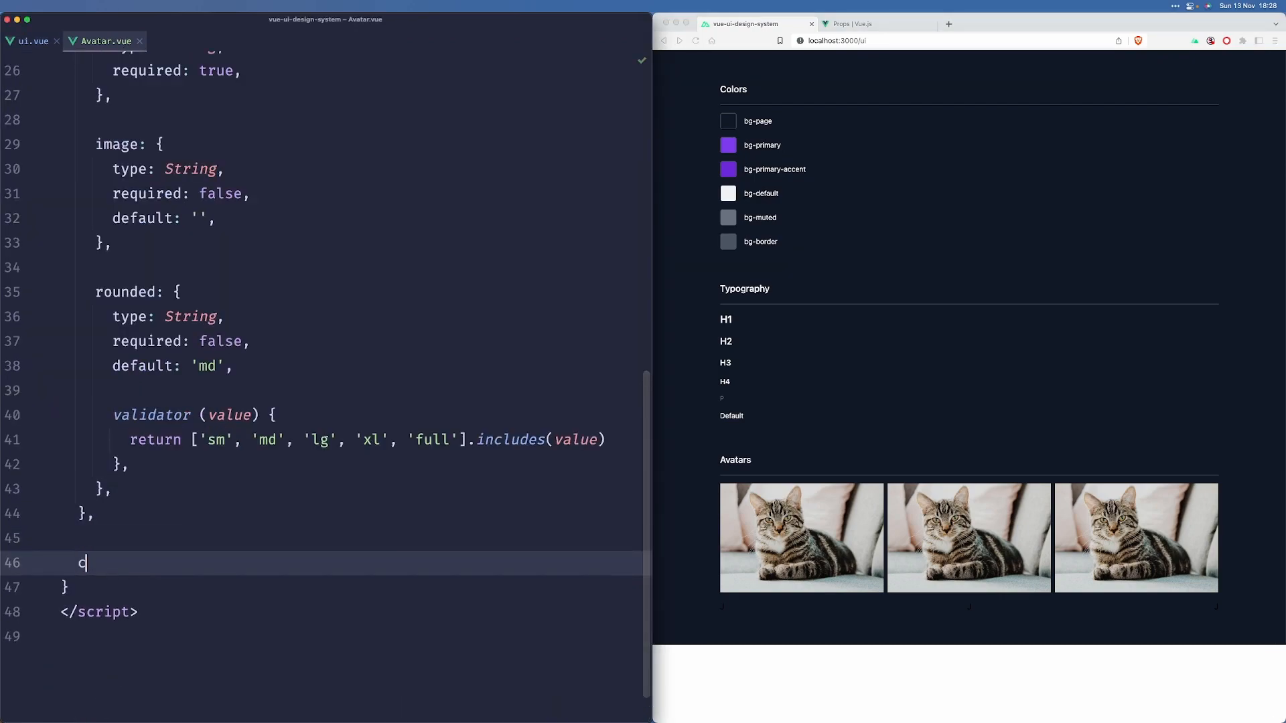
type("omputed: {")
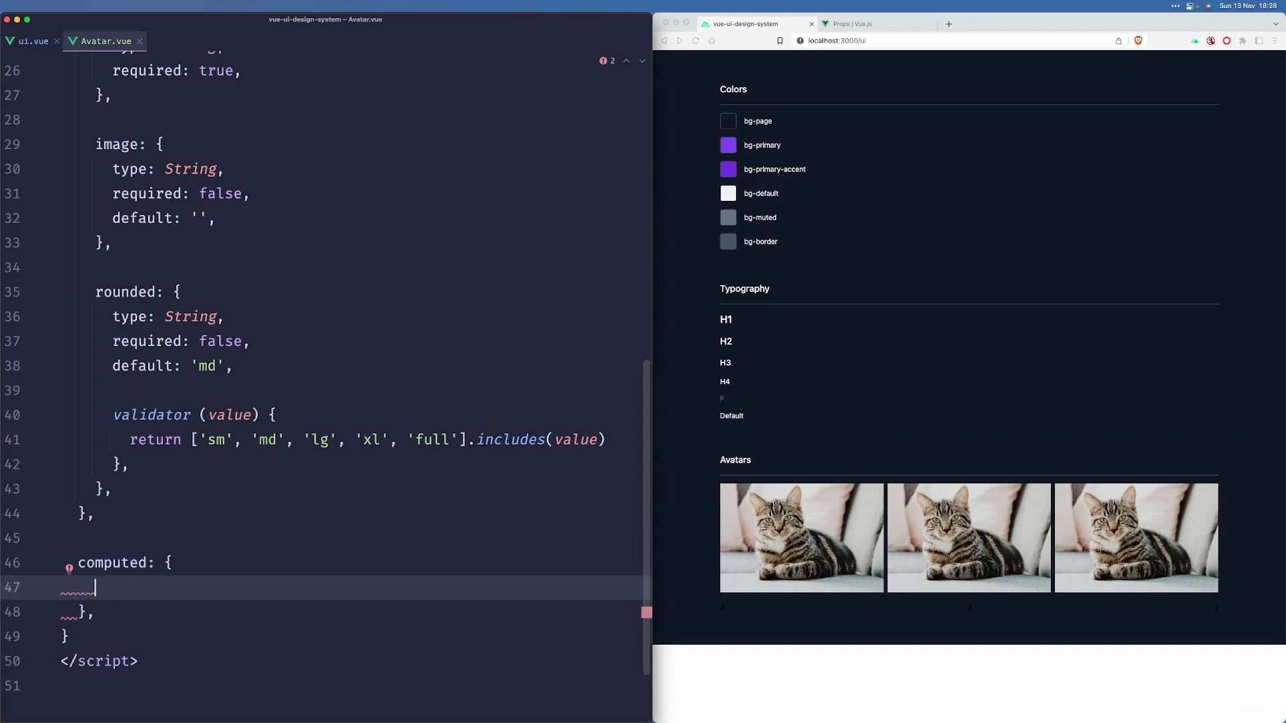
type("siz")
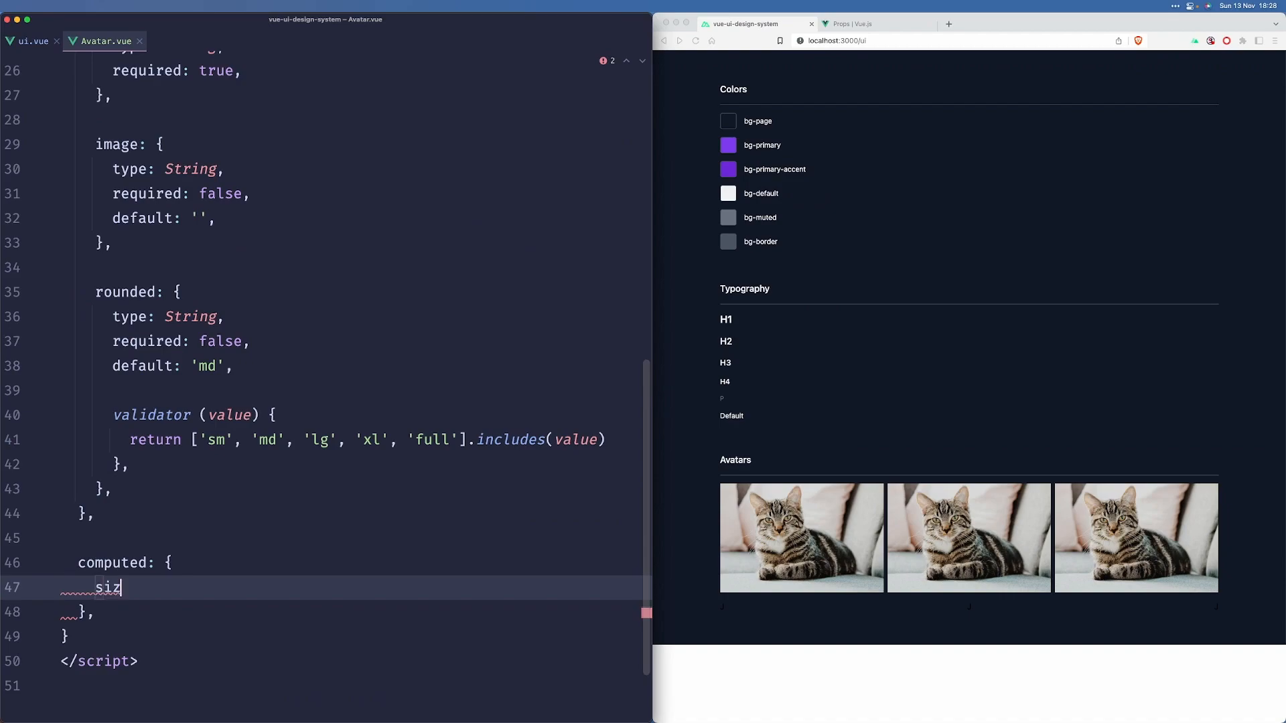
type("eClass() {")
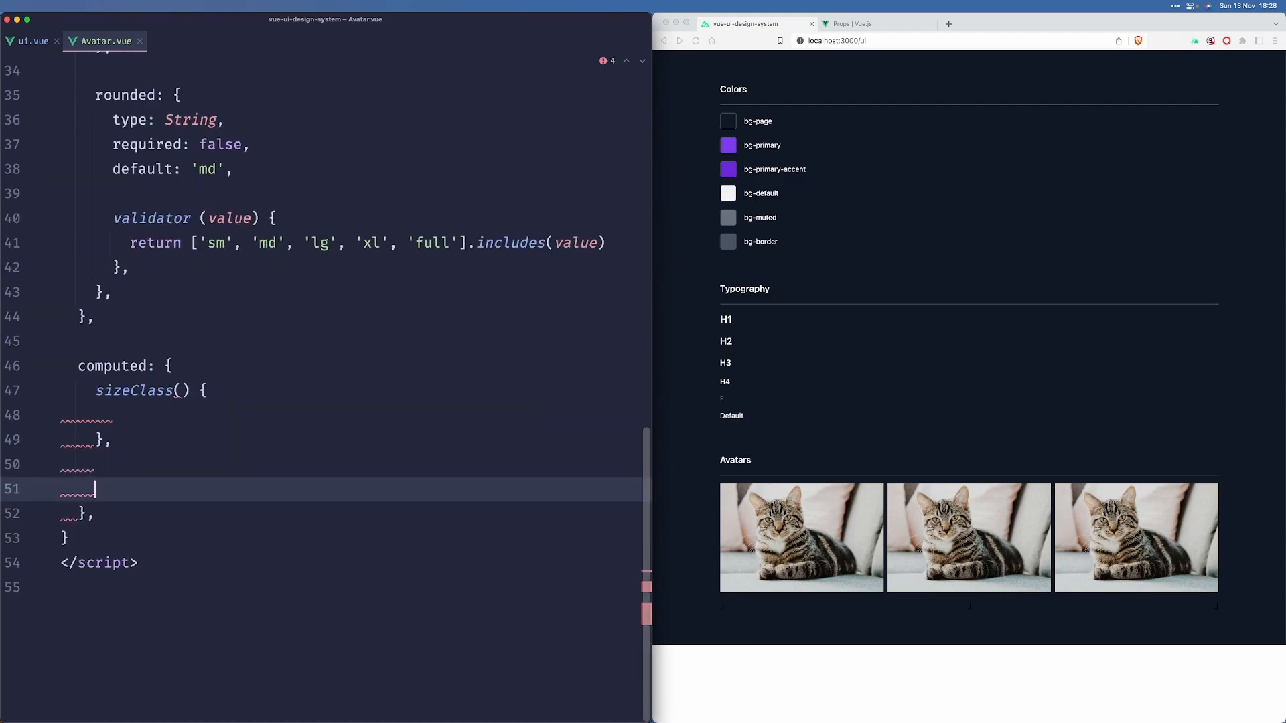
type("roundedClass() {")
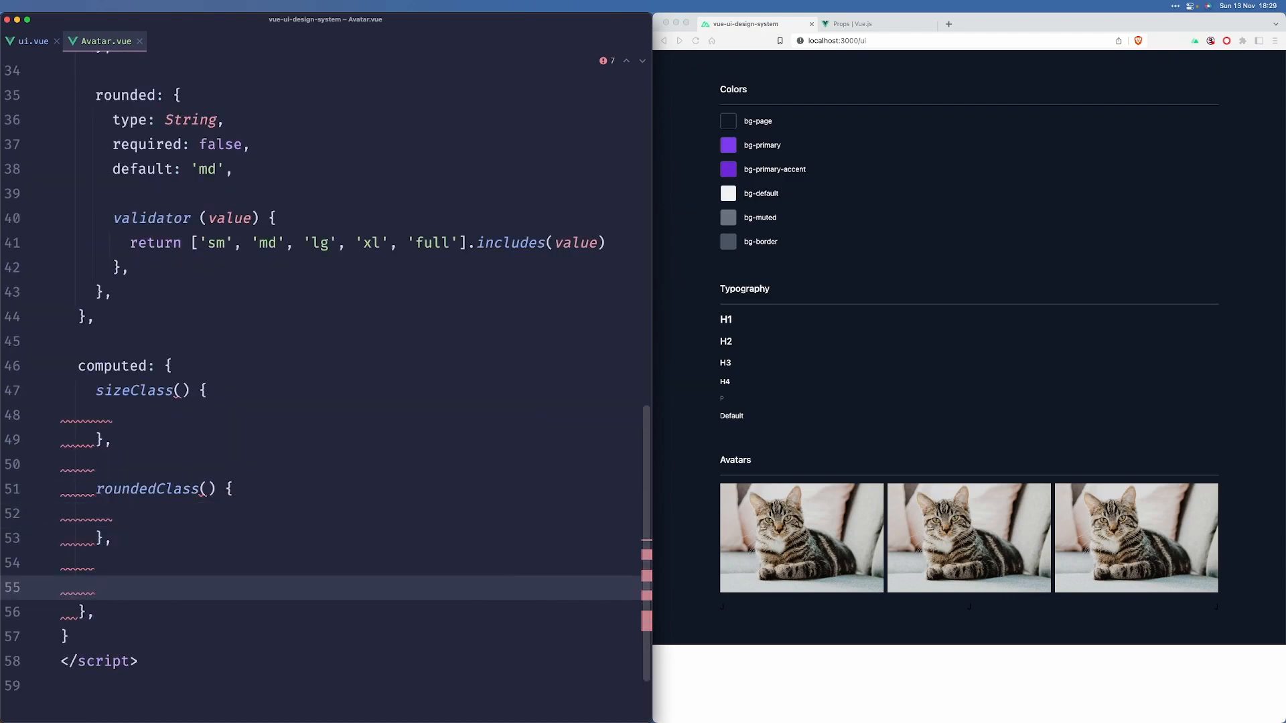
type("backgroundColorClass(")
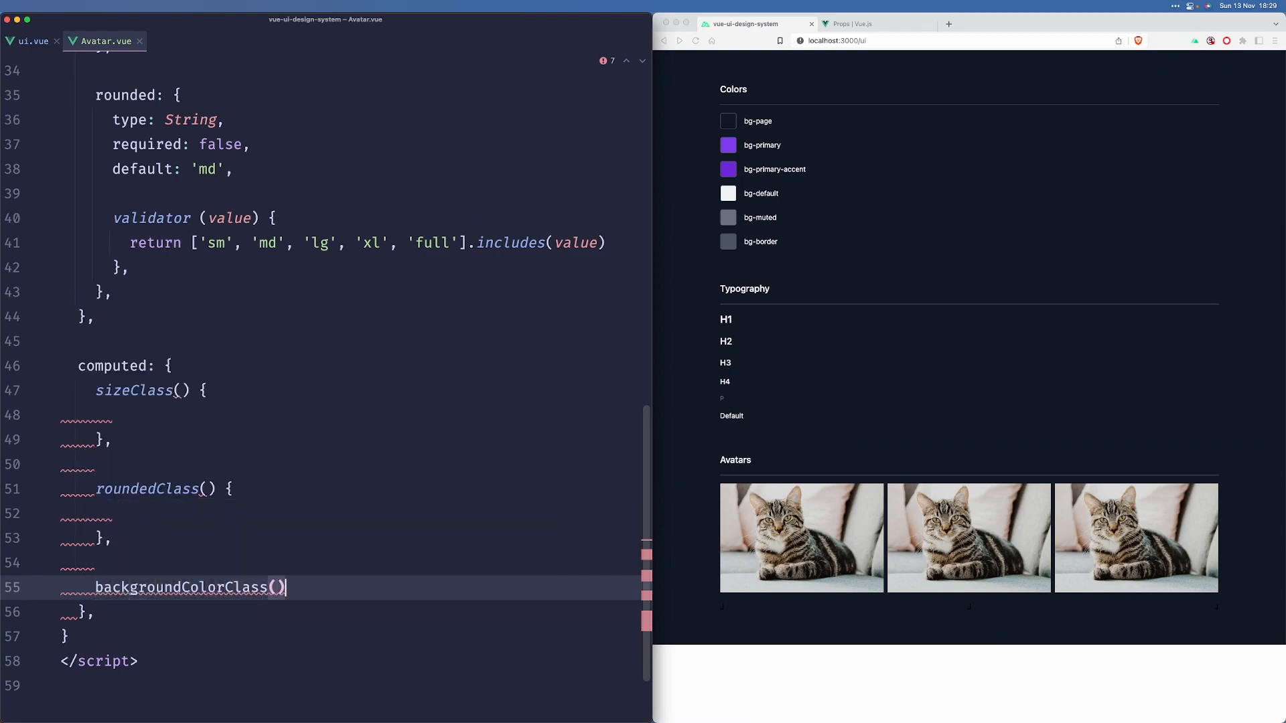
scroll("up", 3)
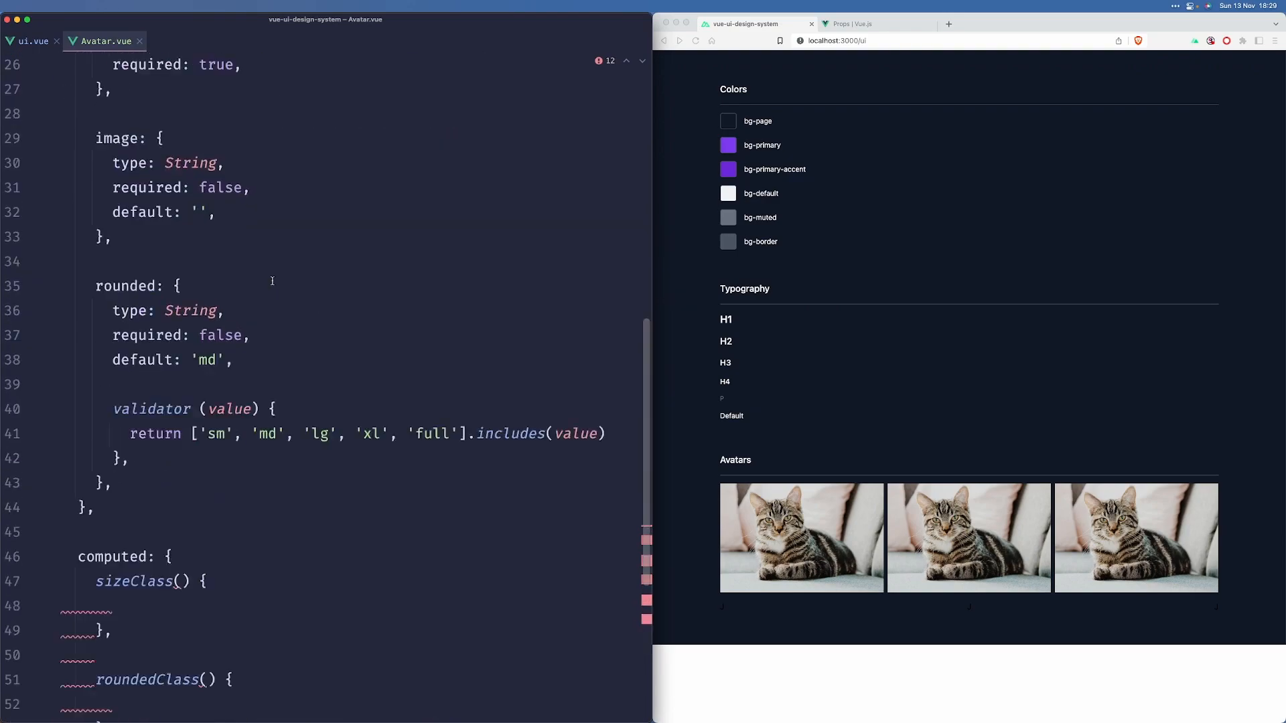
scroll("down", 3)
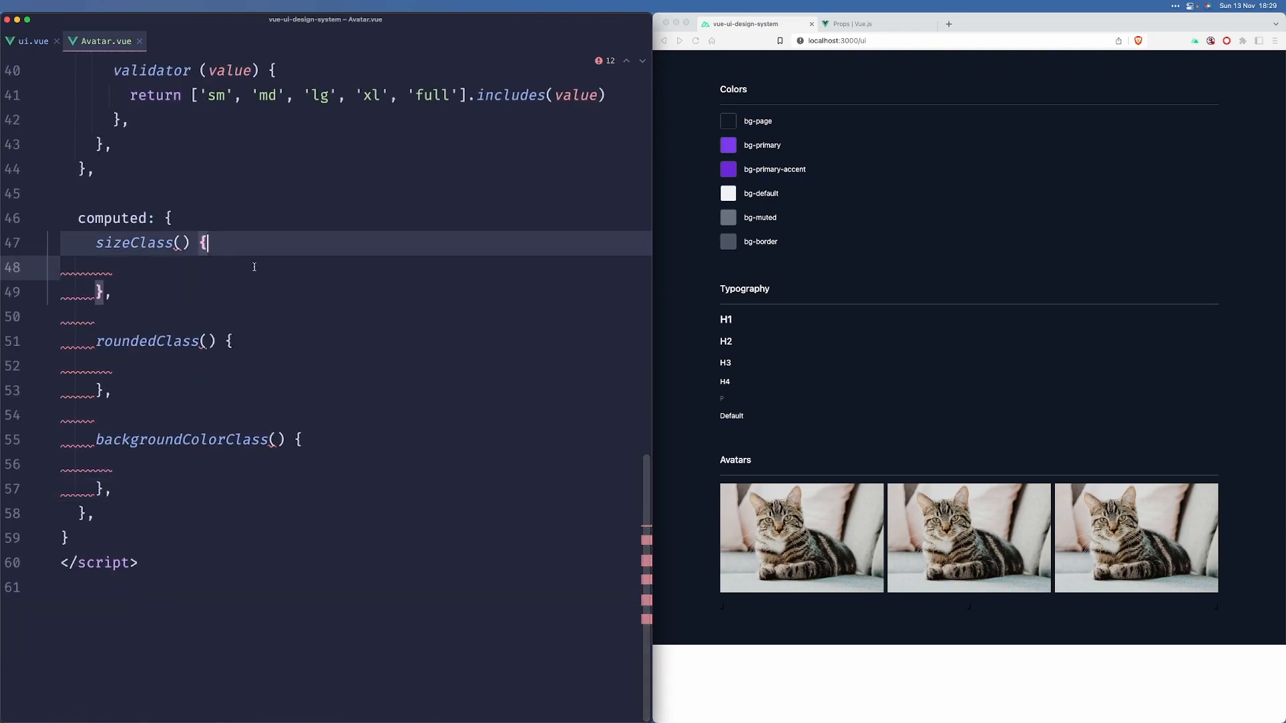
scroll("up", 3)
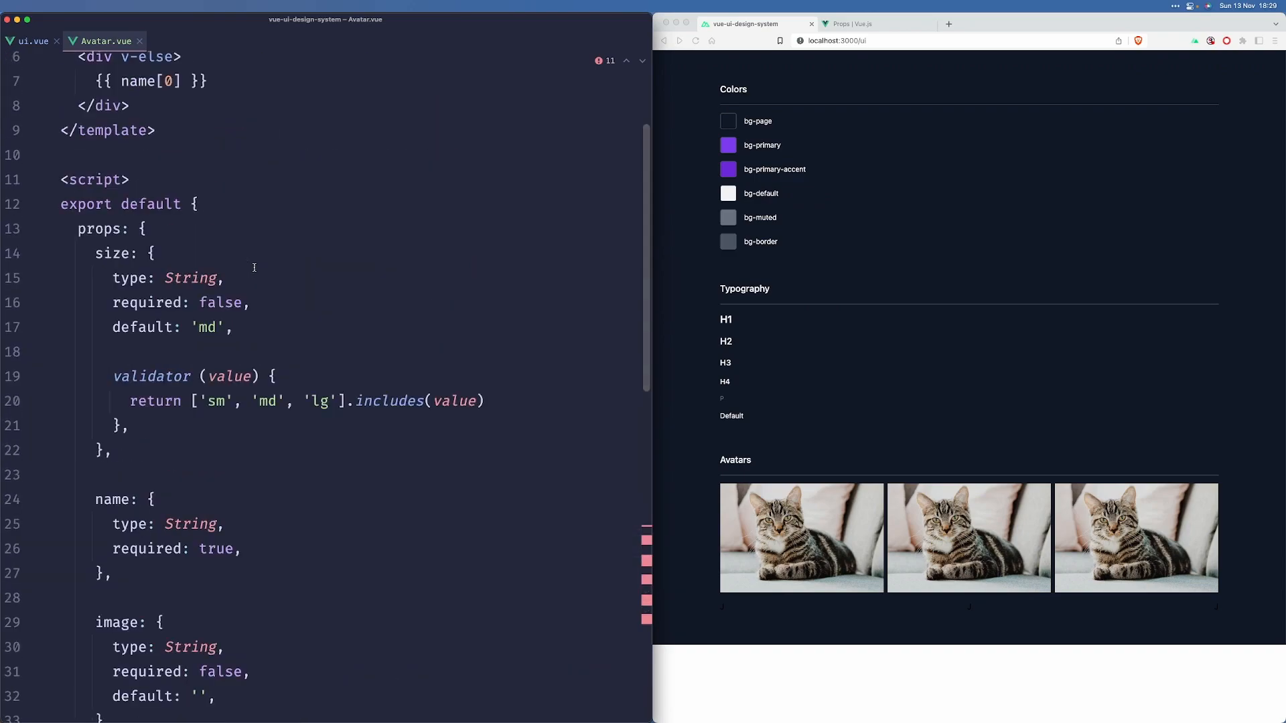
Step: Have sizeClass return an object keyed by this.size, with sm mapped to 'w-6 h-6 text-sm'
scroll("down", 3)
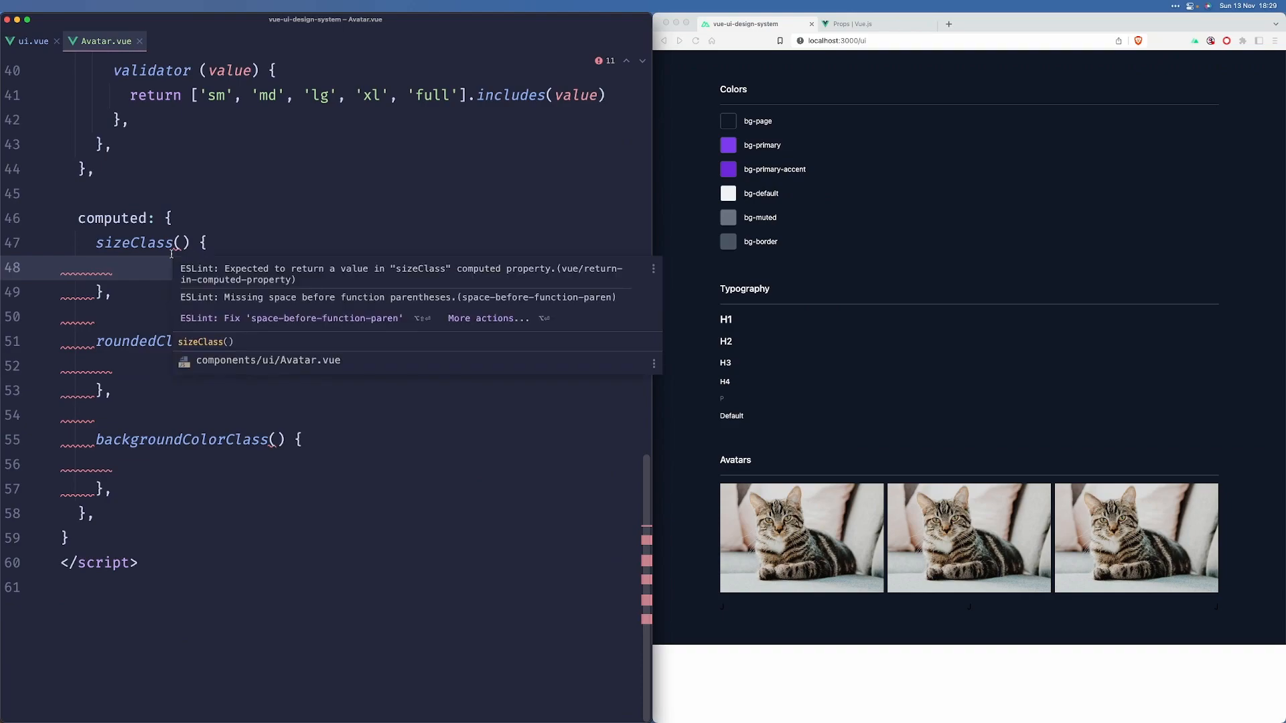
type("return {}")
type("}[this.")
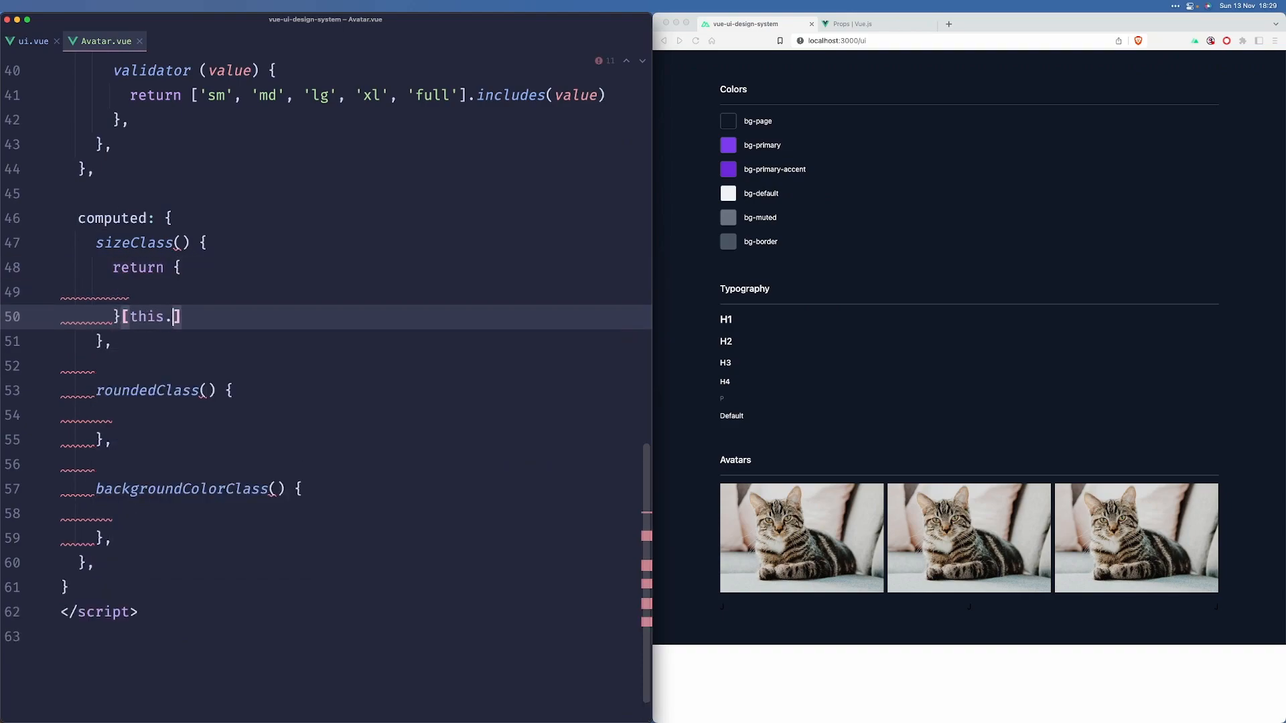
type("size];")
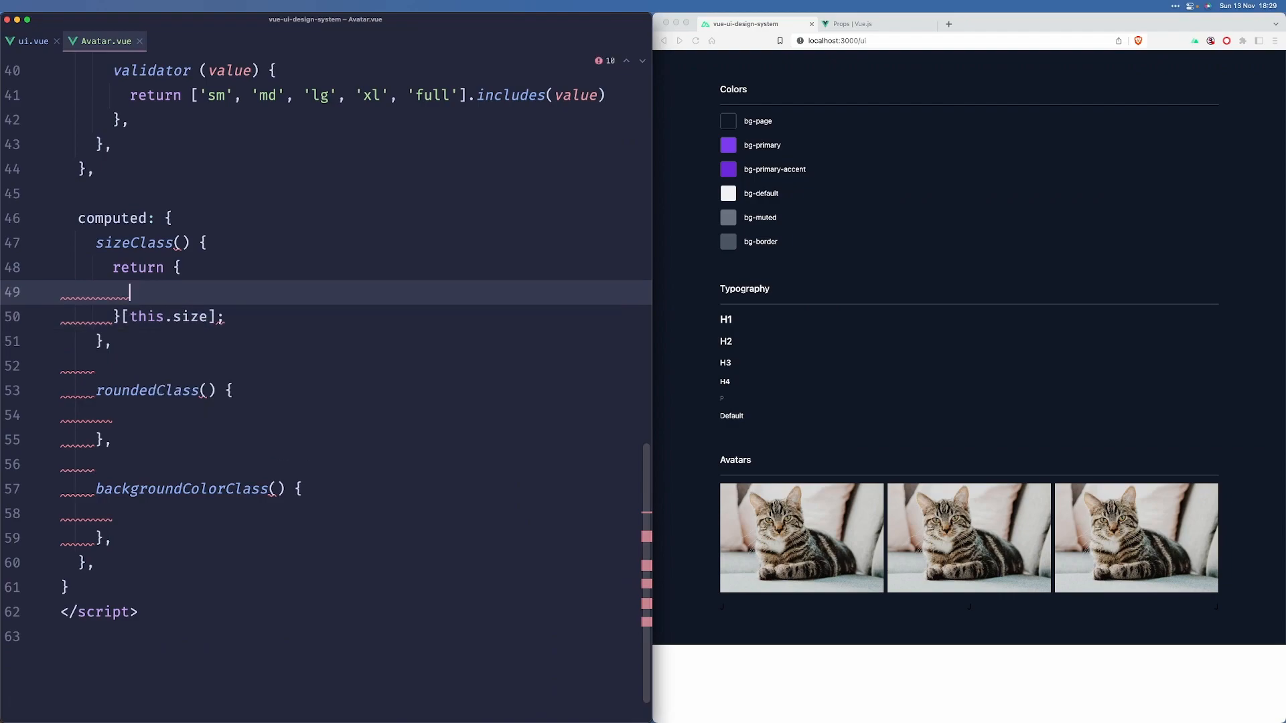
scroll("up", 3)
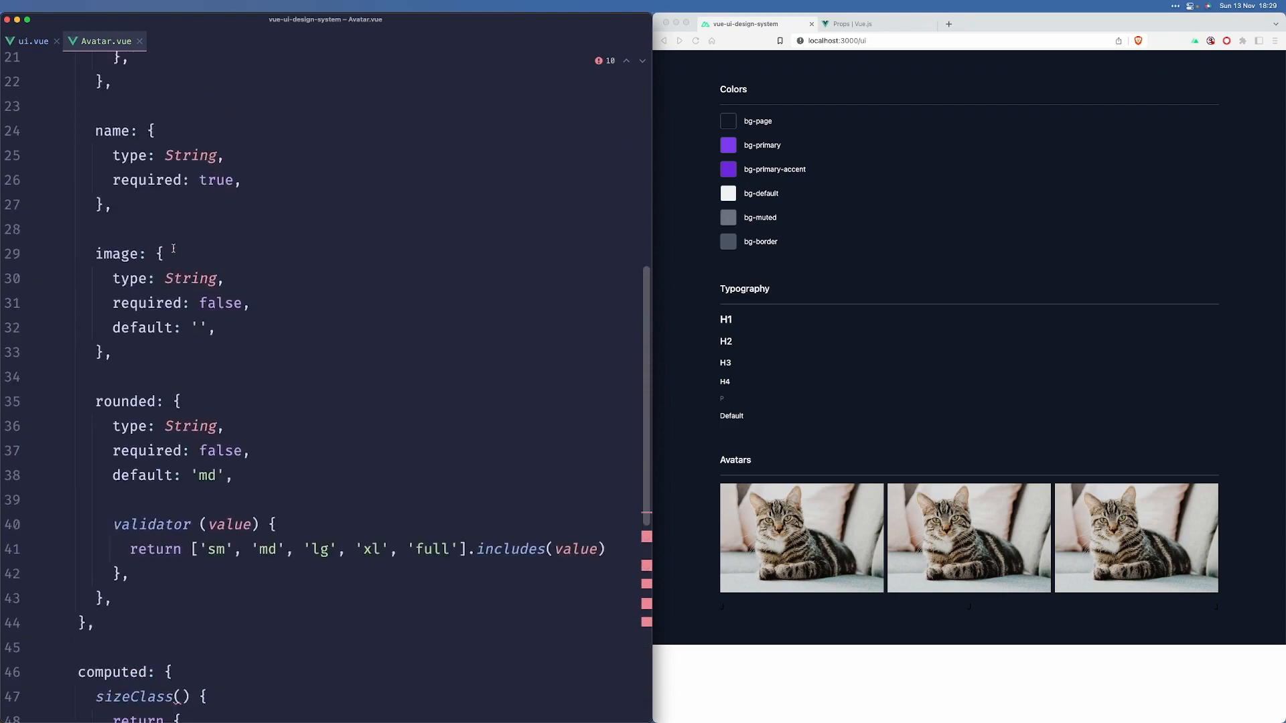
scroll("up", 3)
type("sm: '")
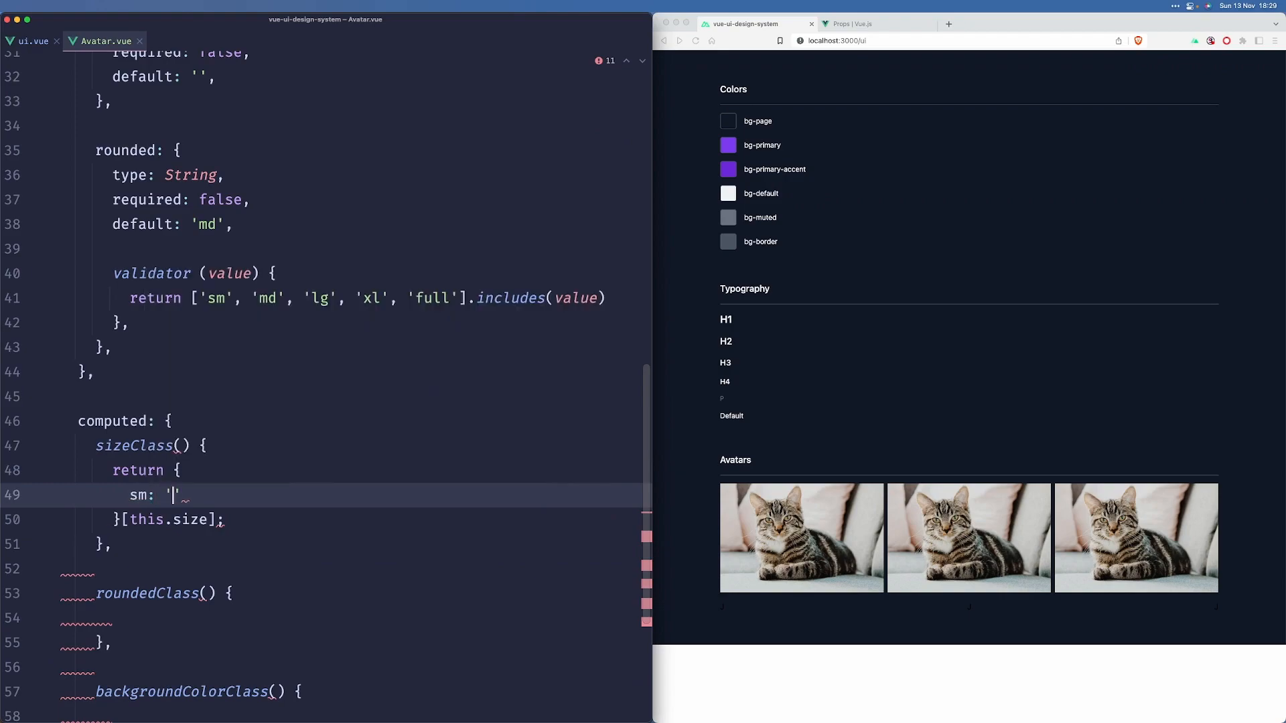
type("w-6")
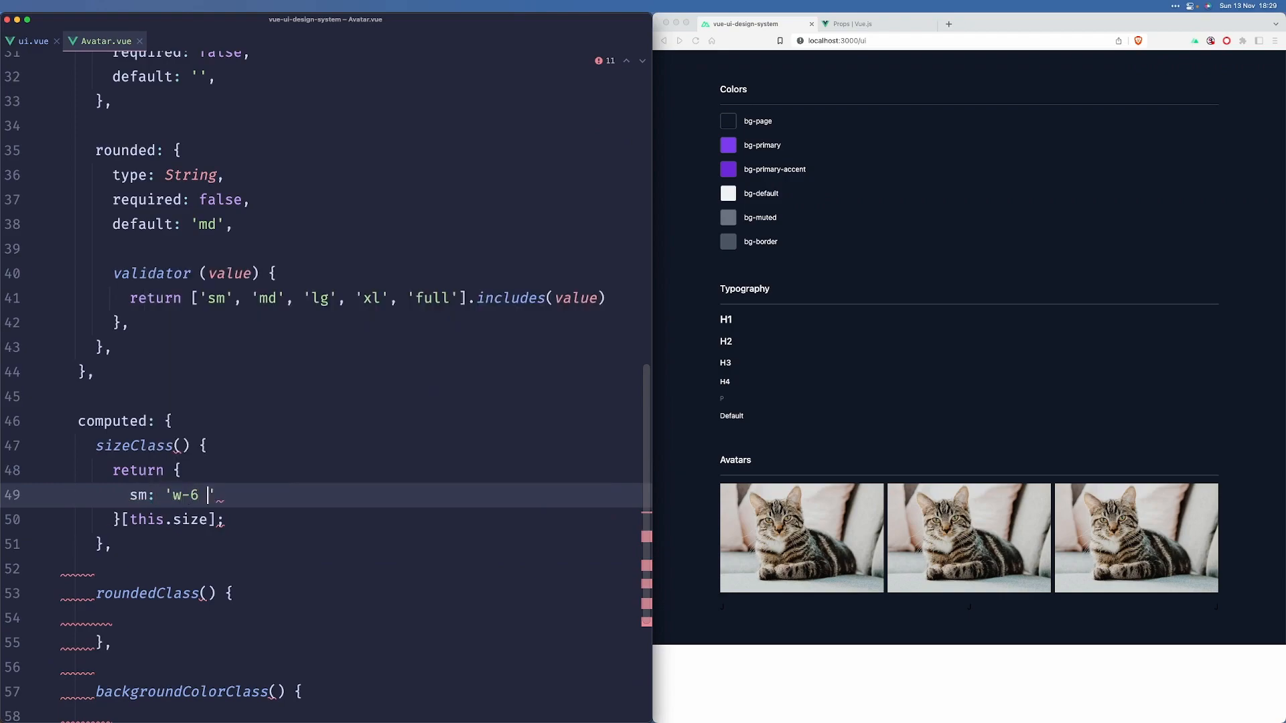
type("h-6")
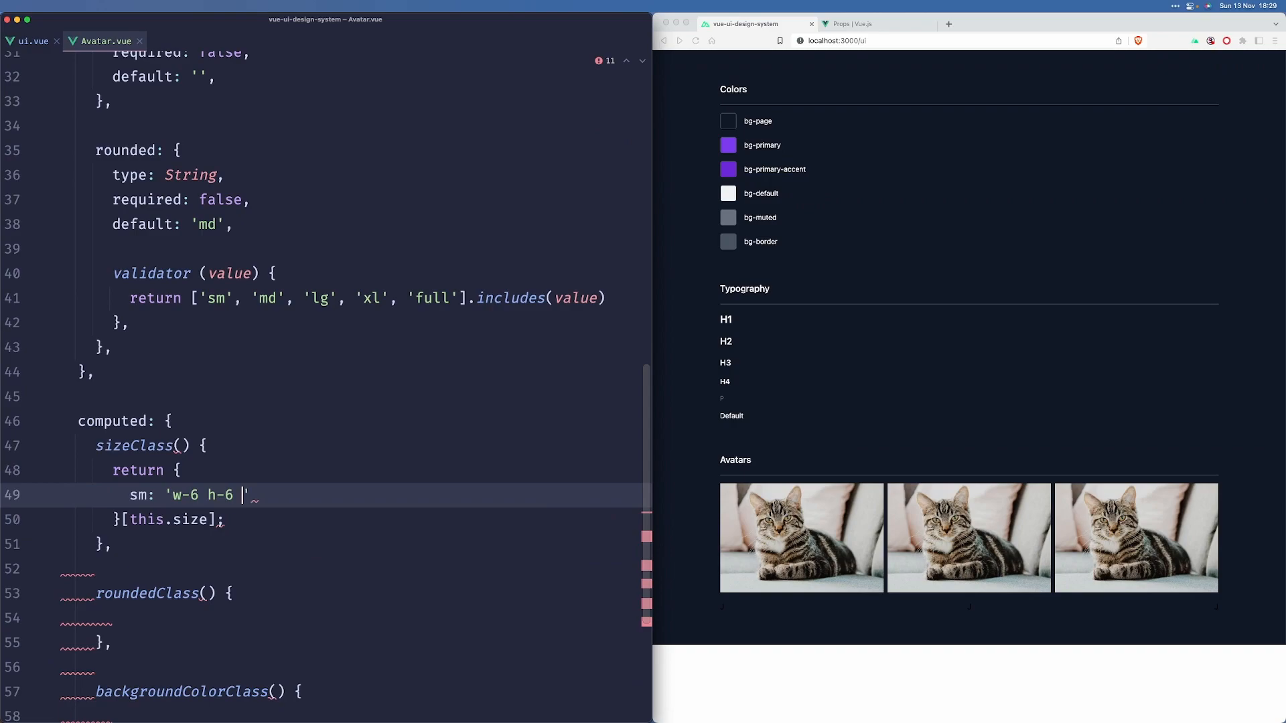
type("text-sm")
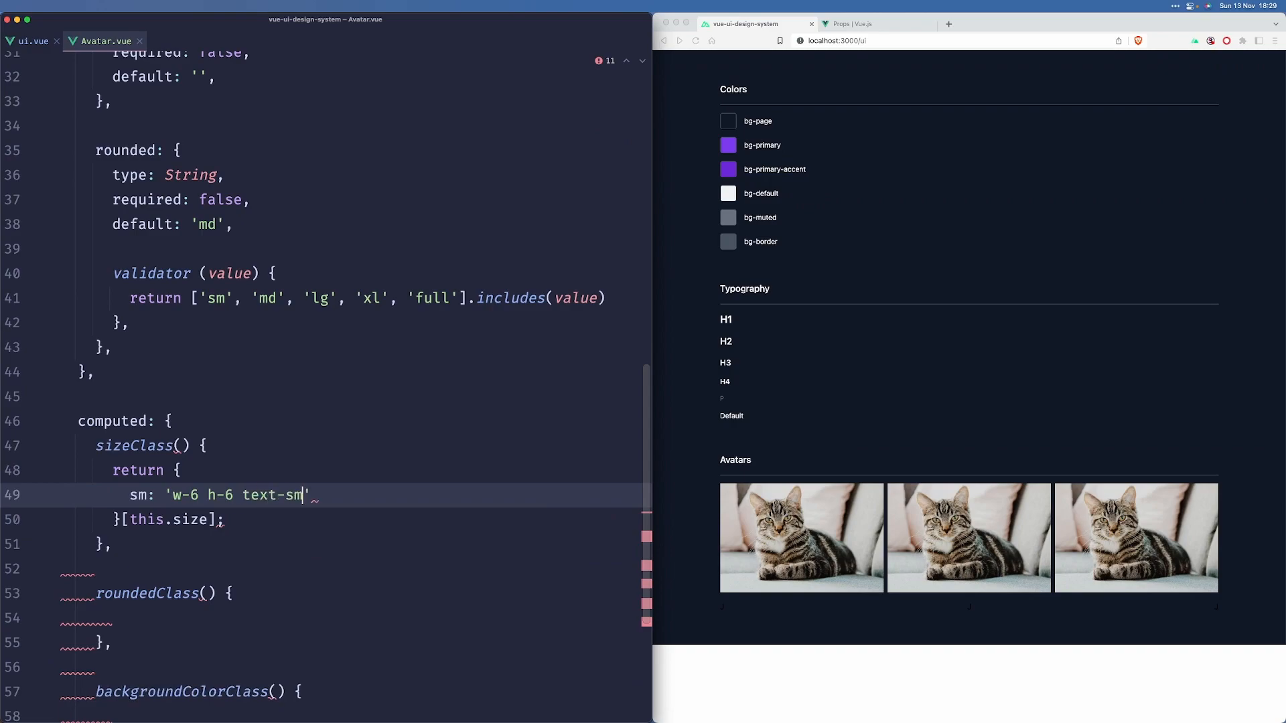
key("Return")
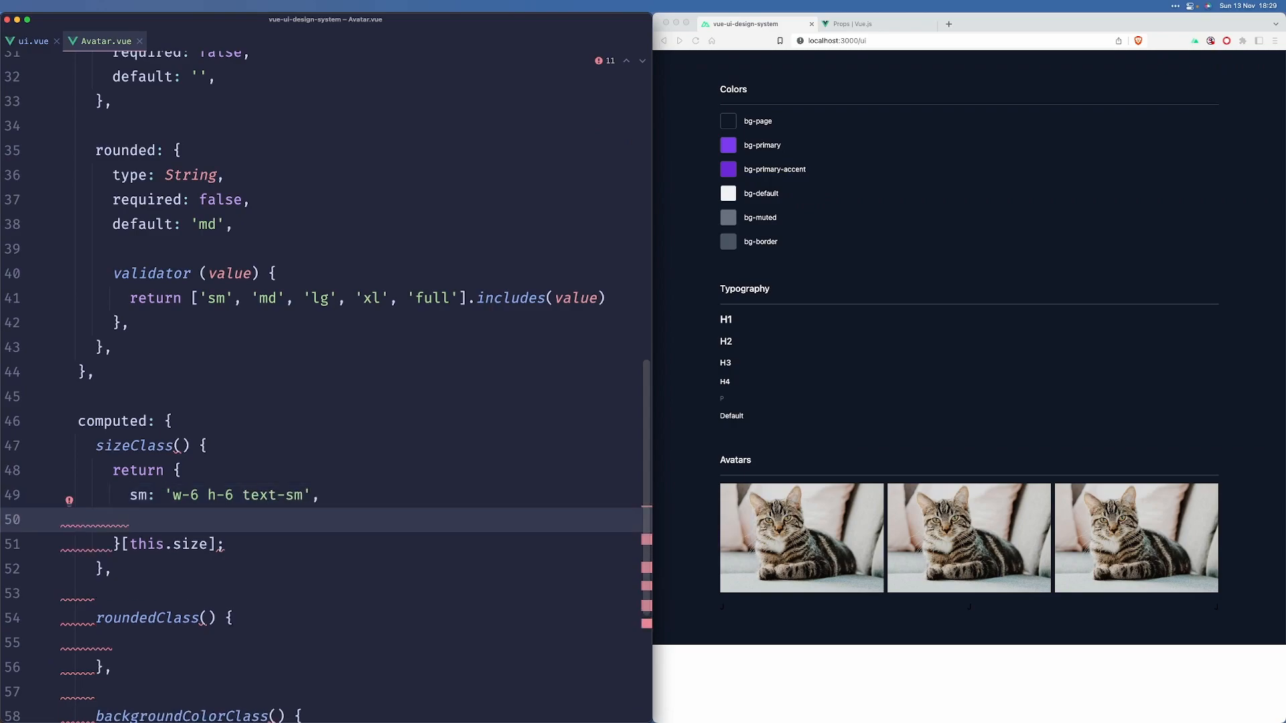
Step: Add md 'w-8 h-8 text-base' and lg 'w-10 h-10 text-lg', then begin roundedClass's return object
type("md: 'w-8'")
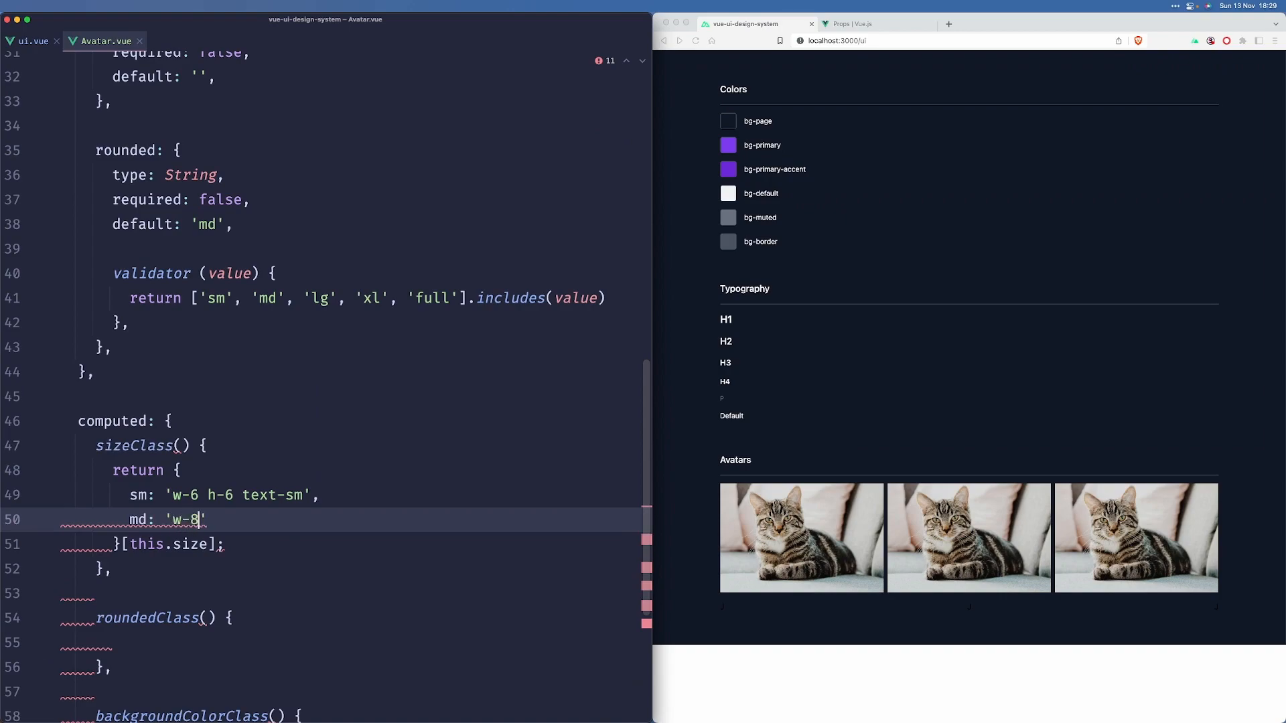
type("h-8 text-base")
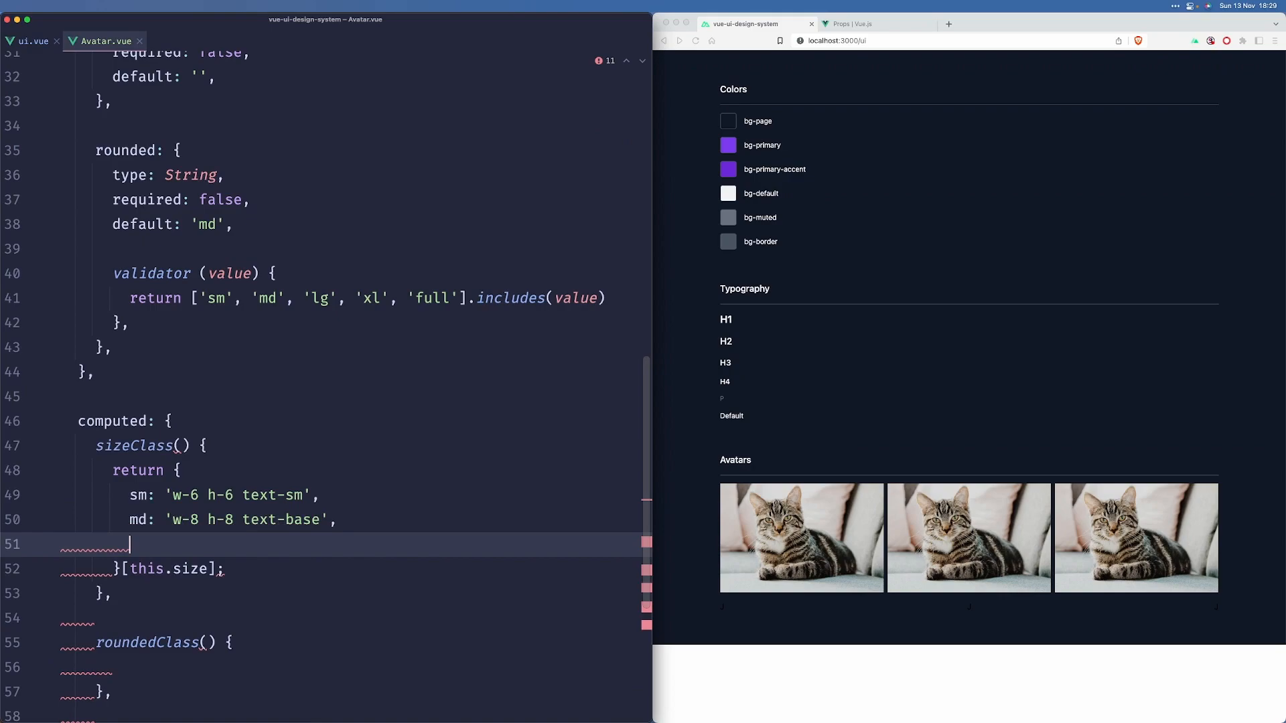
type("lg: '")
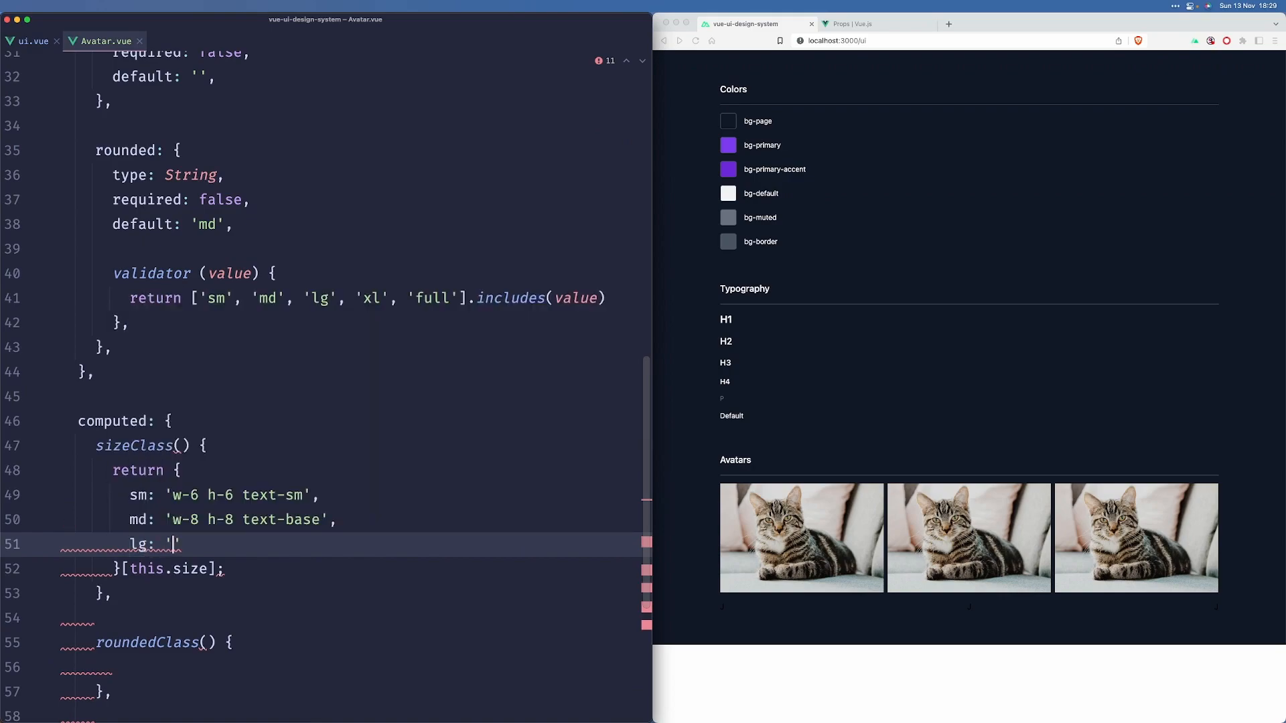
type("w-10 h-10")
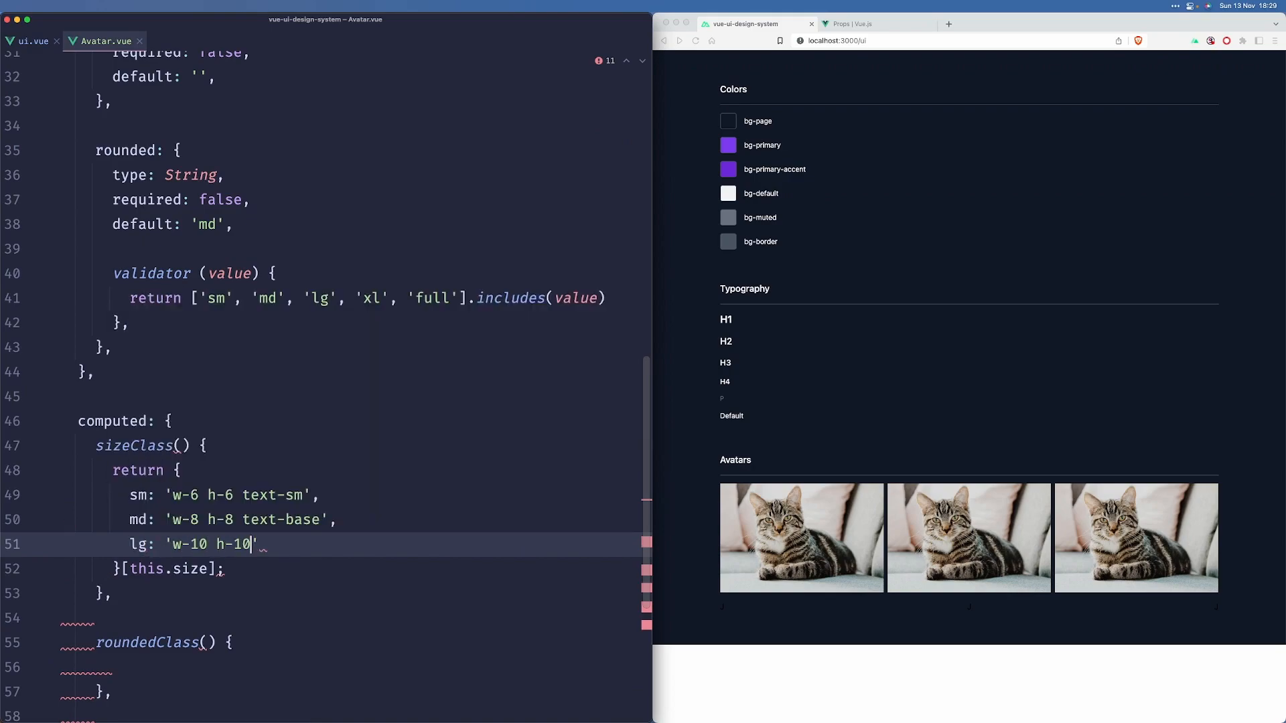
type("text-lg',")
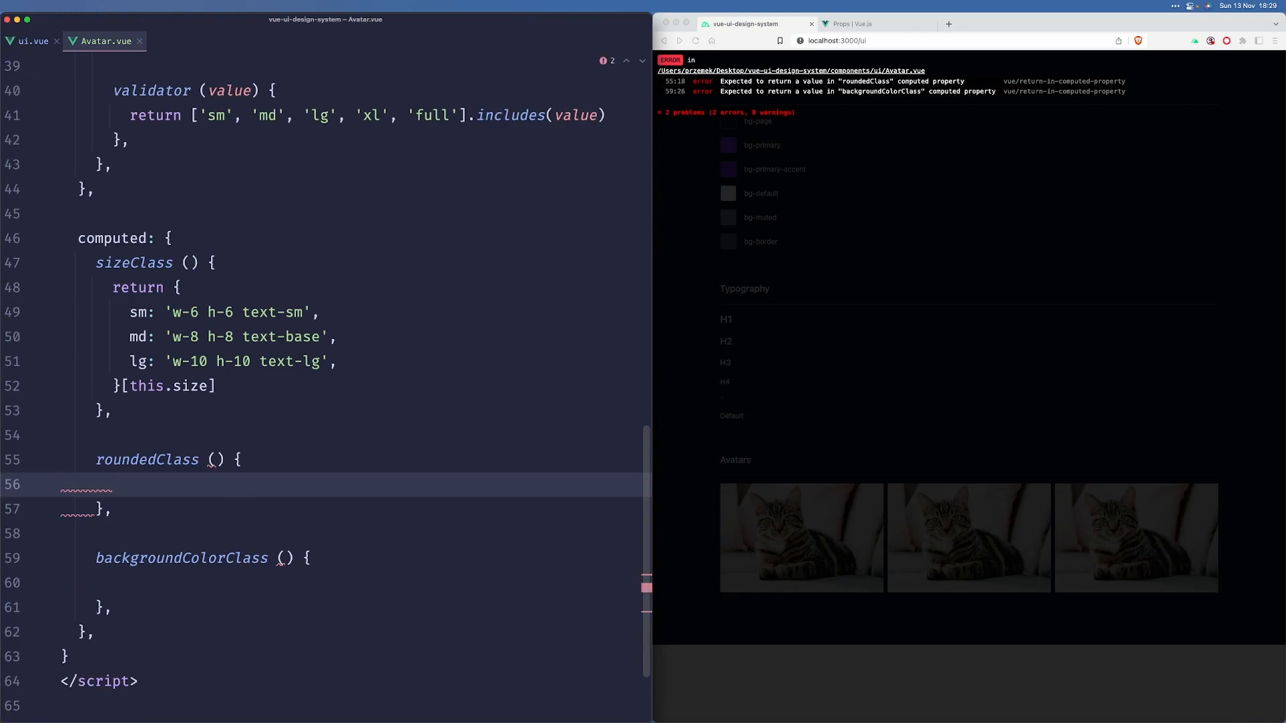
type("return {")
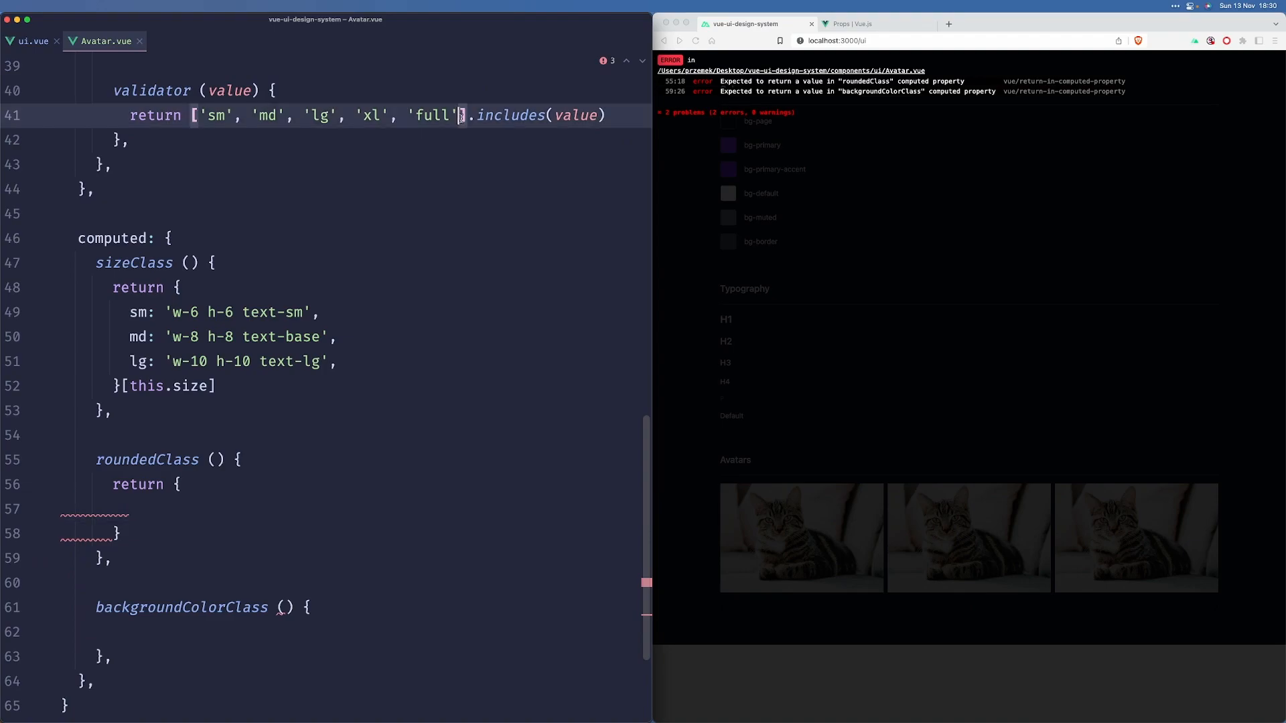
Step: Map sm, md, lg, xl and full to rounded-sm through rounded-full using multi-cursor editing
left_click(180, 484)
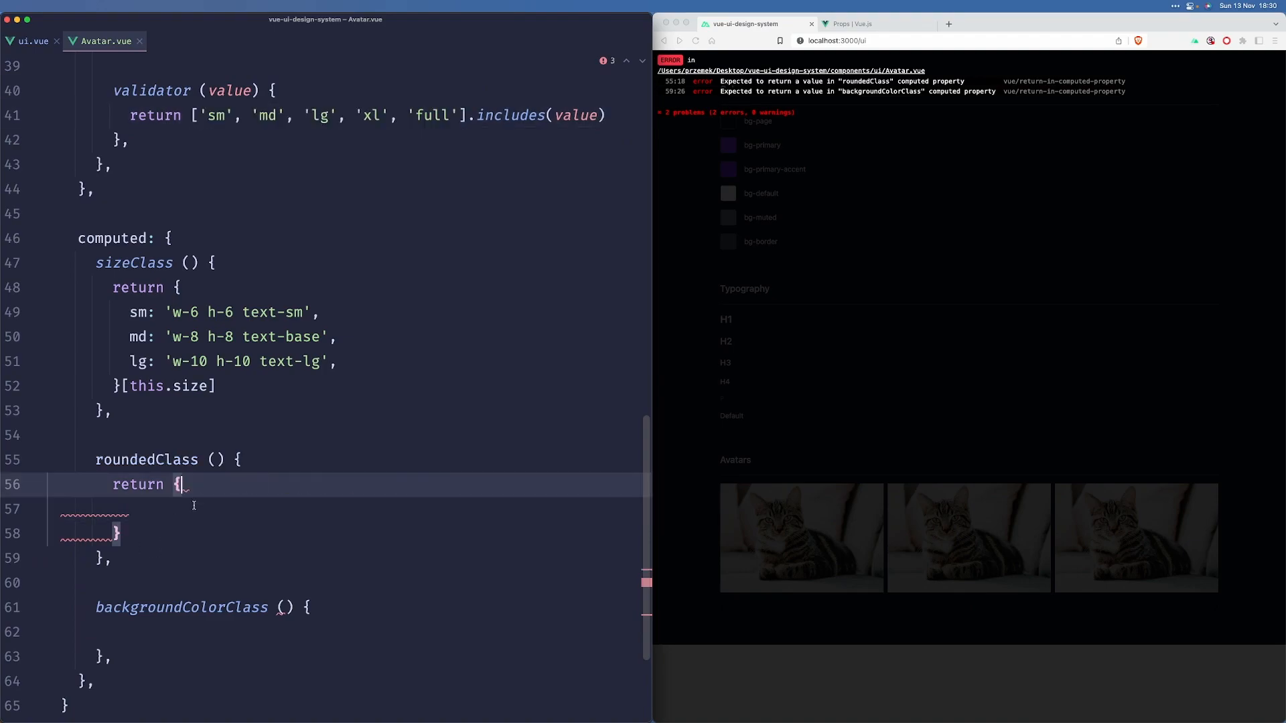
type("'sm', 'md', 'lg', 'xl', 'full'")
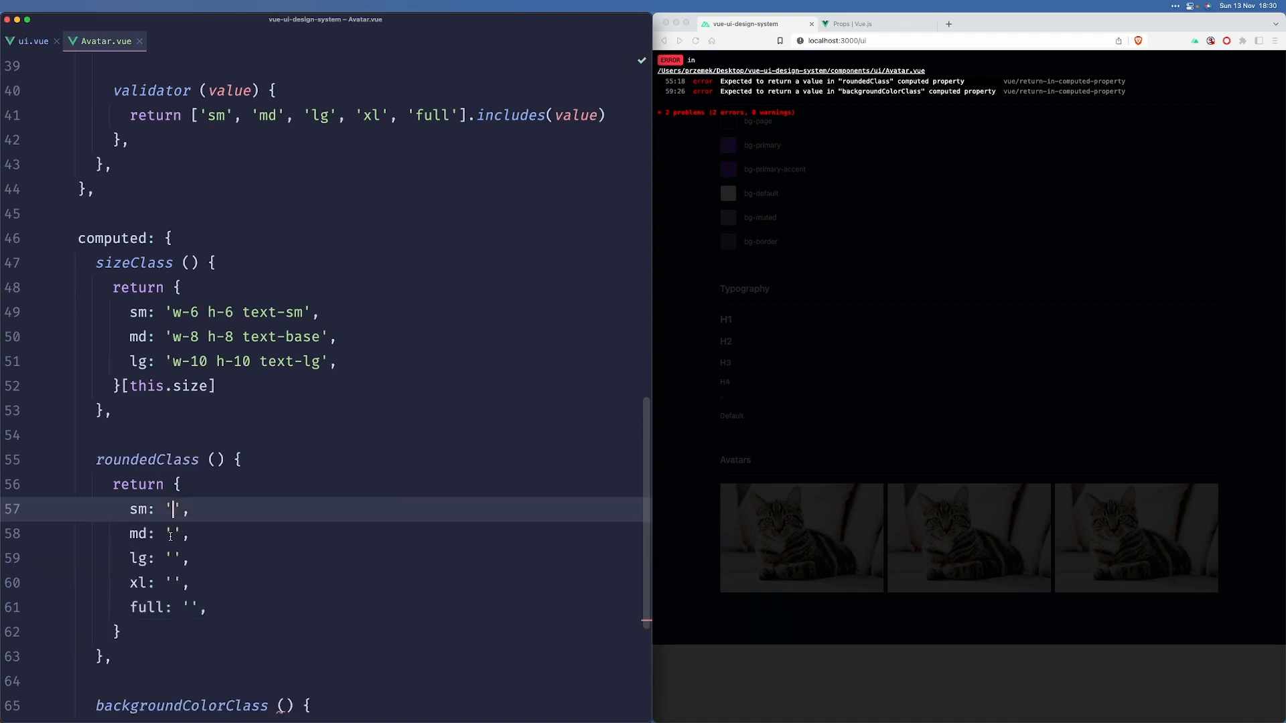
type("r")
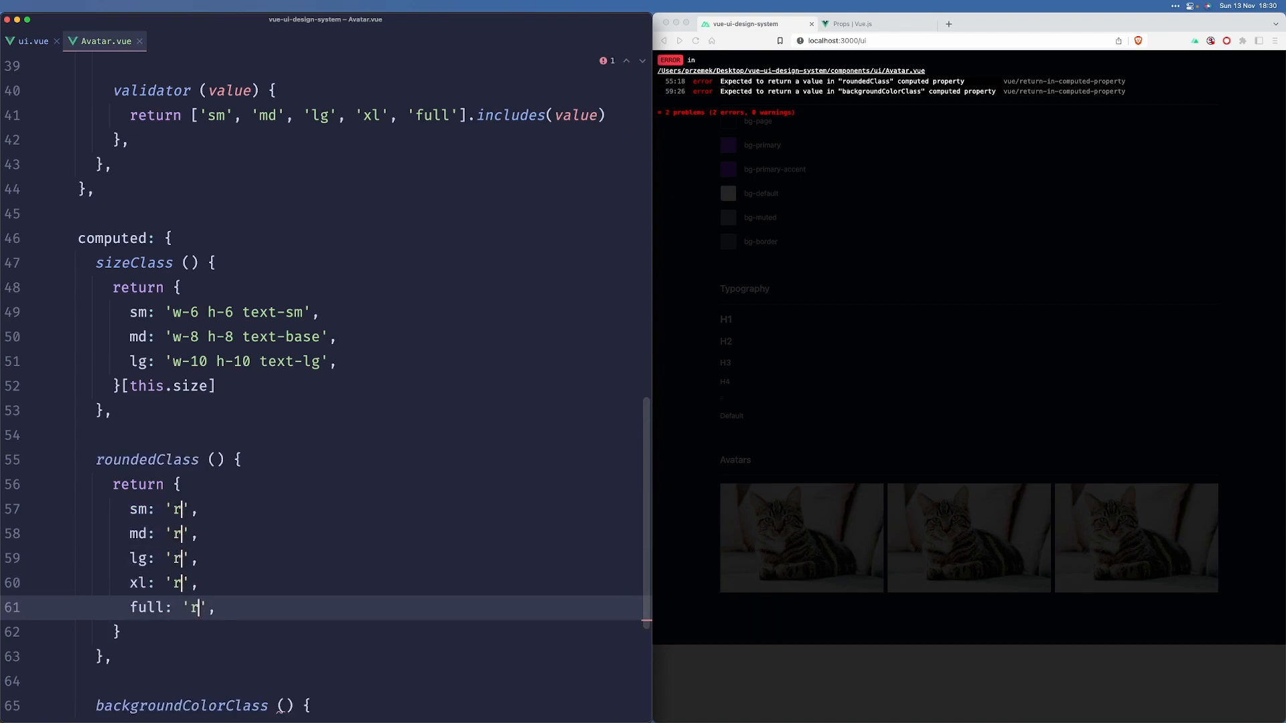
type("ounded-sm")
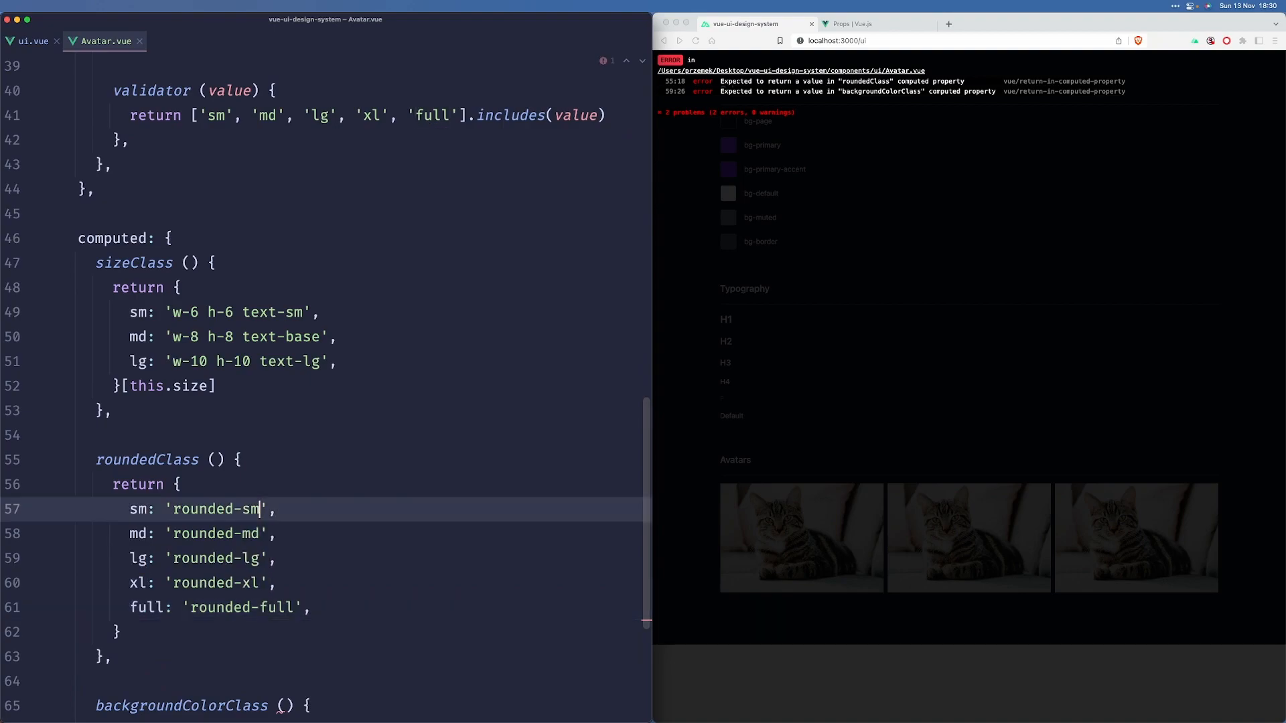
scroll("down", 3)
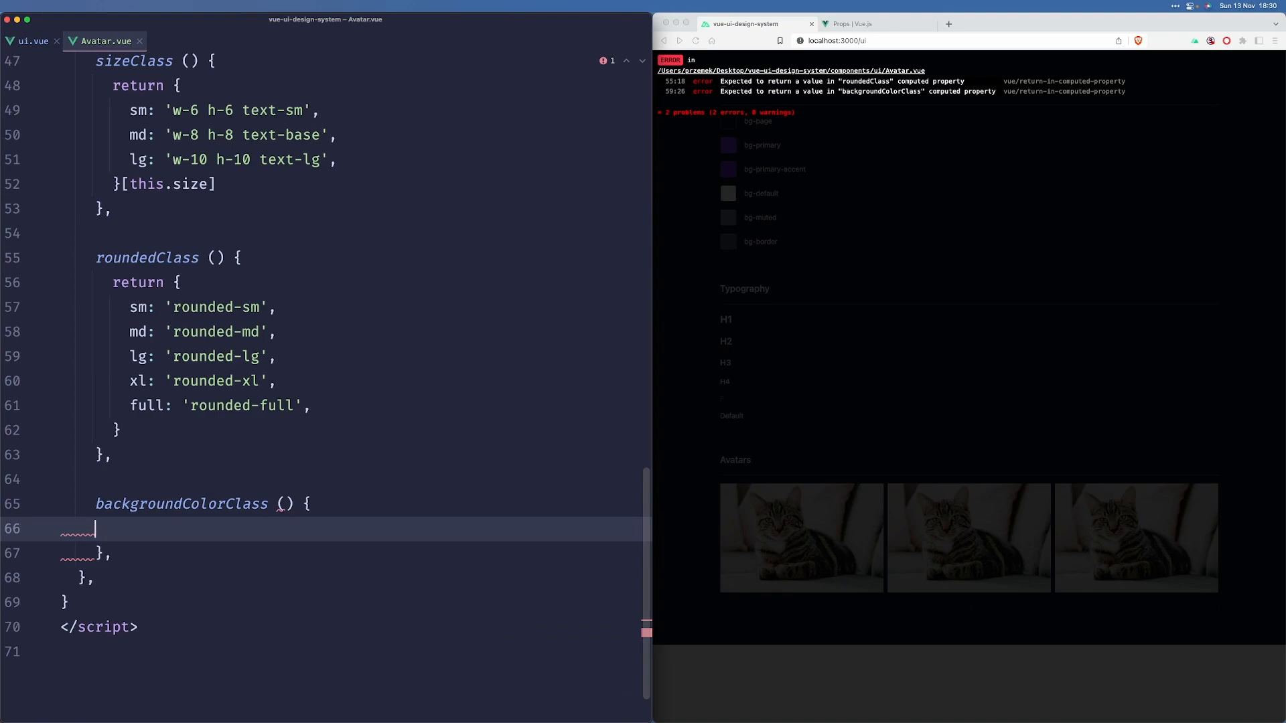
Step: Declare const backgroundClassList as an empty array inside backgroundColorClass
type("const")
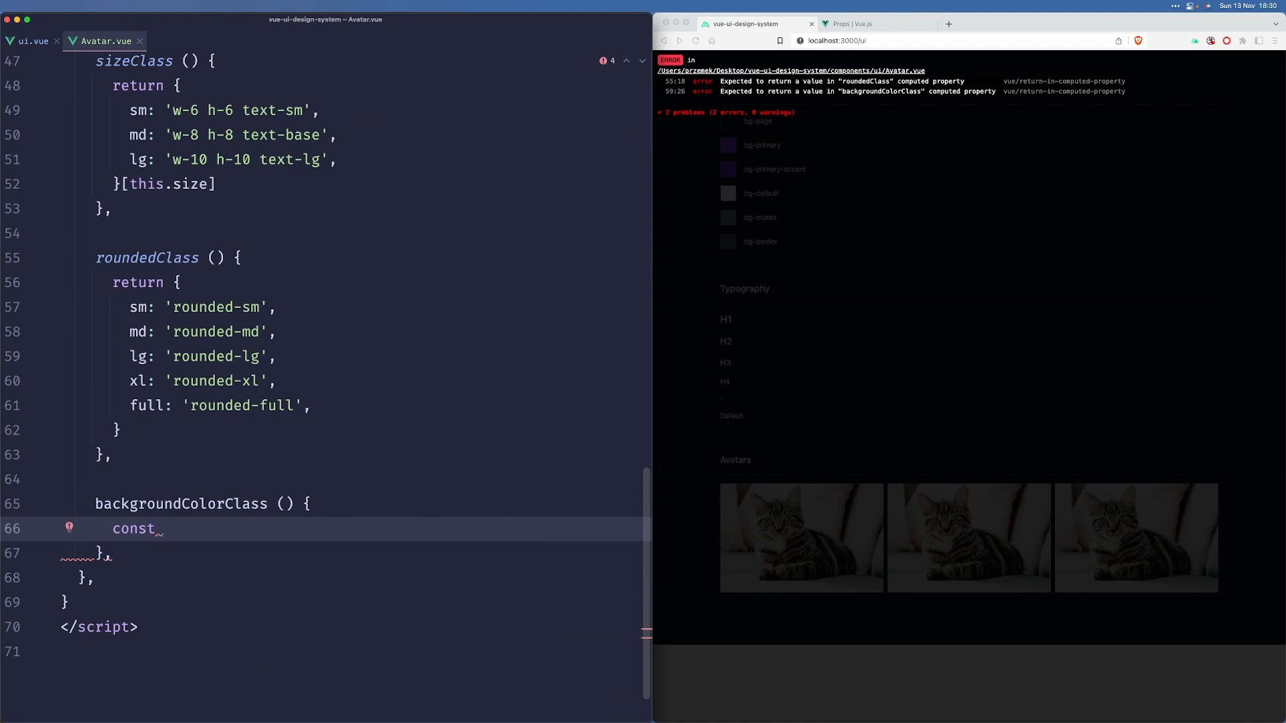
type("backgroundClass")
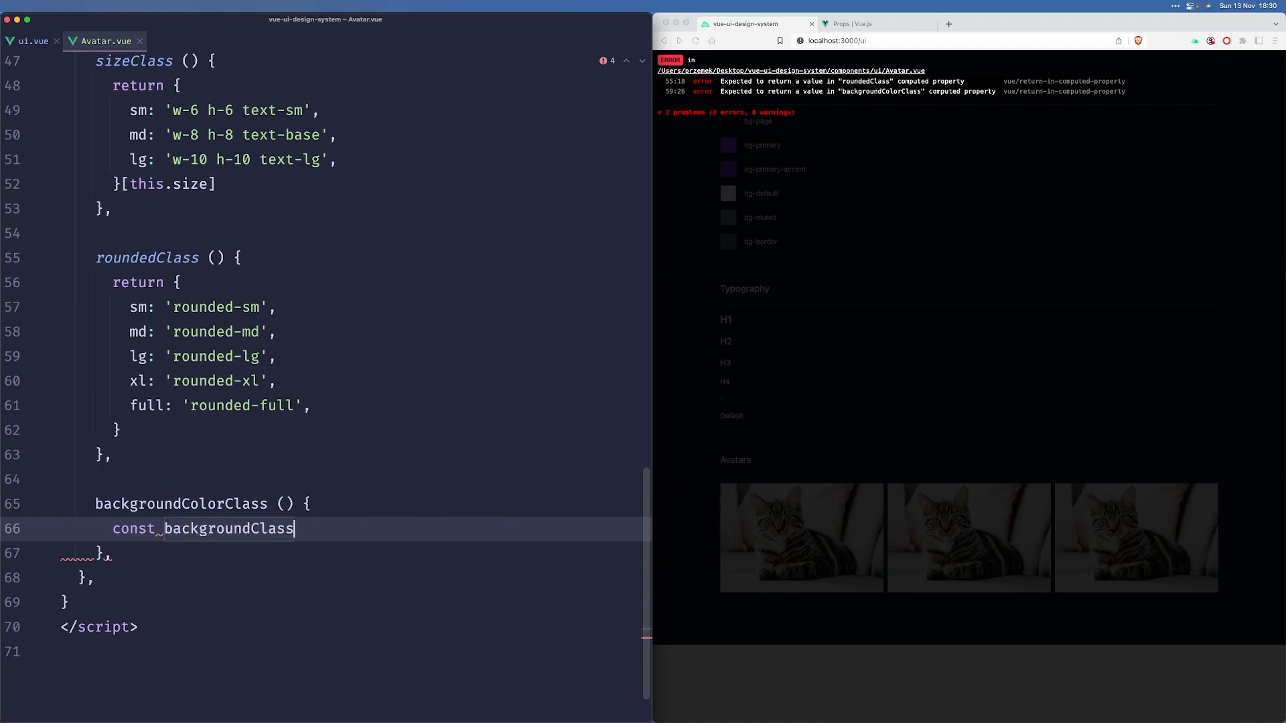
type("List = [")
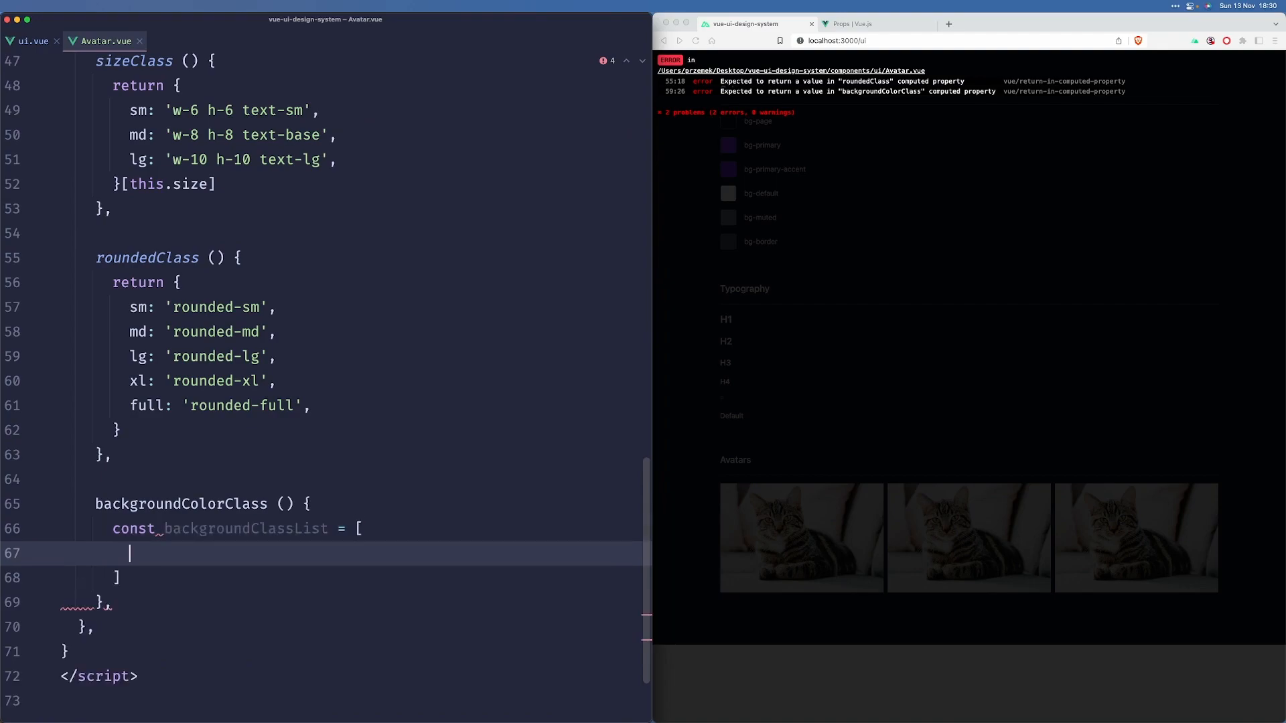
type(";")
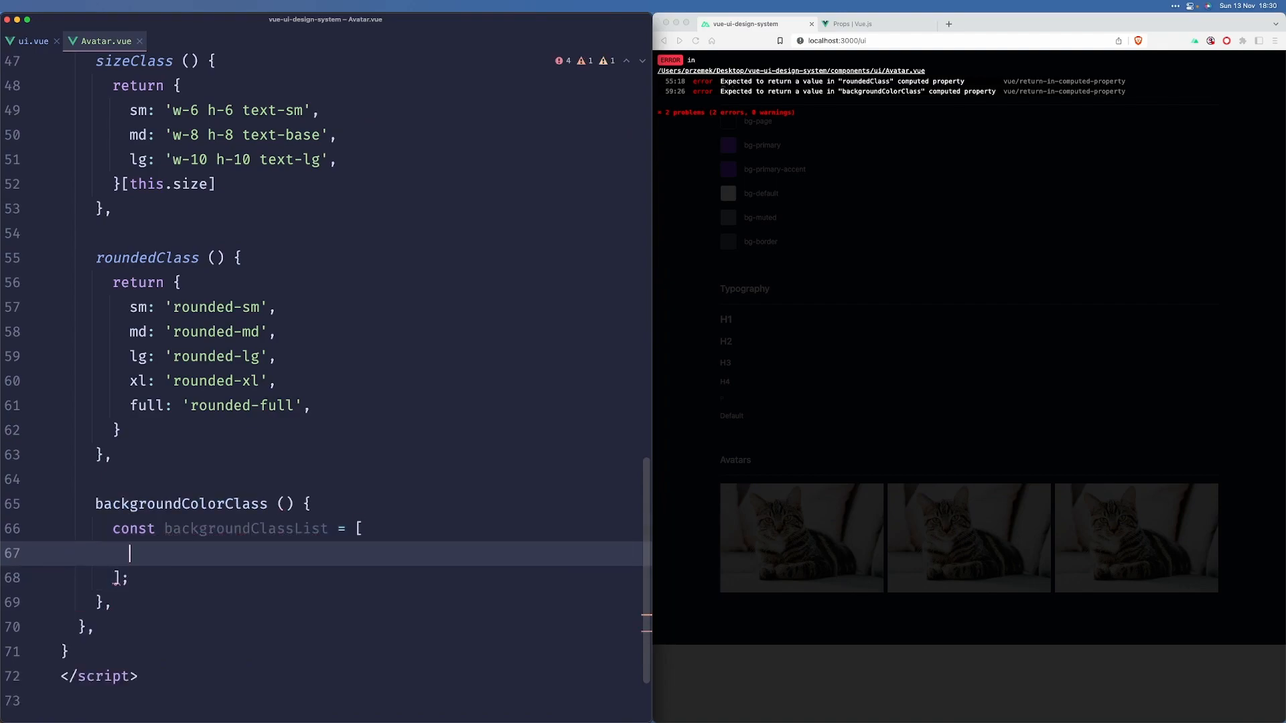
Step: Fill the list with bg-green-400, bg-yellow-400, bg-pink-400, bg-blue-400, bg-indigo-400, bg-red-400 and begin the return
type("'b'")
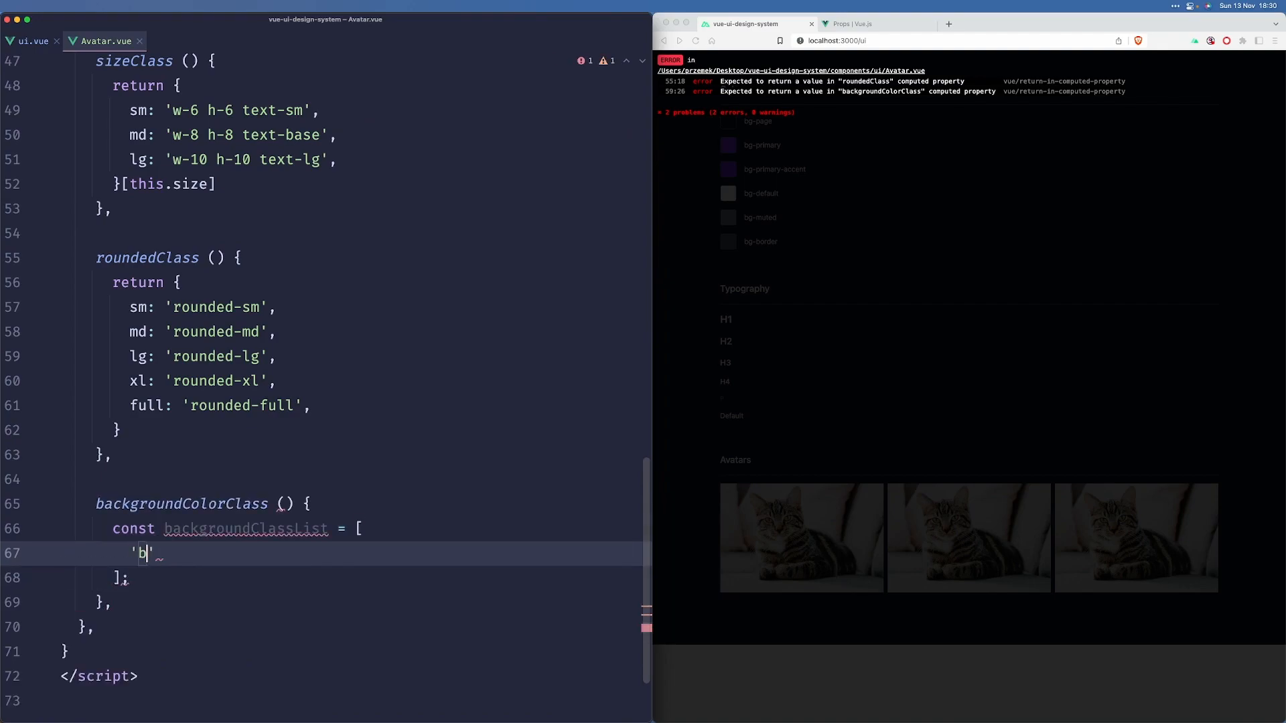
type("g-green-400")
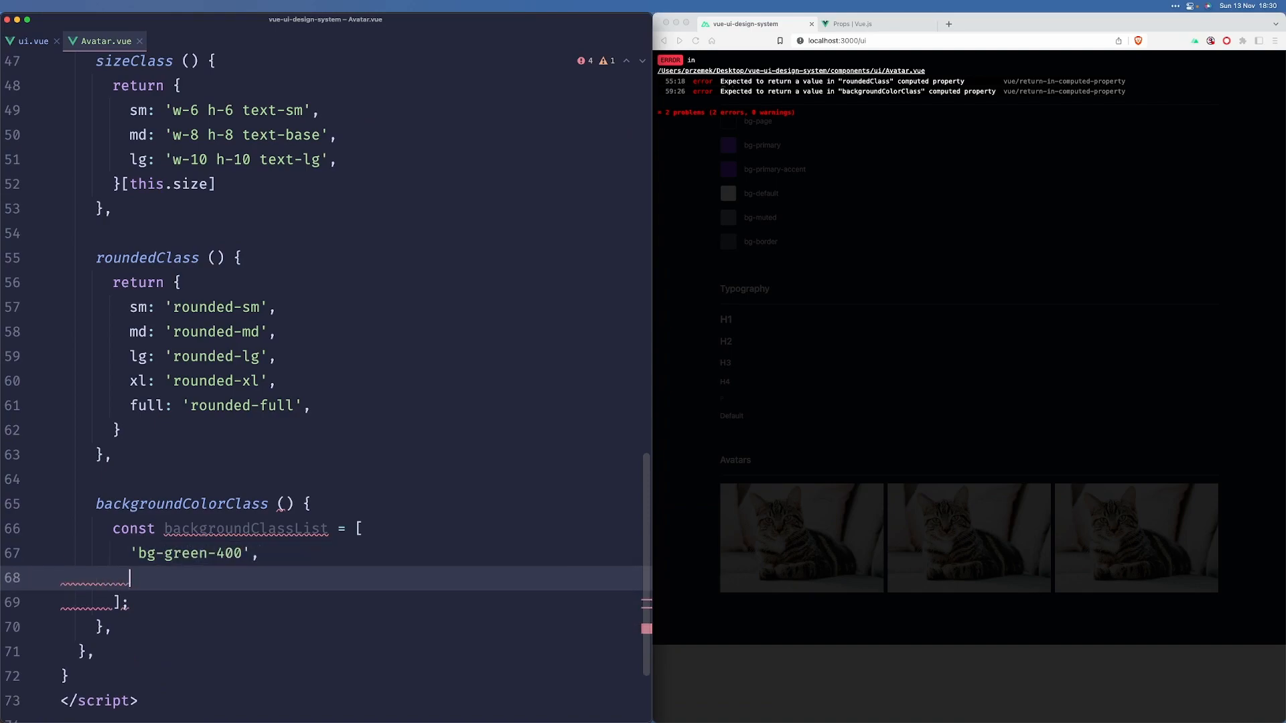
type("'bg-yello")
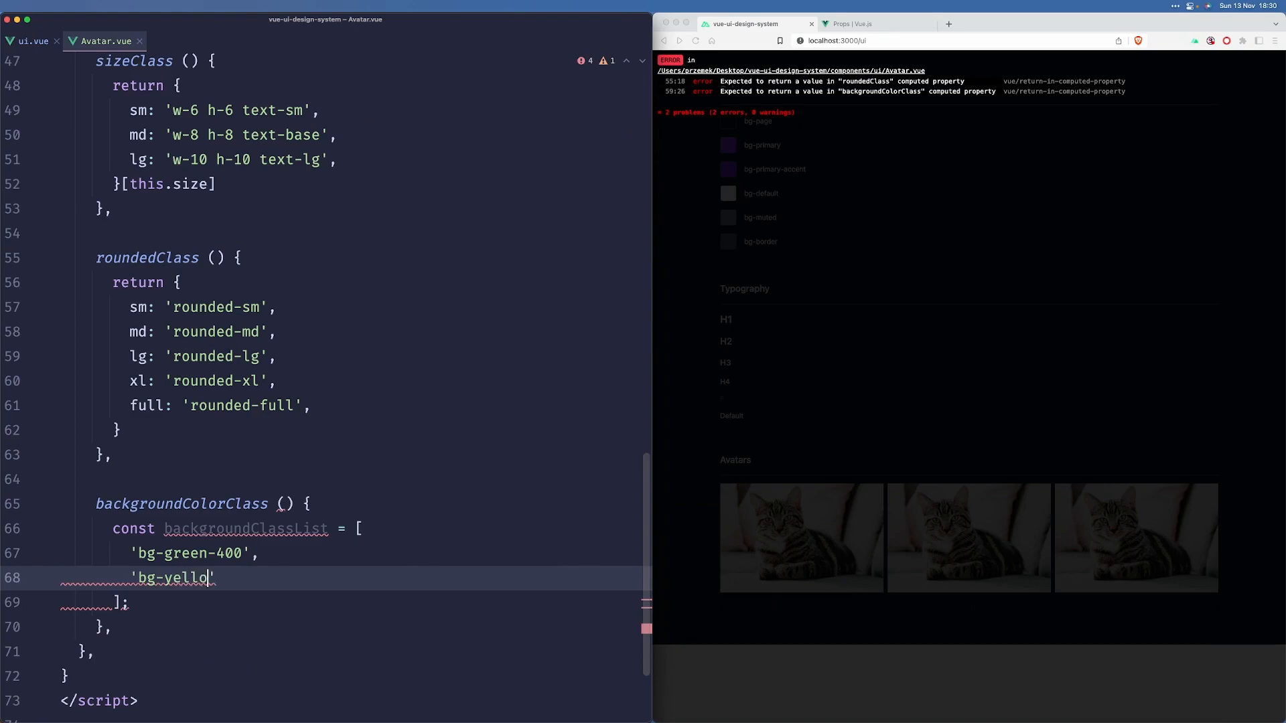
type("-400',")
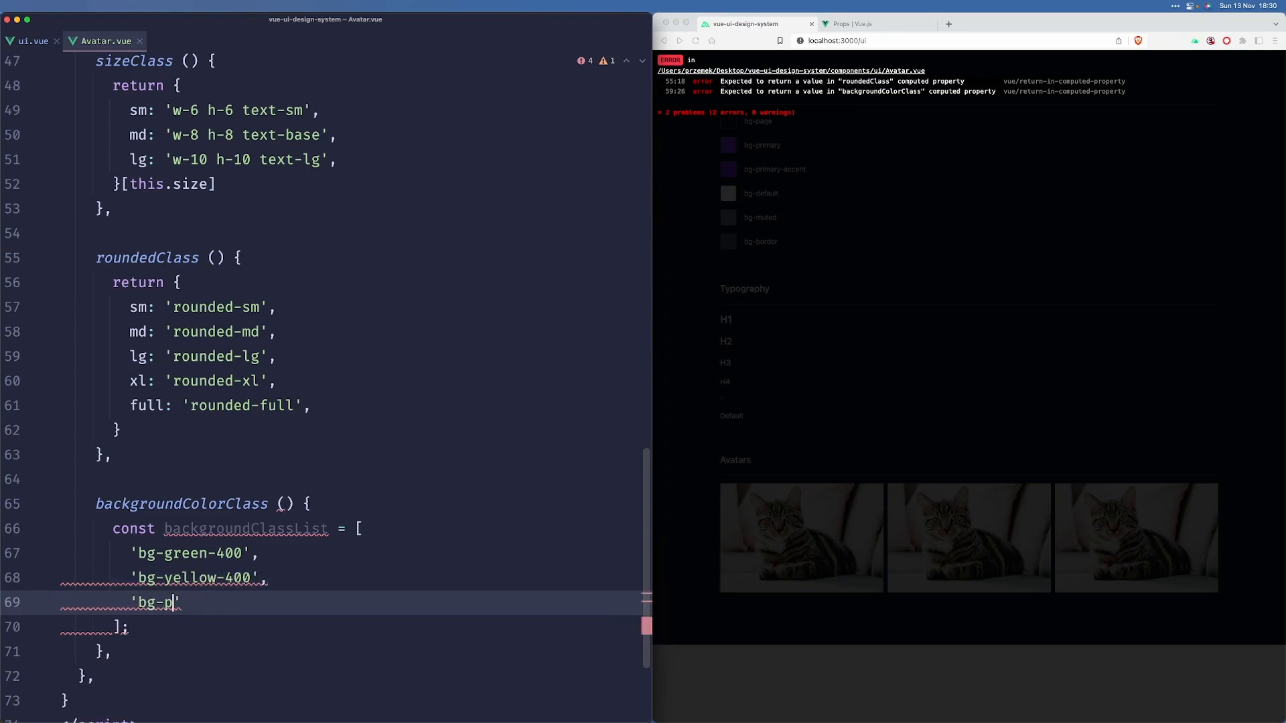
type("ink-400',")
type("'bg-red-400',")
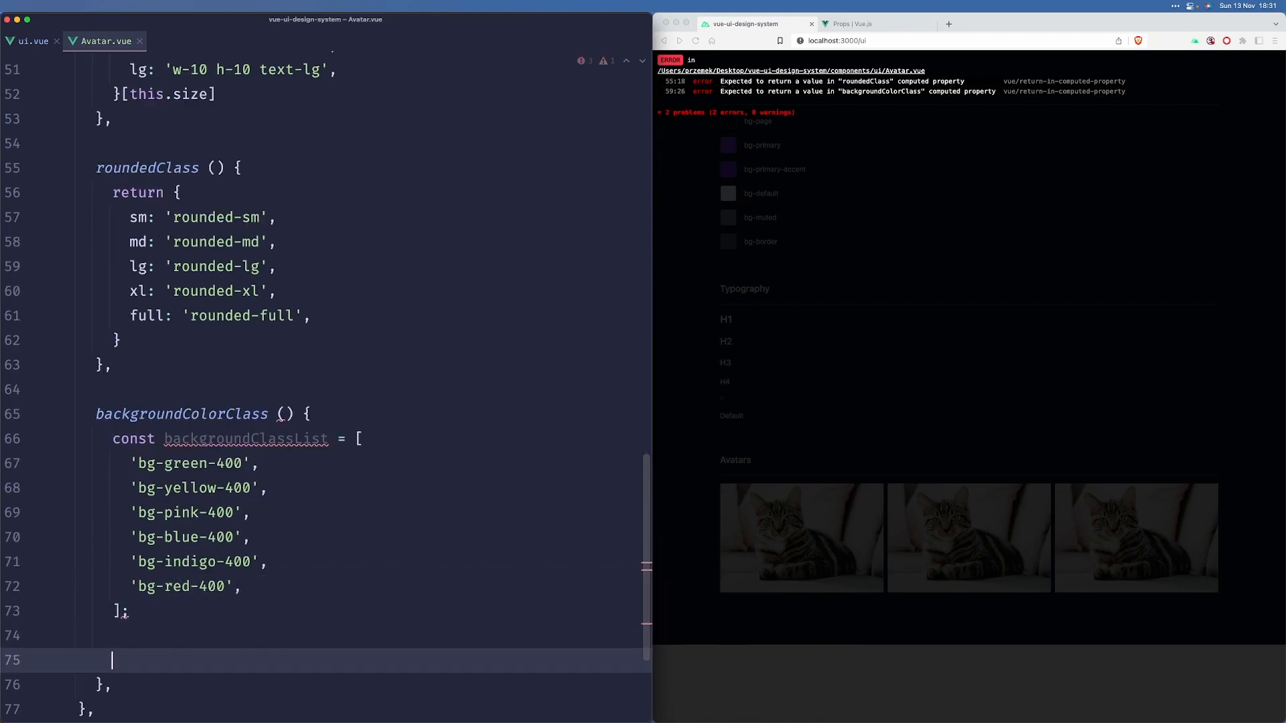
type("return")
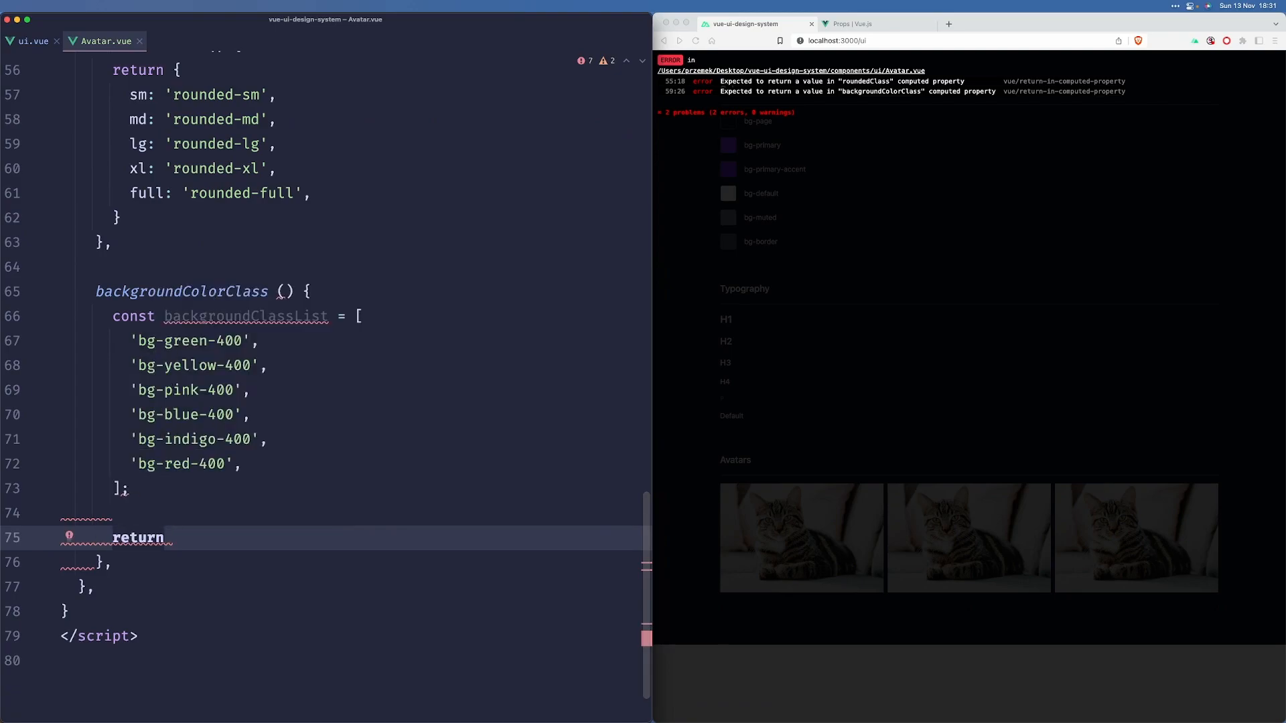
Step: Return from backgroundClassList and add const charIndex = this.name.charCodeAt(0)
type("backgr")
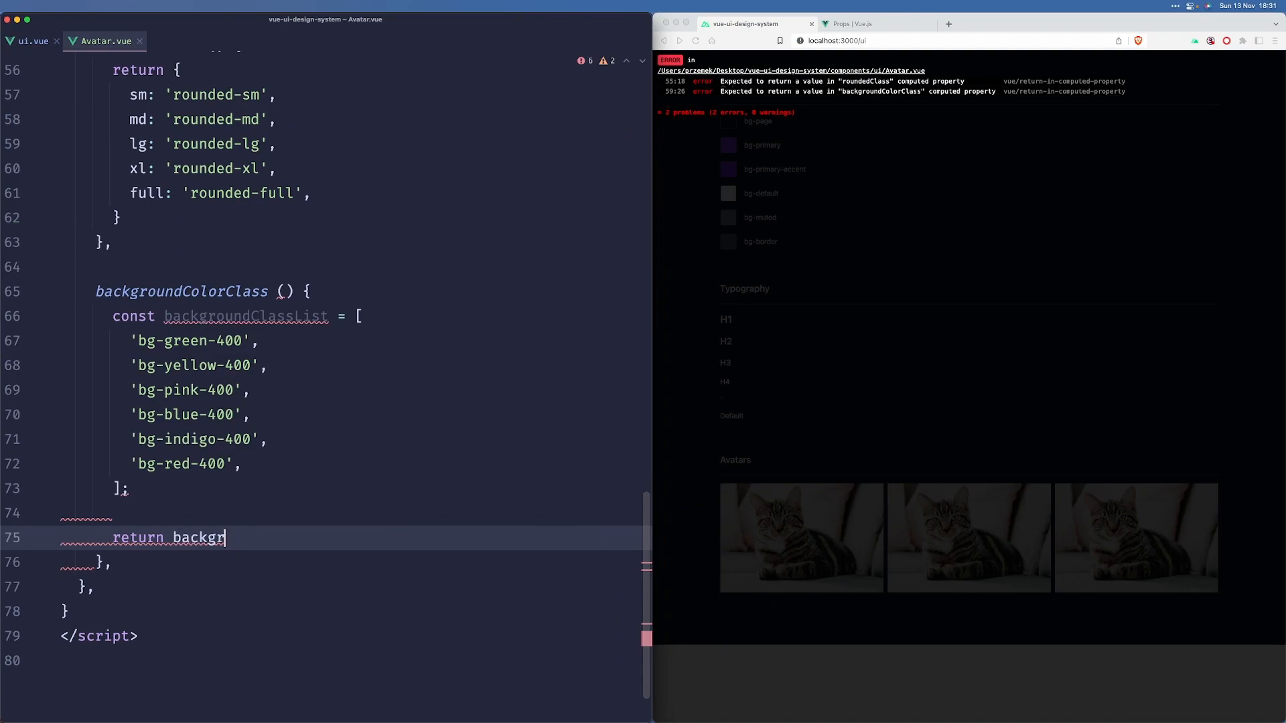
type("oundClassList[];")
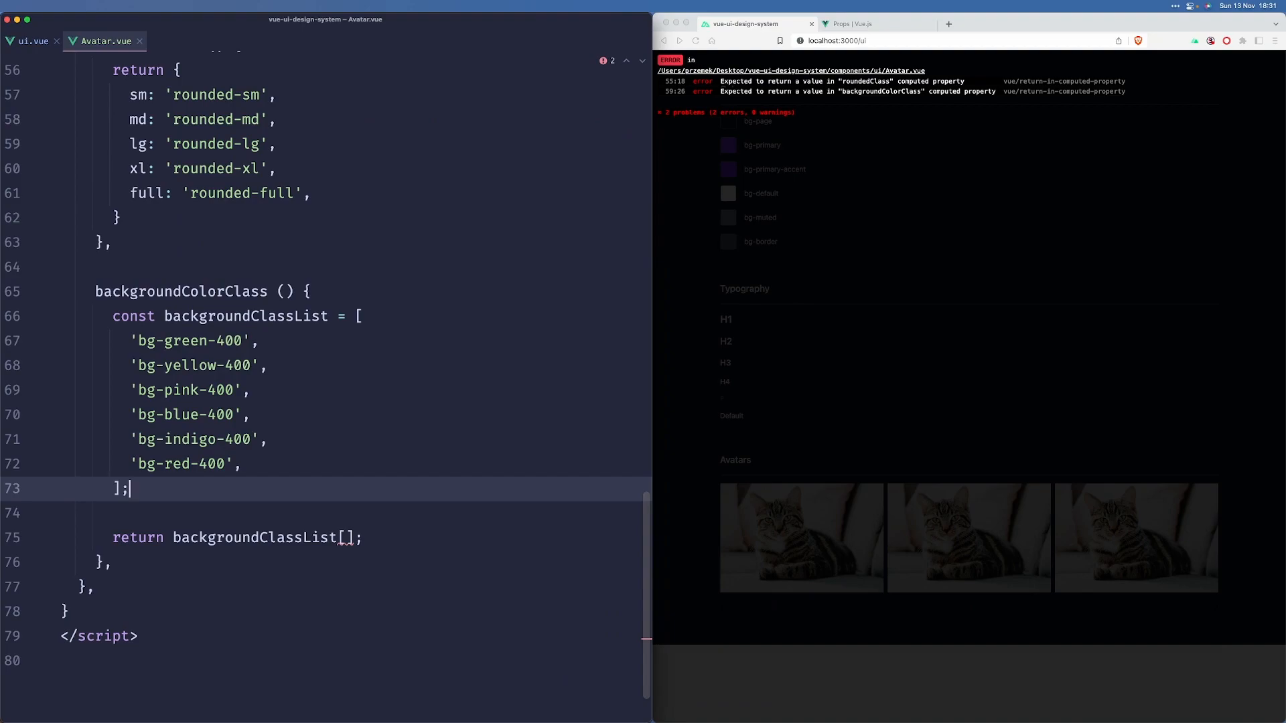
type("const charIndex =")
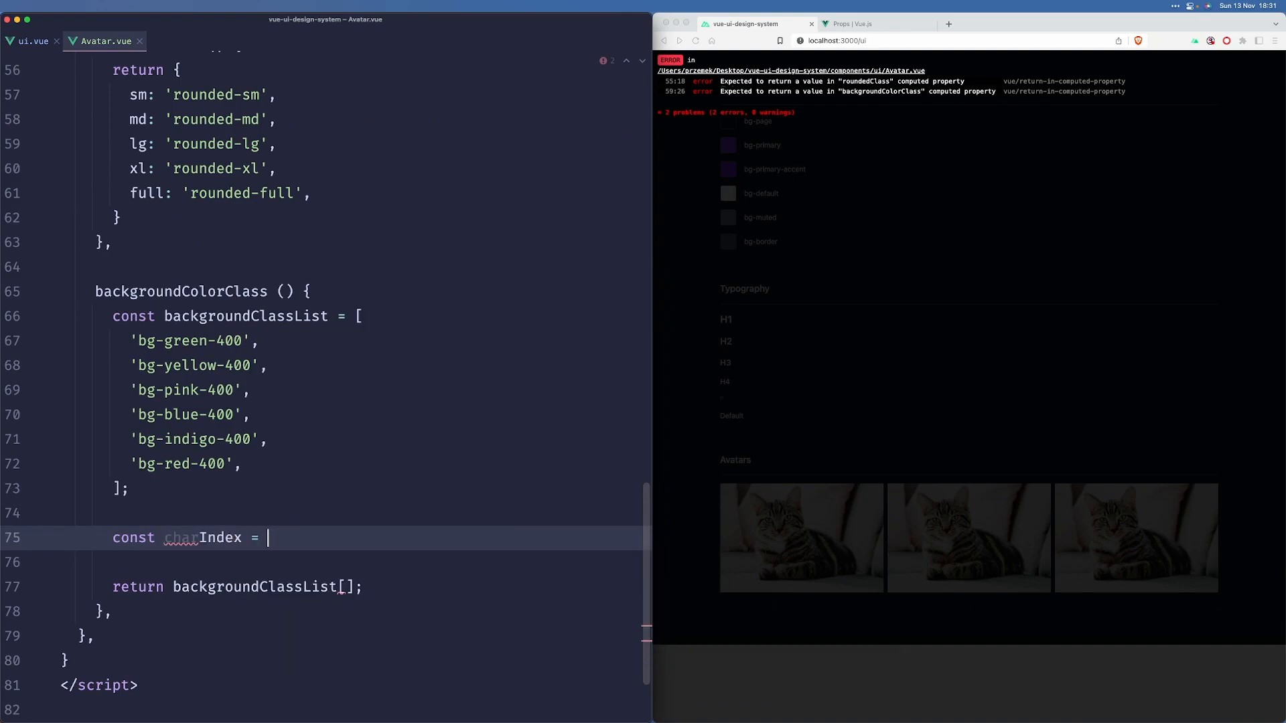
type("this.")
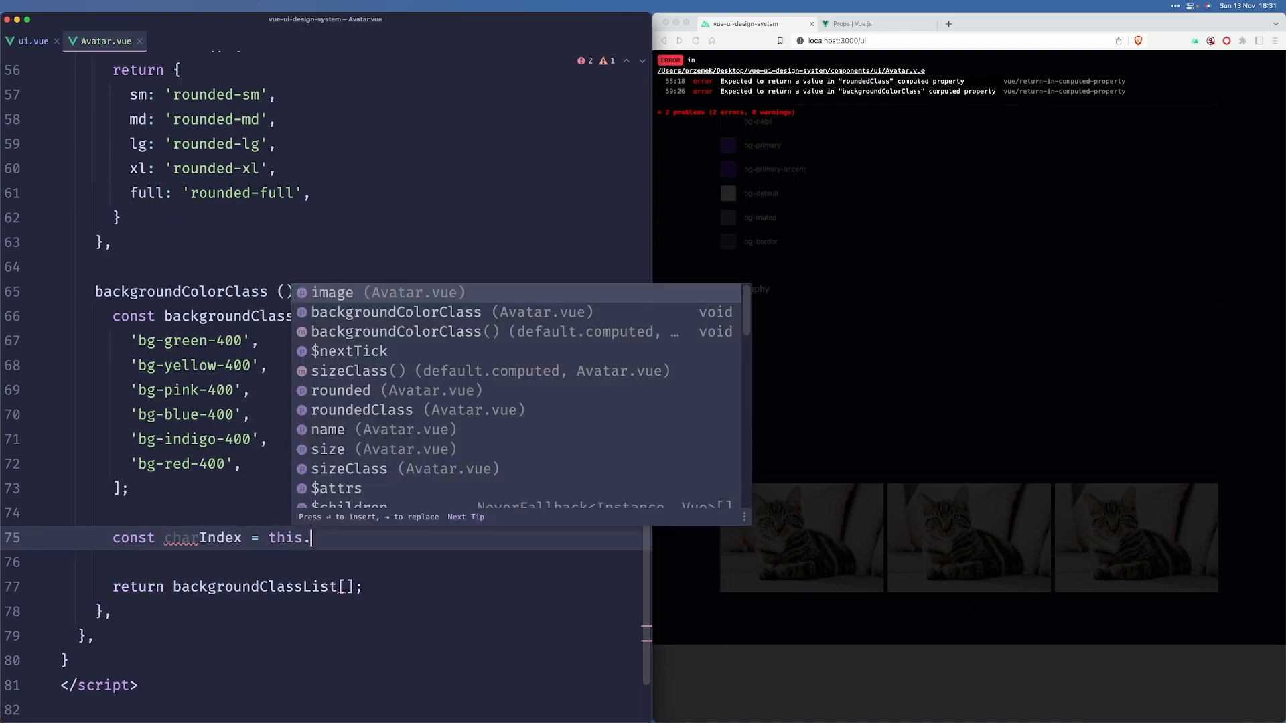
type("name.charCodeAt(0);")
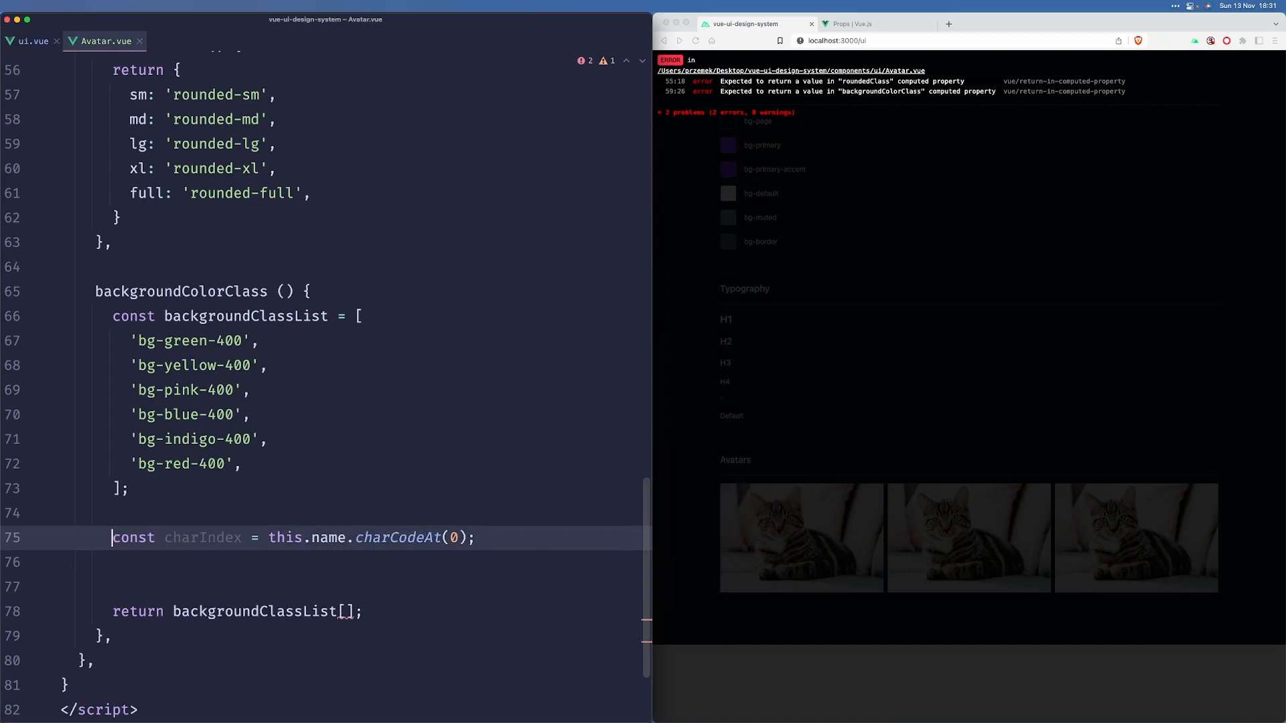
Step: Add const colorIndex = charIndex % backgroundClassList.length and return backgroundClassList[colorIndex]
left_click(112, 561)
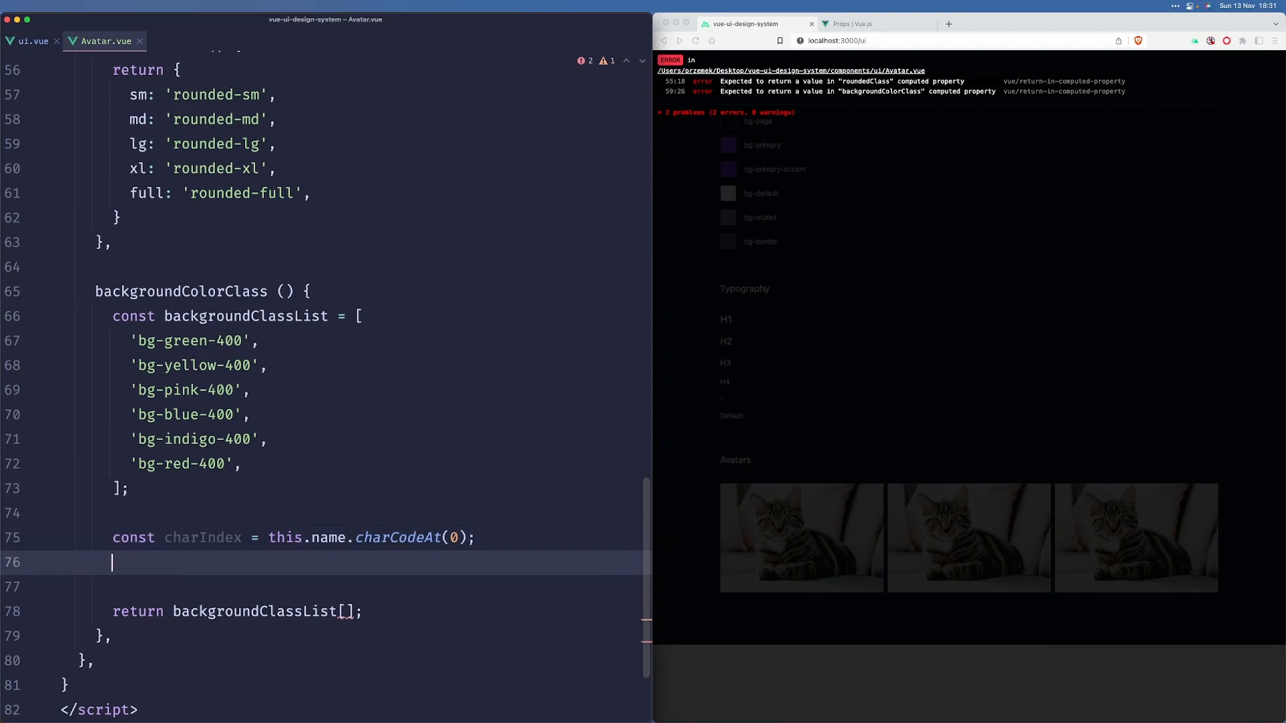
type("const colorIndez = charIndex")
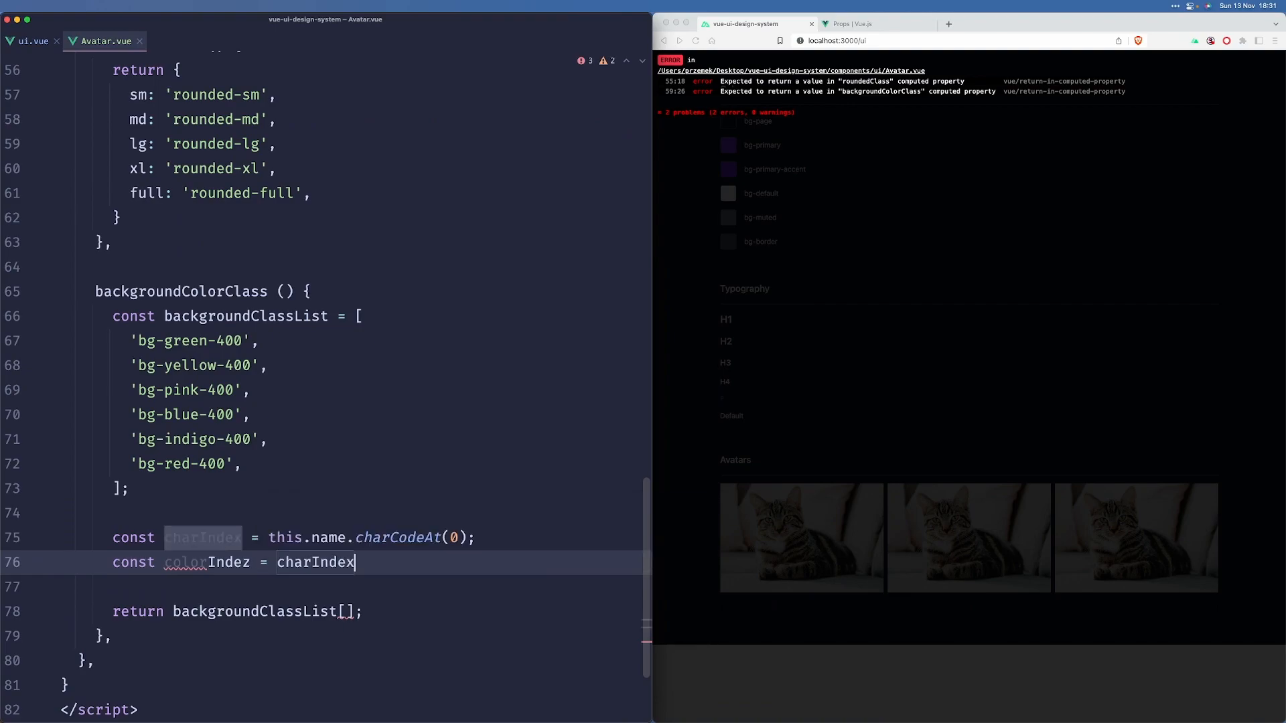
type("%")
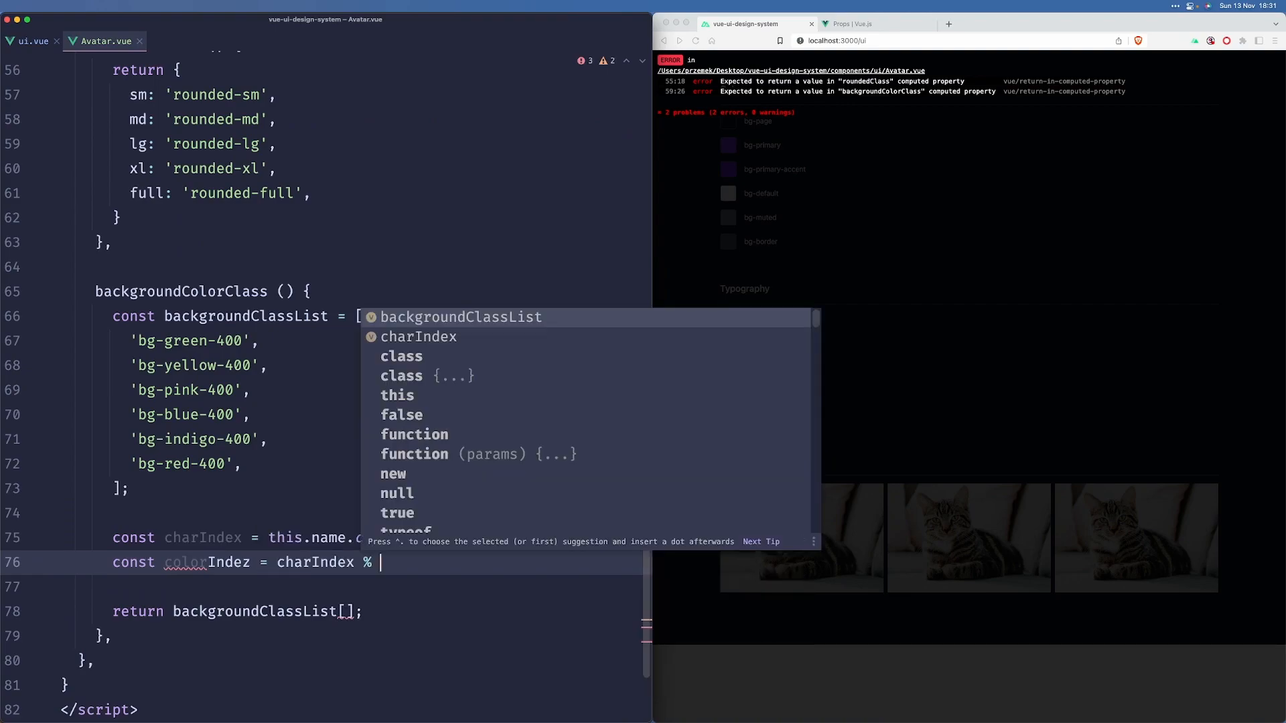
type("backgroundClassList.length;")
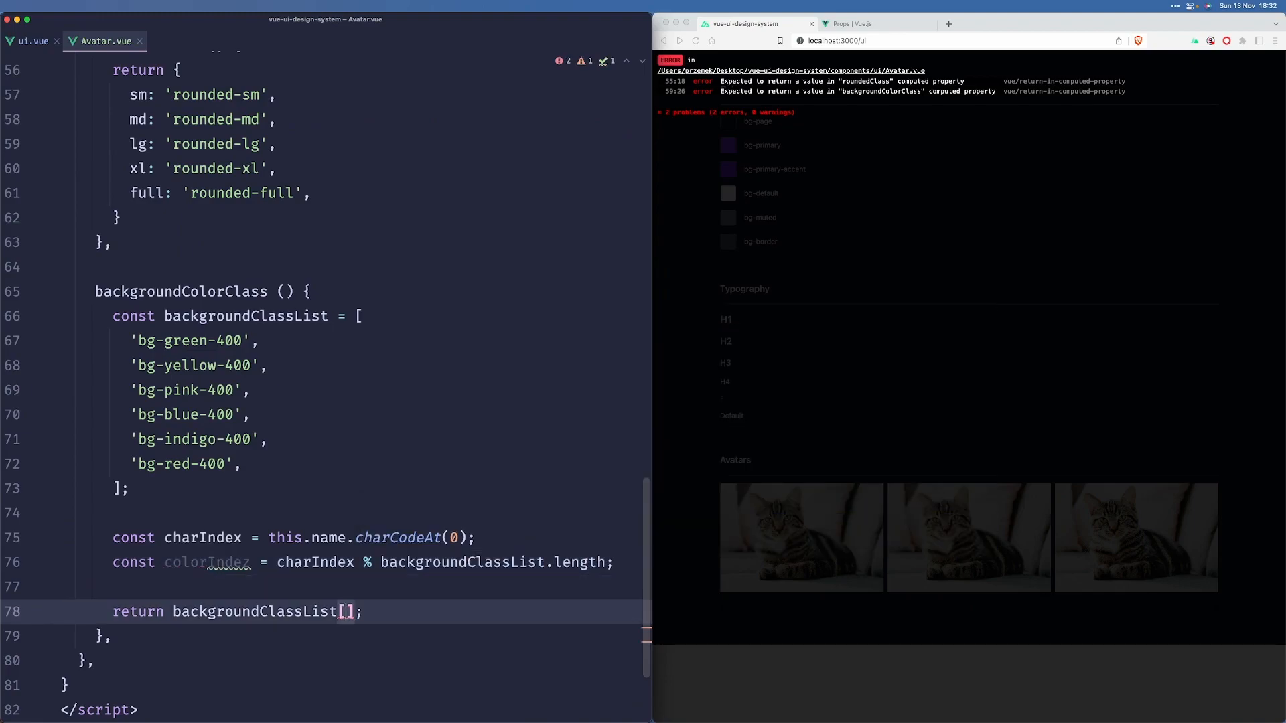
type("colorIndez")
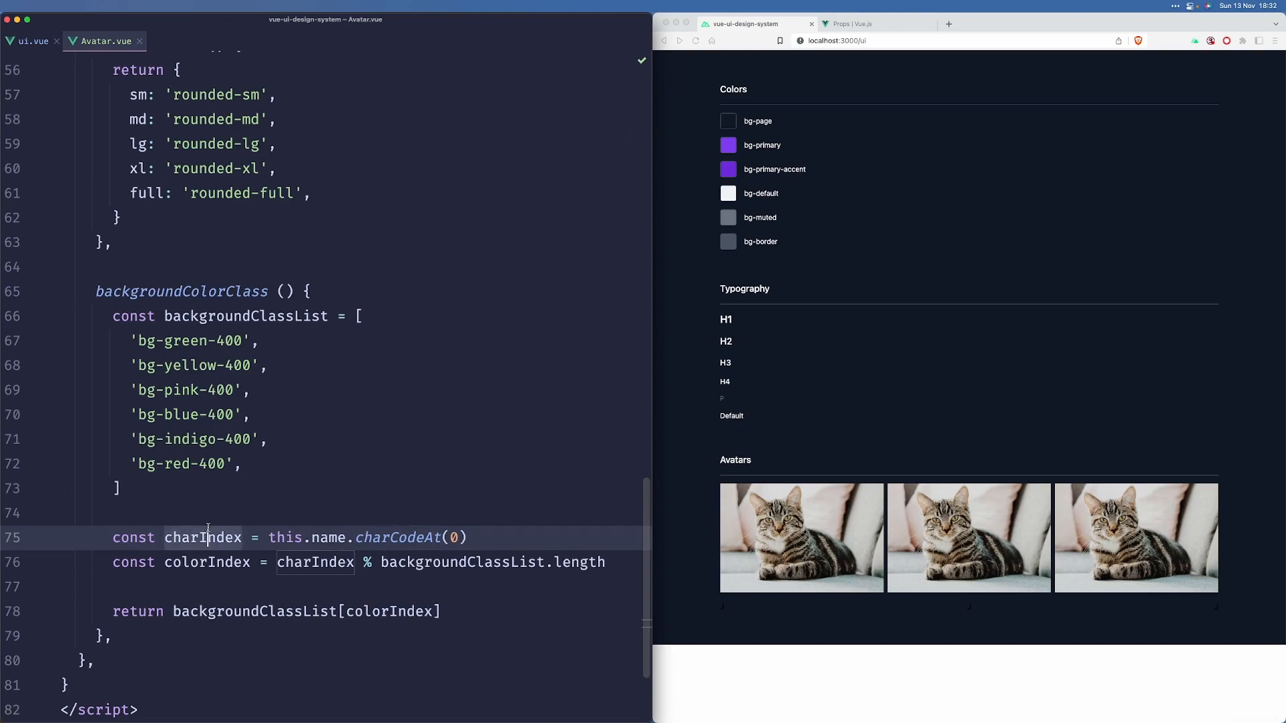
scroll("up", 3)
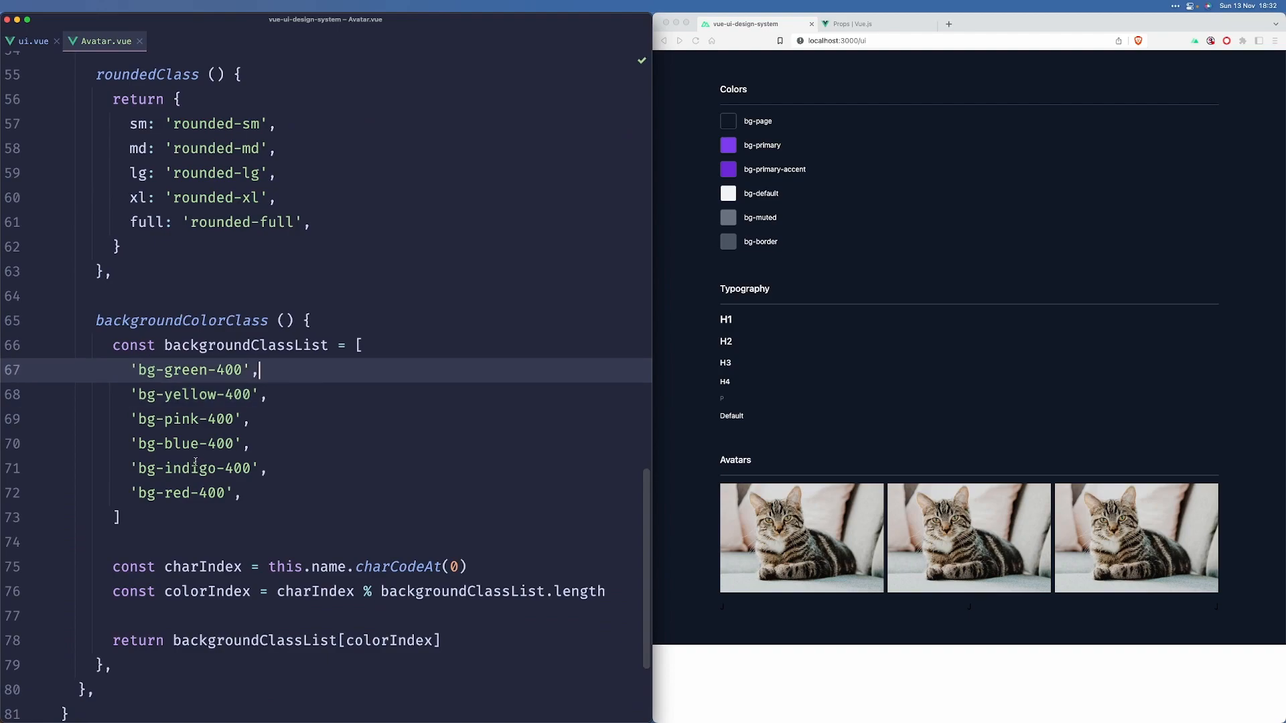
mouse_move(217, 268)
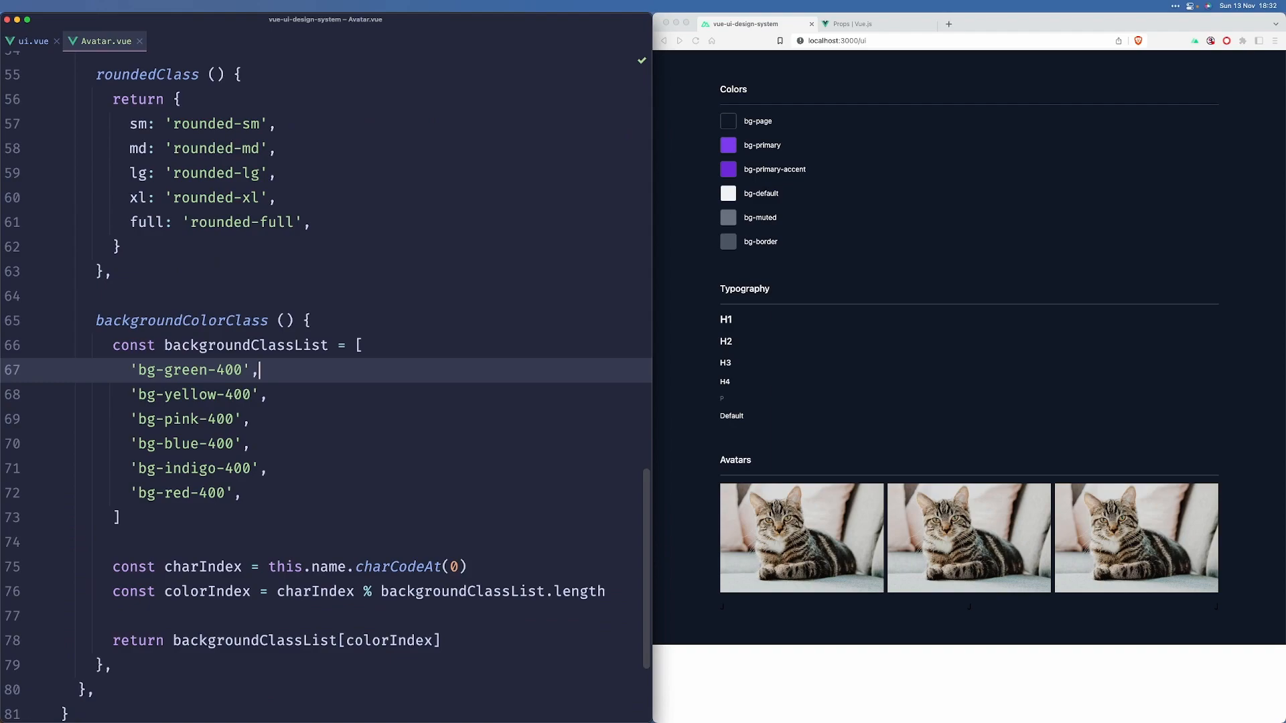
Step: Give the v-else initials div its own :class array binding on a separate attribute line
scroll("up", 3)
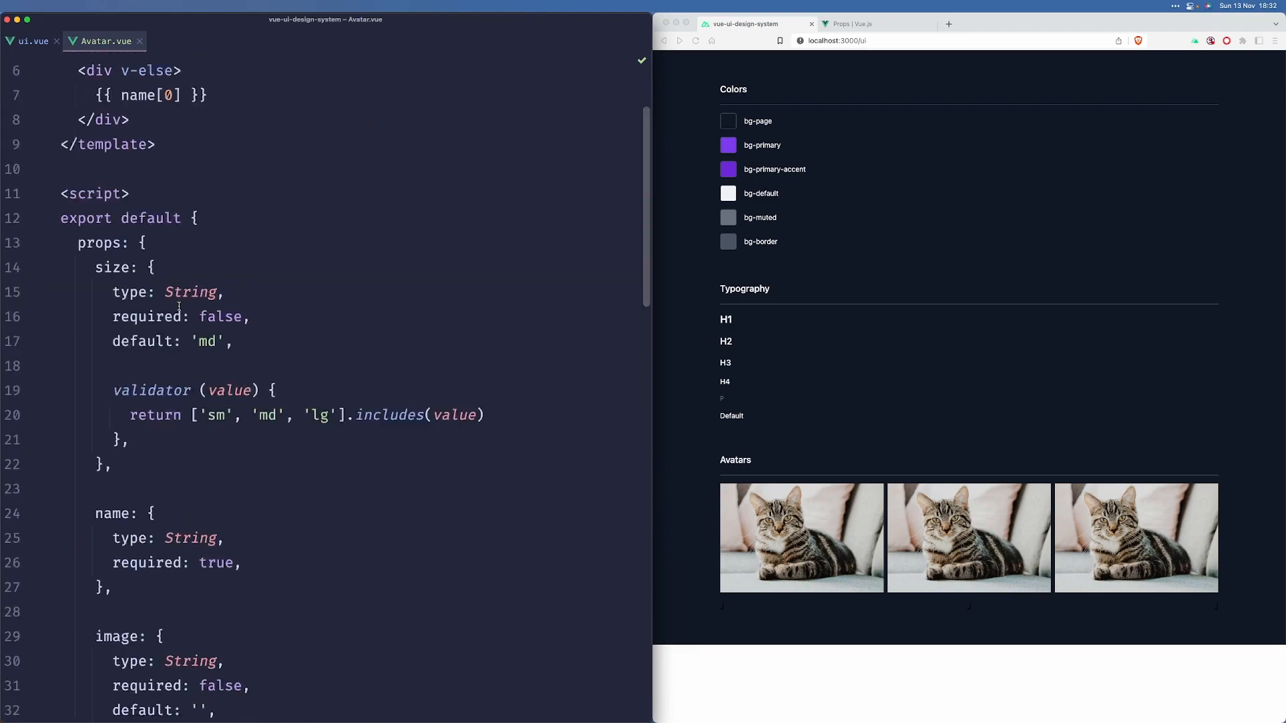
scroll("up", 3)
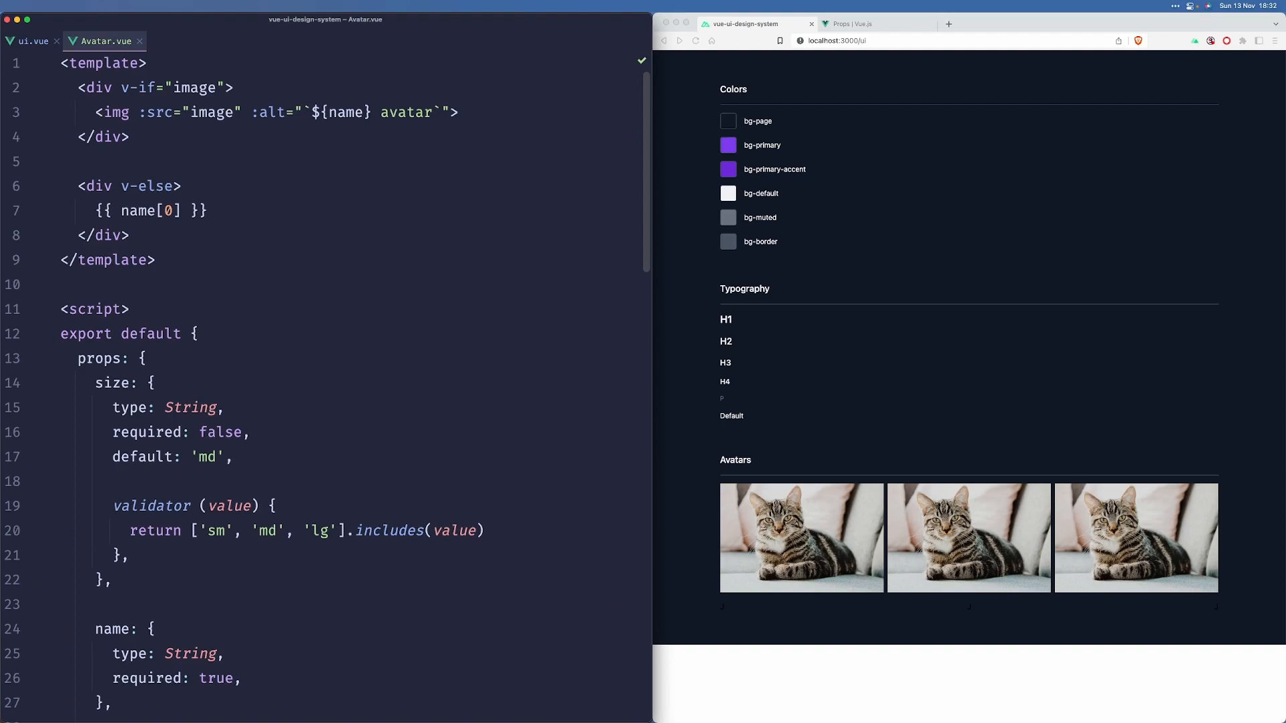
type(":")
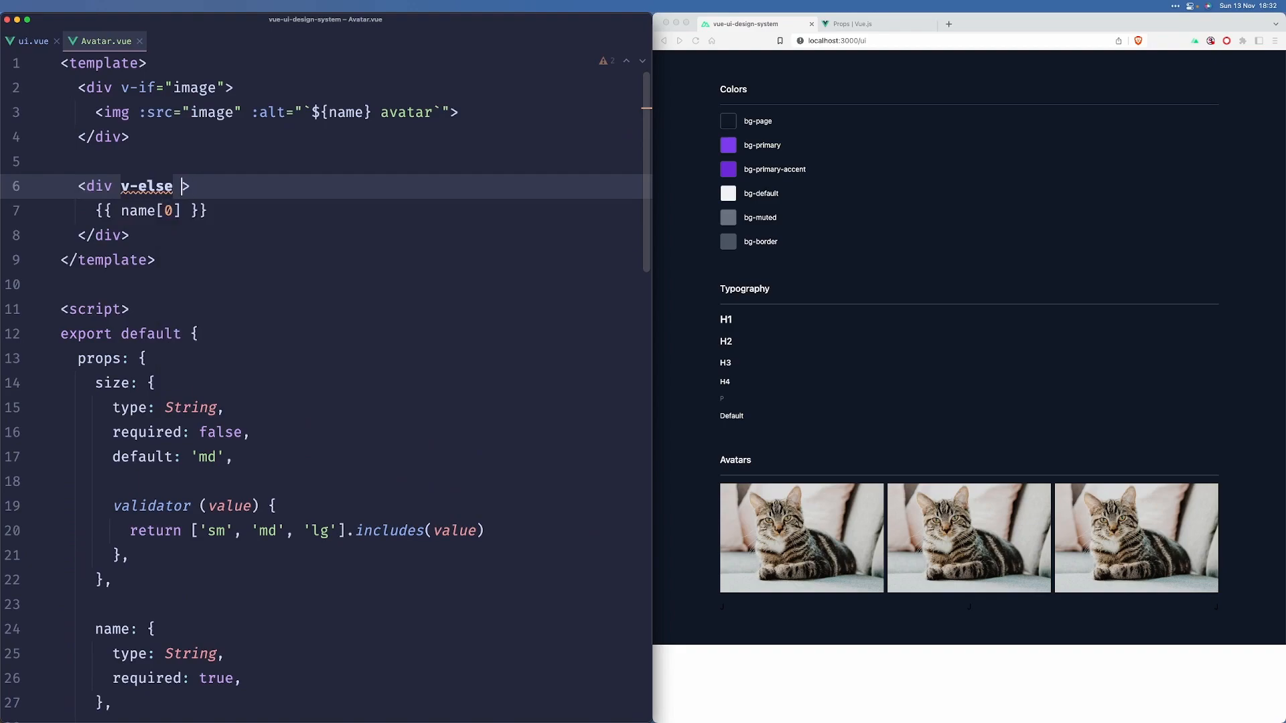
key("Enter")
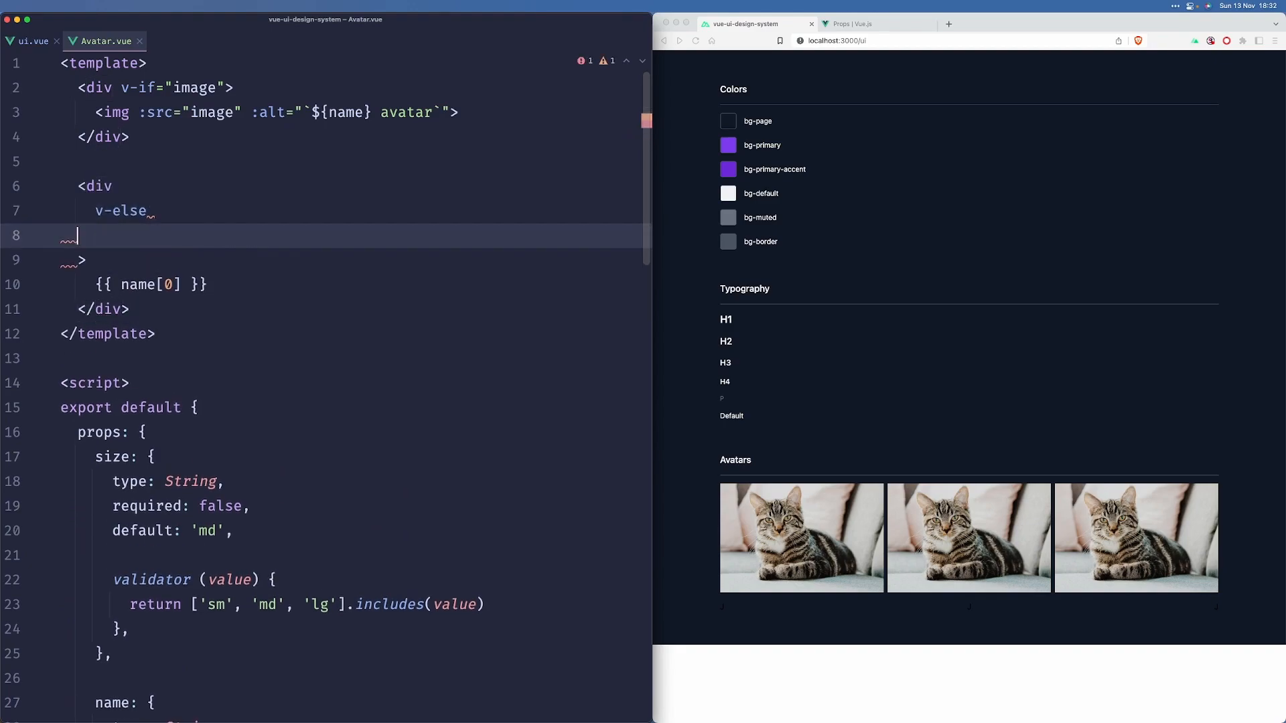
type(":class=\"{")
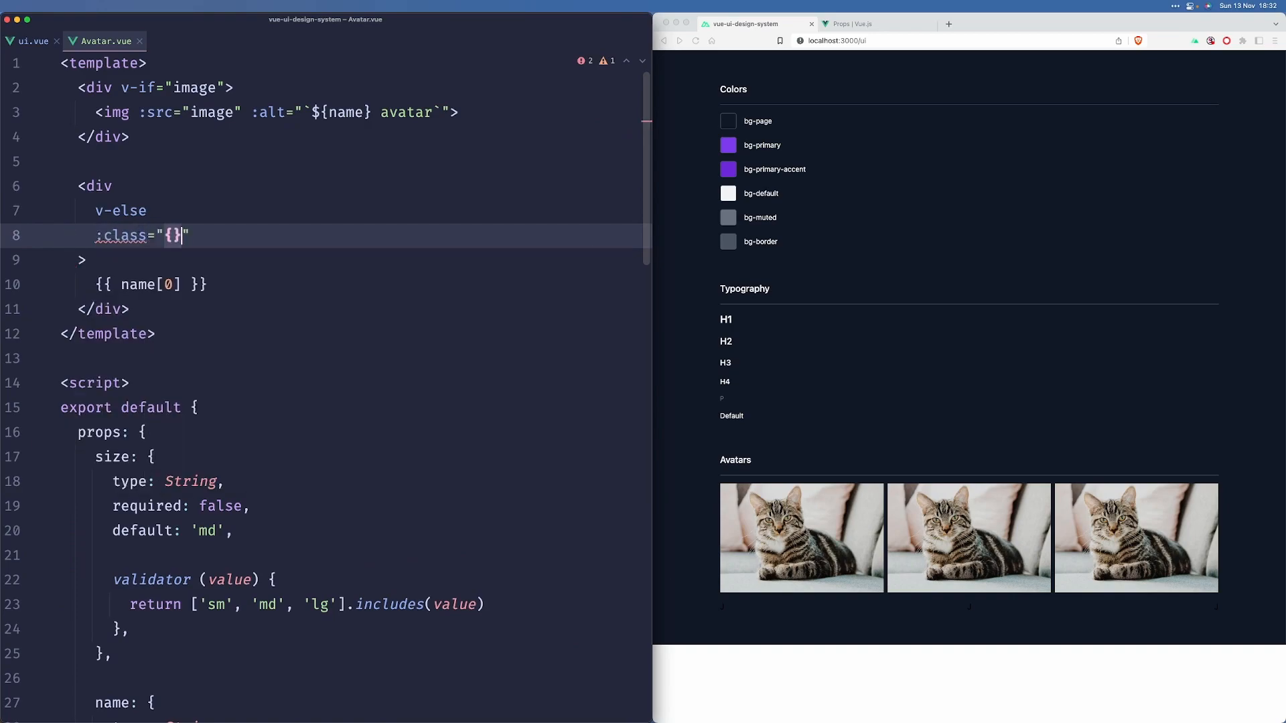
type("[")
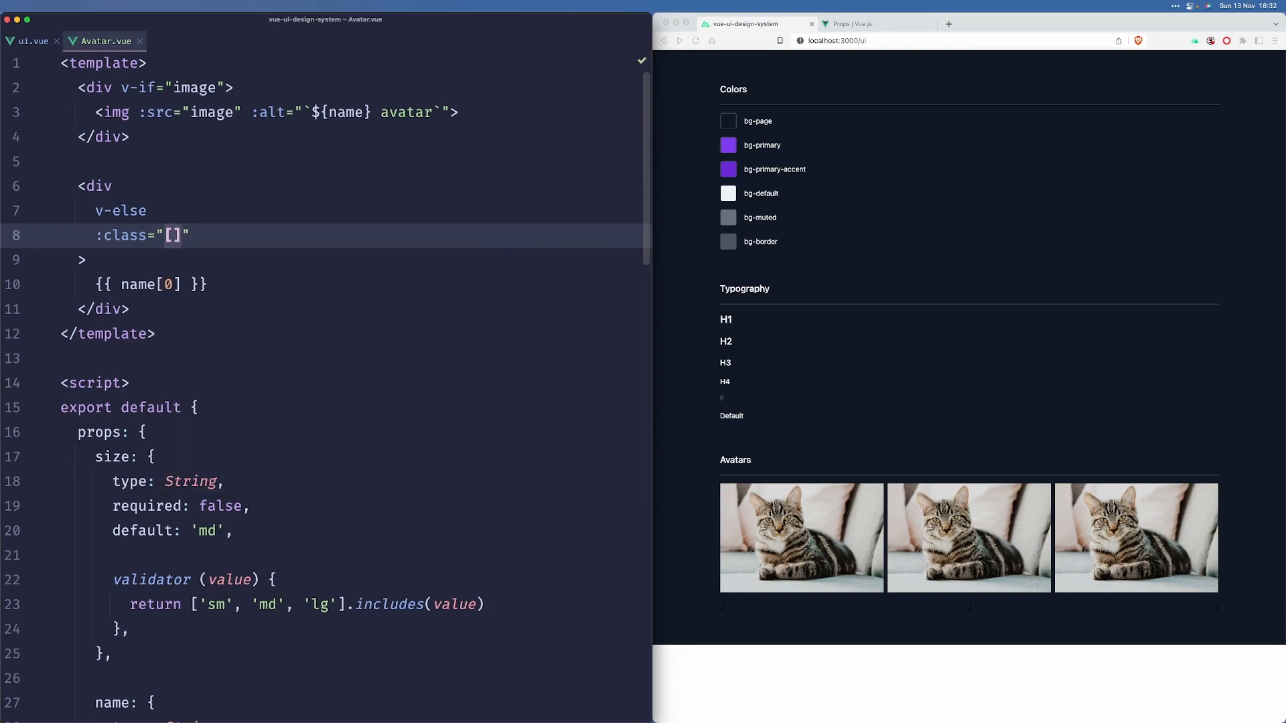
type("{")
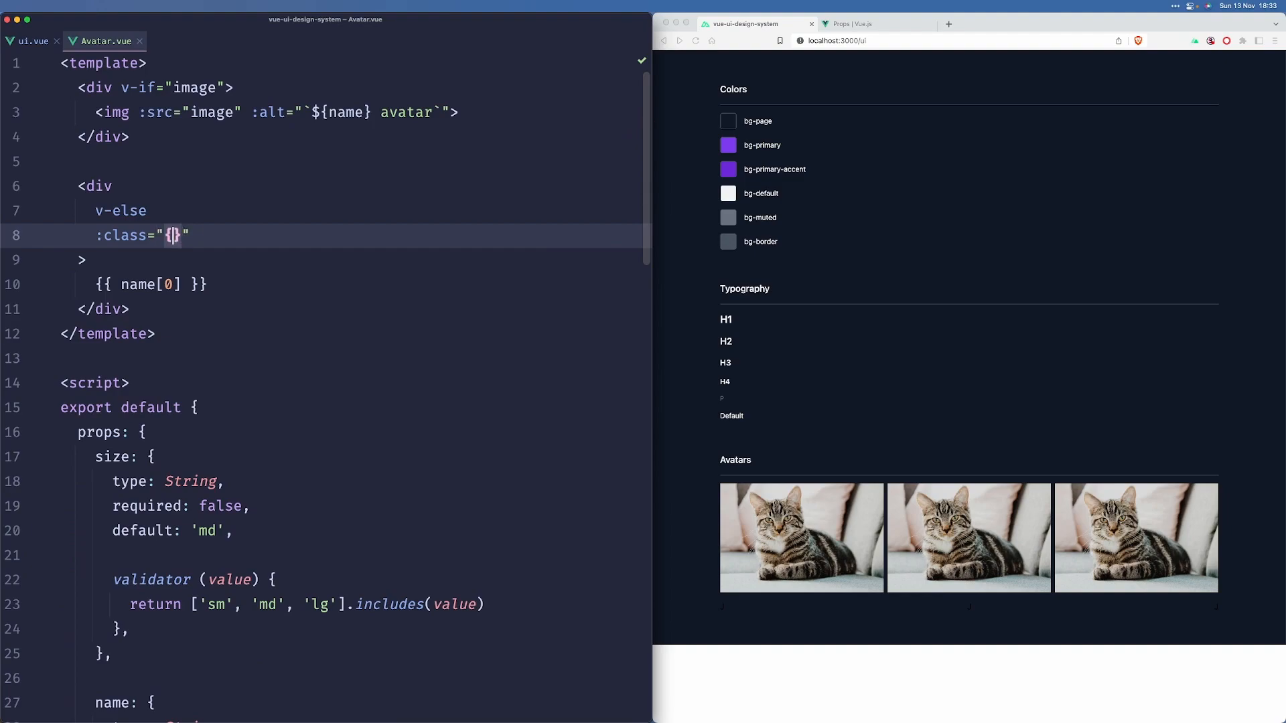
Step: List sizeClass, roundedClass and backgroundColorClass inside the binding
type("s")
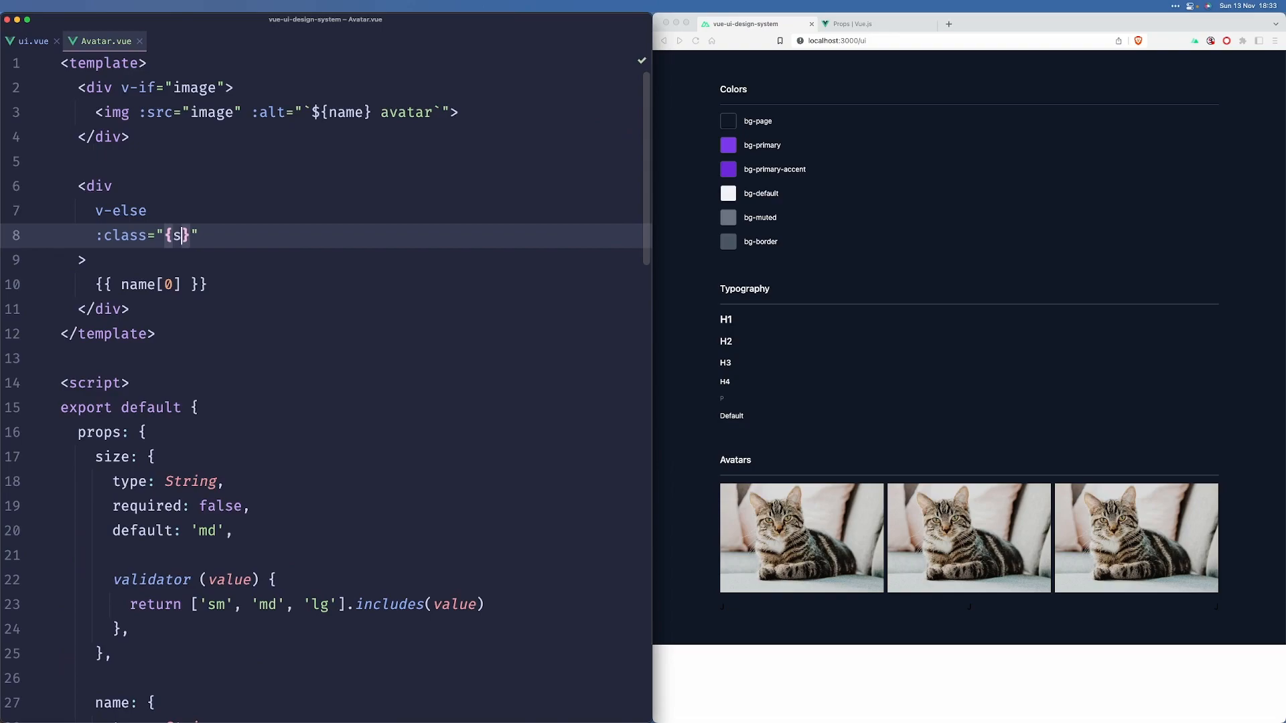
type("izeClass, roundedClass")
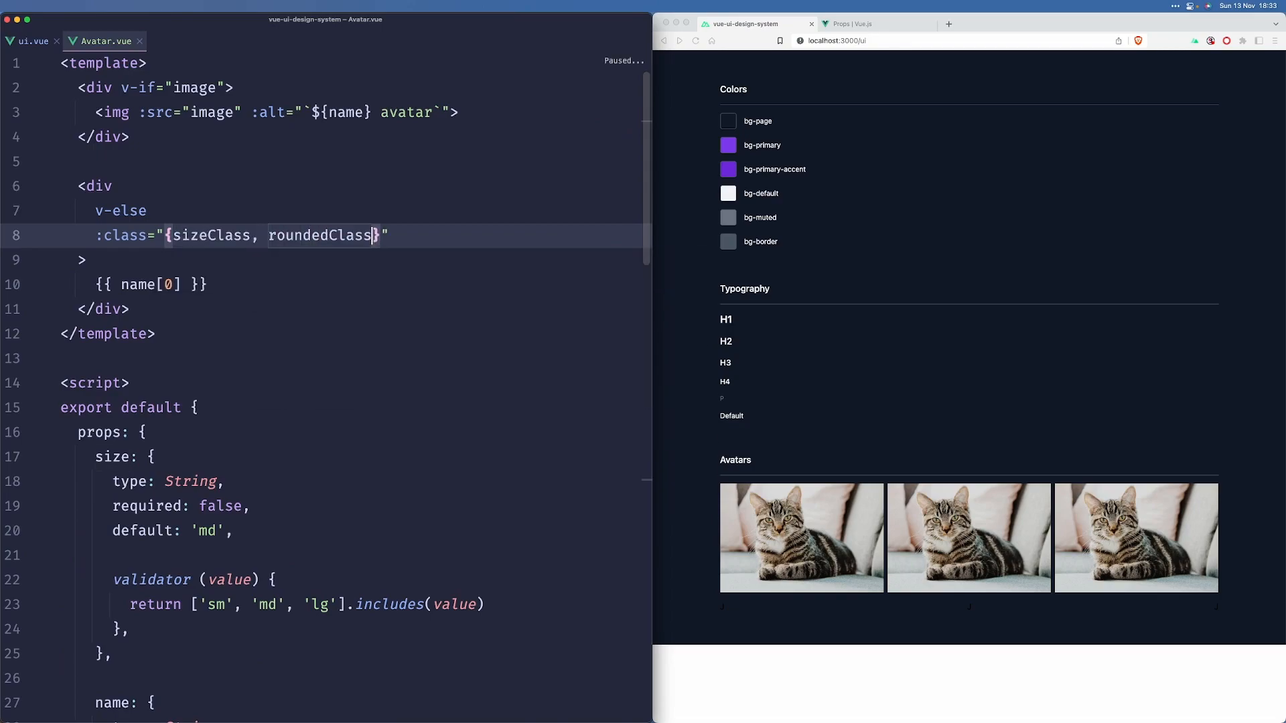
type(", backgroundColorClass")
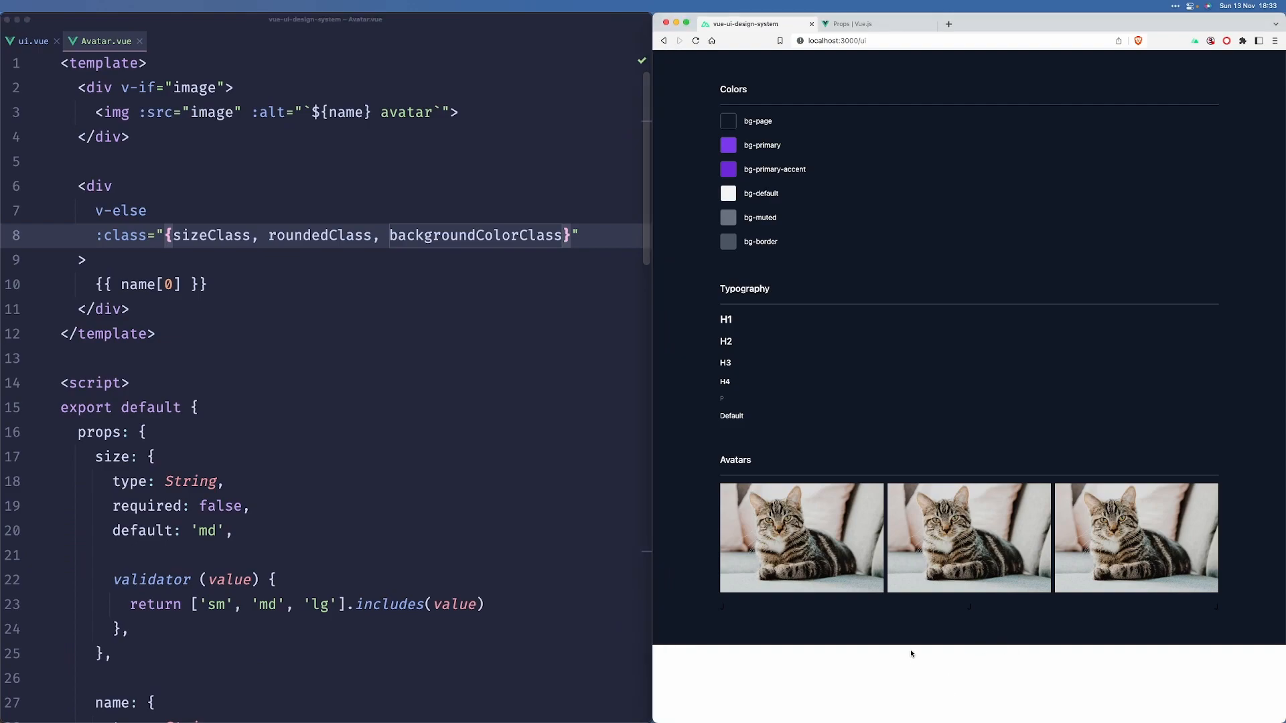
mouse_move(206, 343)
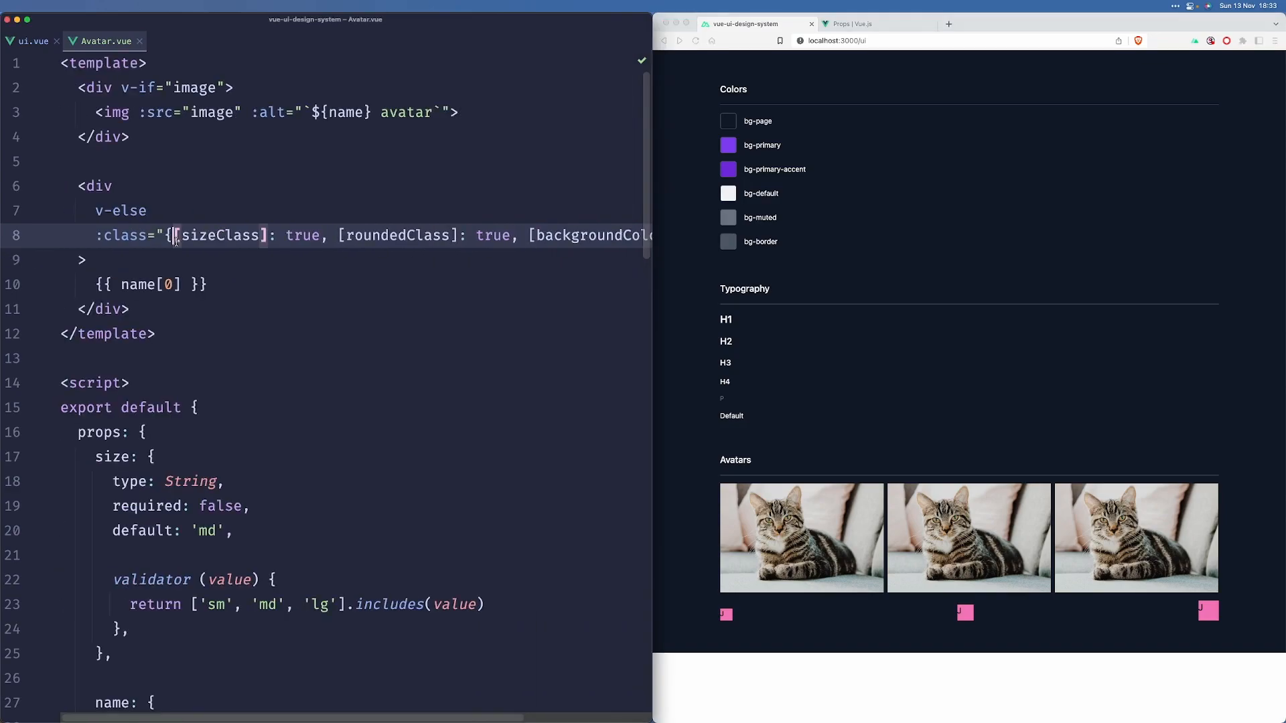
Step: Split the :class object so sizeClass, roundedClass and backgroundColorClass sit one per line
key("Enter")
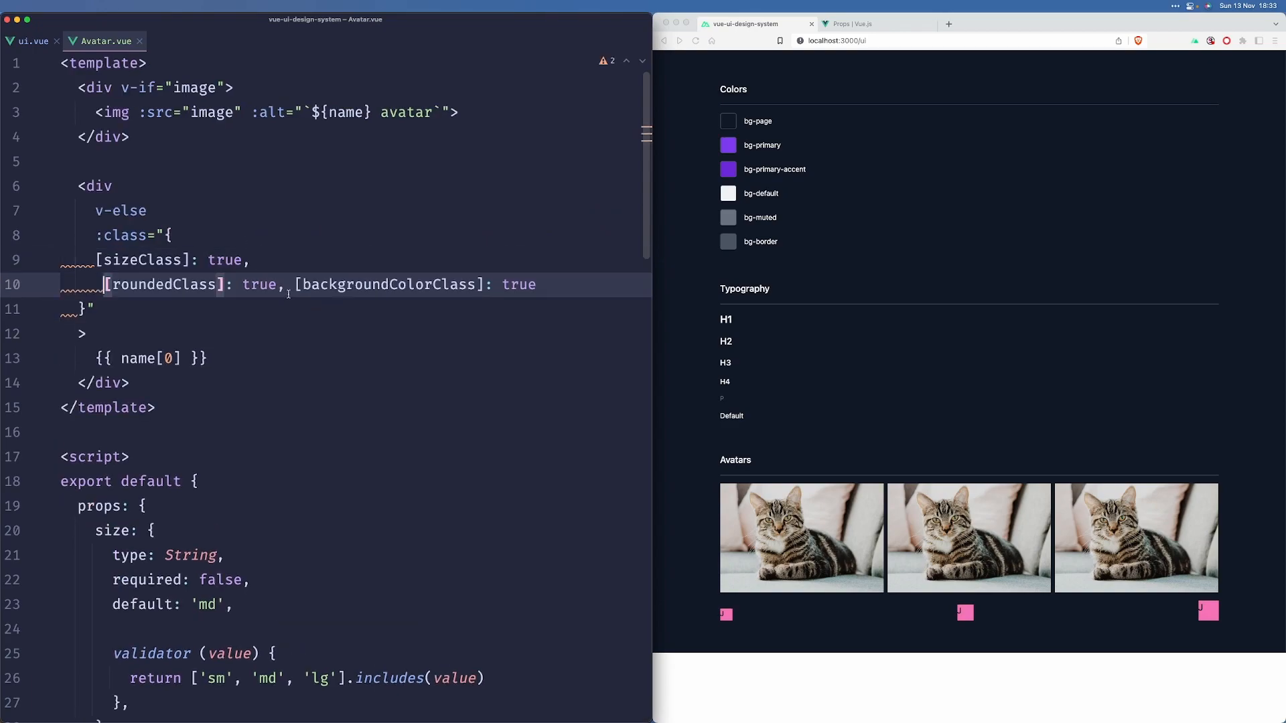
key("Enter")
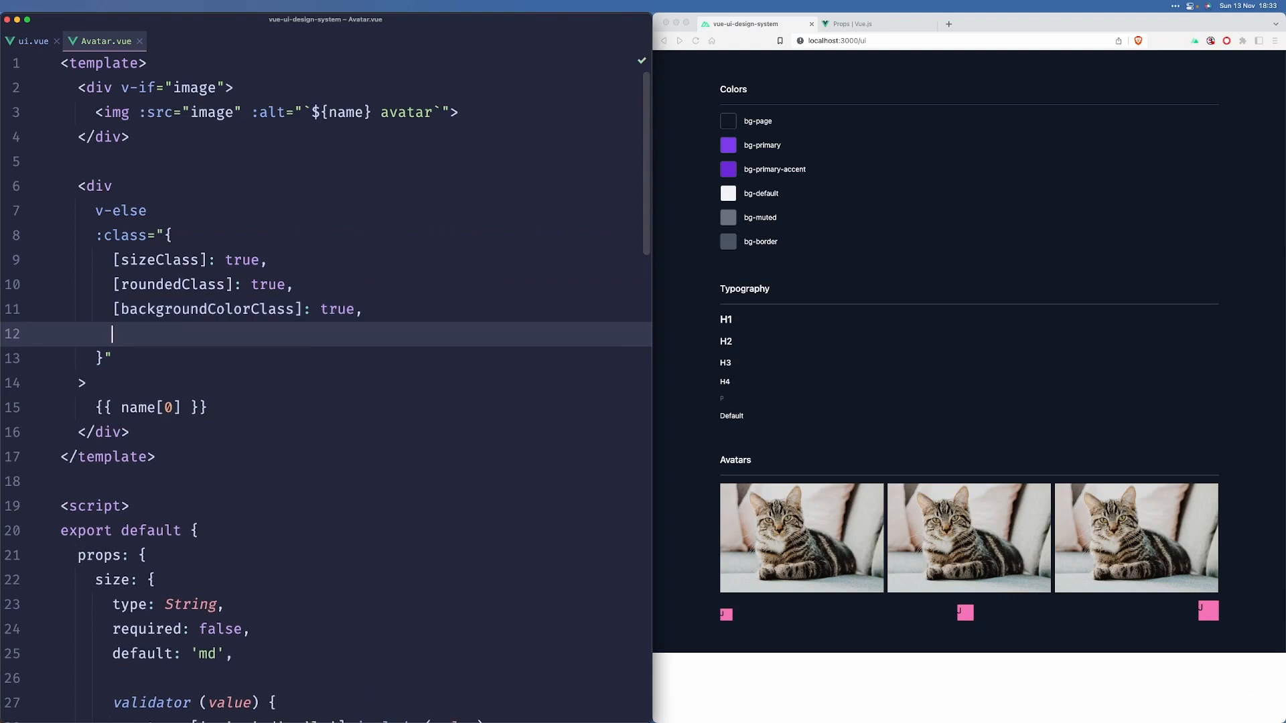
Step: Add the static 'inline-flex justify-center items-center text-white flex-shrink-0' entry to the class object
type("'inline-flex justify-center items-")
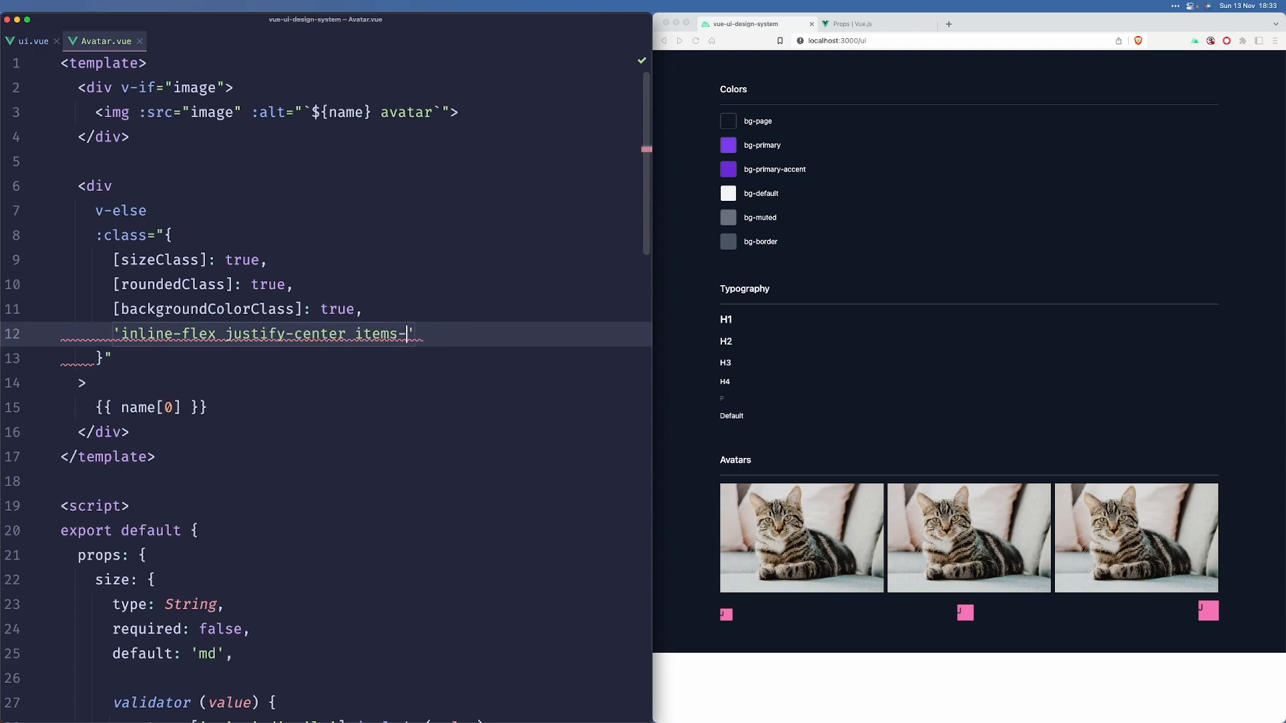
type("center text-white")
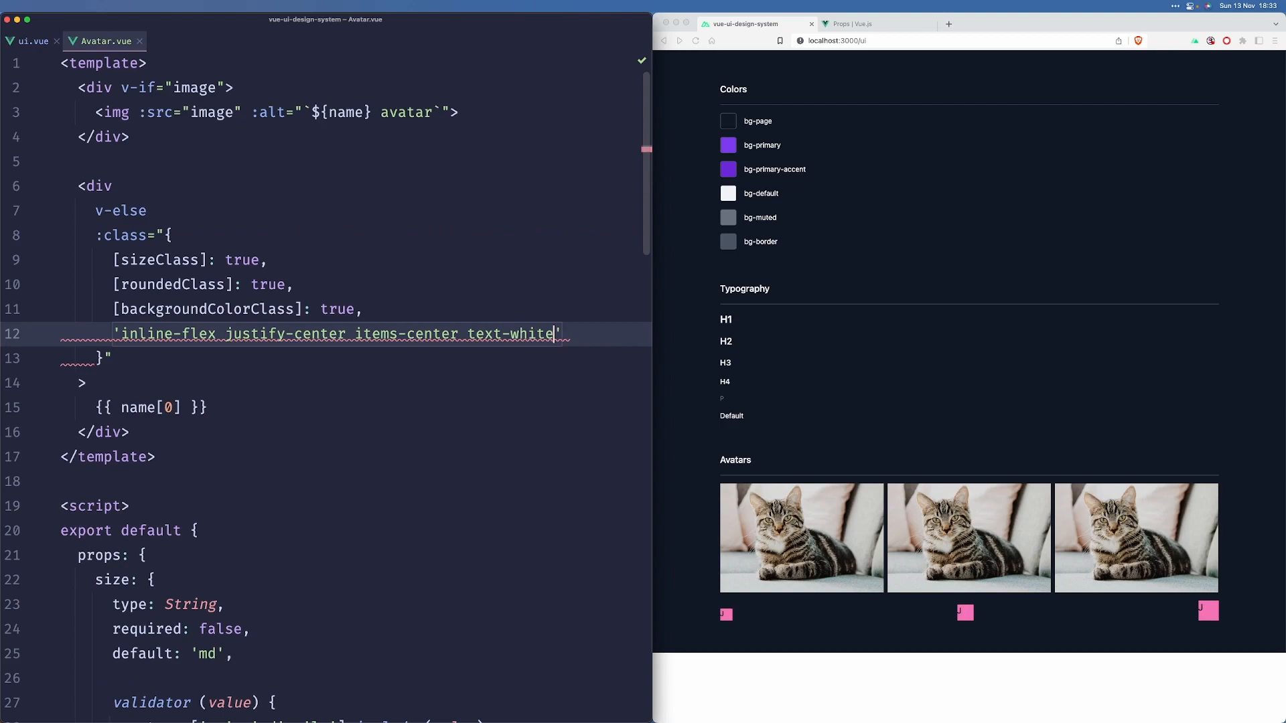
type("flex-shr")
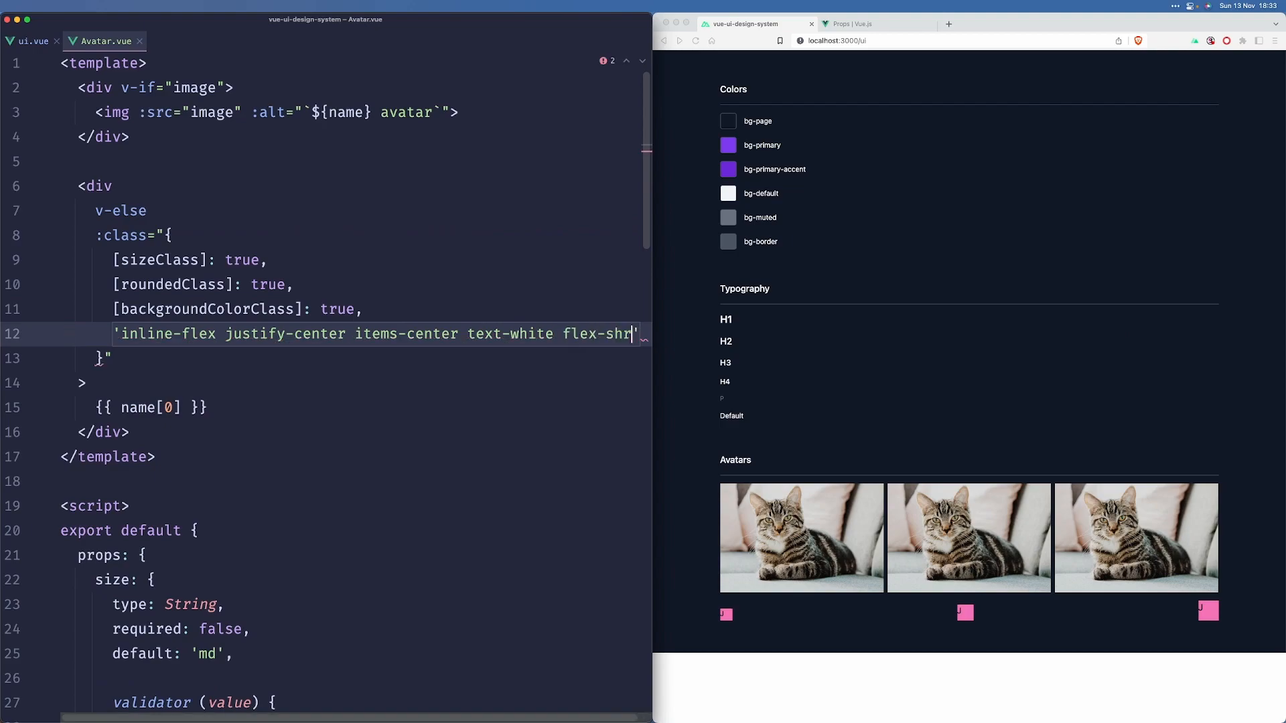
type("ink-0")
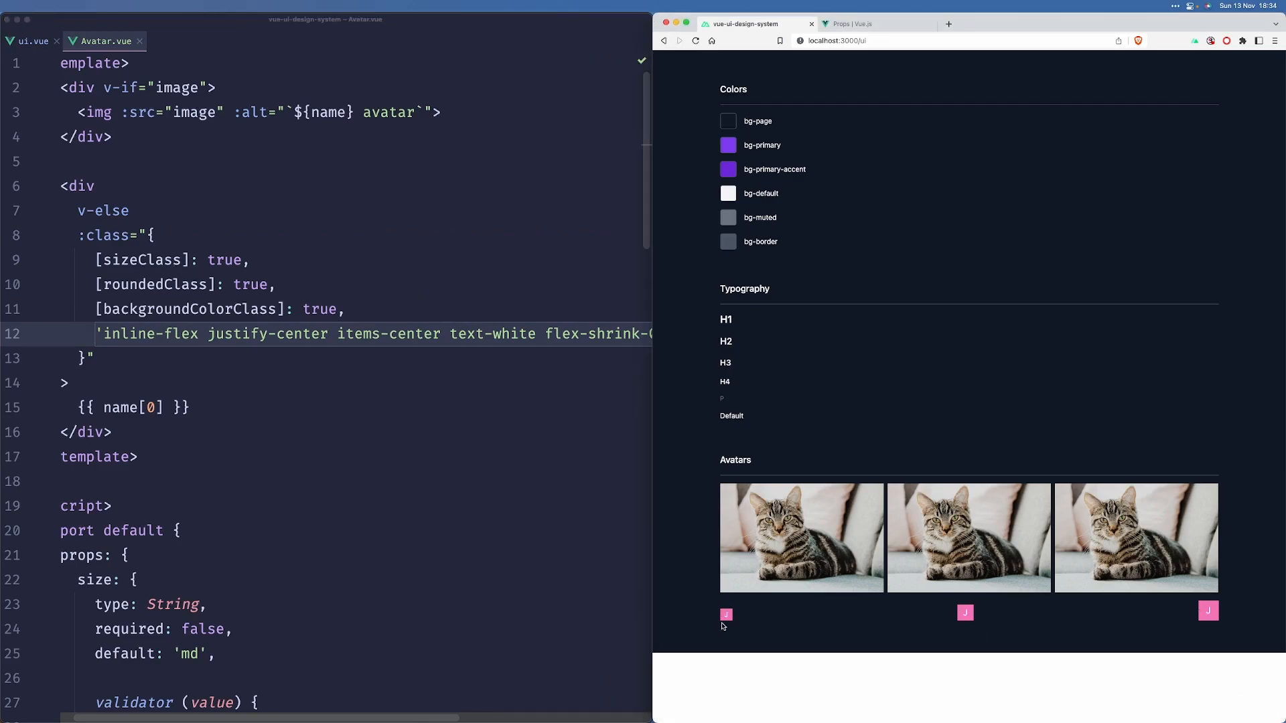
Step: Index roundedClass's returned object with [this.rounded], md mapping to plain 'rounded'
scroll("down", 3)
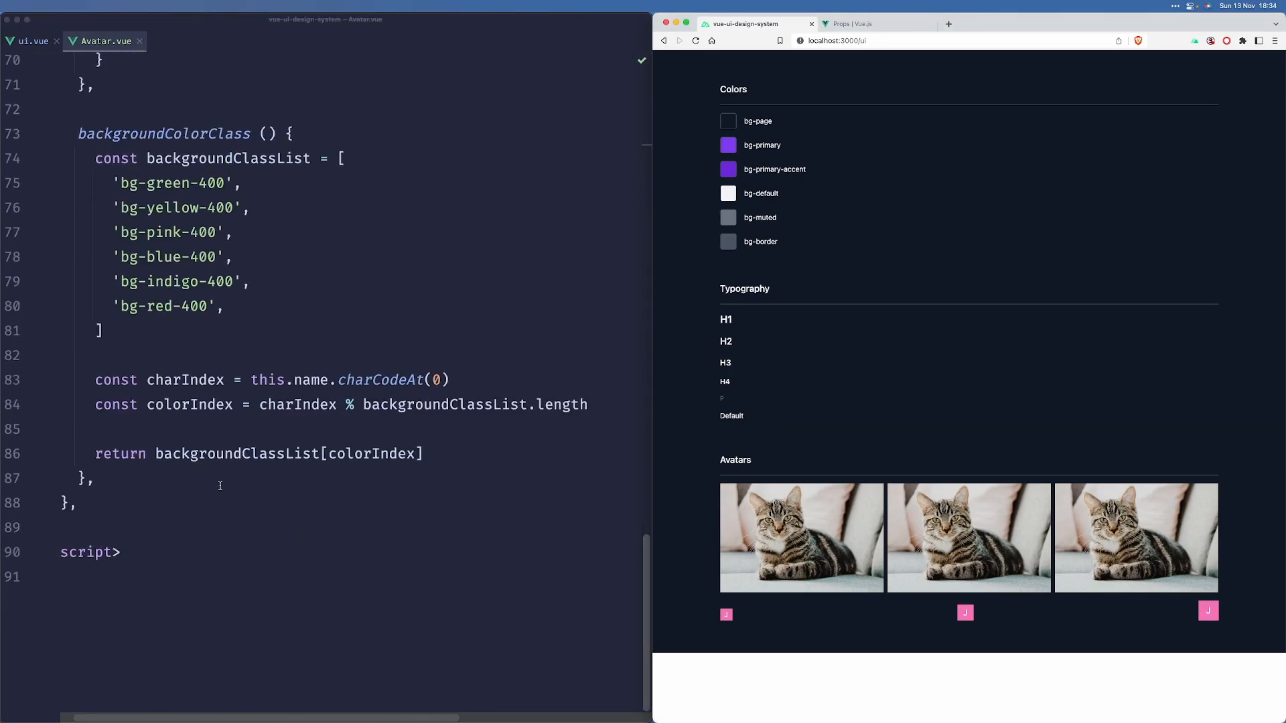
scroll("up", 3)
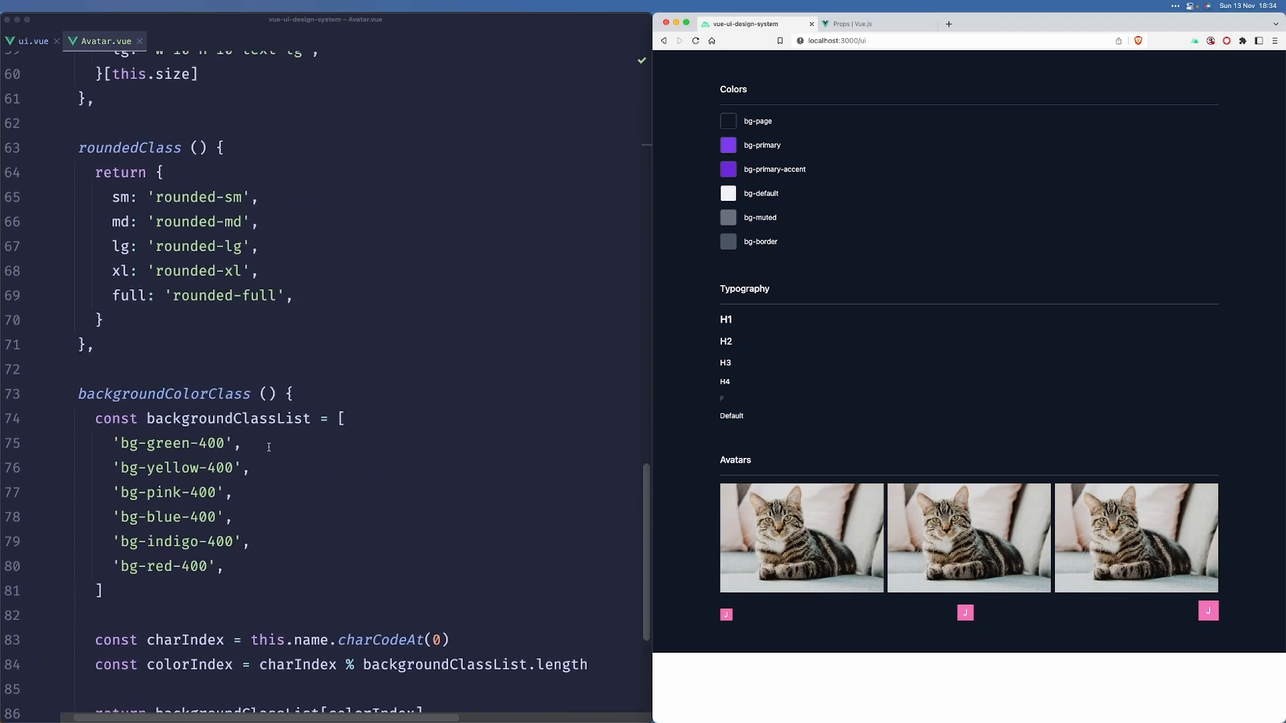
mouse_move(244, 281)
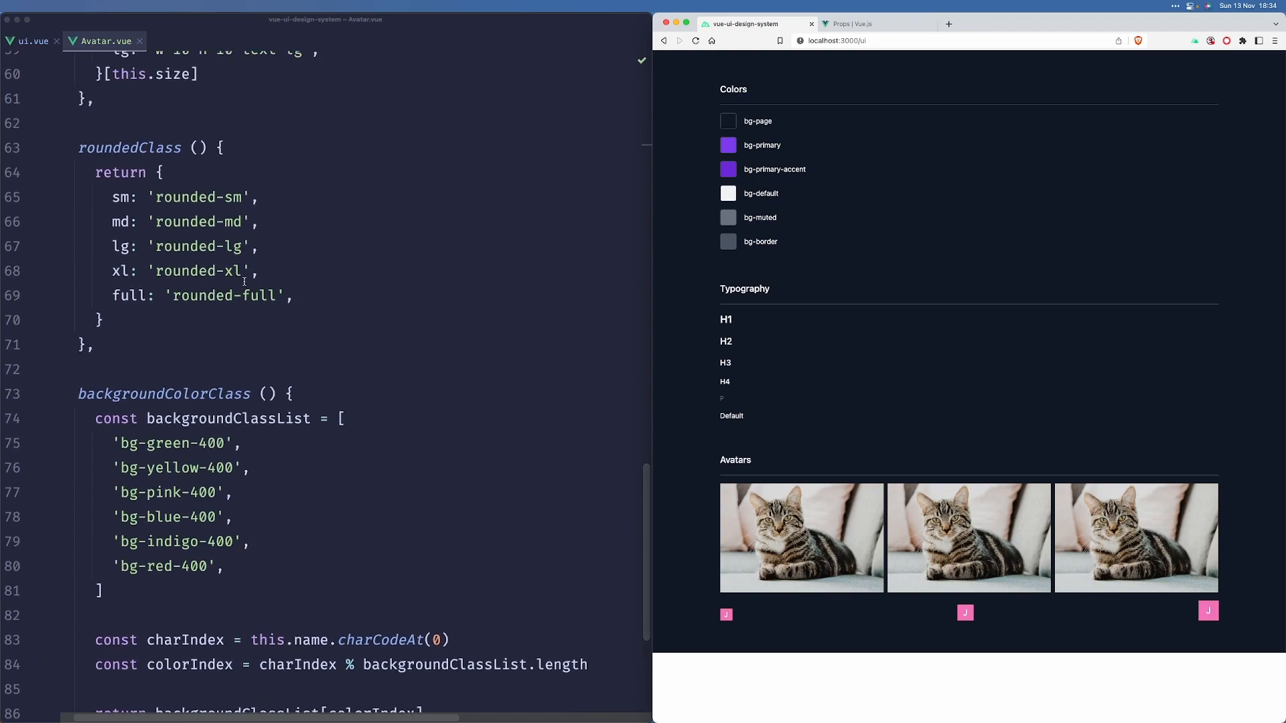
scroll("up", 3)
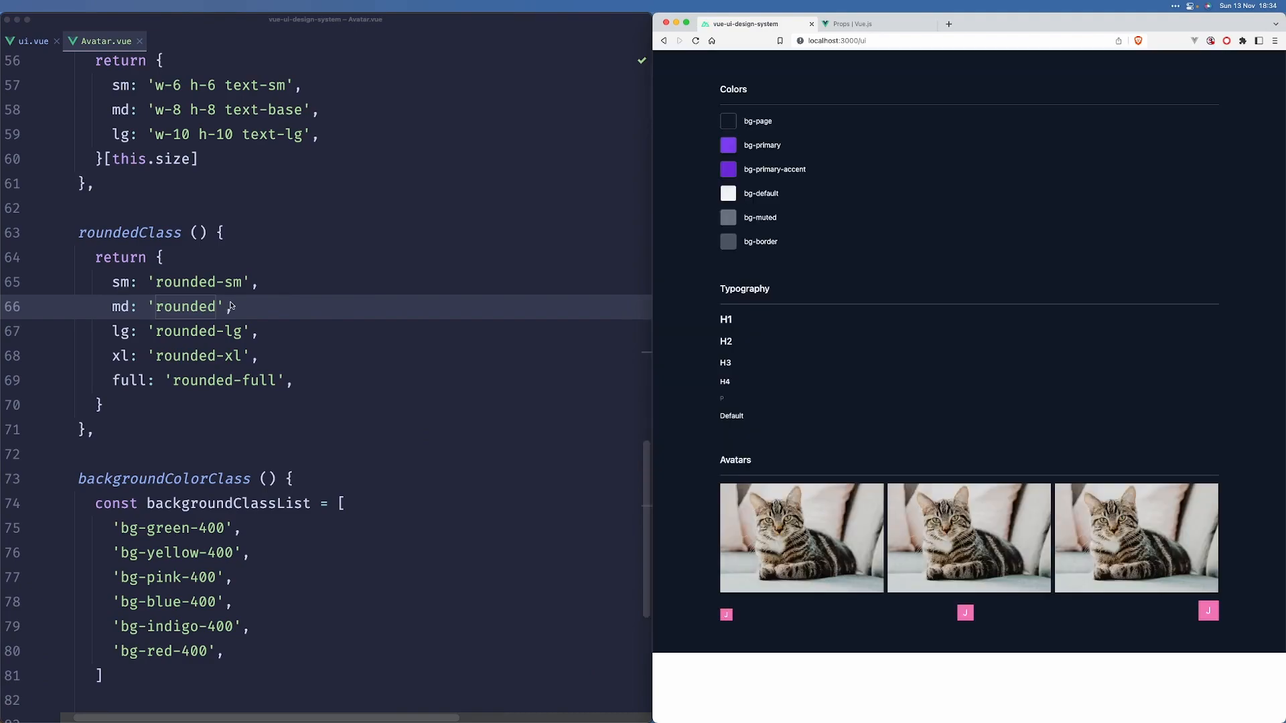
type("}[thi")
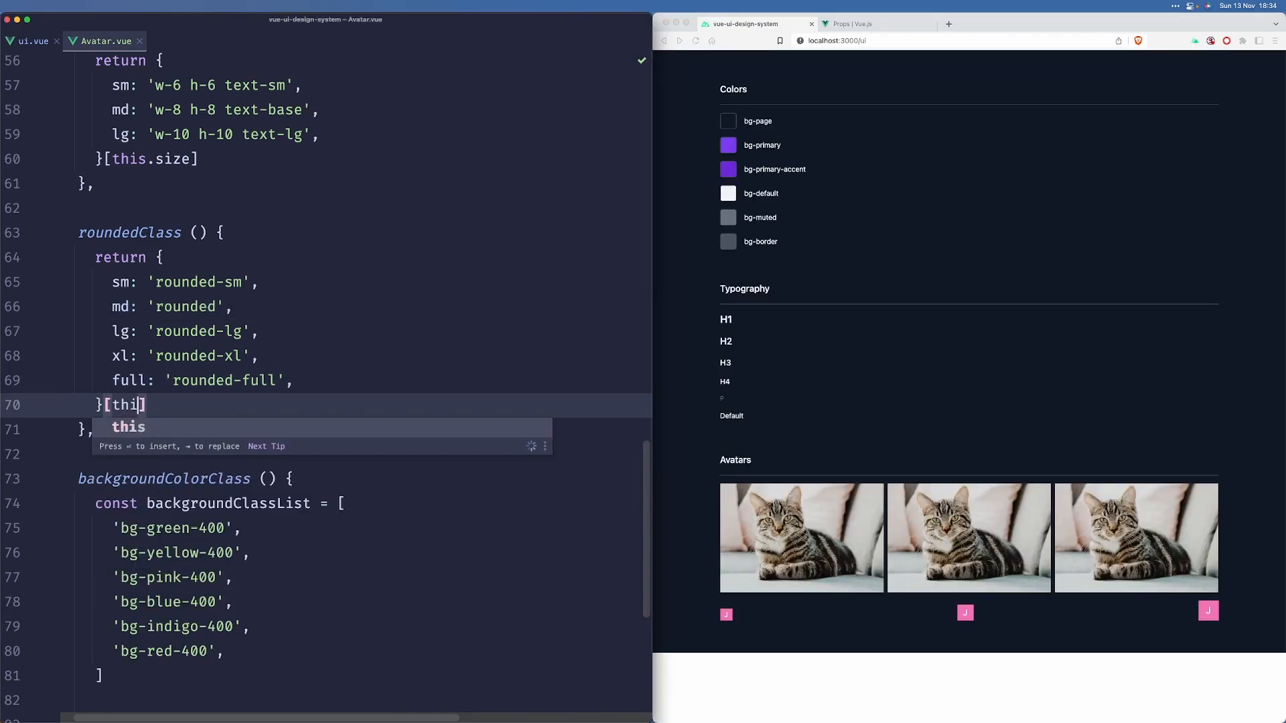
type(".rounded")
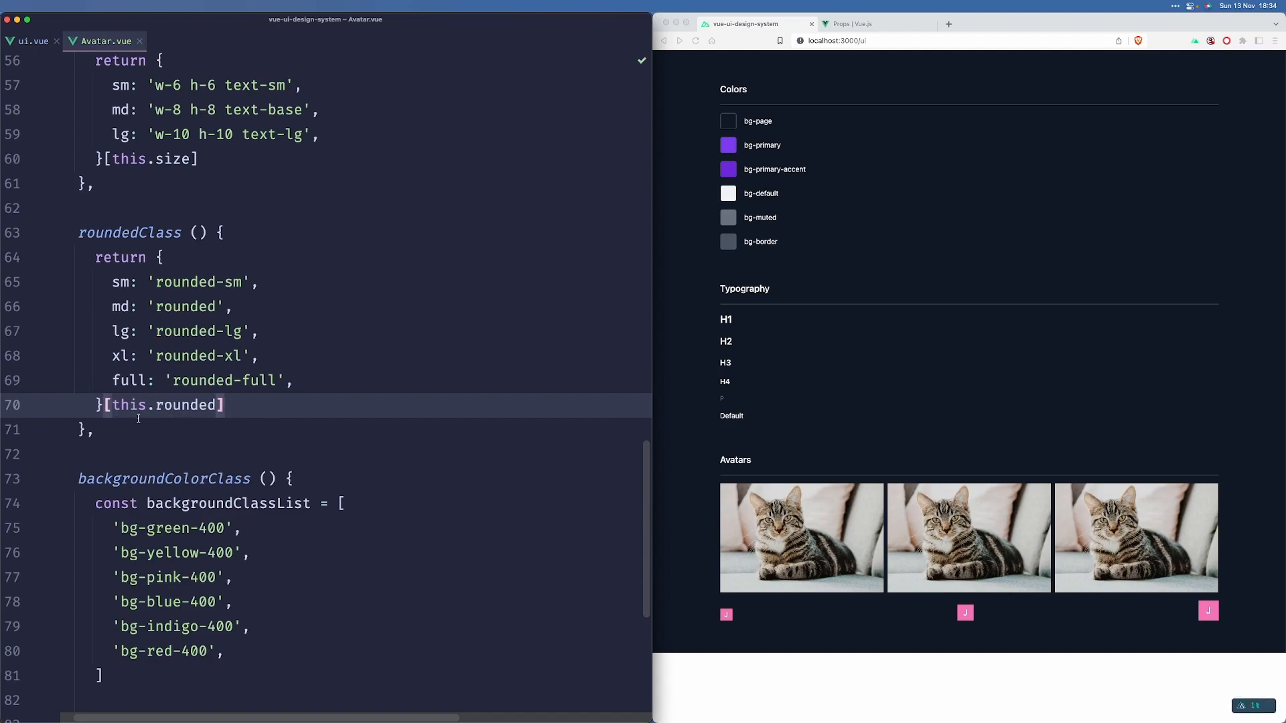
scroll("up", 3)
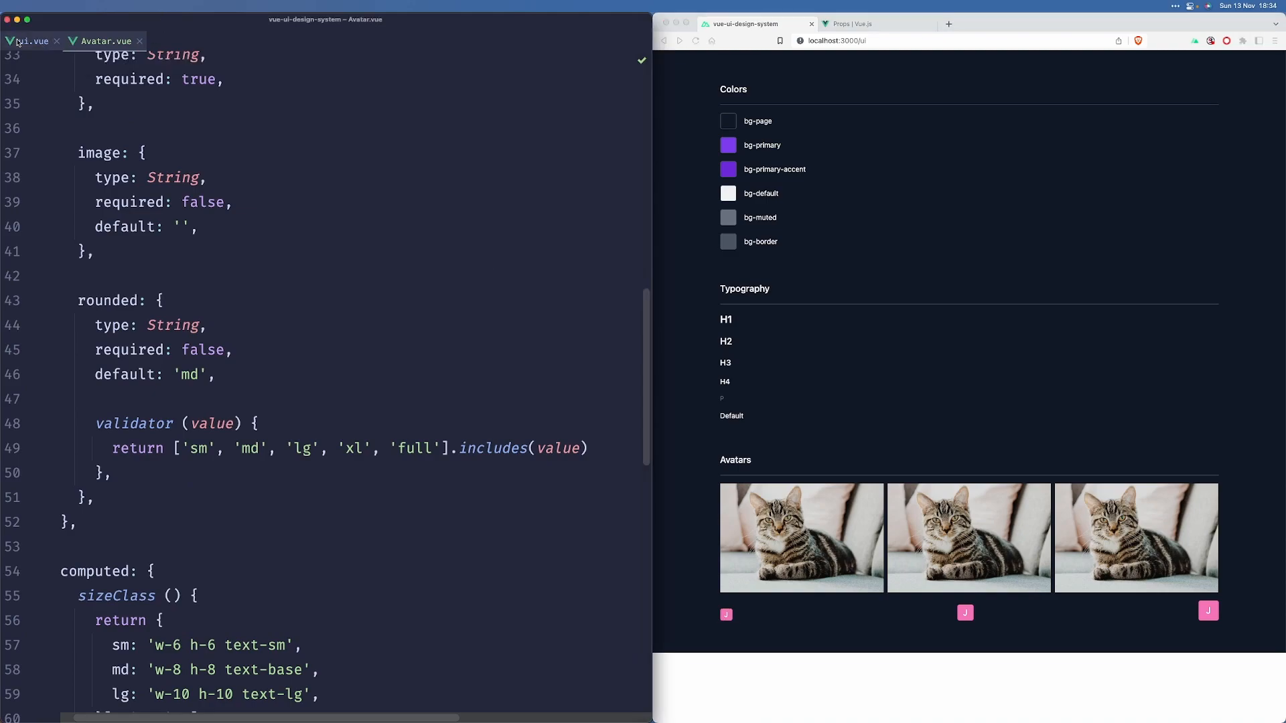
Step: In ui.vue rename the third name-only Avatar to start with C so A, B, C get different colours
left_click(28, 41)
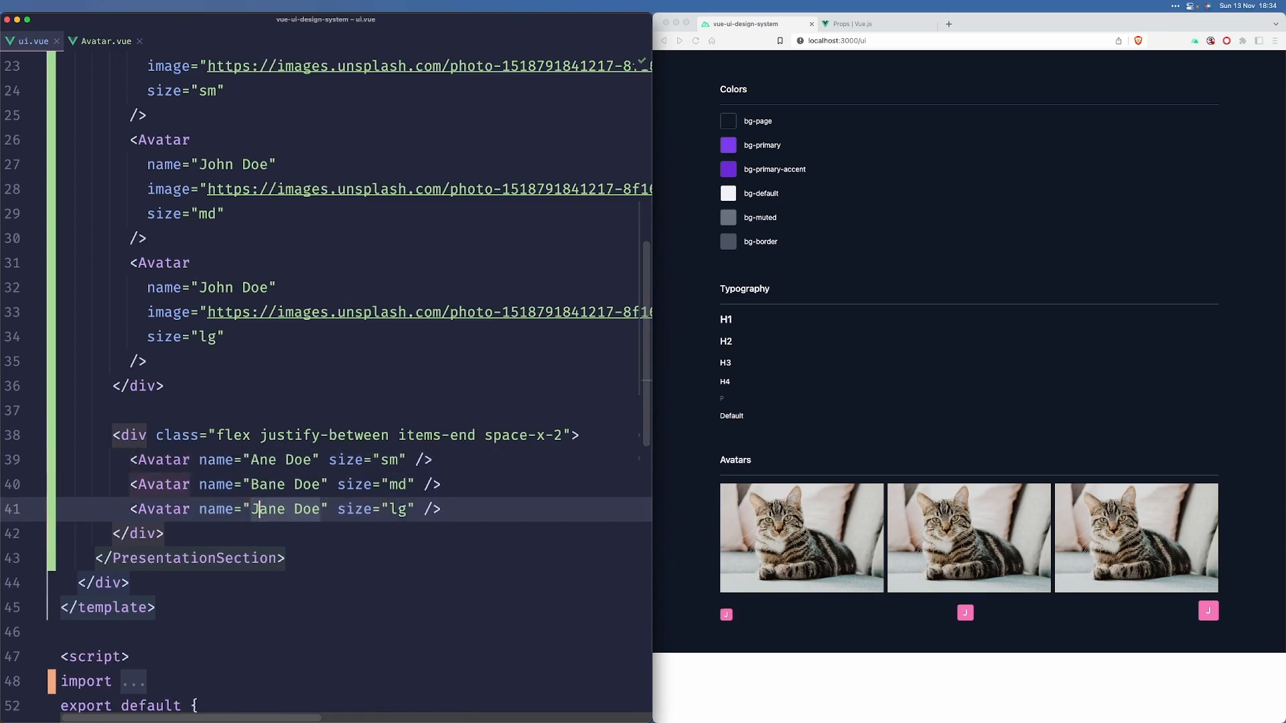
type("C")
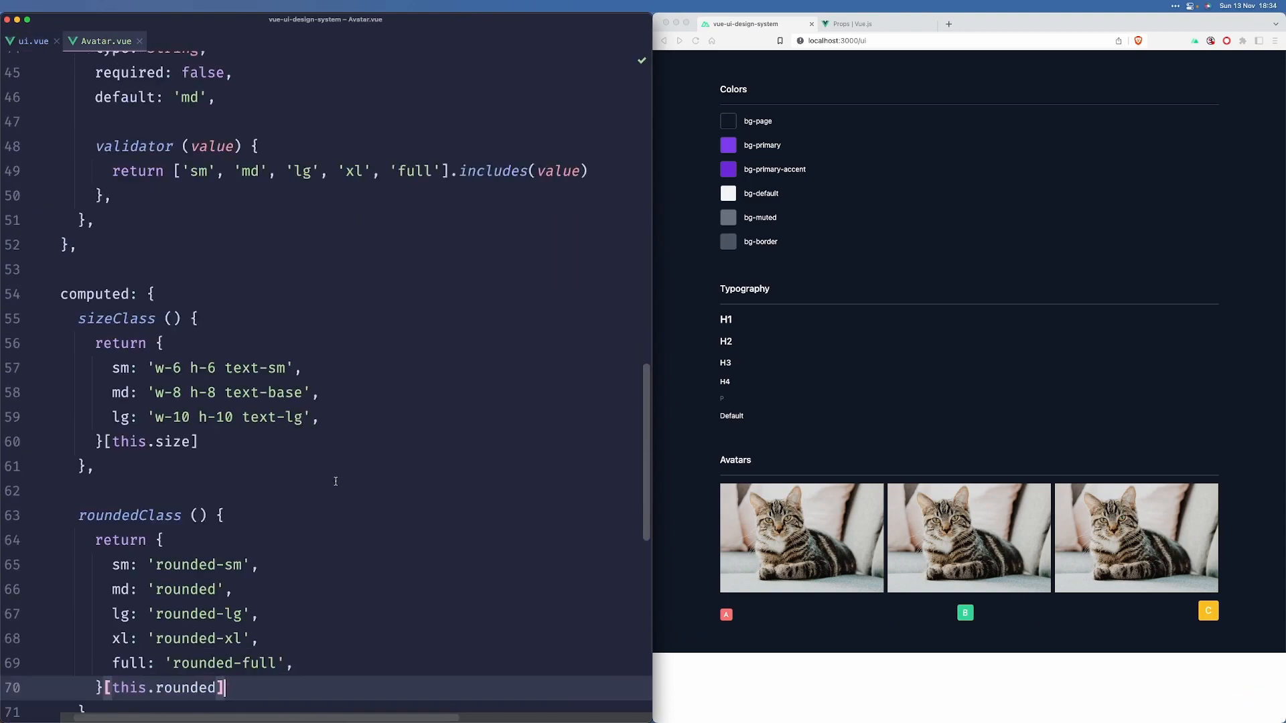
scroll("down", 3)
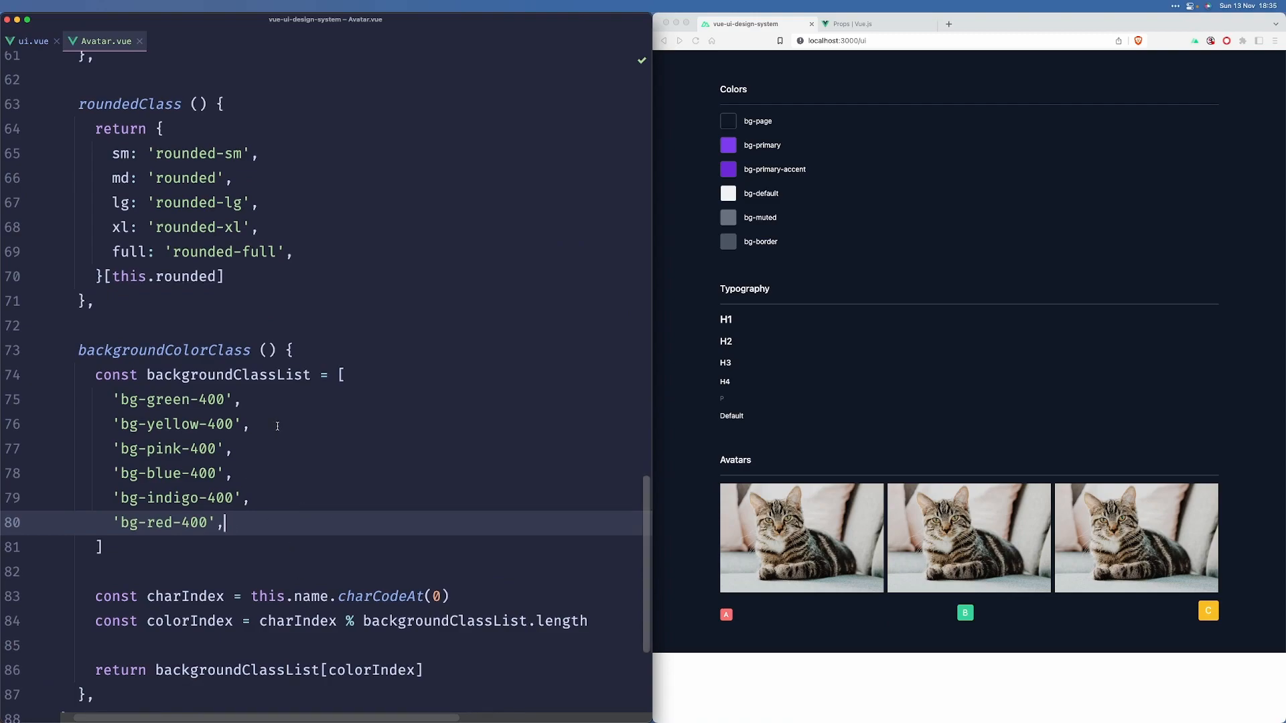
scroll("up", 3)
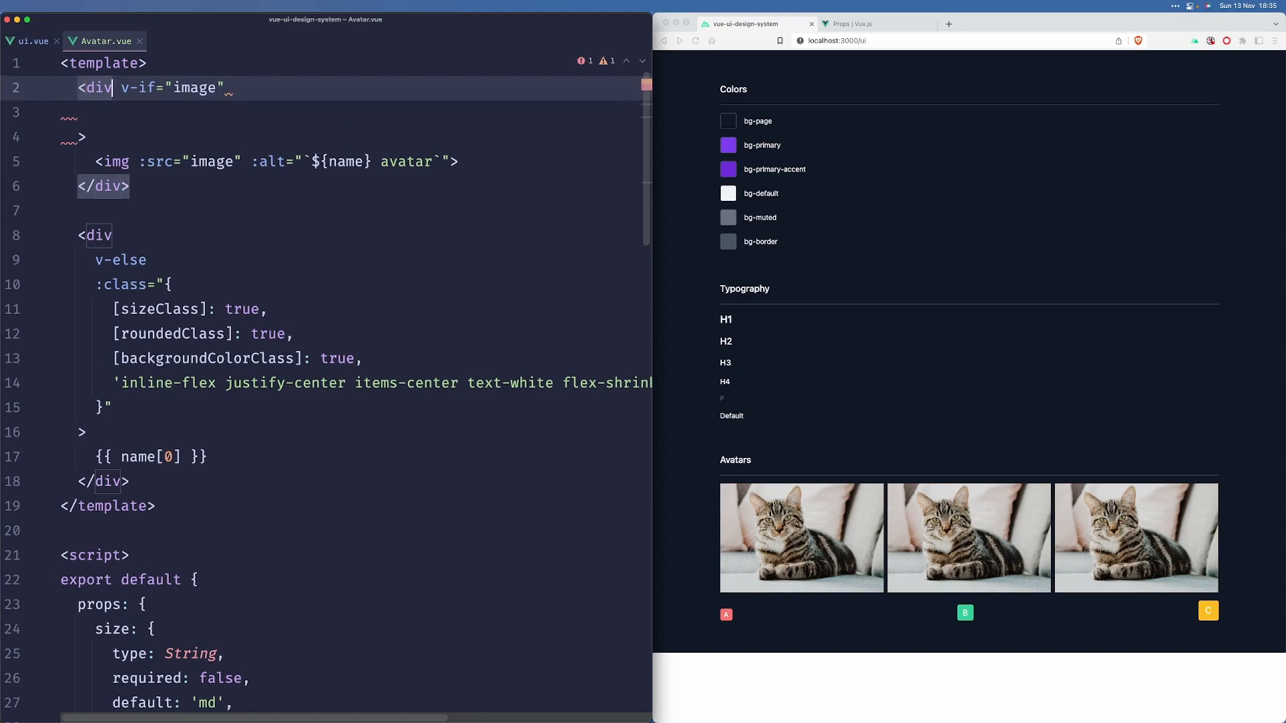
Step: Bind [sizeClass]: true on the image wrapper div and tidy stray brace and blank lines
key("Enter")
type(":class=\"{")
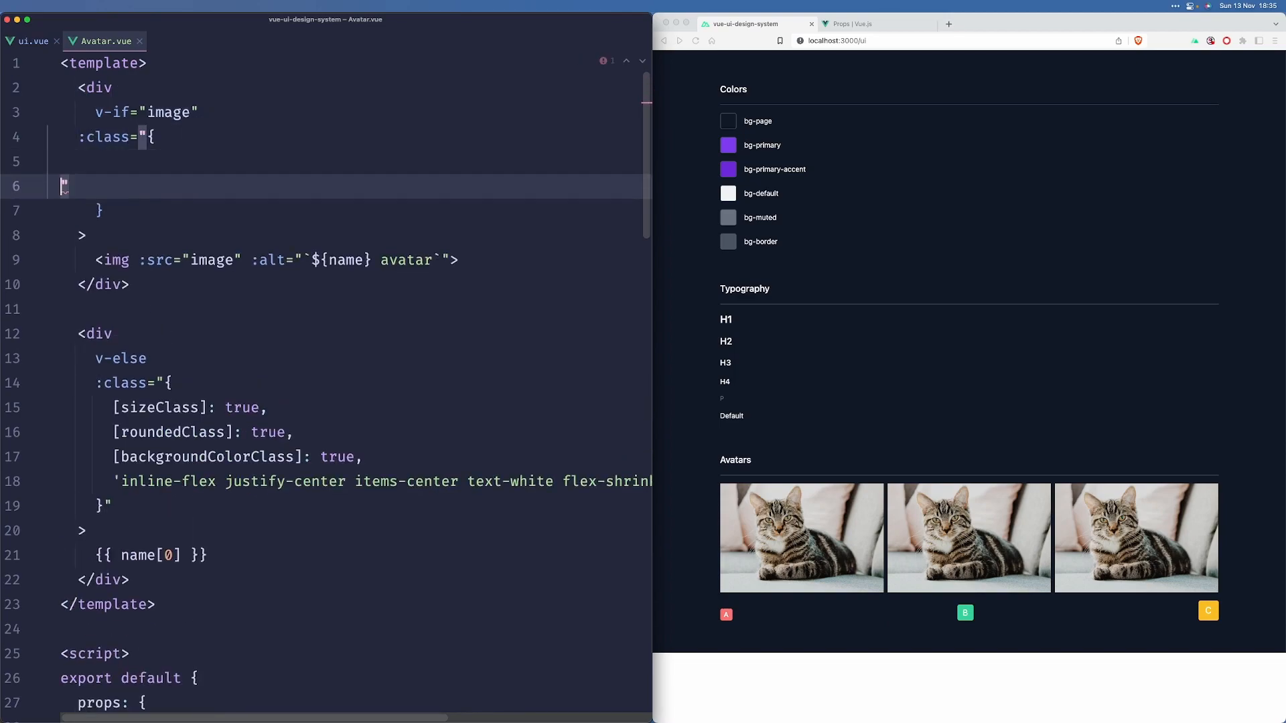
type("[sizeClass]: true,")
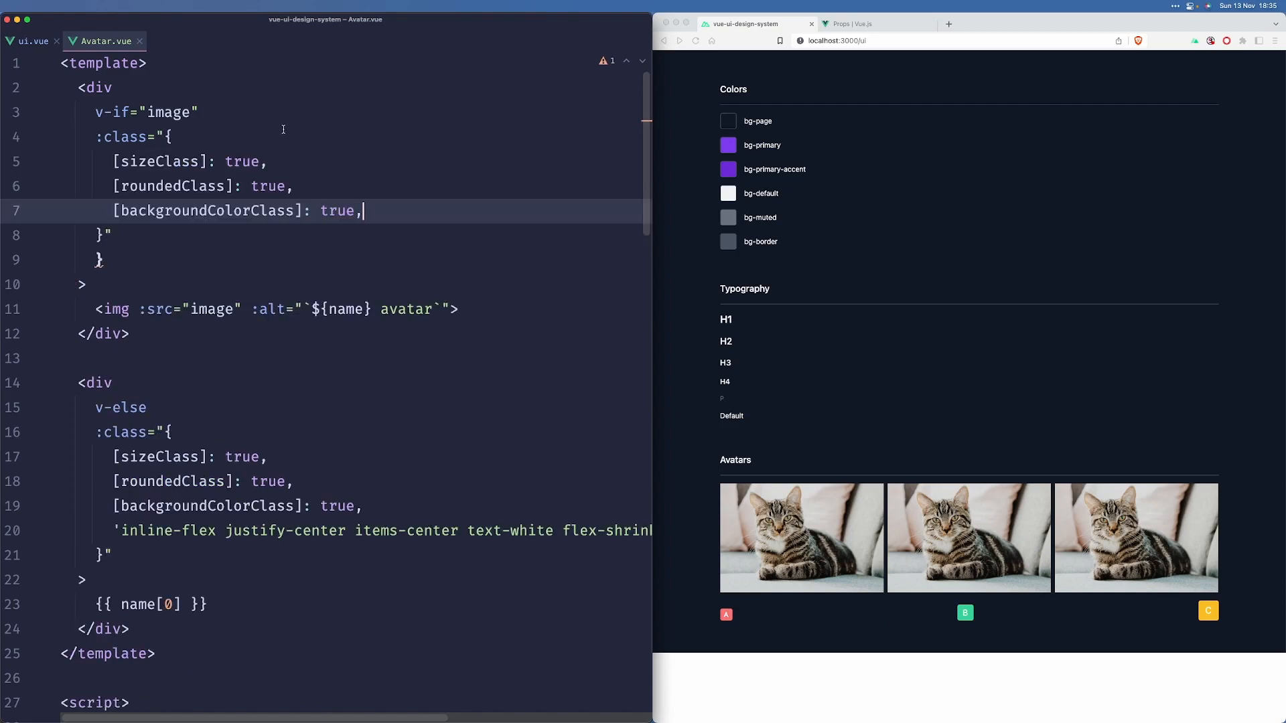
key("Backspace")
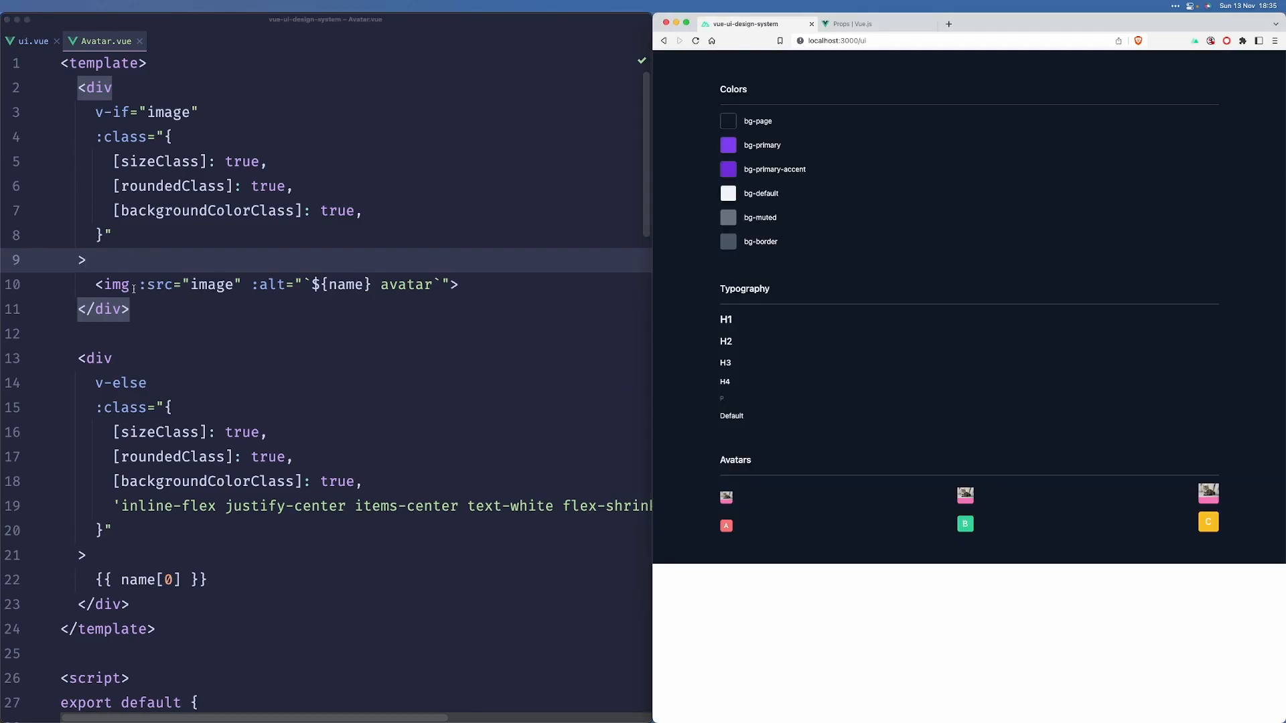
key("Enter")
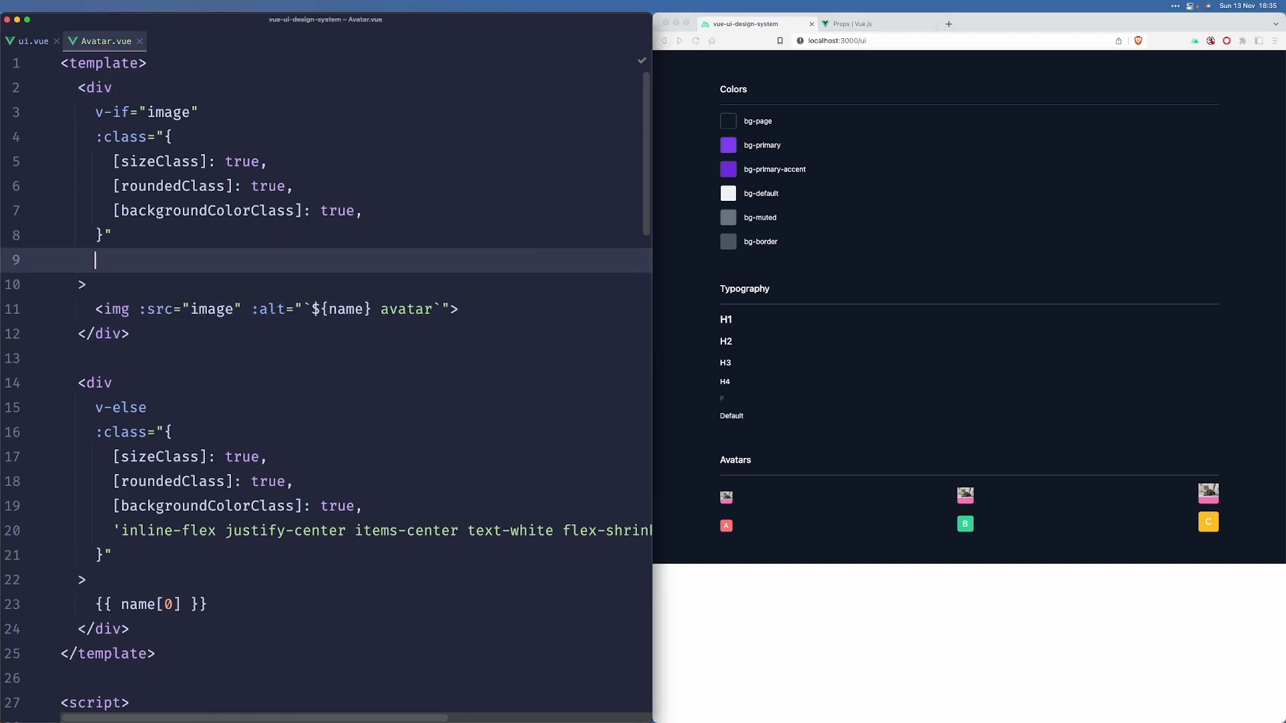
key("Backspace")
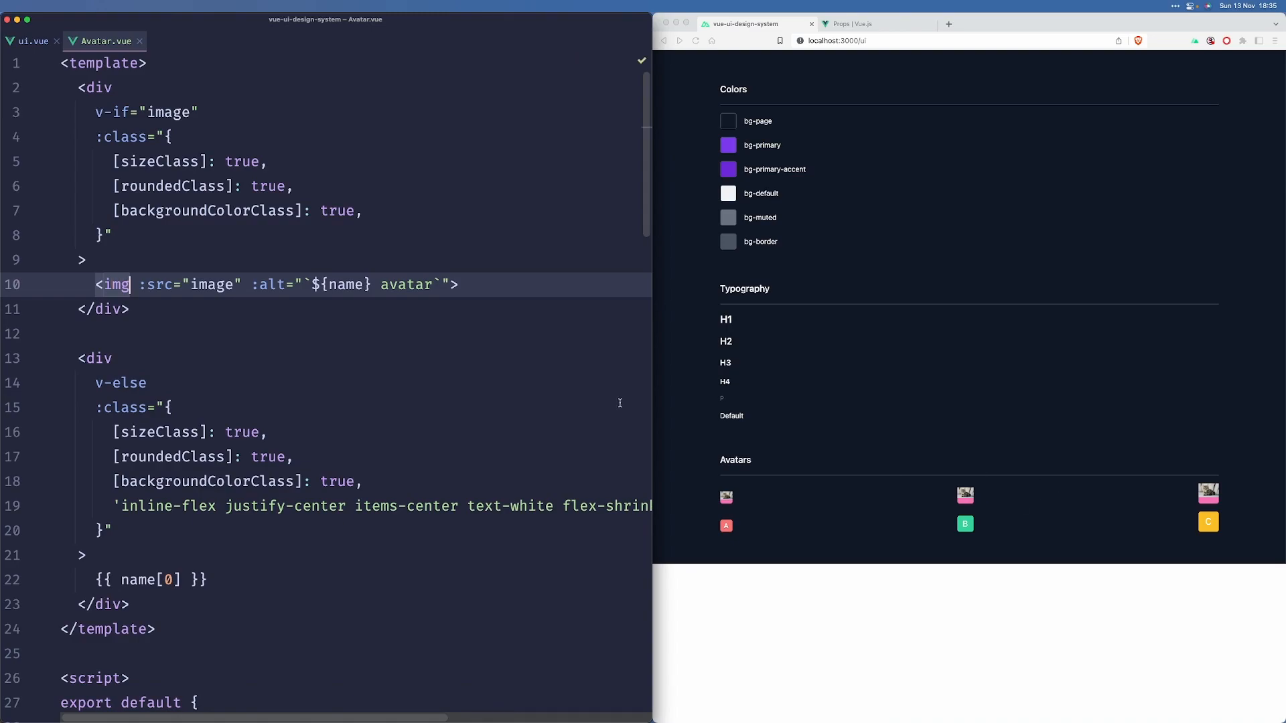
Step: Give the img class="h-full w-full object-cover", discarding a half-typed rounded class
type("class=\"h")
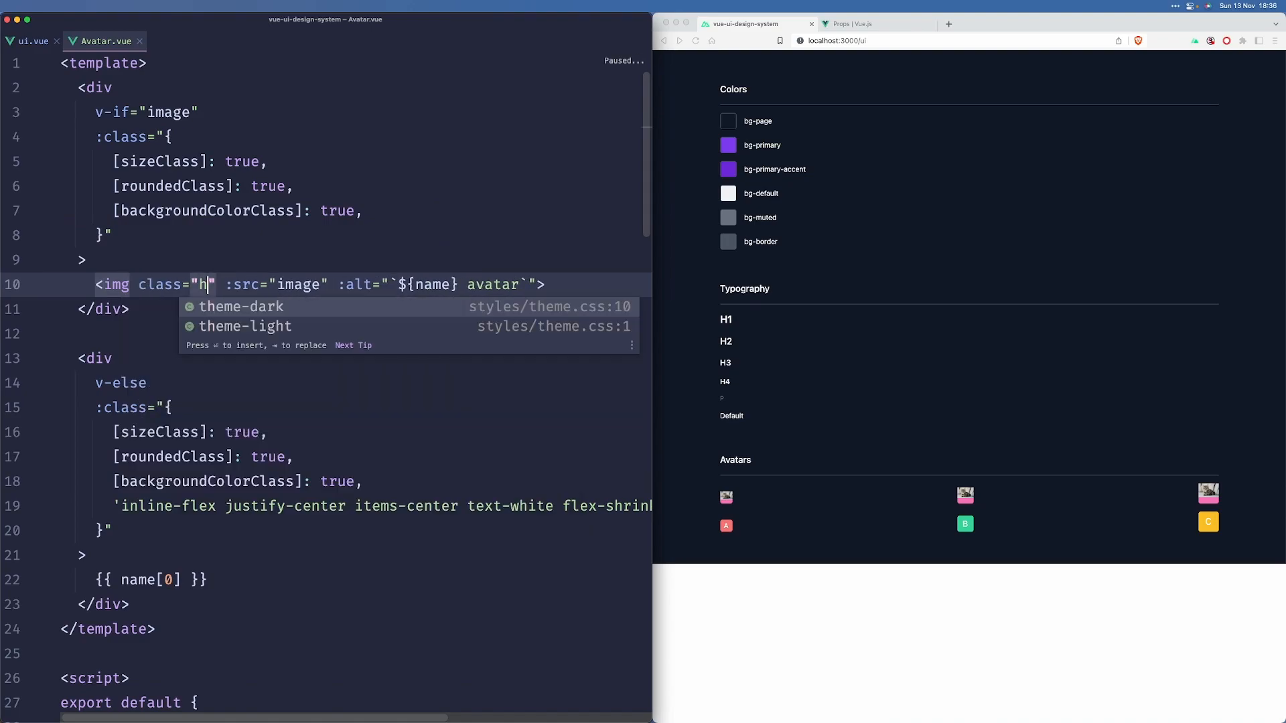
type("-full w-full")
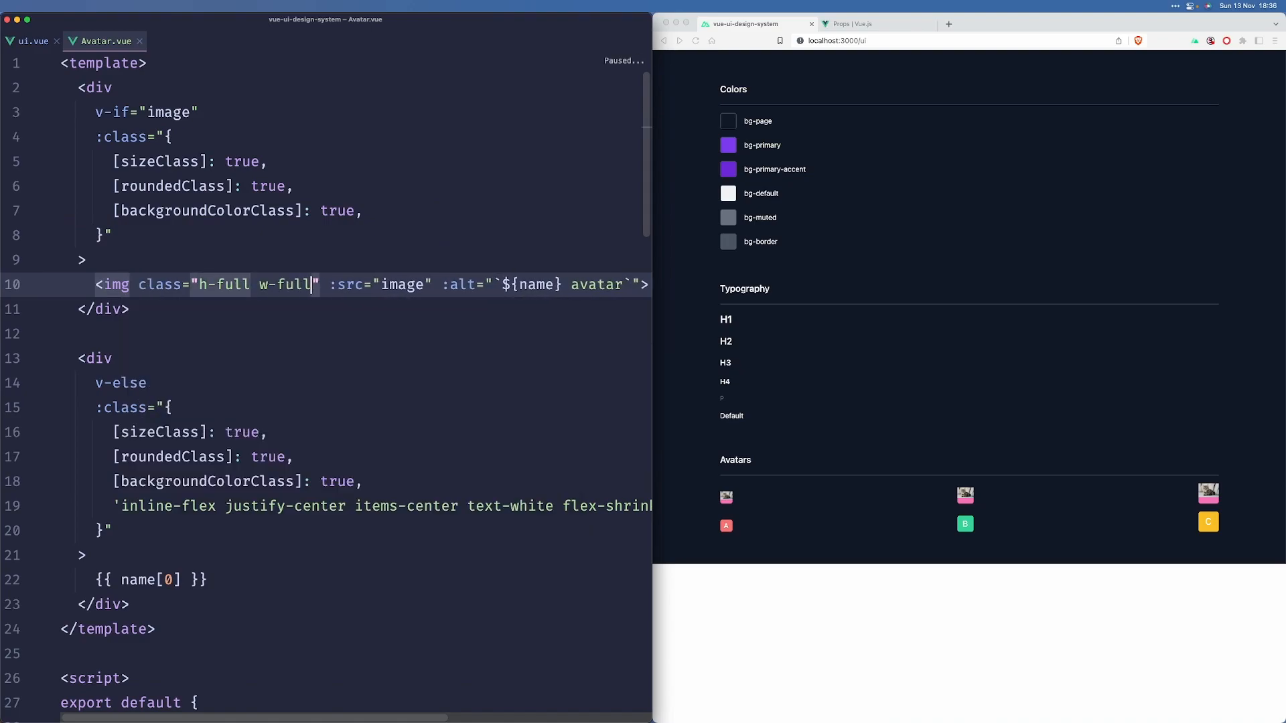
type("object")
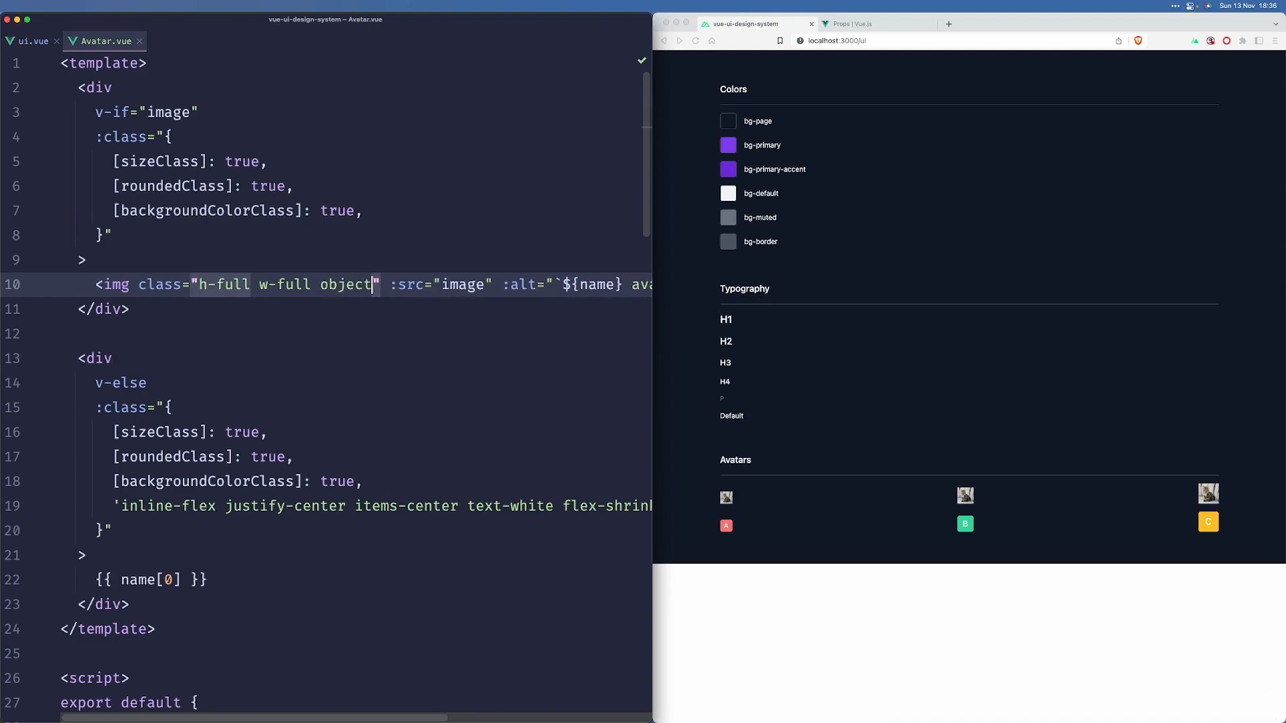
type("-cover")
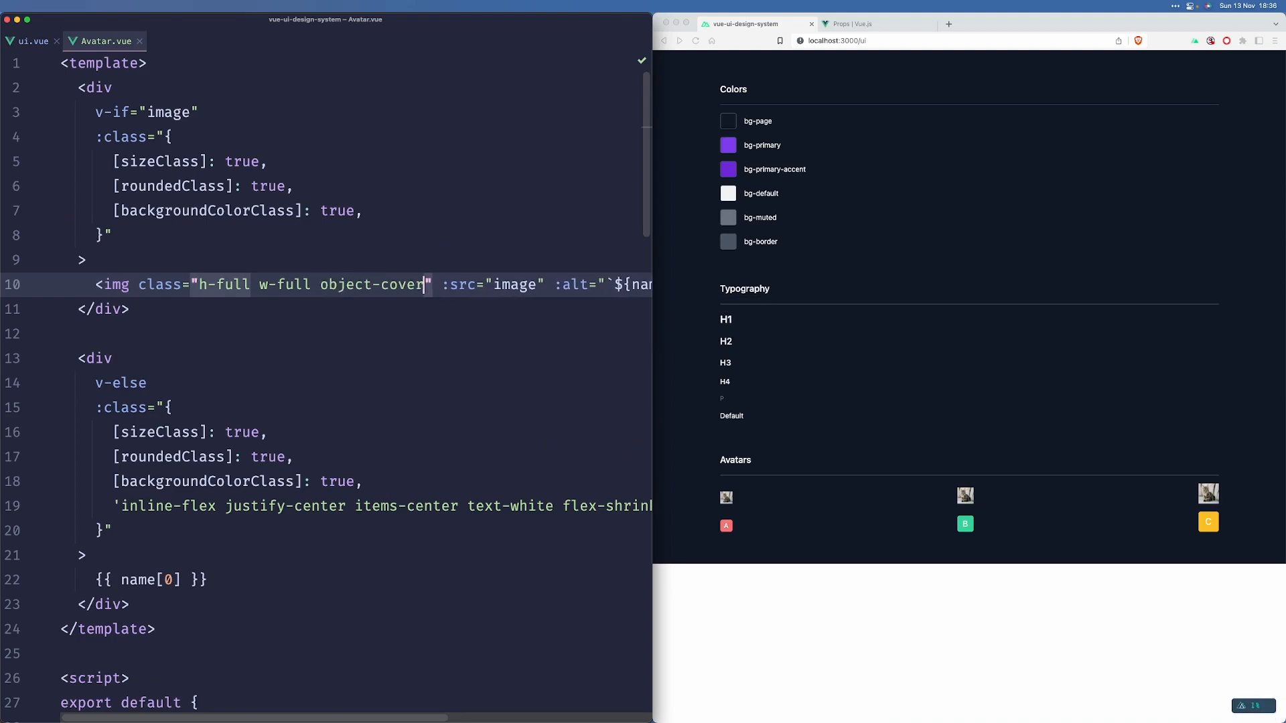
type("ro")
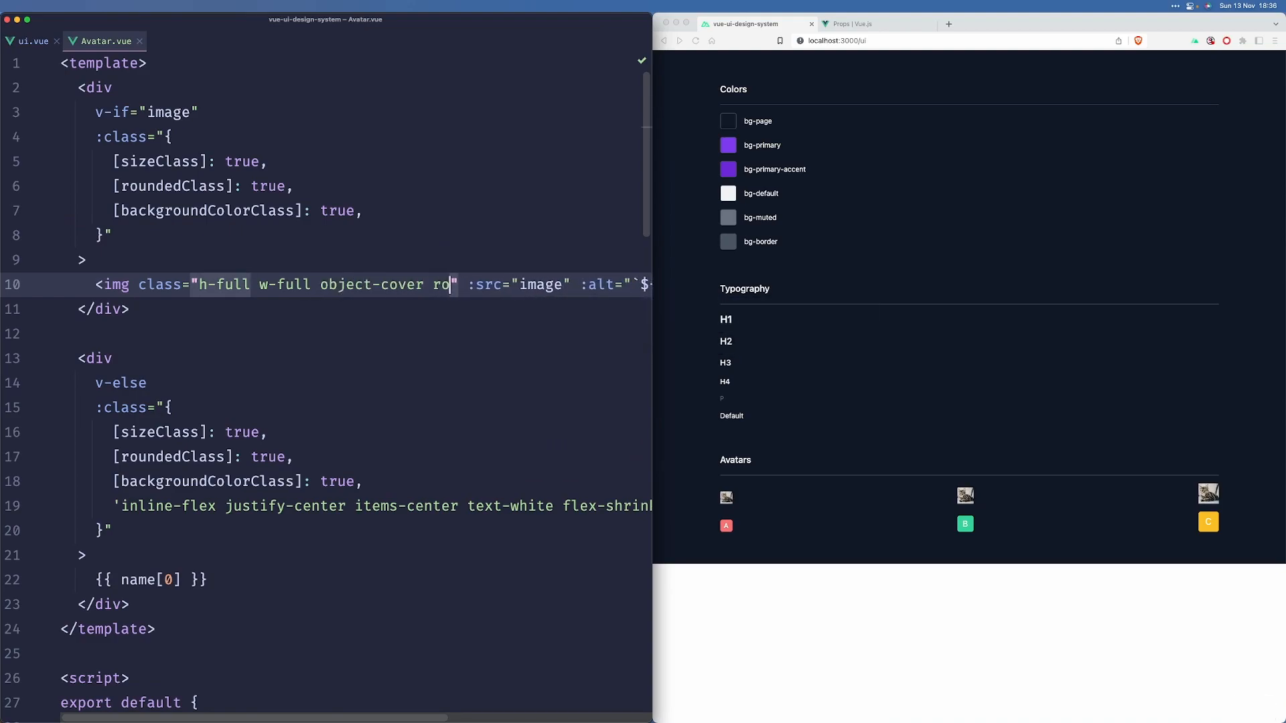
key("Backspace")
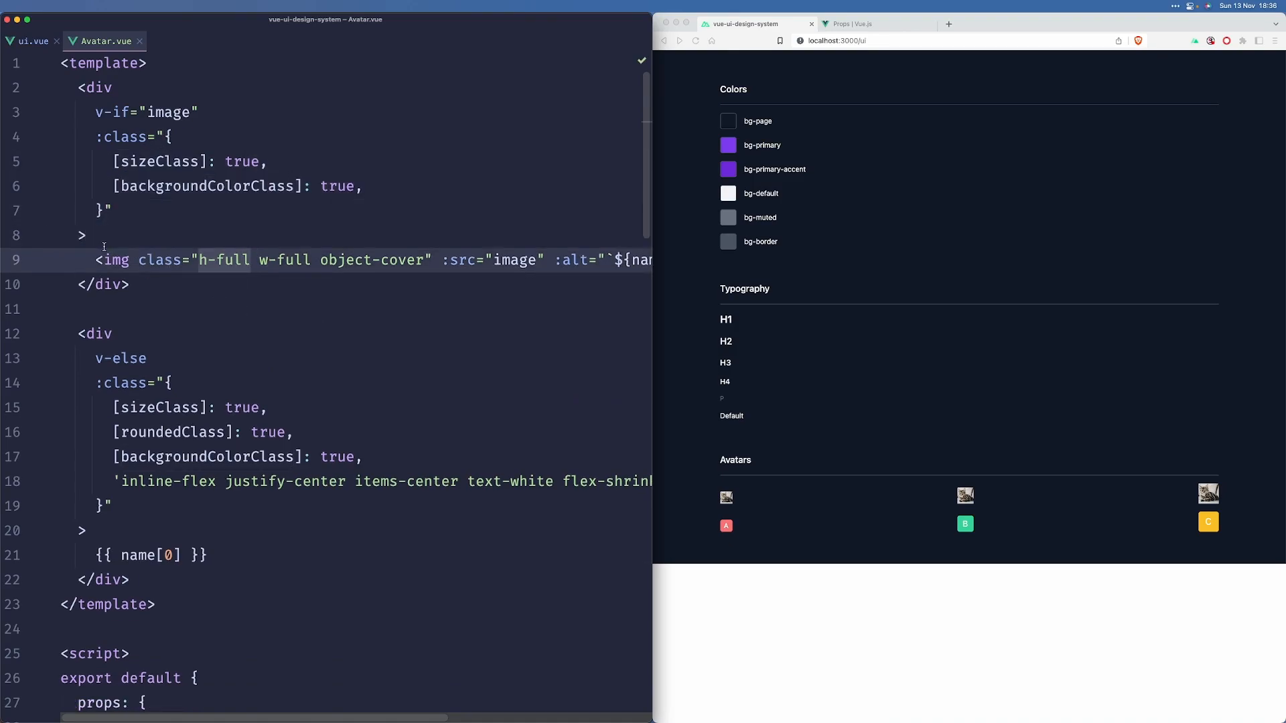
Step: Split the img attributes onto lines and add :class="{[roundedClass]: true}" to the img
key("enter")
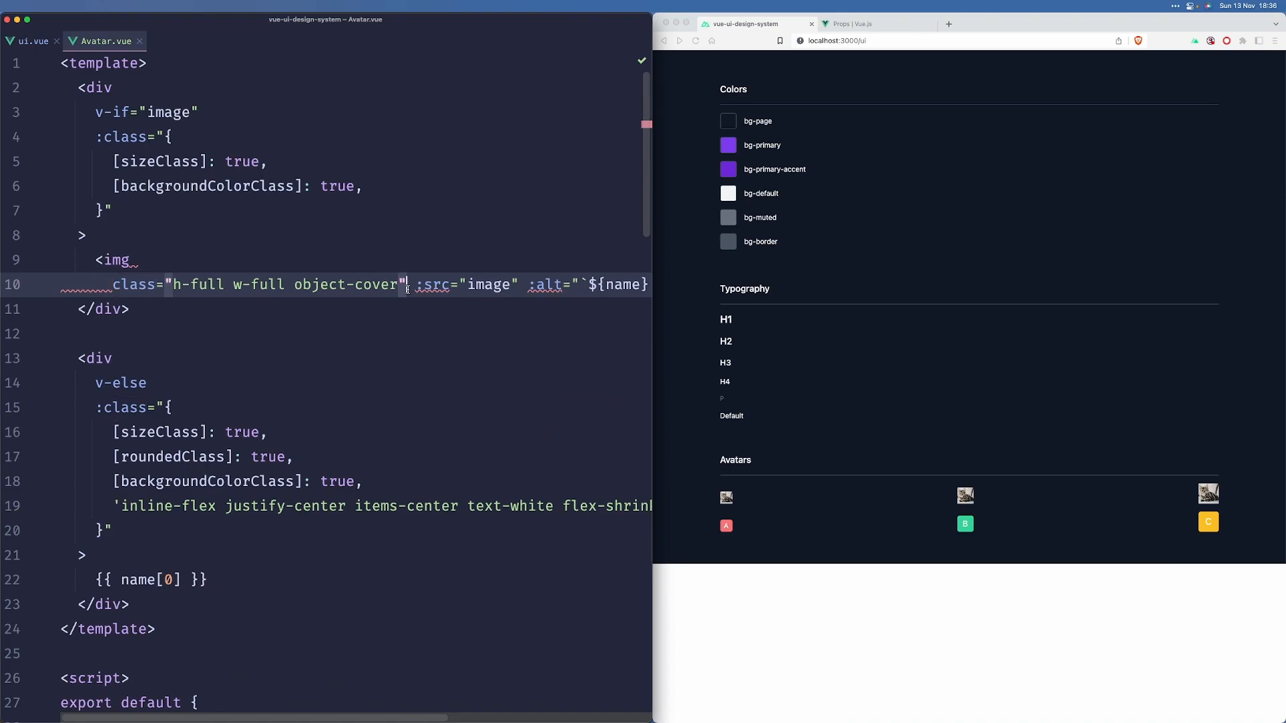
key("enter")
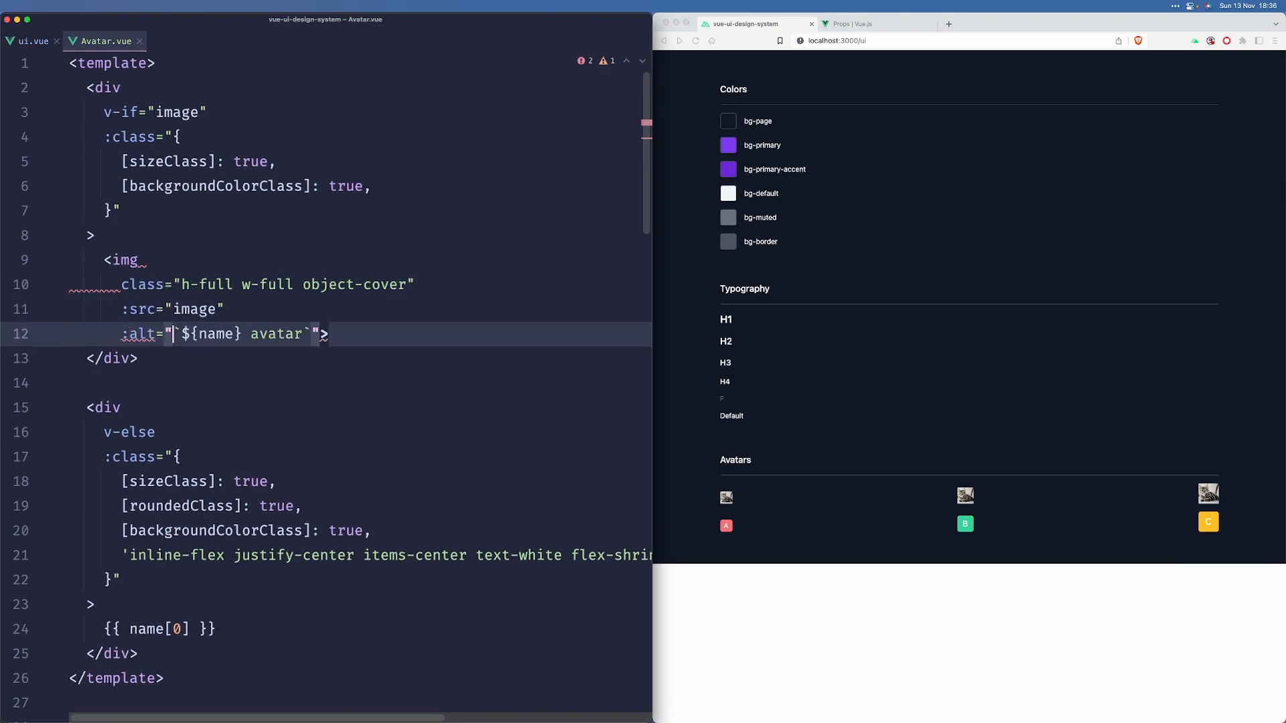
key("enter")
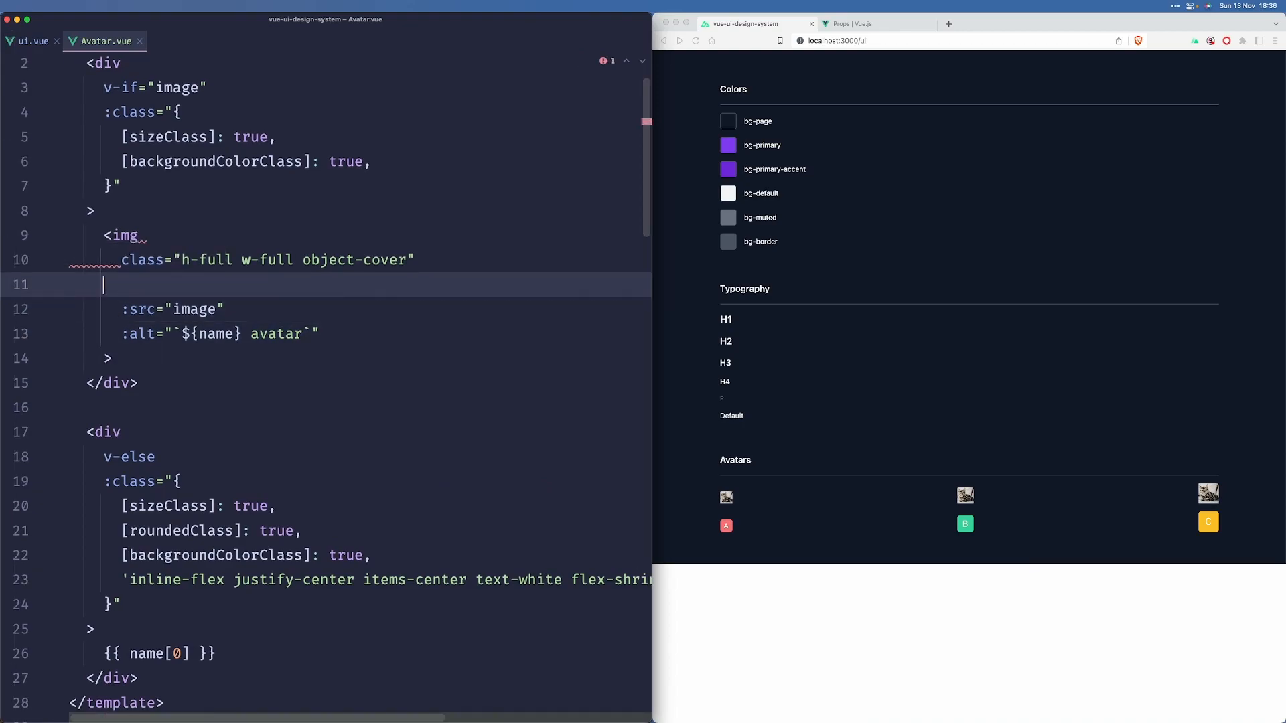
type(":class=\"{[roundedClass]: true,}\"")
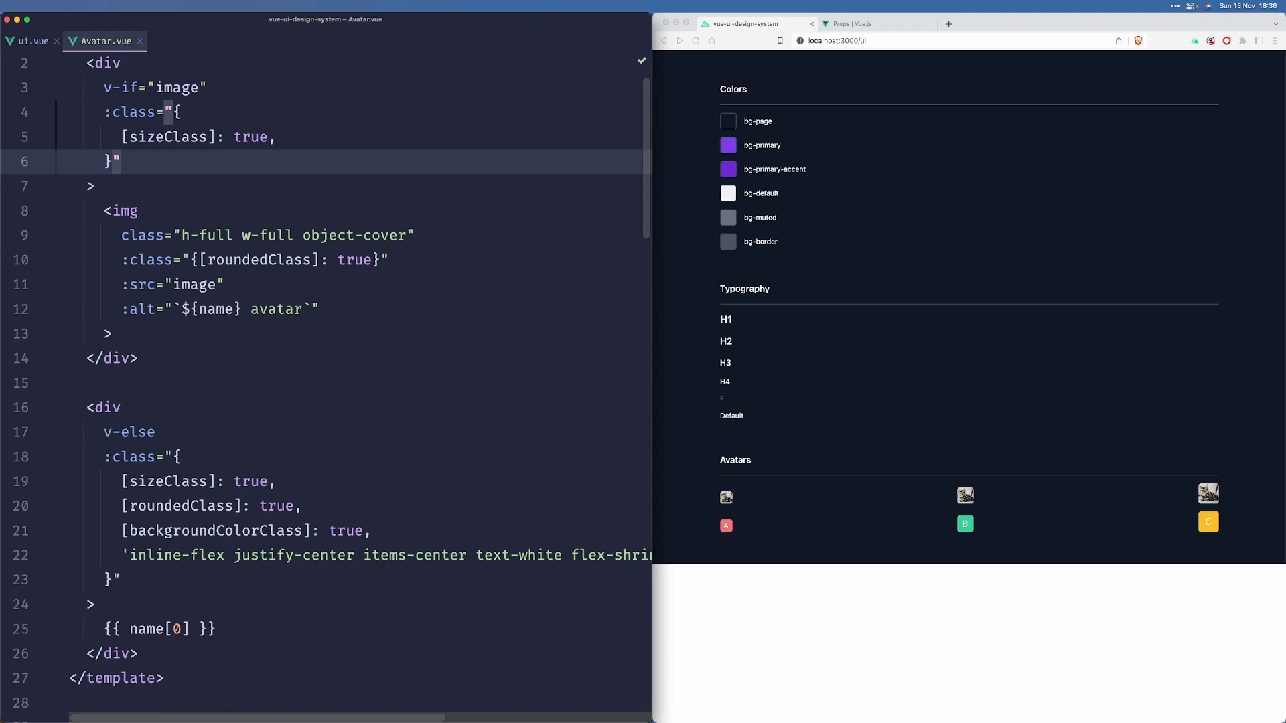
scroll("up", 3)
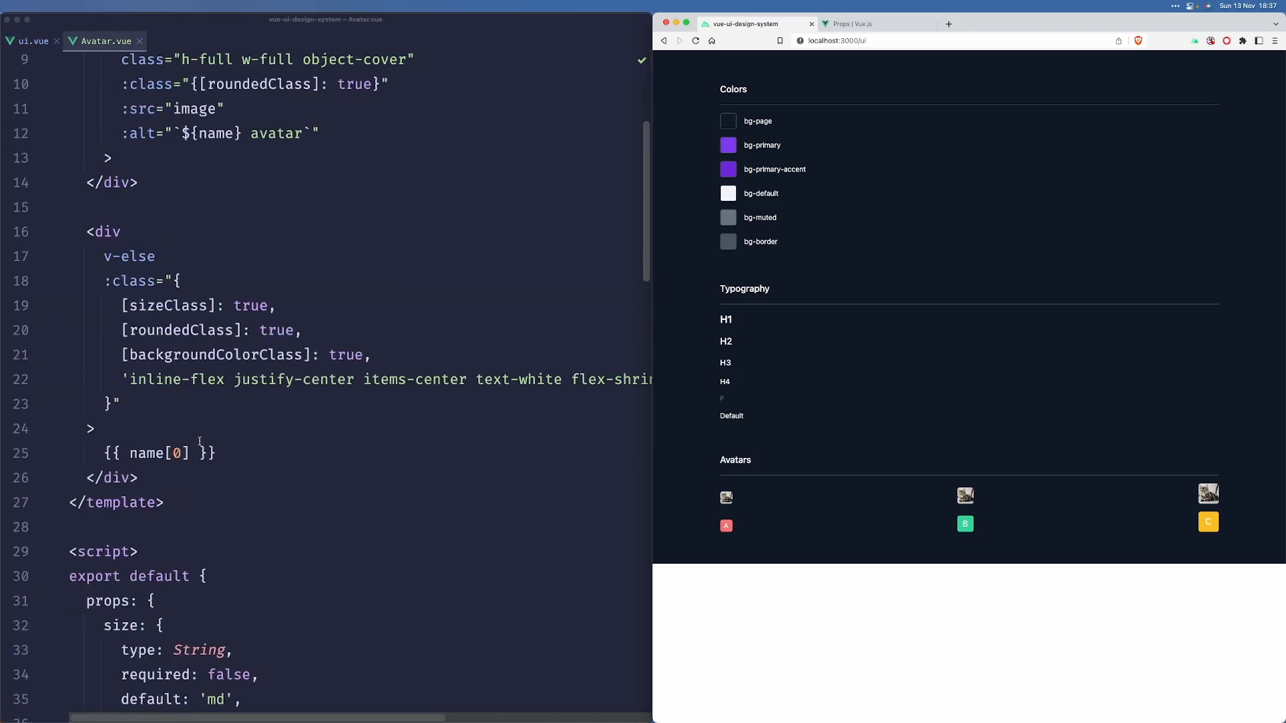
Step: Declare isOnline: { type: Boolean, required: false, default: false } after the rounded prop
scroll("down", 3)
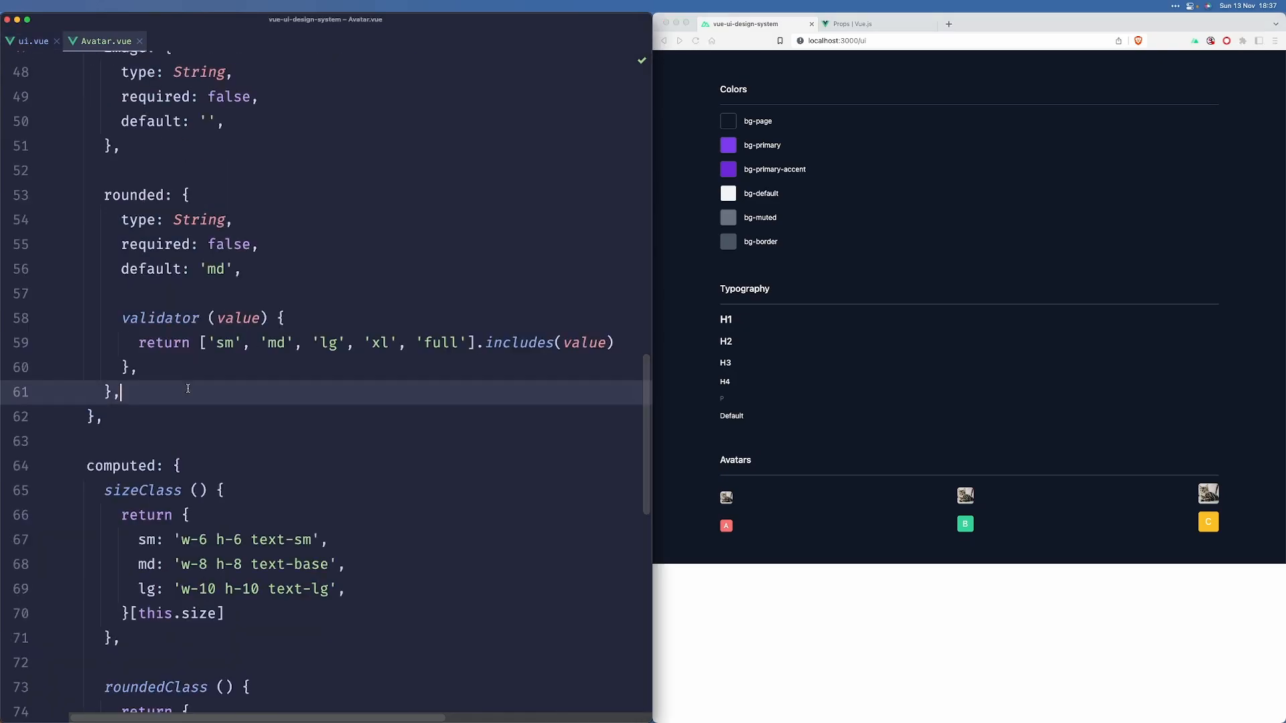
key("enter")
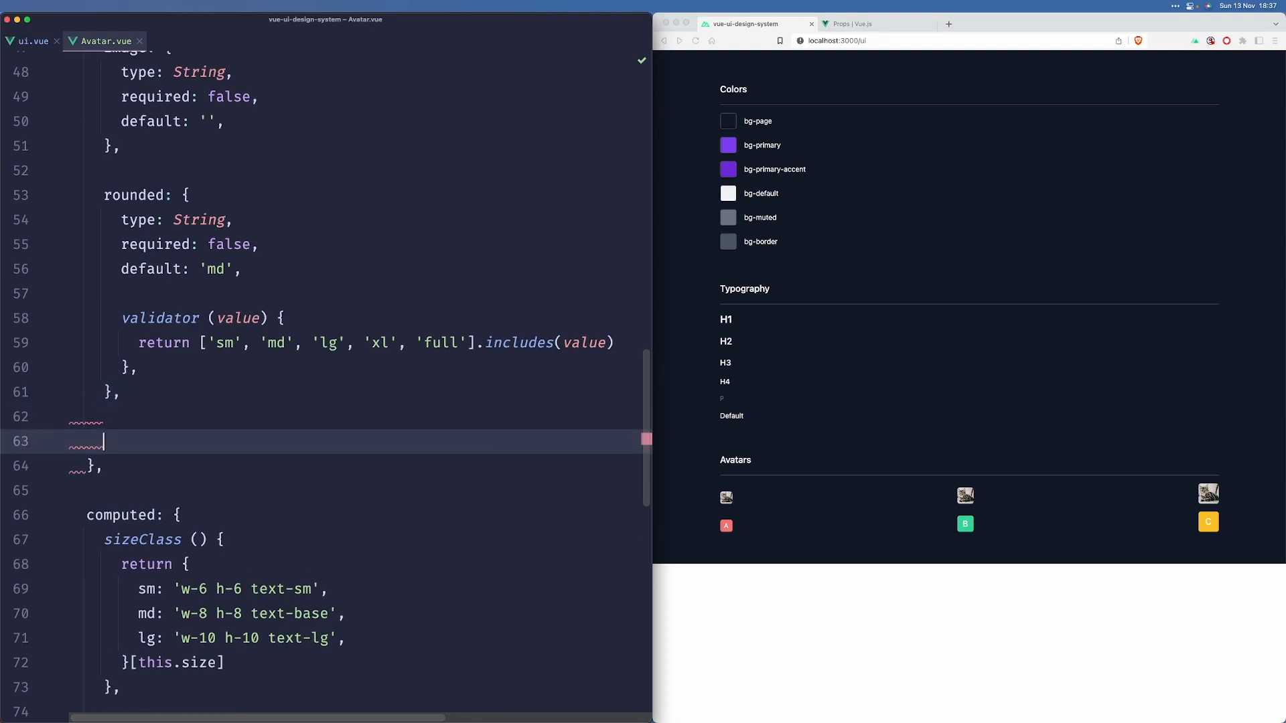
type("isOnline: {")
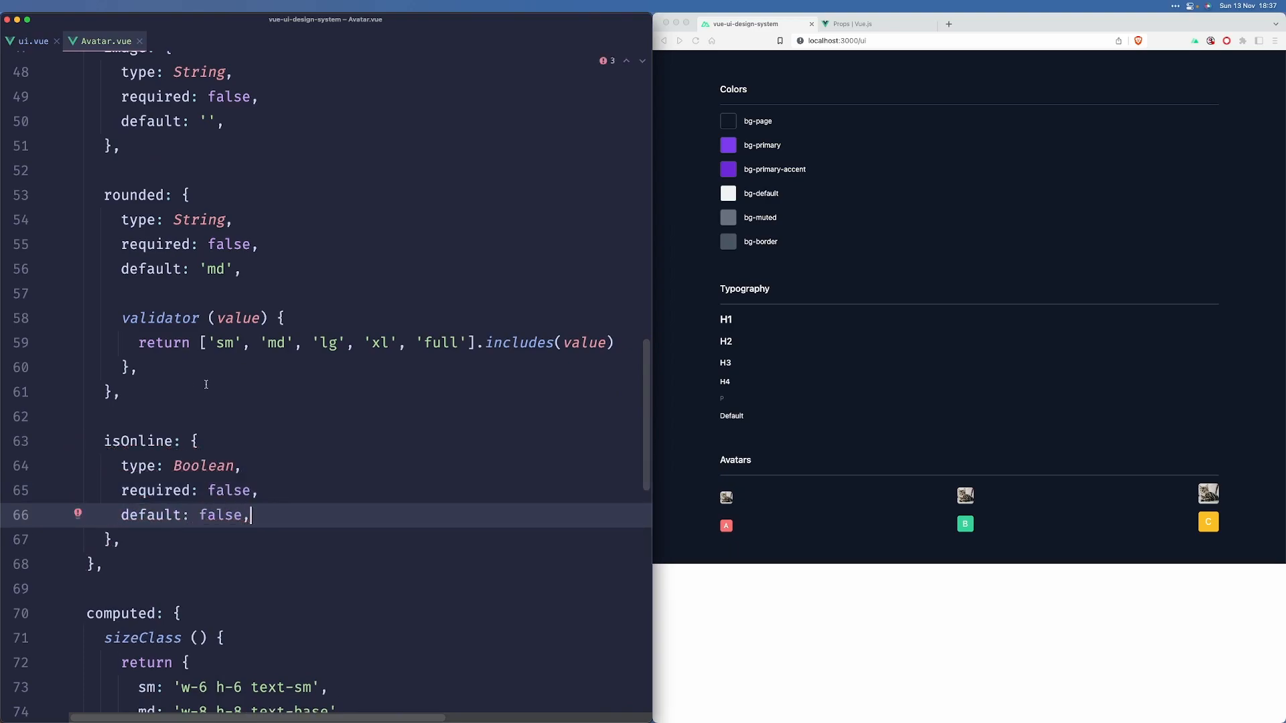
scroll("up", 3)
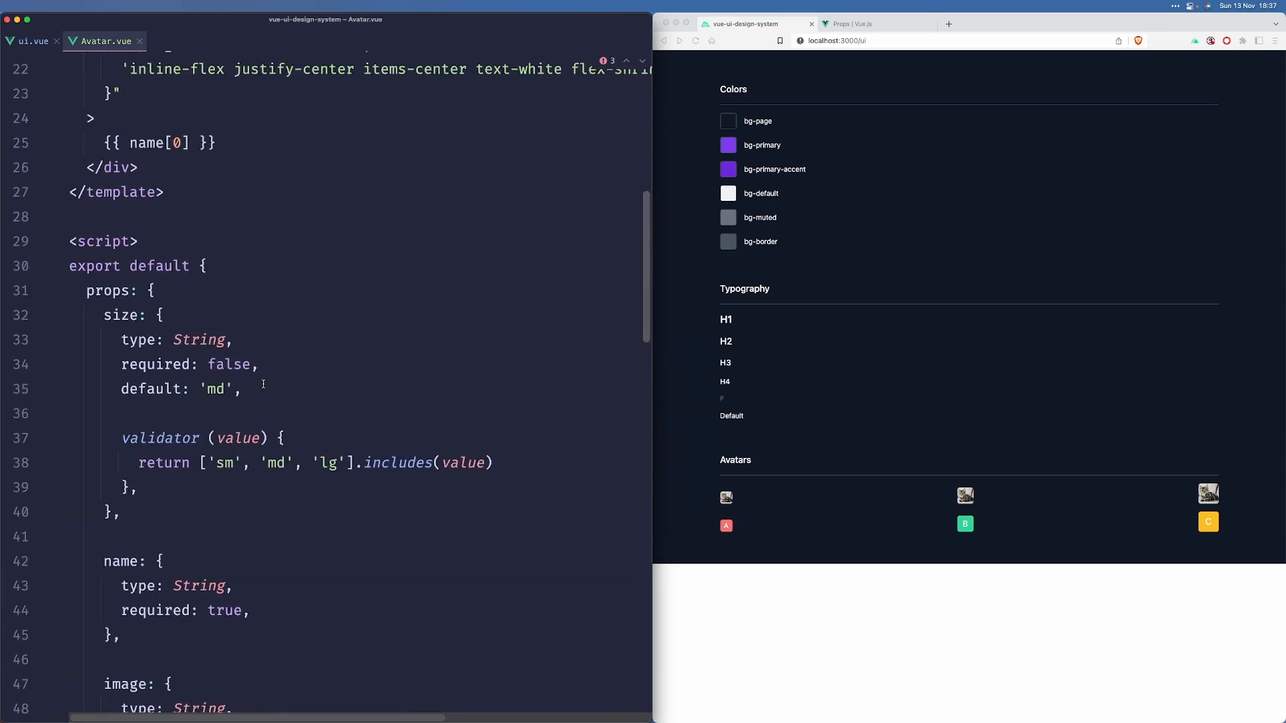
scroll("up", 3)
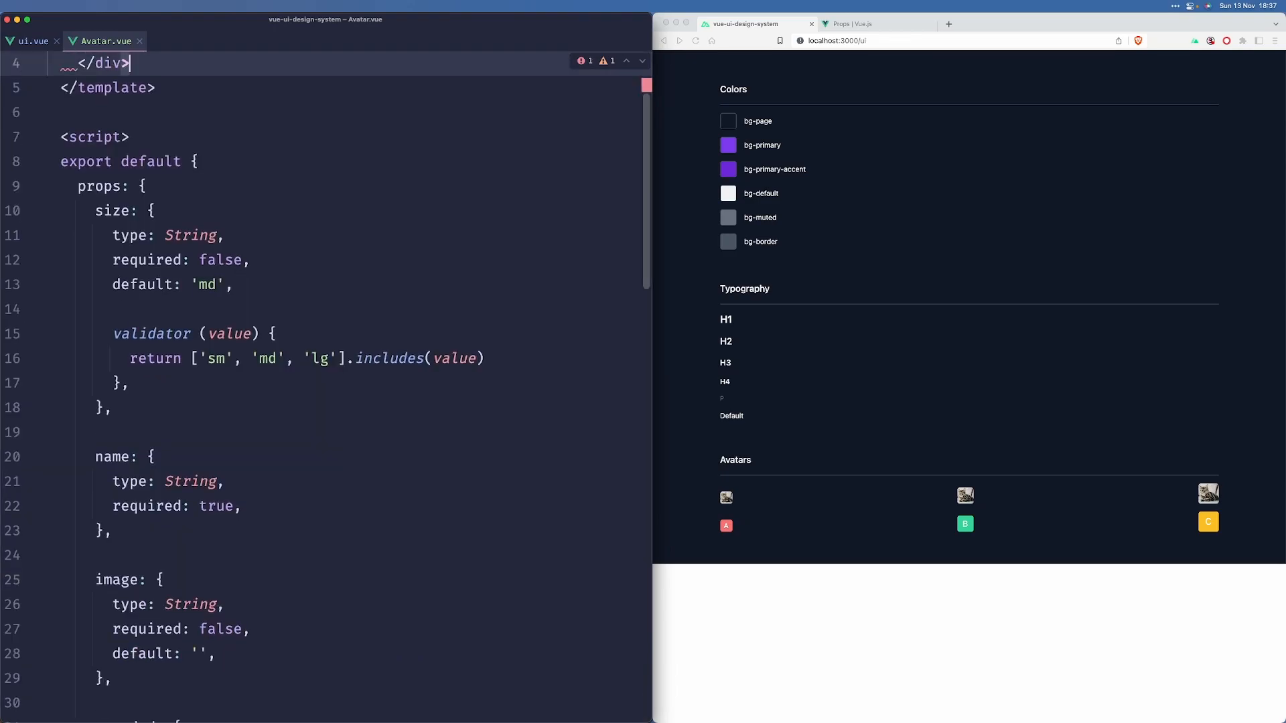
Step: Add an outer wrapper div and a v-if="isOnline" status div with h-4 w-4 rounded-full bg- classes
scroll("up", 3)
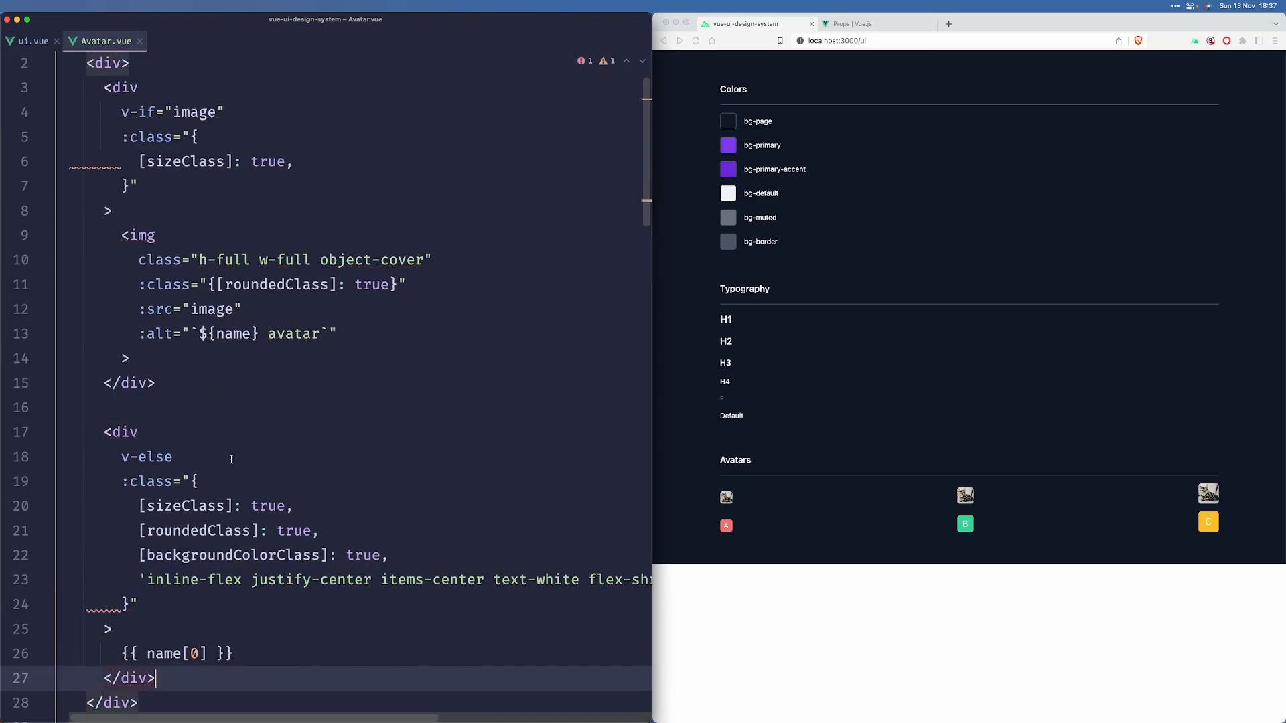
scroll("up", 3)
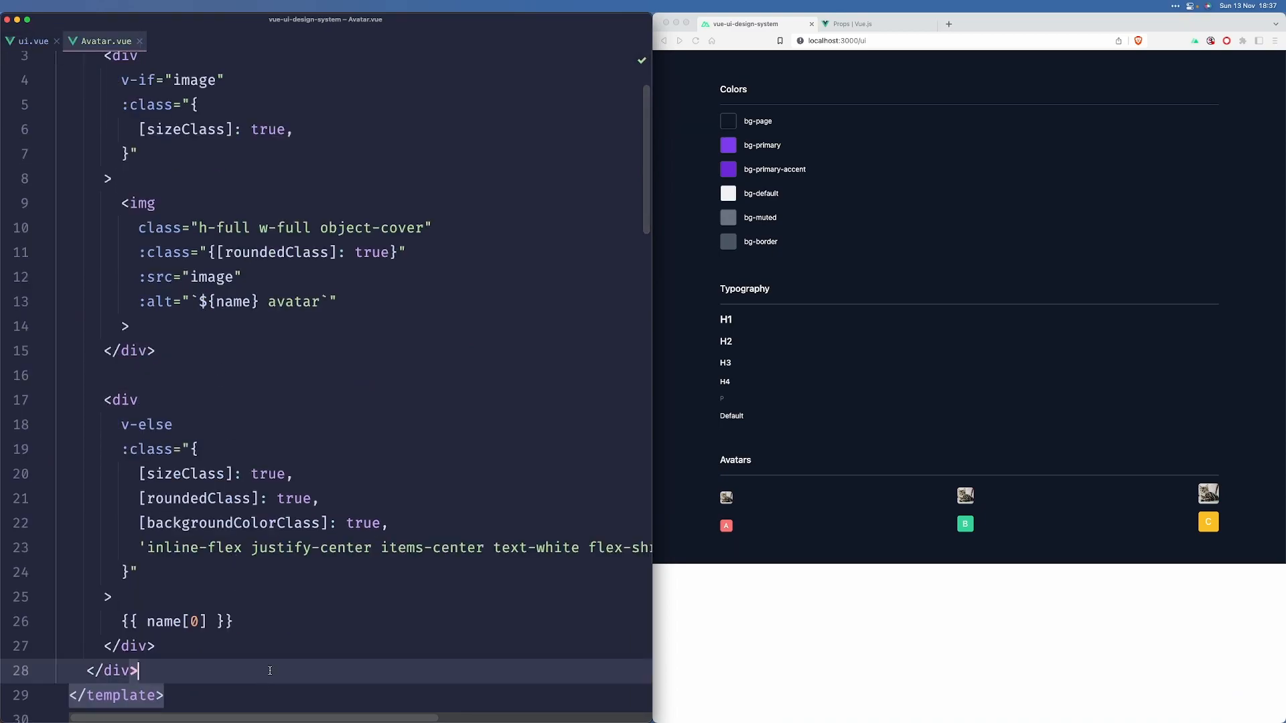
type("<div v-if=\"isOnline\">")
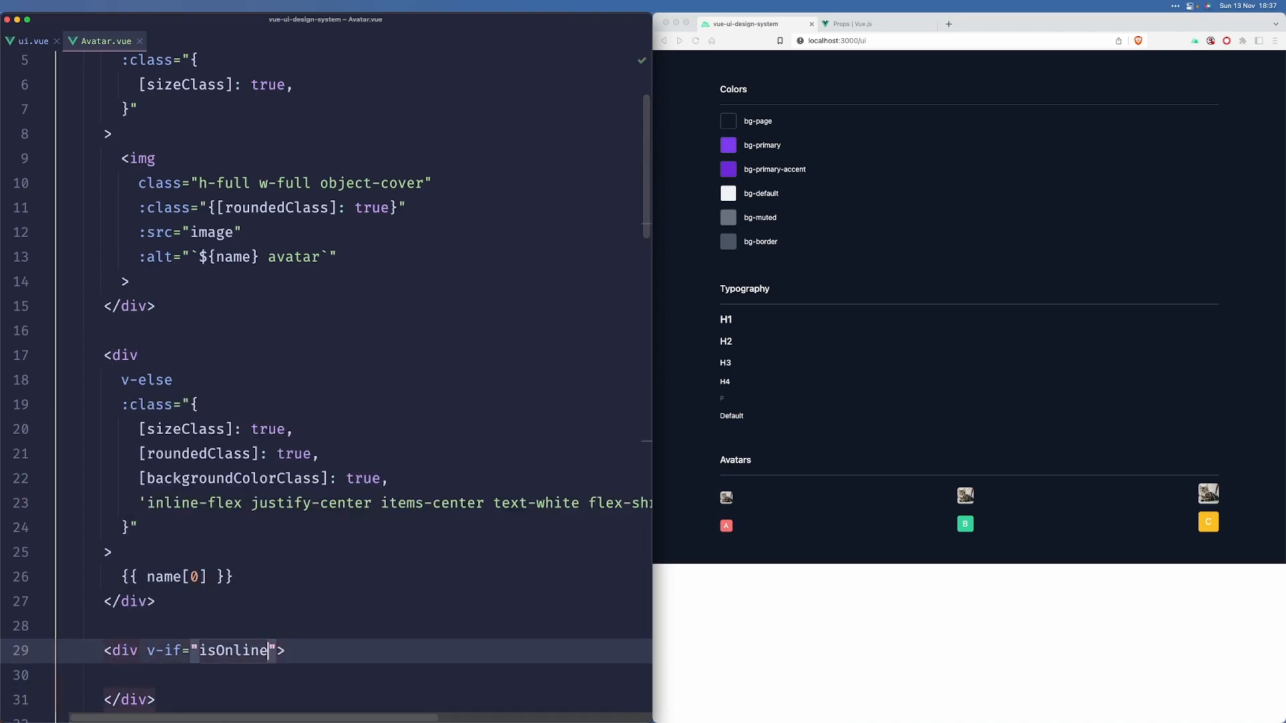
scroll("down", 3)
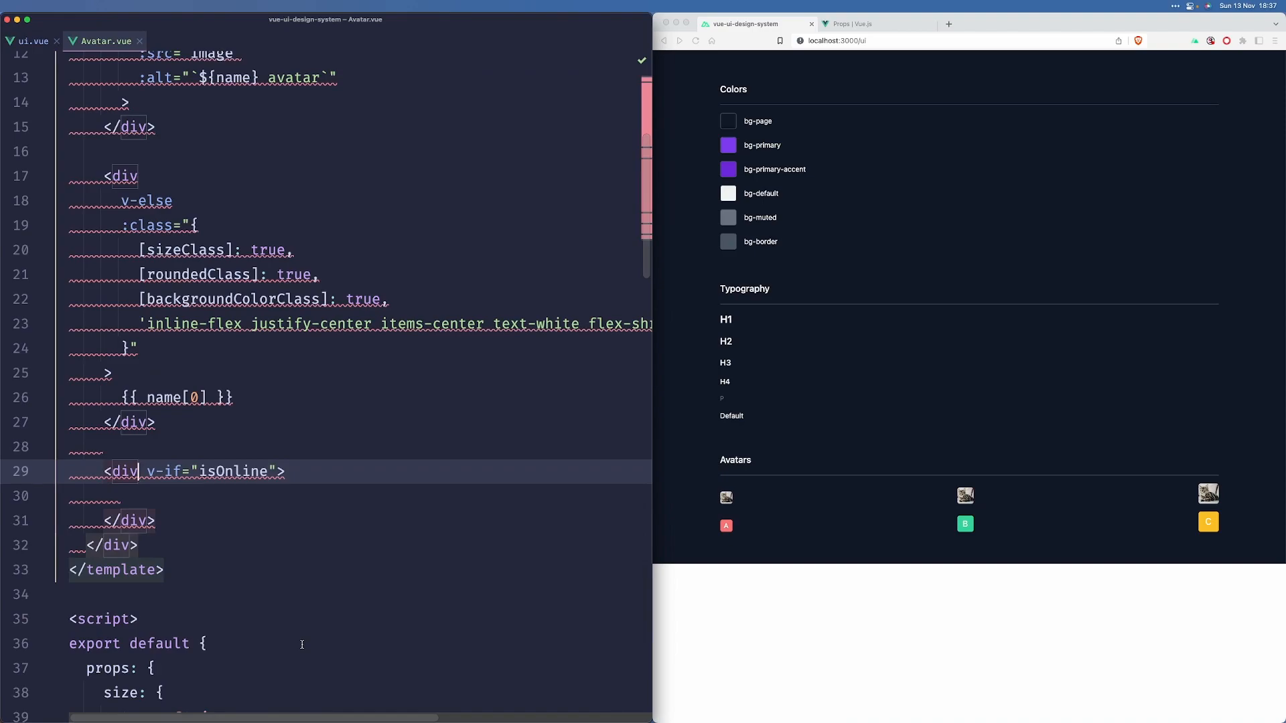
type("class=\"h-4 w-4 rounded-")
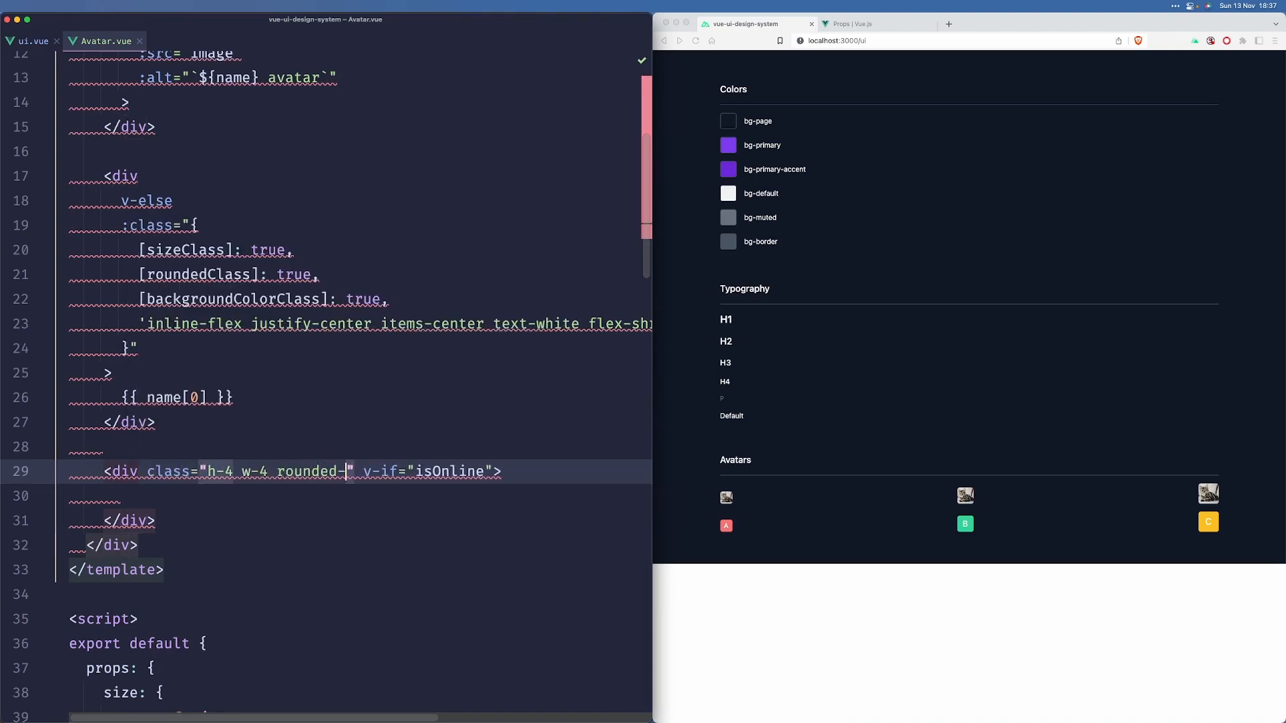
type("full bg-")
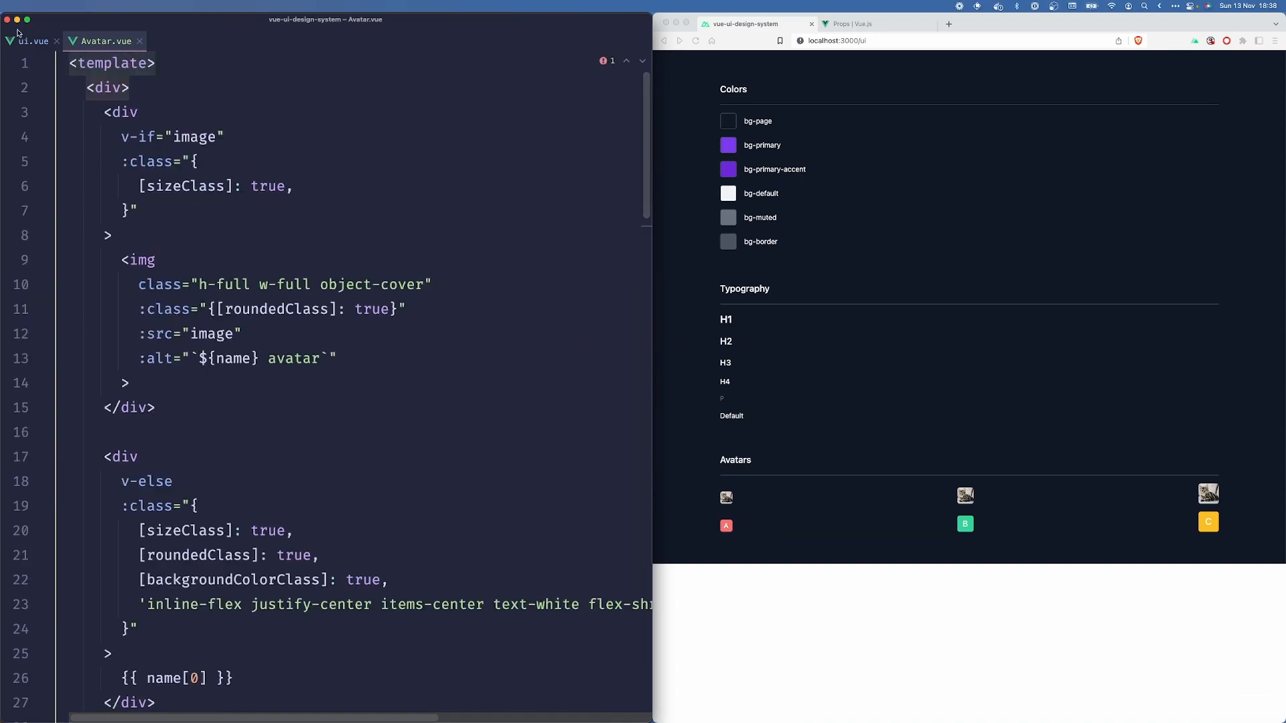
Step: In ui.vue, add :is-online="true" to the first image Avatar and the Ane Doe Avatar
left_click(31, 41)
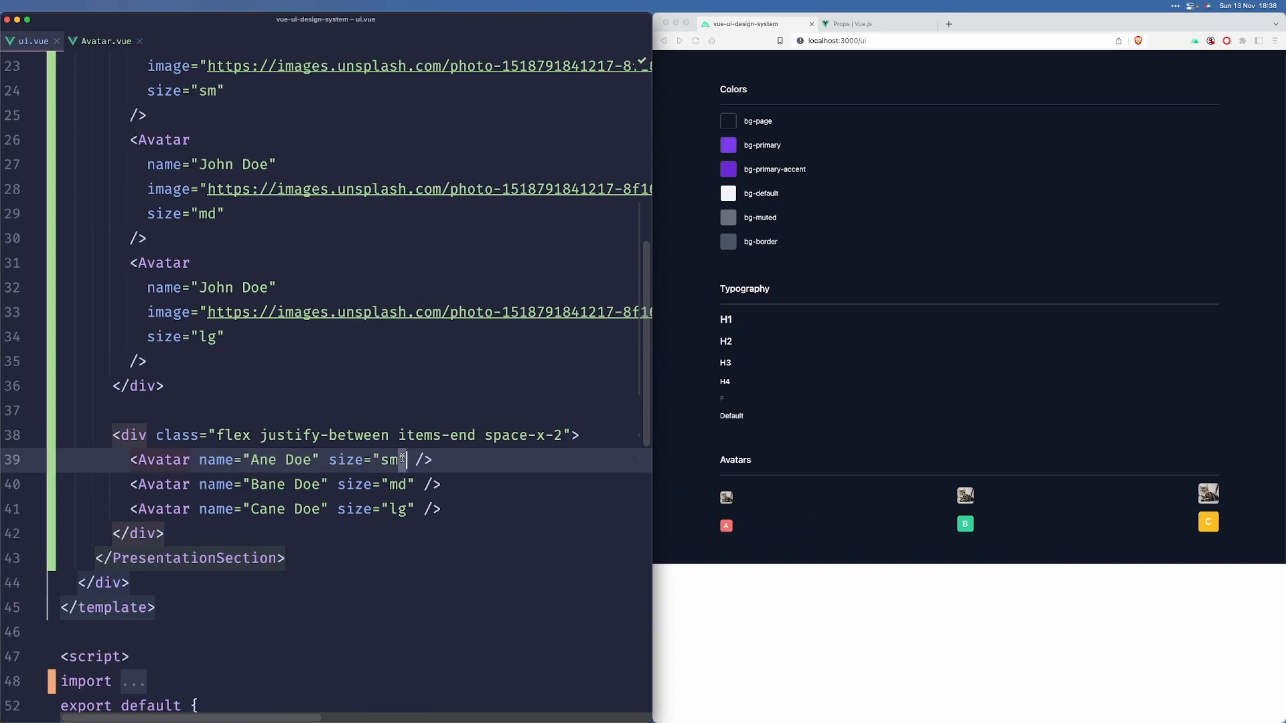
scroll("up", 3)
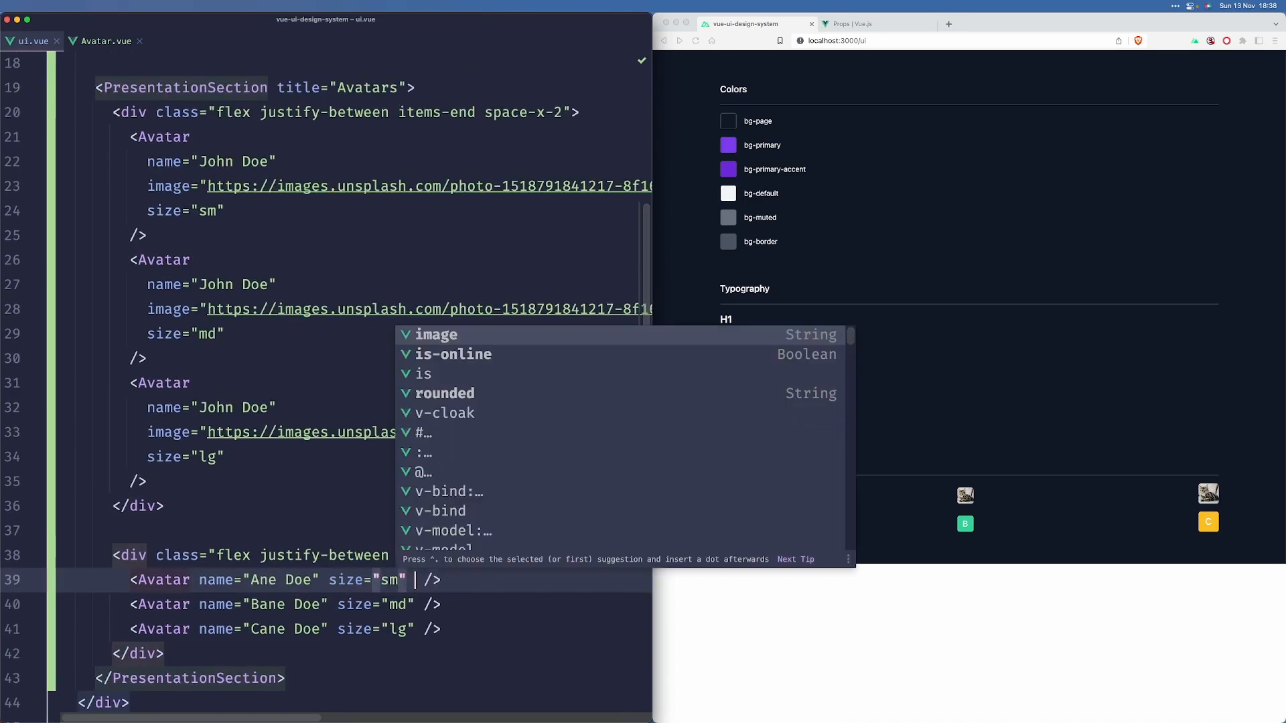
type(":is-online=\"true")
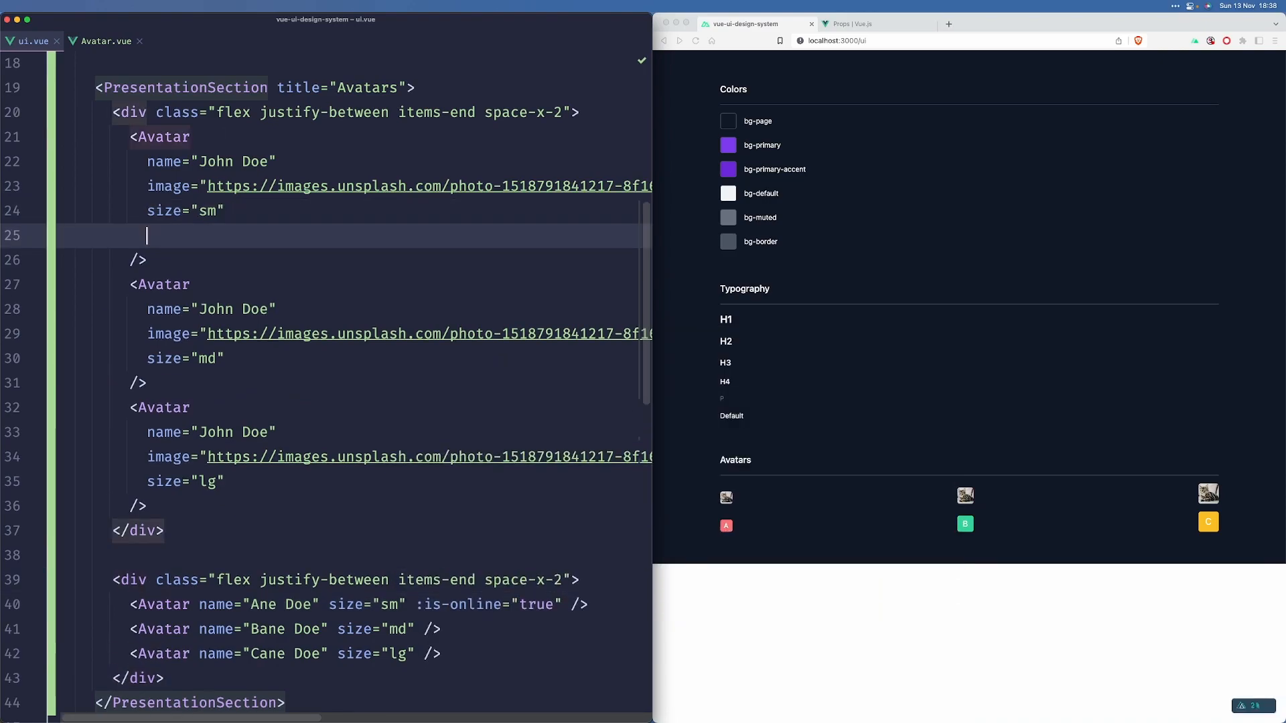
type(":is-online=\"t\"")
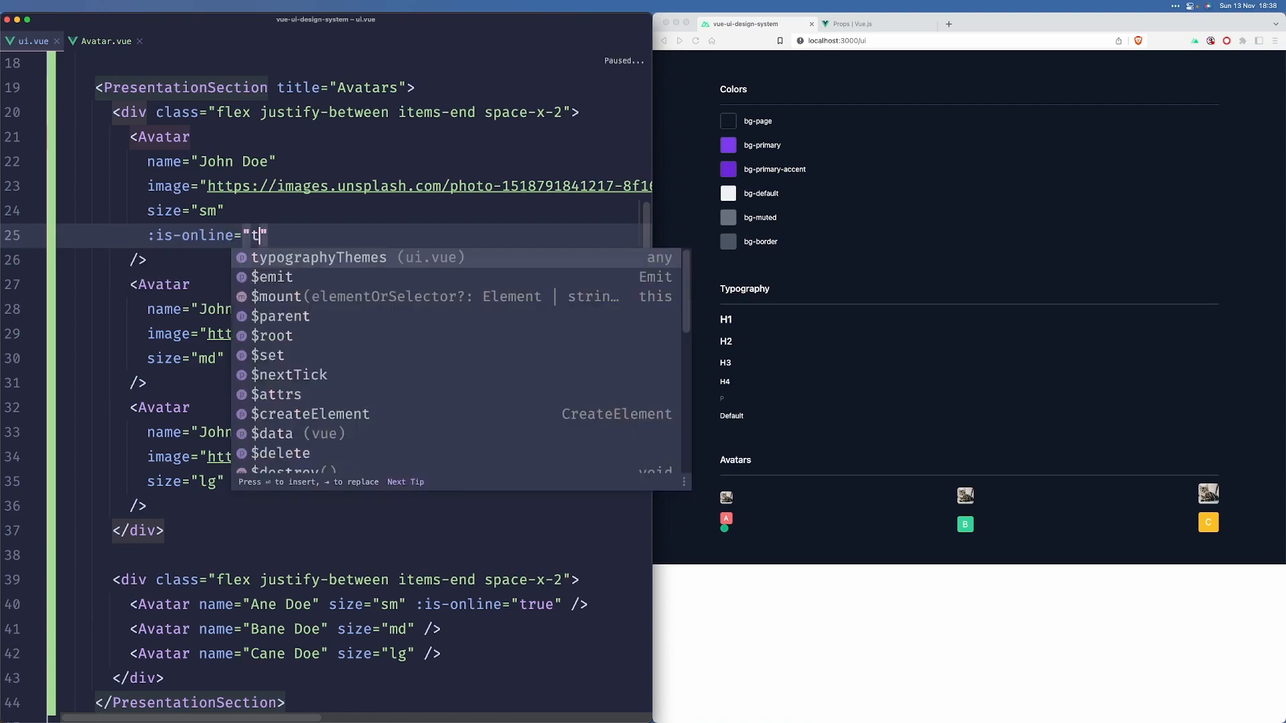
left_click(102, 41)
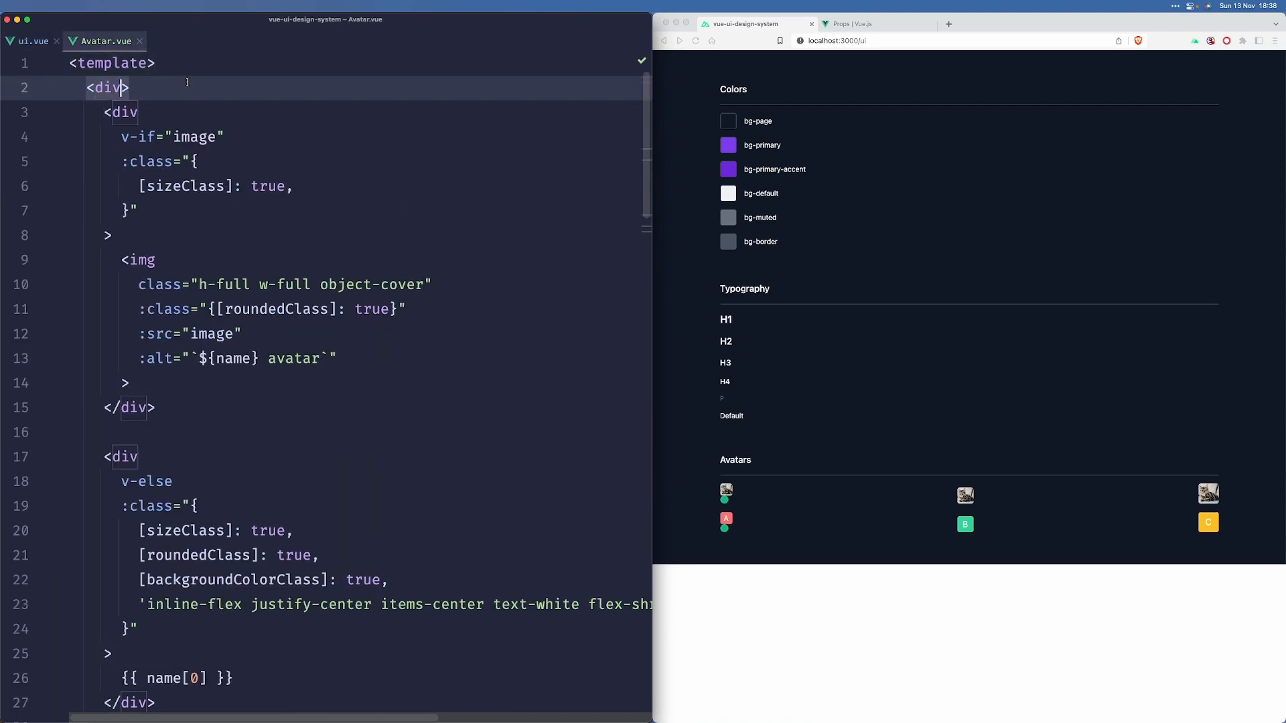
Step: Make the avatar wrapper div position relative
type("class=\"rel\"")
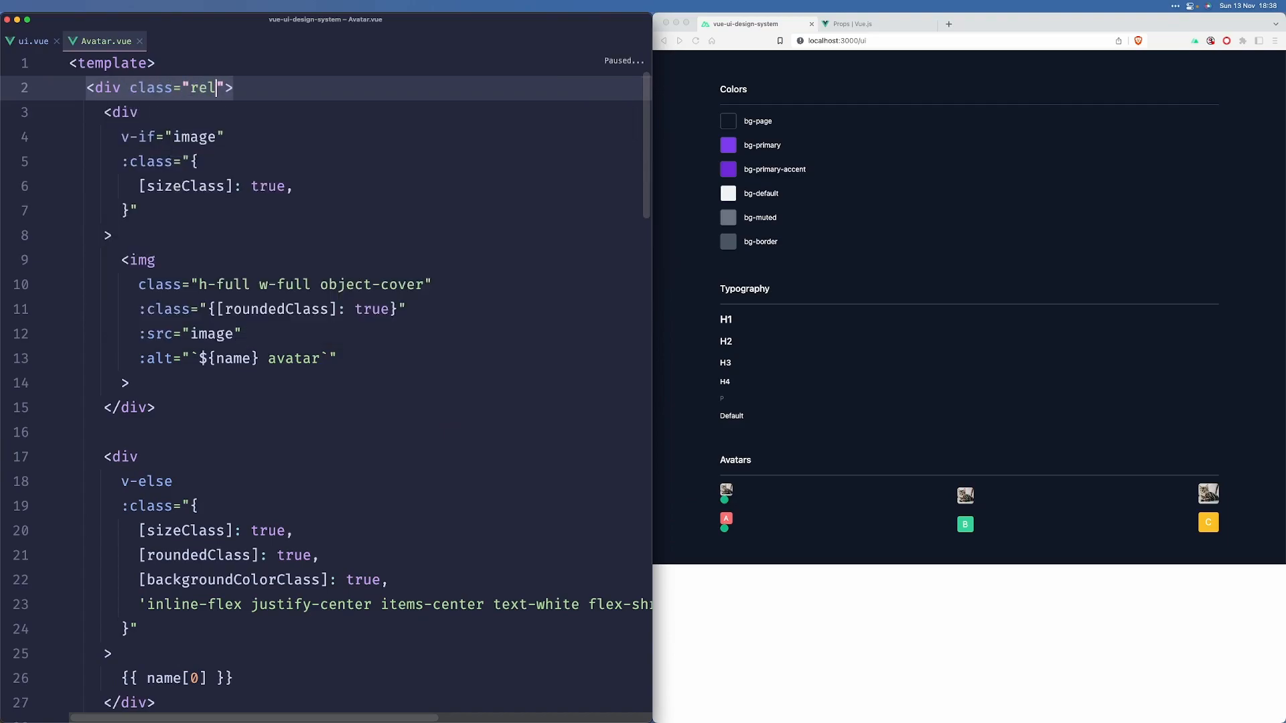
type("ative")
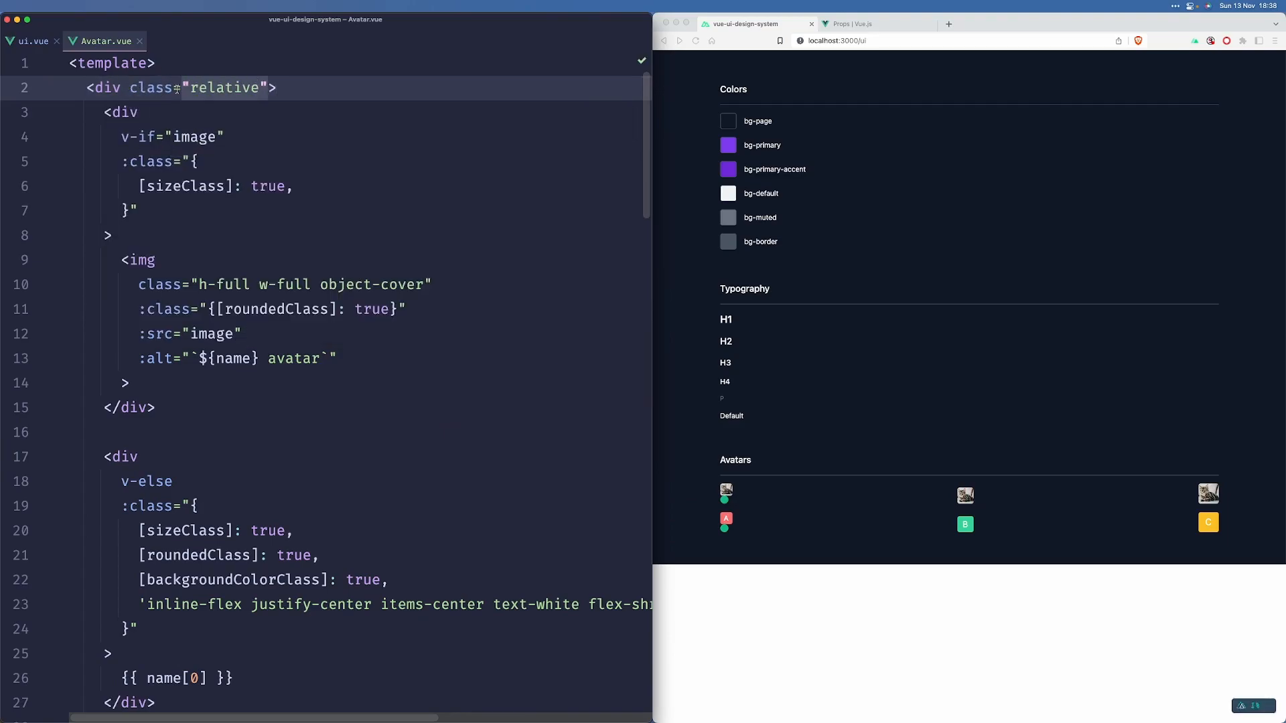
scroll("down", 3)
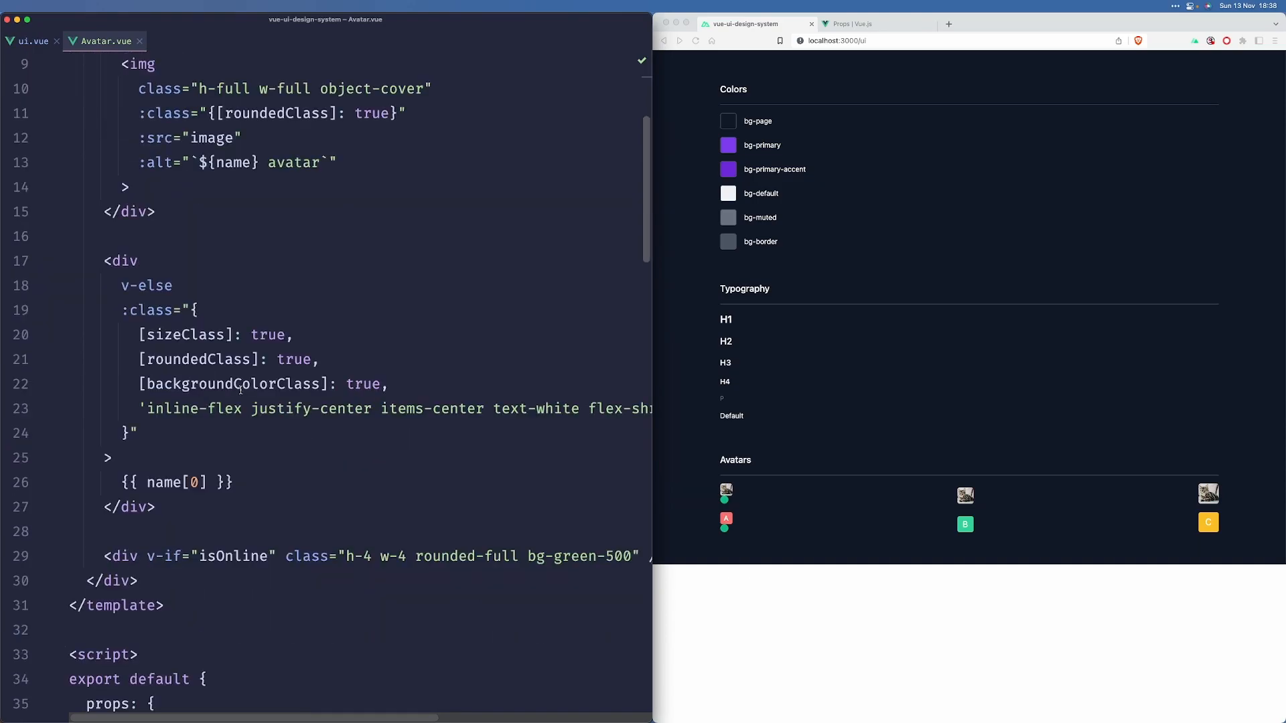
scroll("down", 3)
type(" absolute ")
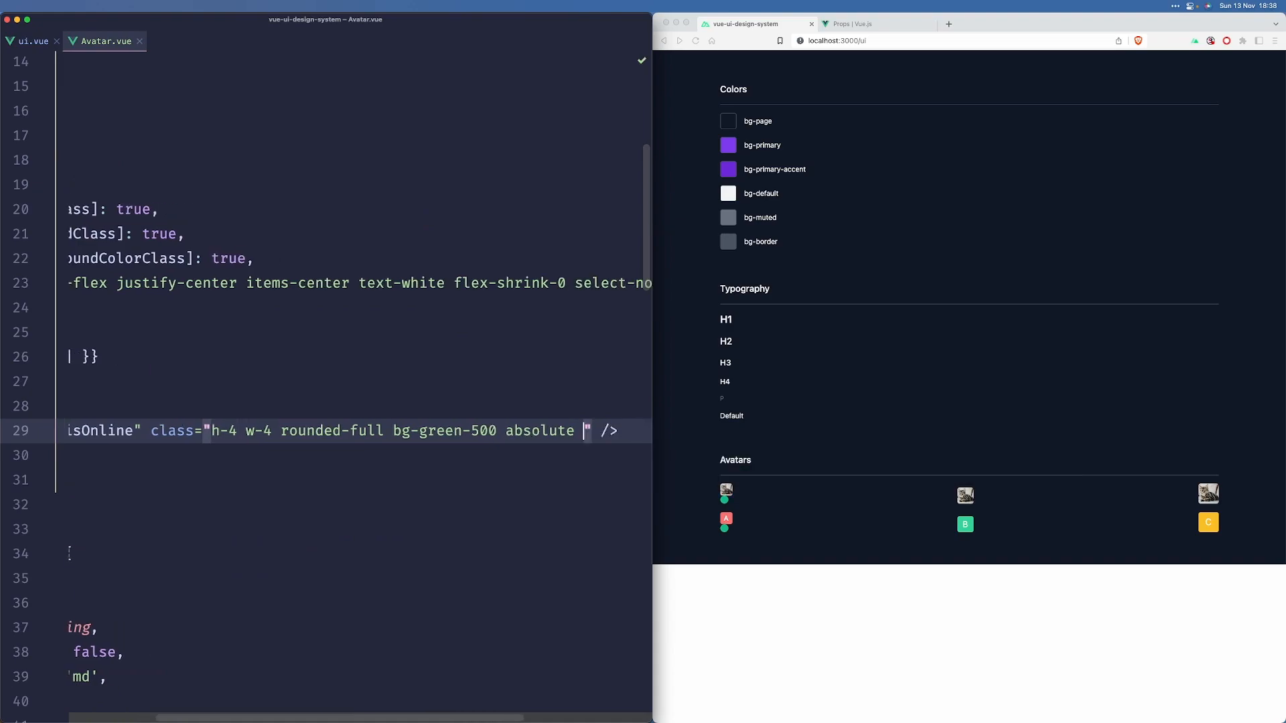
Step: Position the status dot absolute at -top-2 -right-2 and check it in the preview
type("bottom")
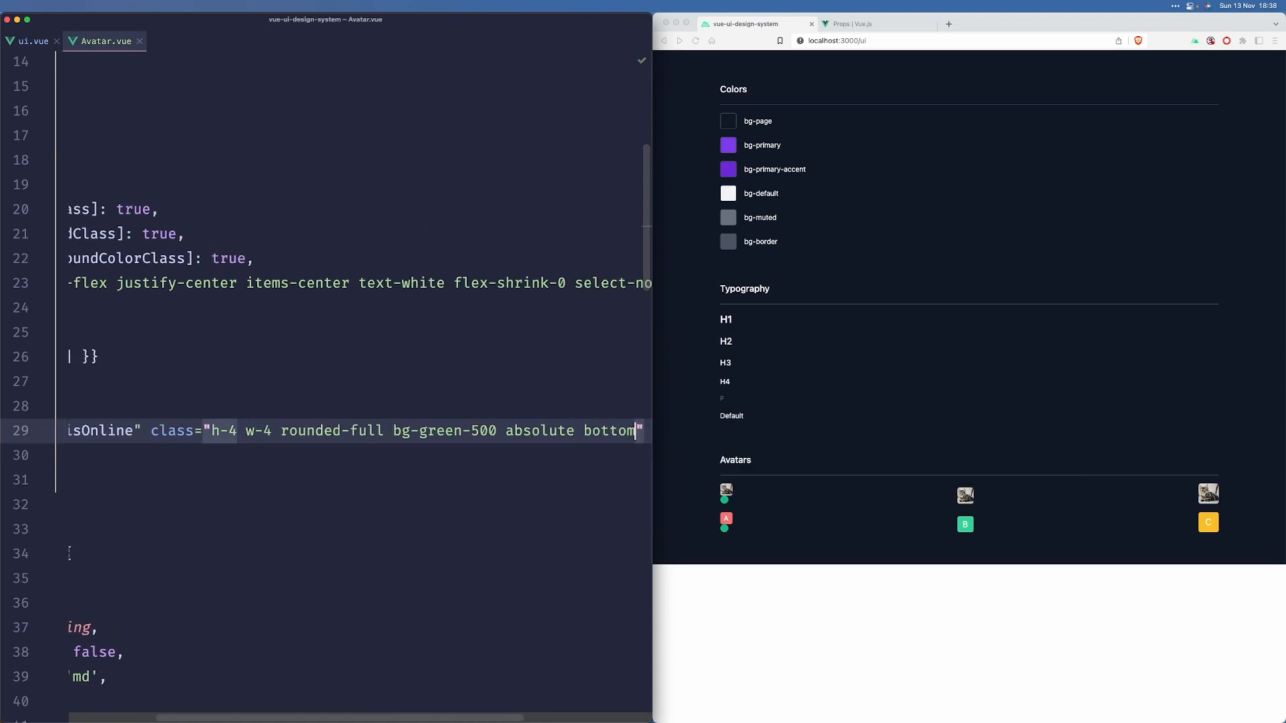
type("r")
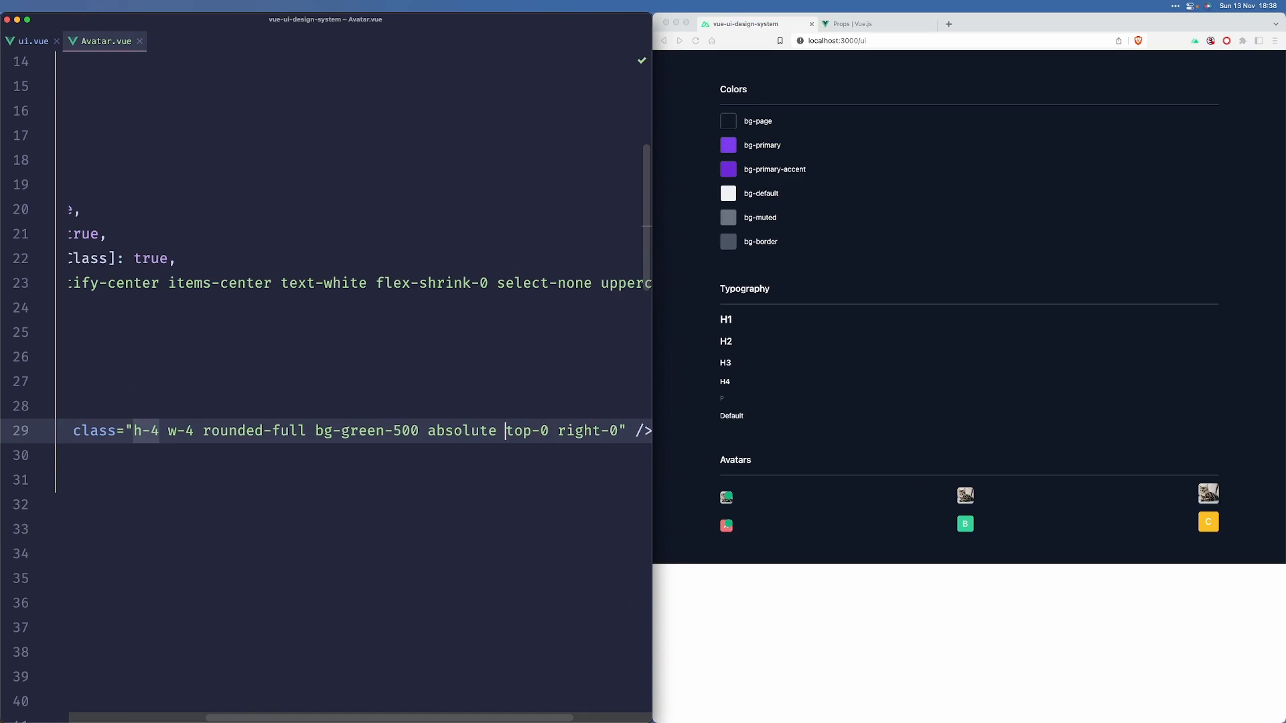
type("-")
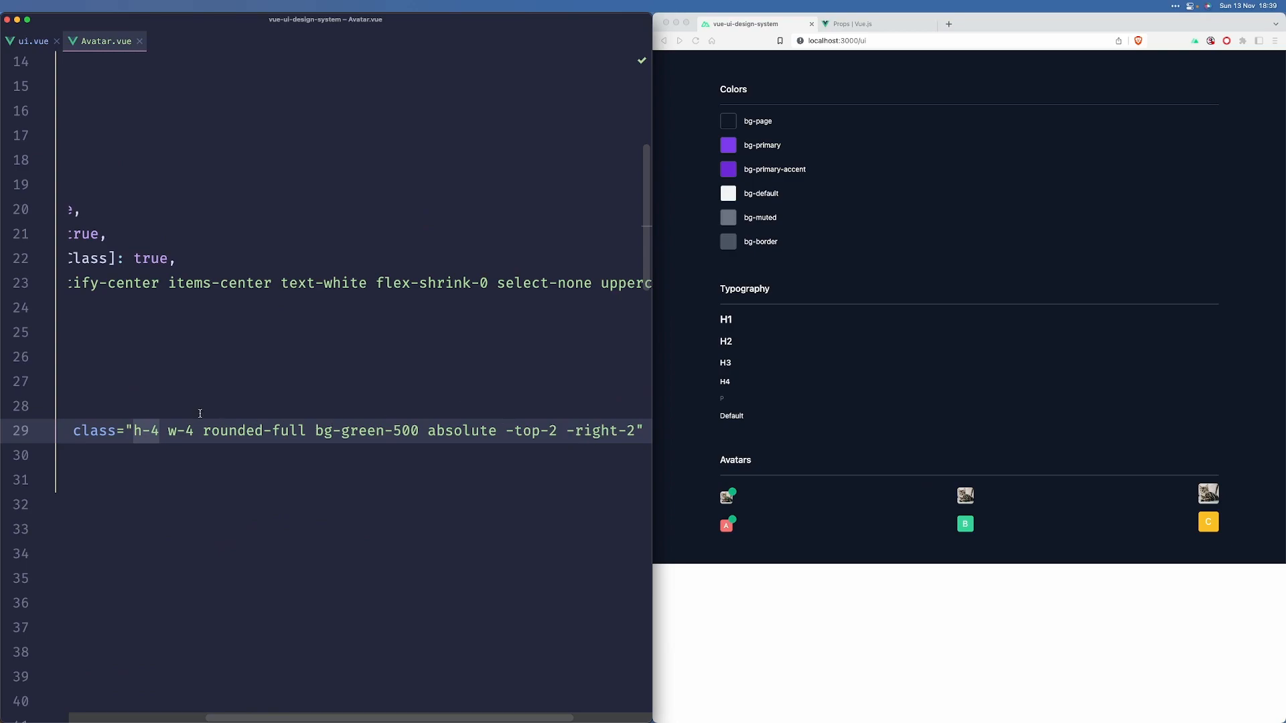
scroll("down", 3)
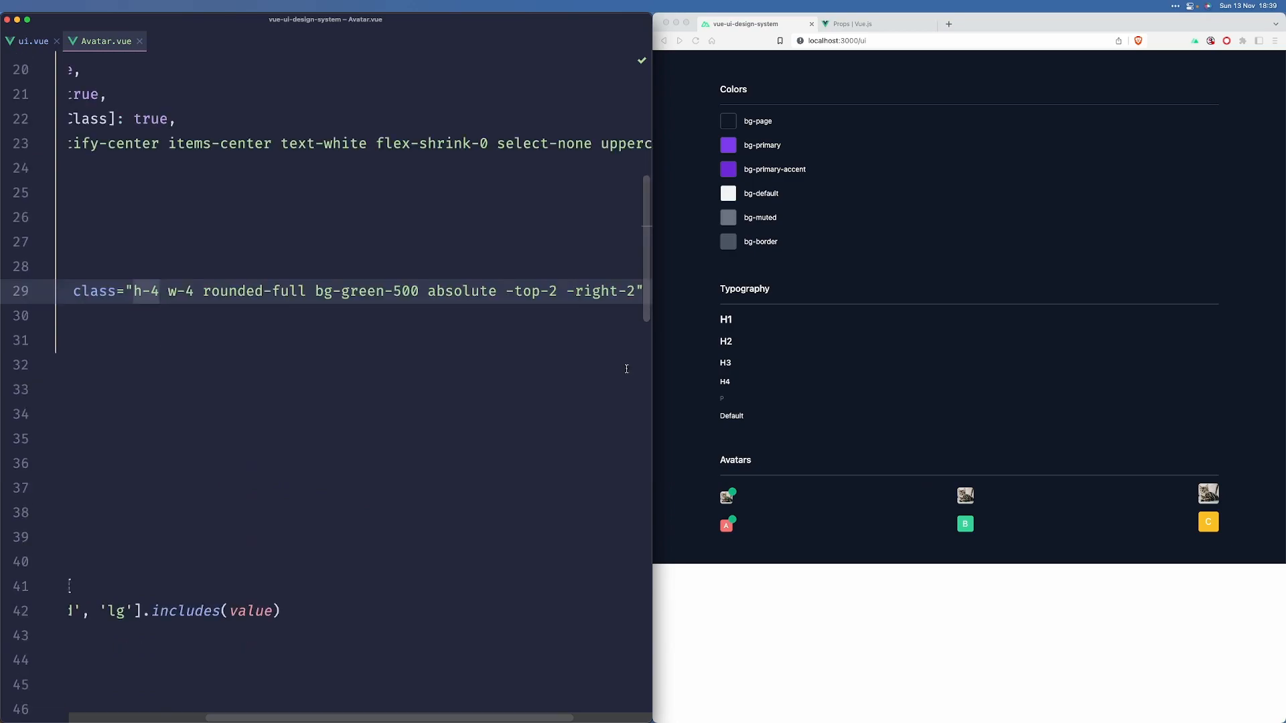
mouse_move(320, 224)
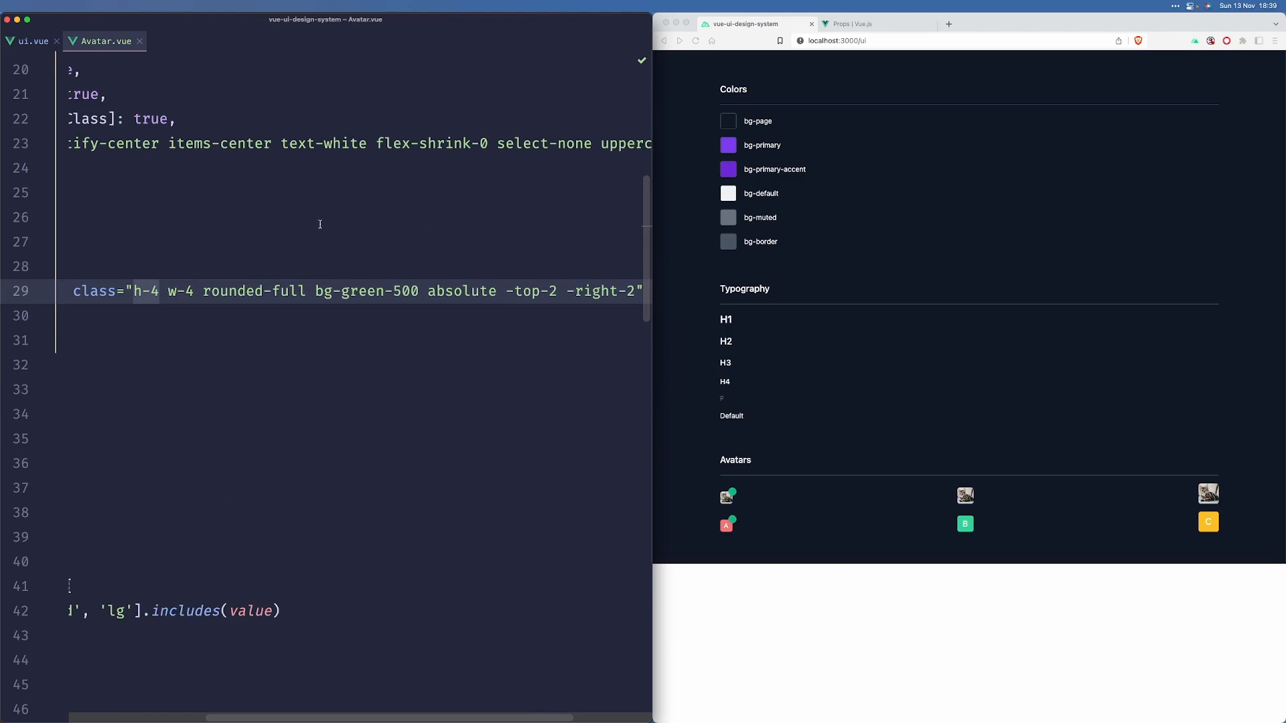
scroll("up", 3)
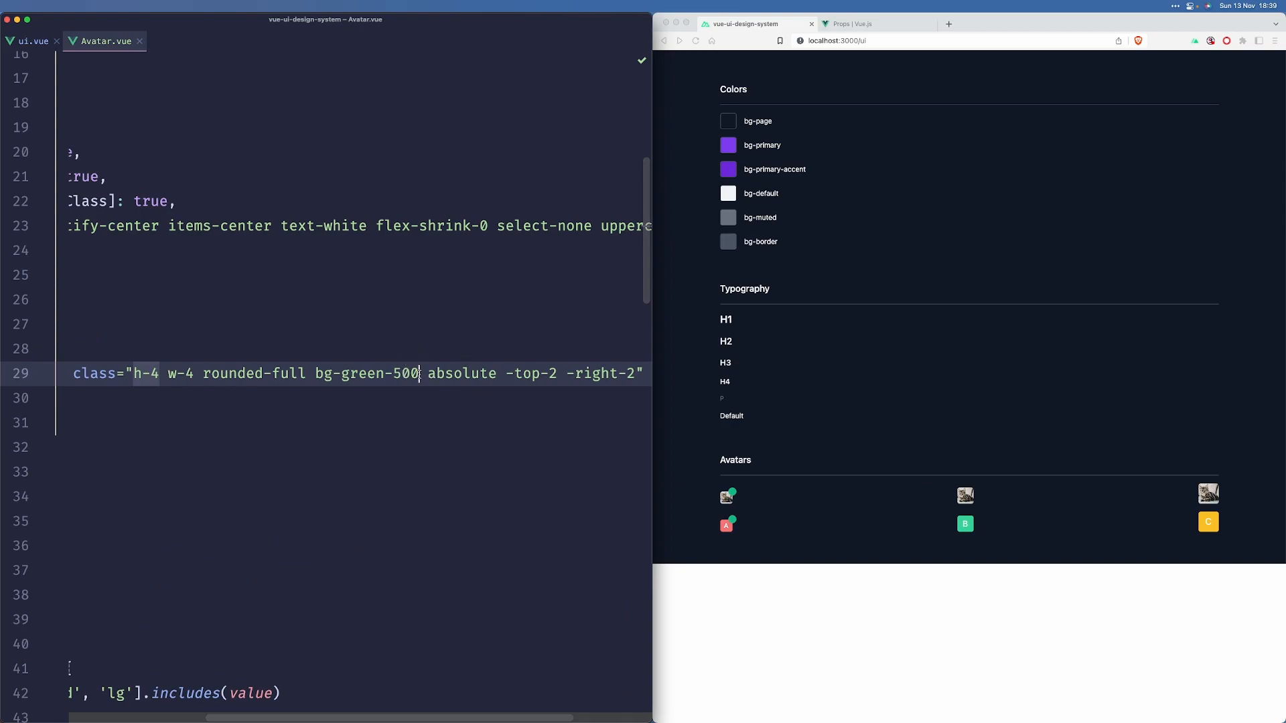
Step: Add border and a default border-colour class to the green status dot
type("border border-defa")
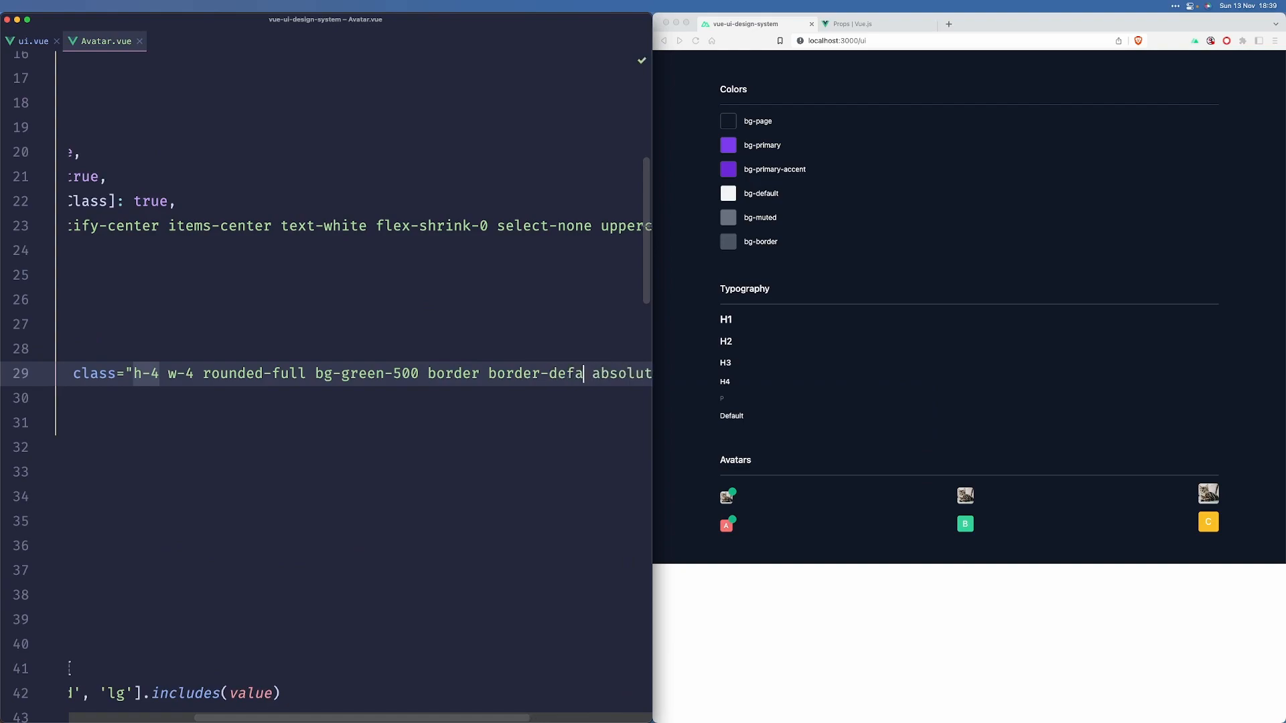
type("ult")
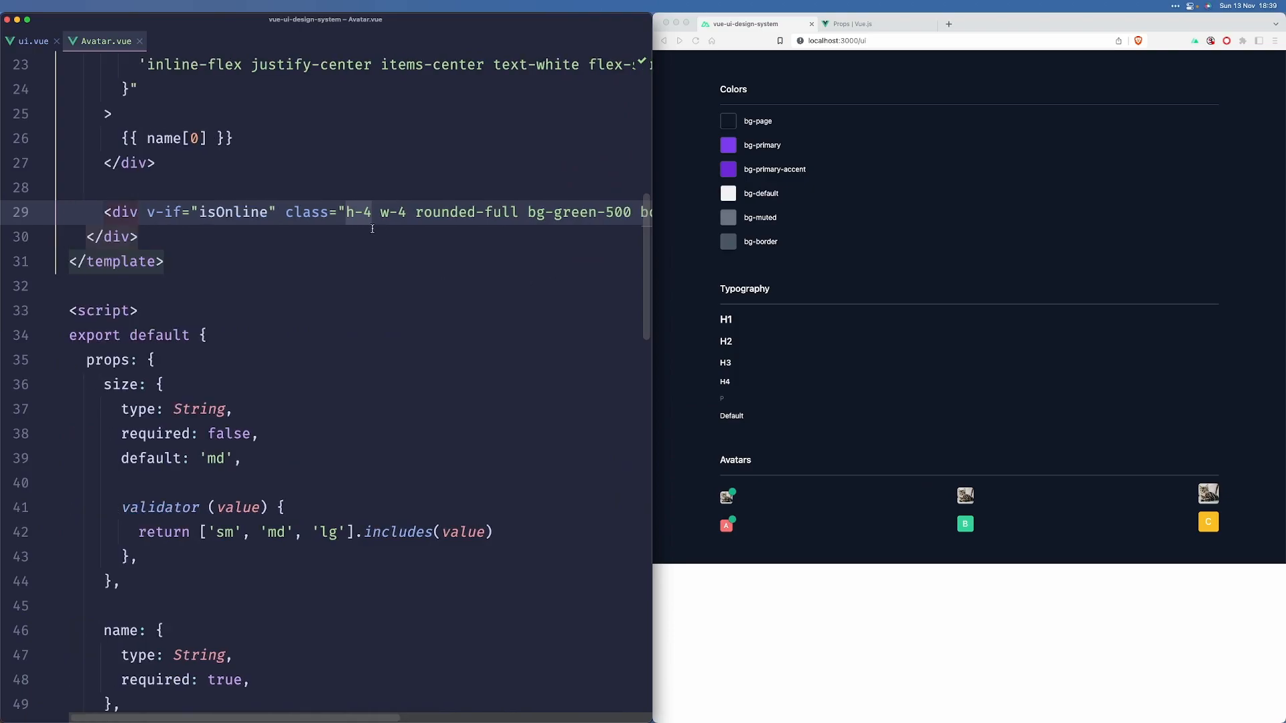
mouse_move(444, 241)
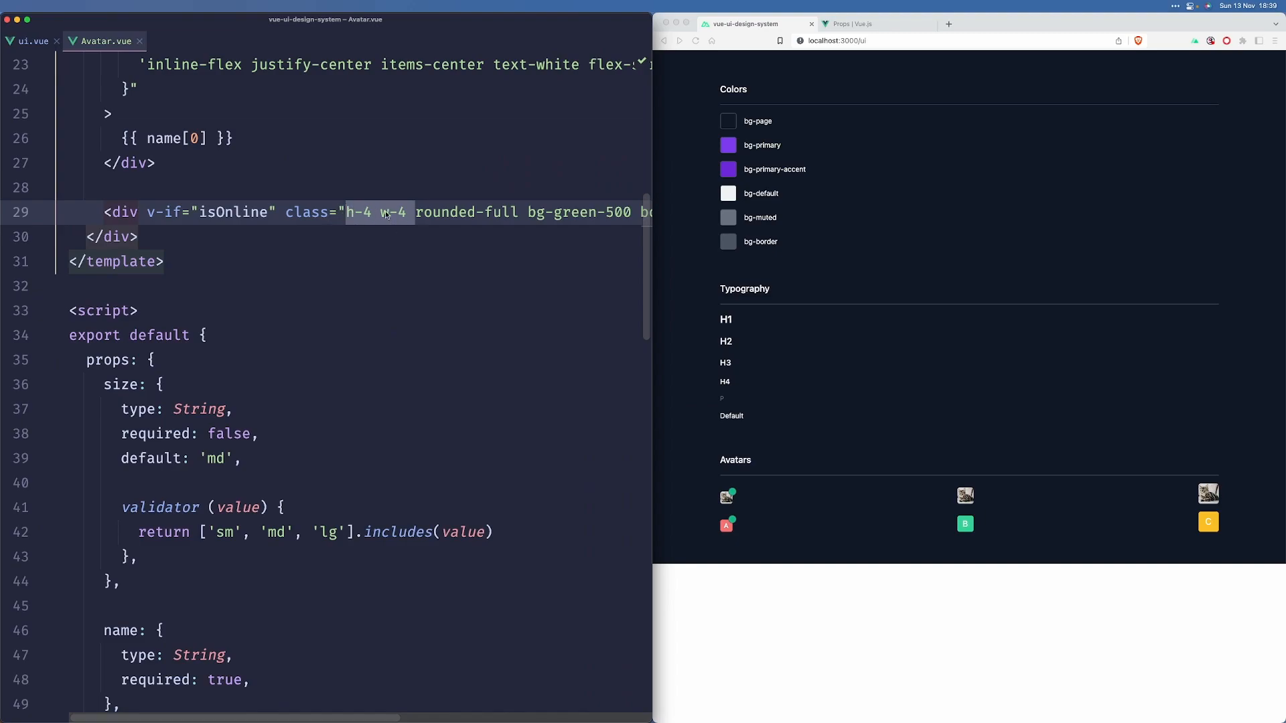
Step: Create an onlineSizeClass computed mapping sm w-2 h-2, md w-3 h-3, lg w-4 h-4
scroll("down", 3)
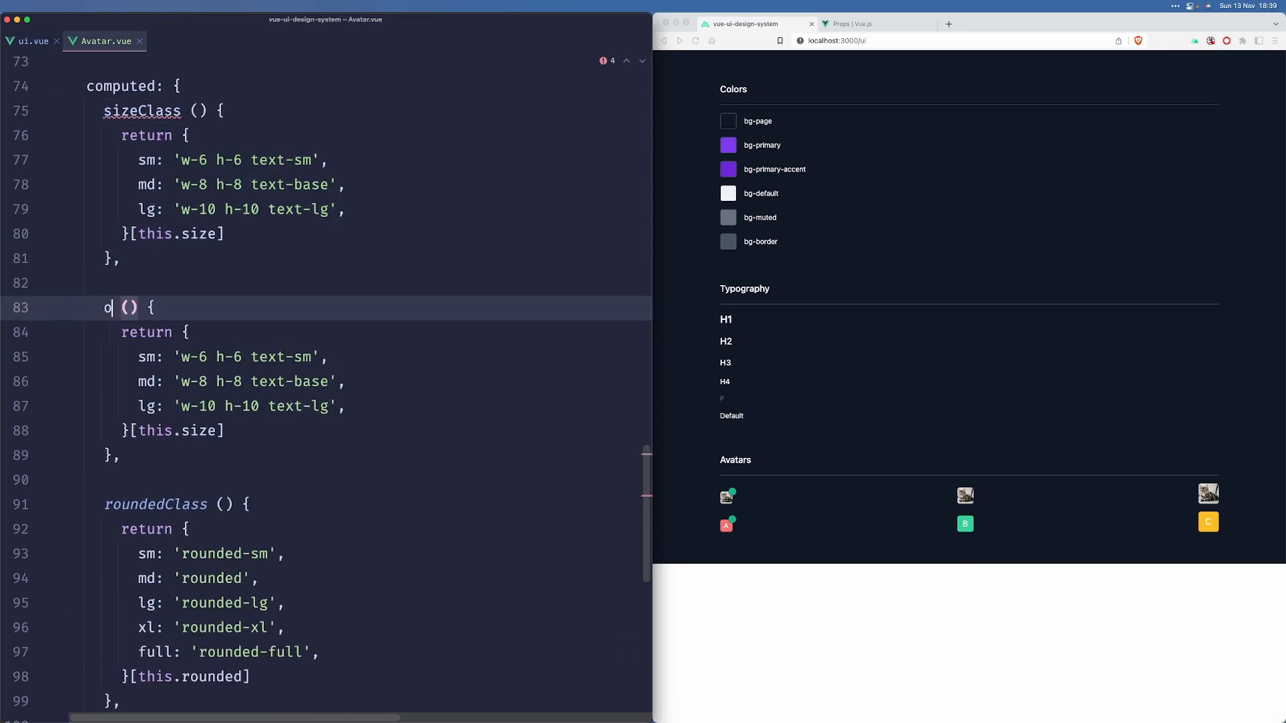
type("nlineSizeLook")
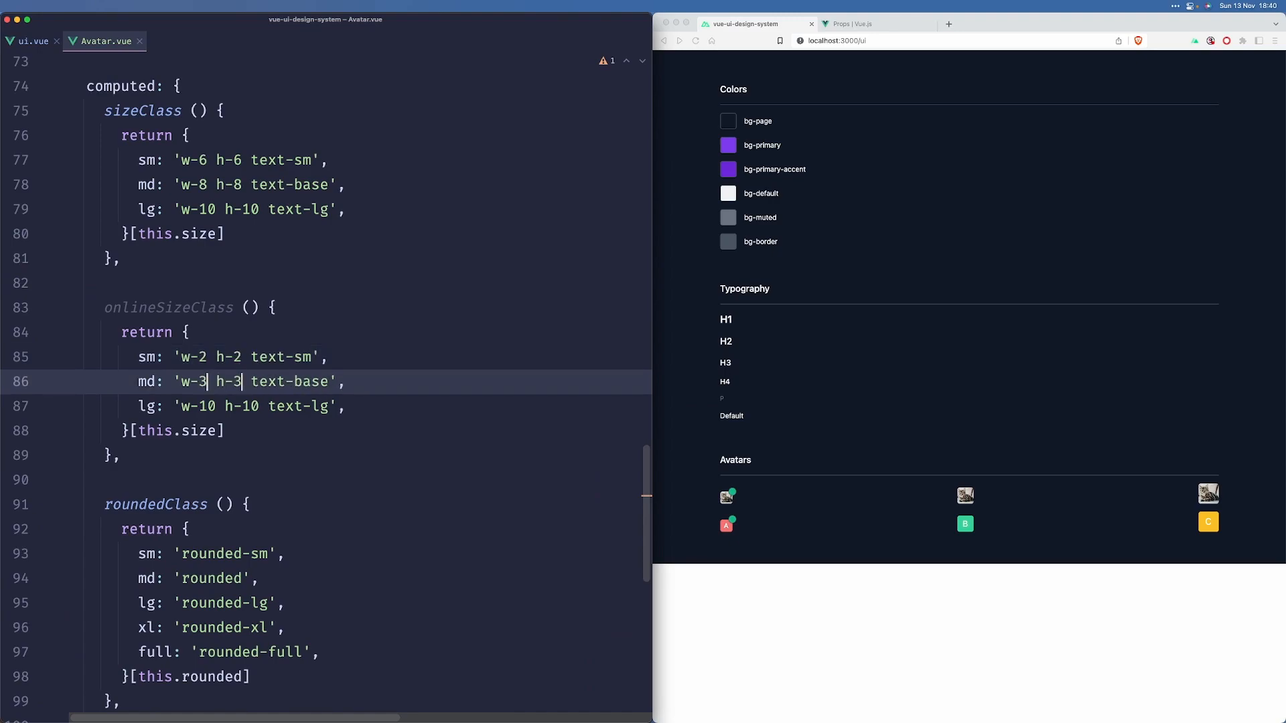
left_click(190, 405)
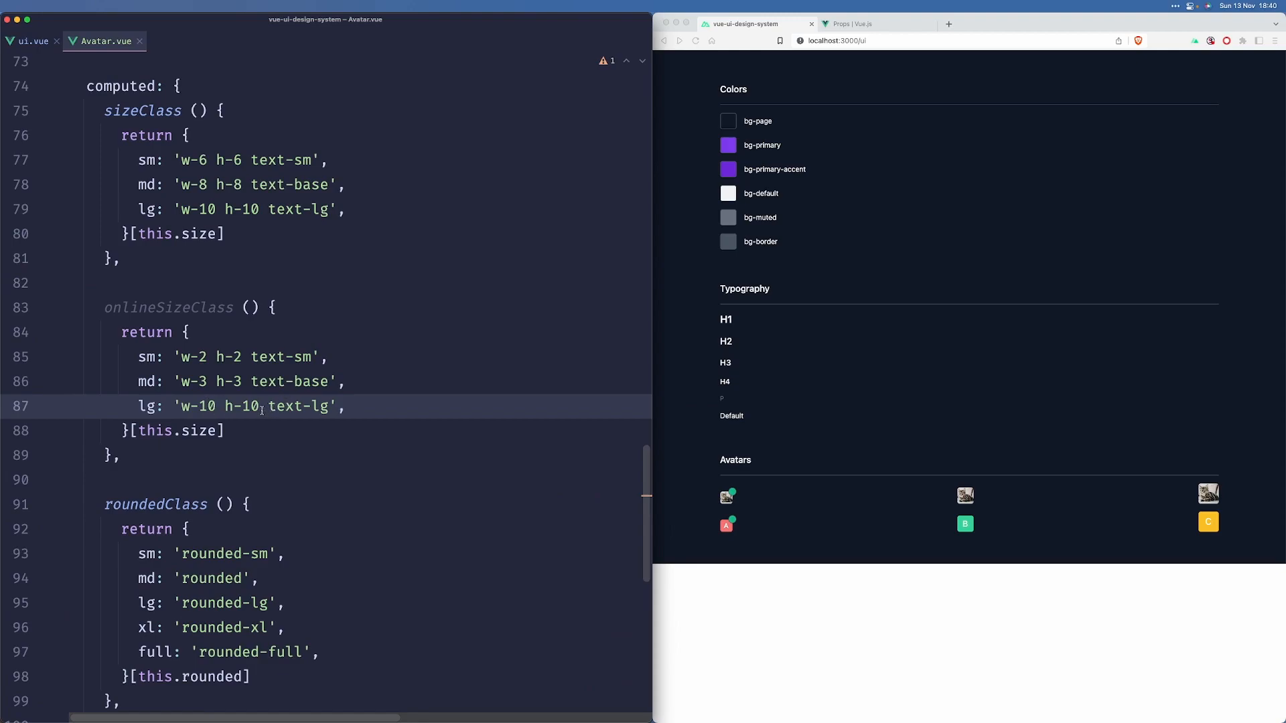
type("w-4 h-4 text-lg',")
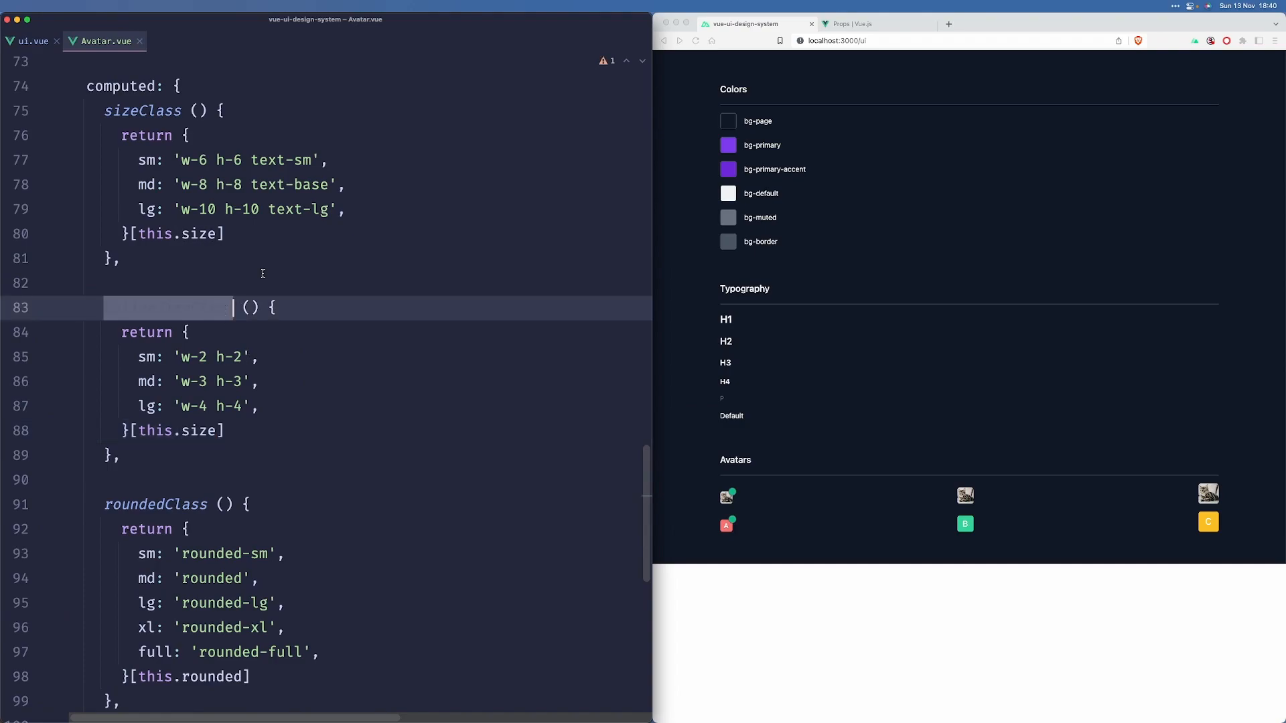
scroll("up", 3)
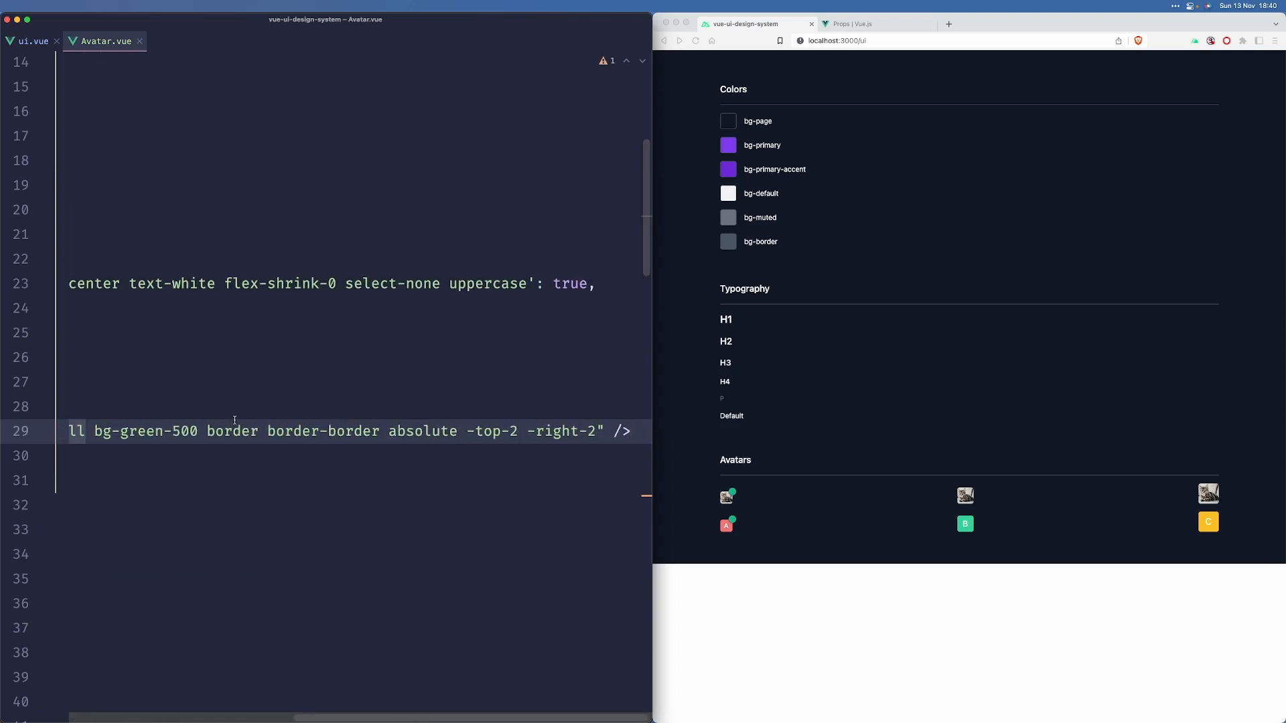
Step: Bind the status div's :class to onlineSizeClass and set sm to w-3 h-3
scroll("up", 3)
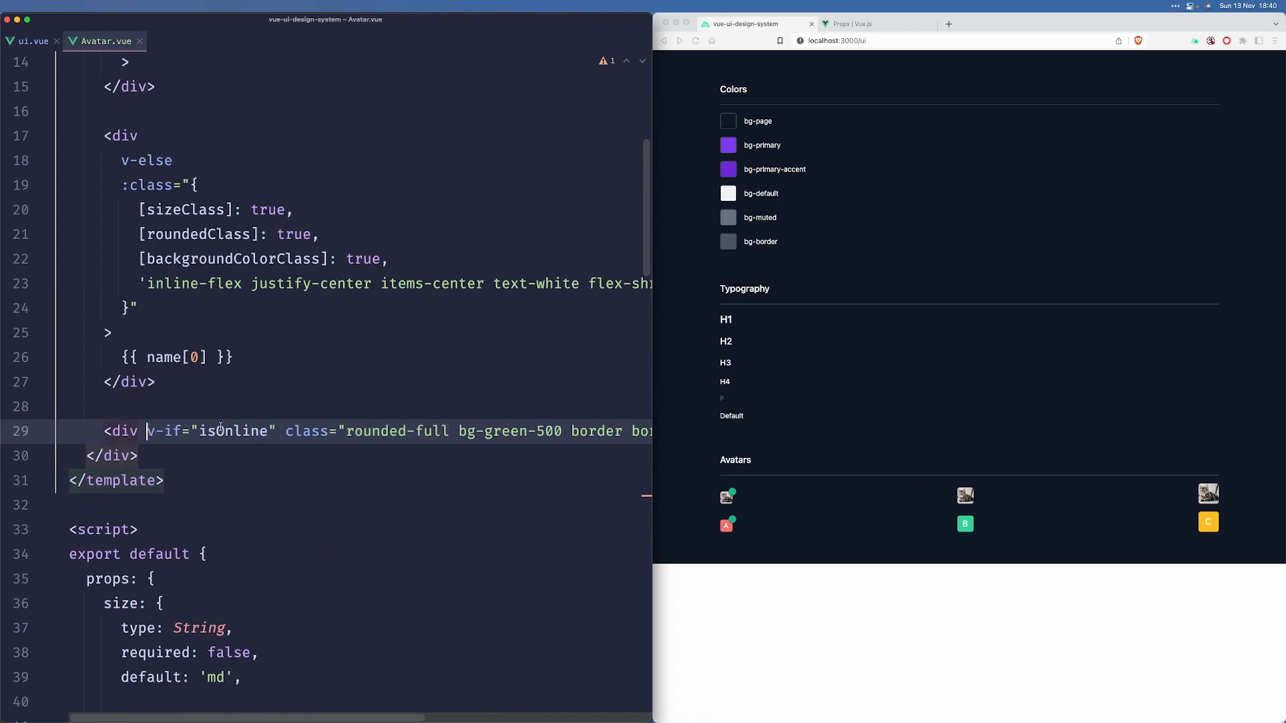
key("Enter")
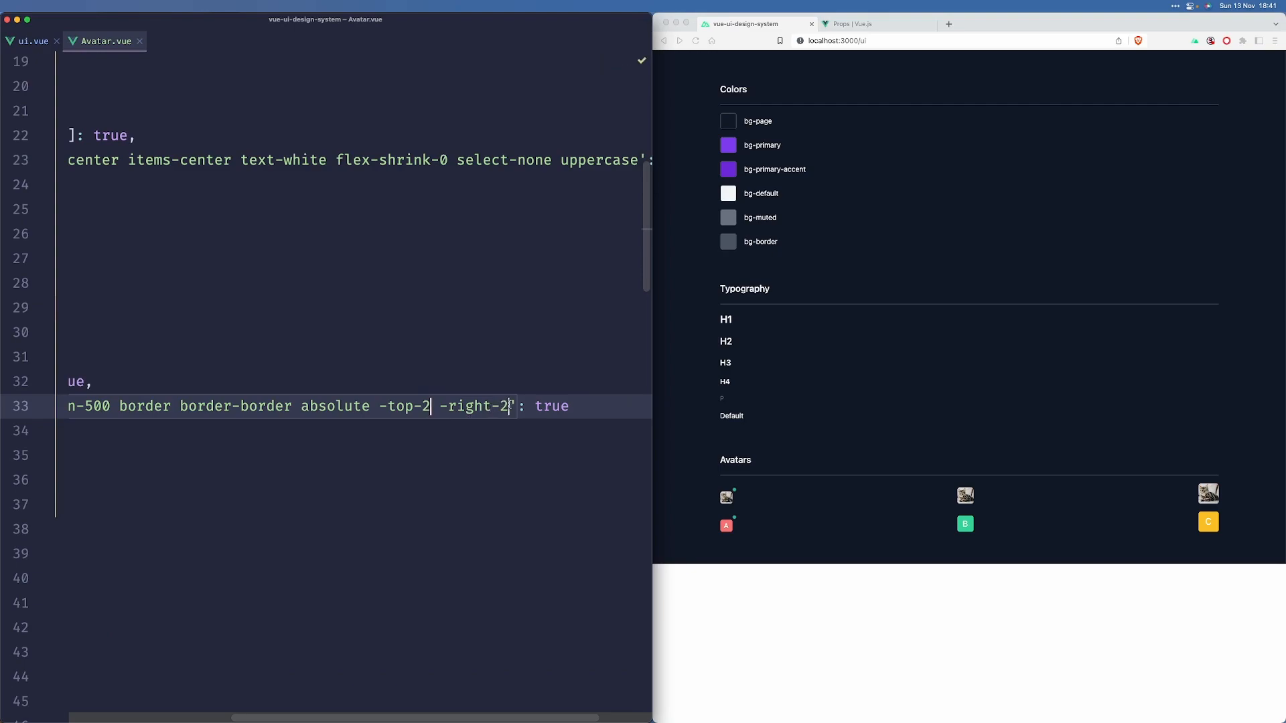
type("0")
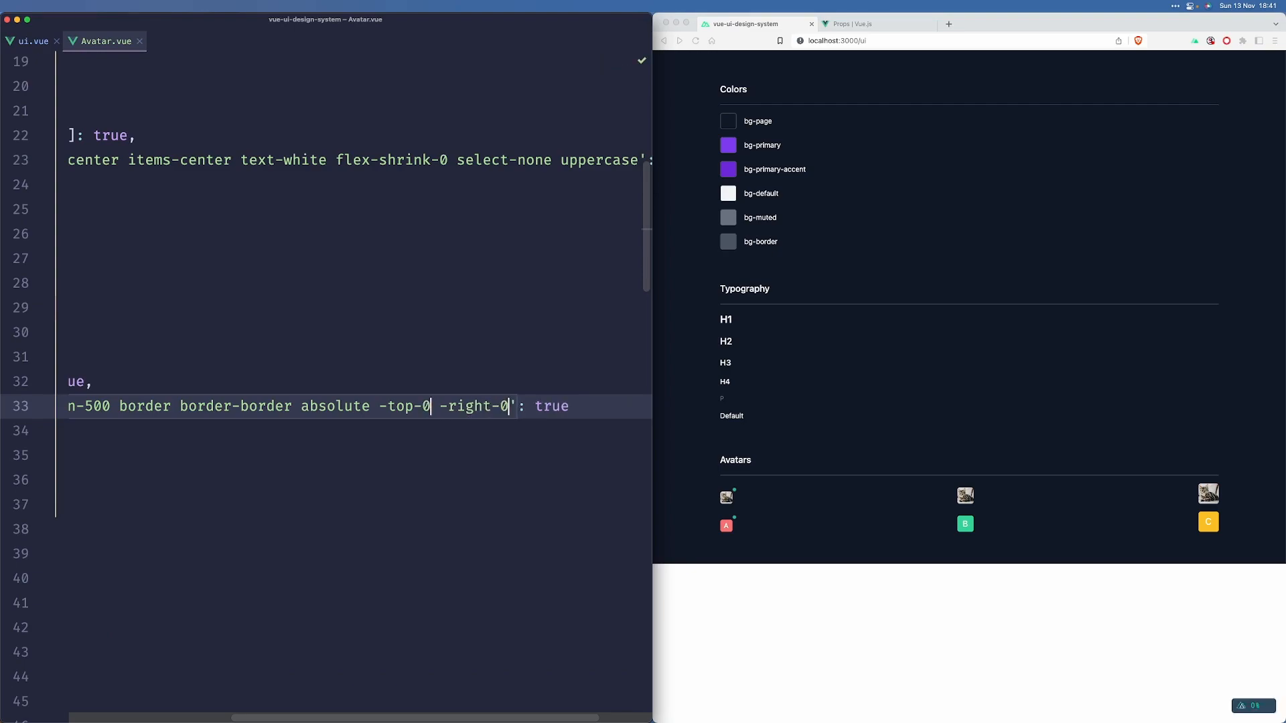
type("1")
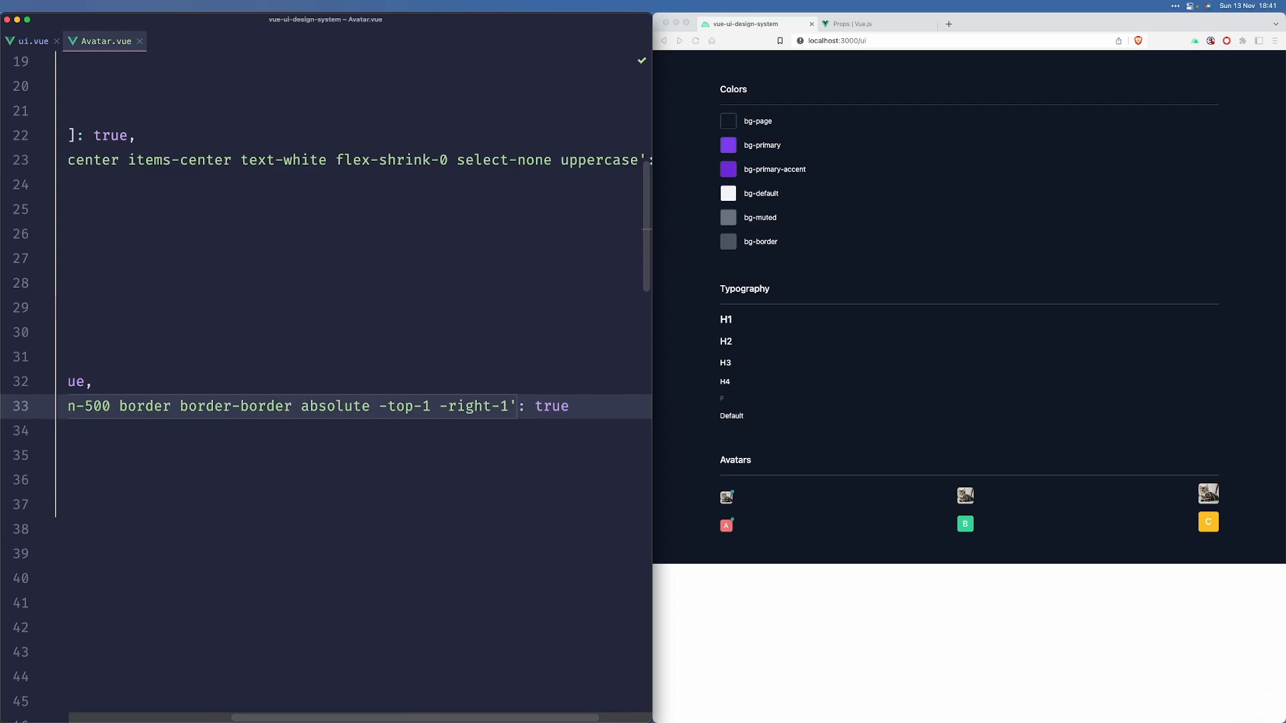
Step: Change the dot's offsets to -top-1.5 -right-1.5
scroll("down", 3)
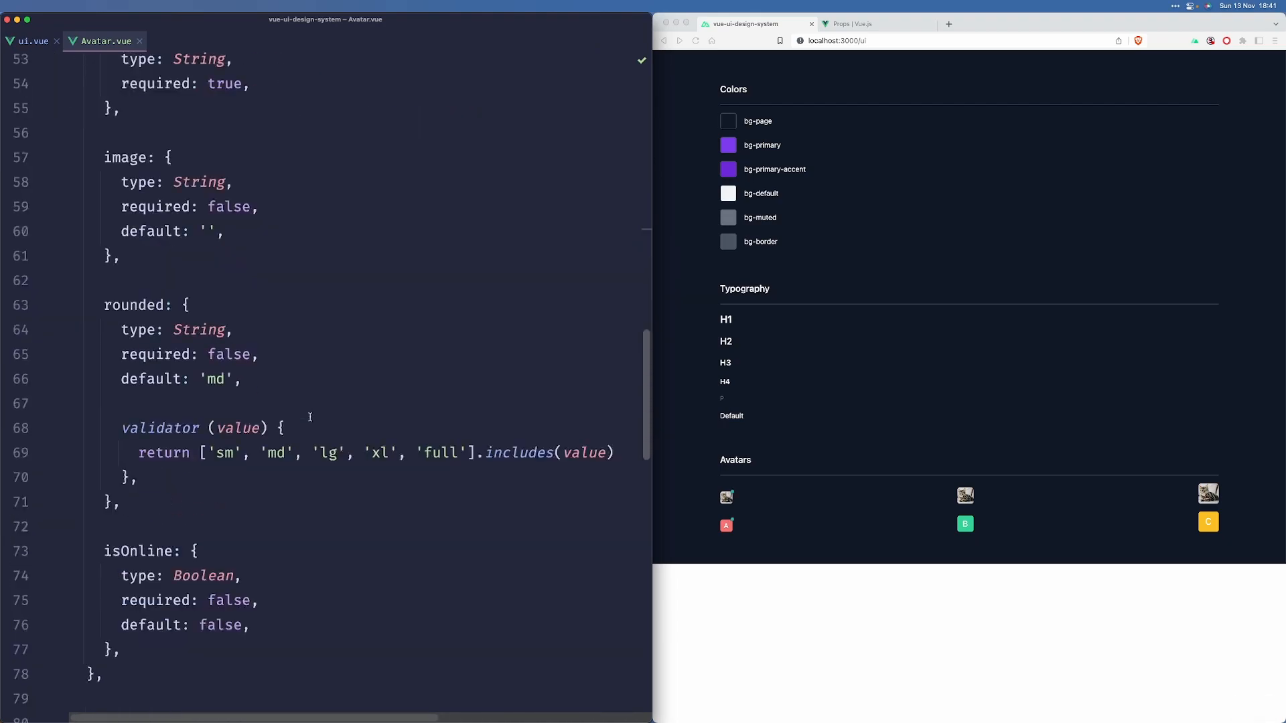
scroll("down", 3)
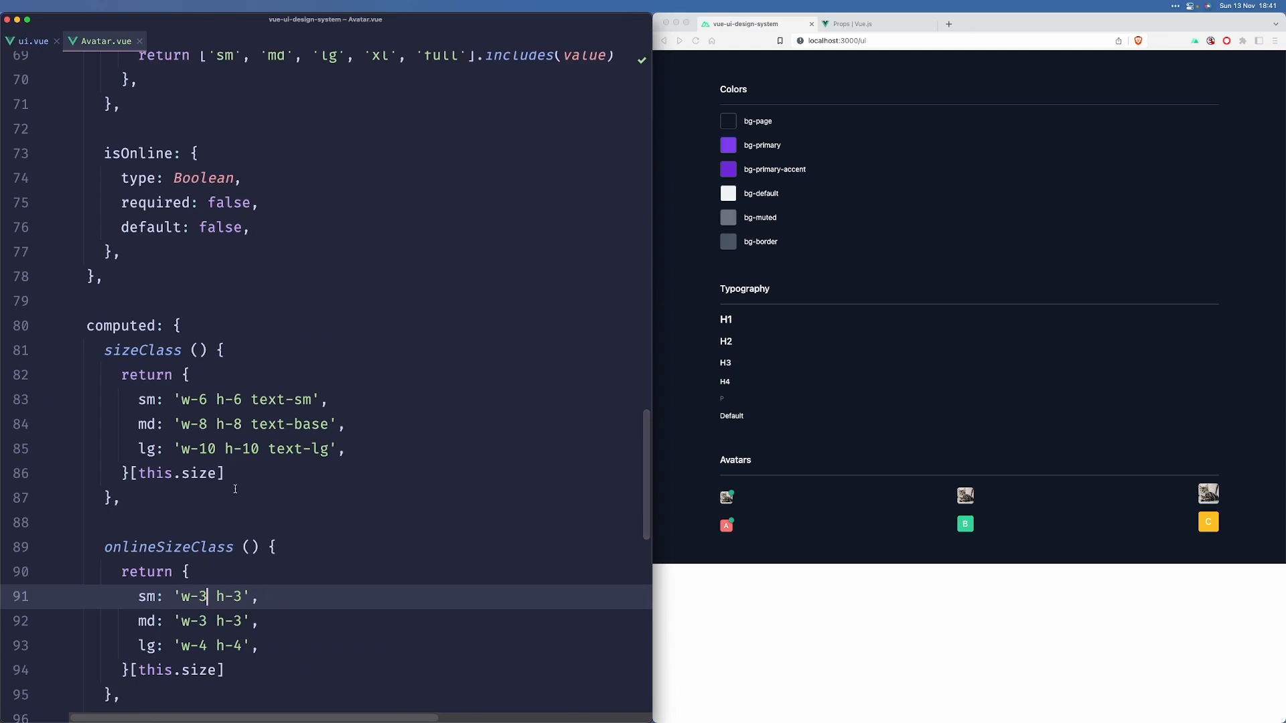
scroll("up", 3)
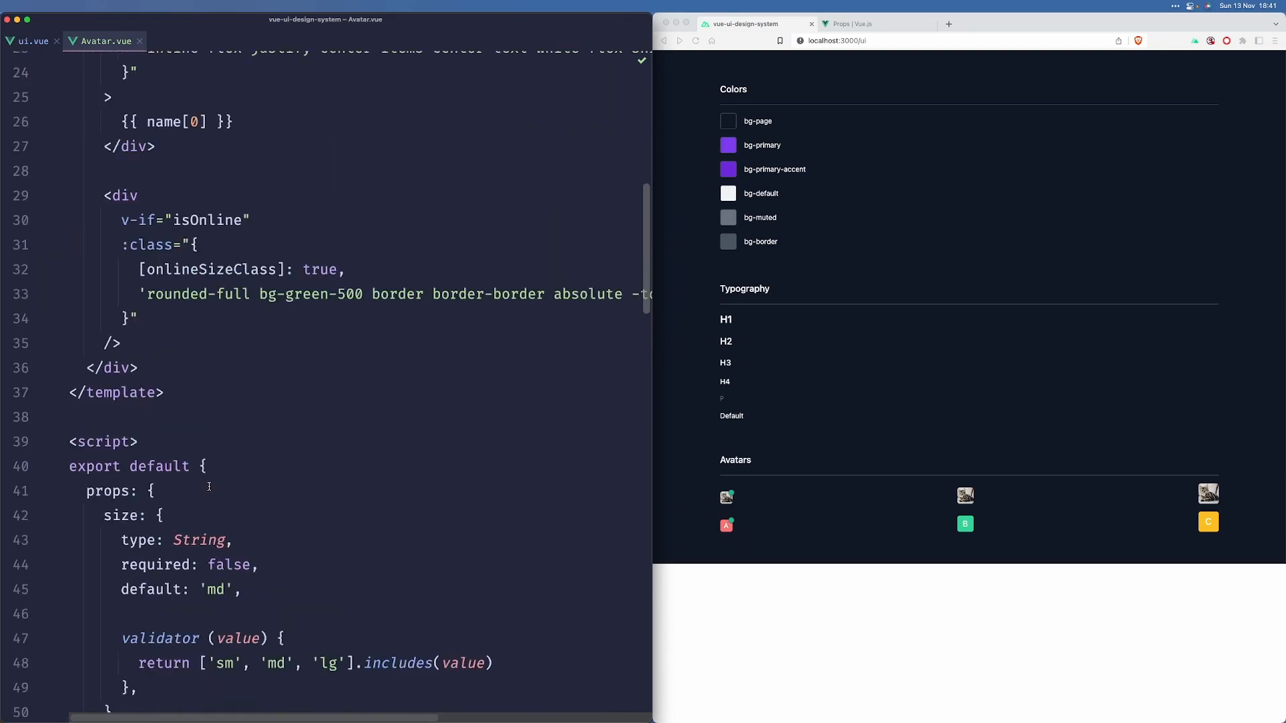
scroll("right", 3)
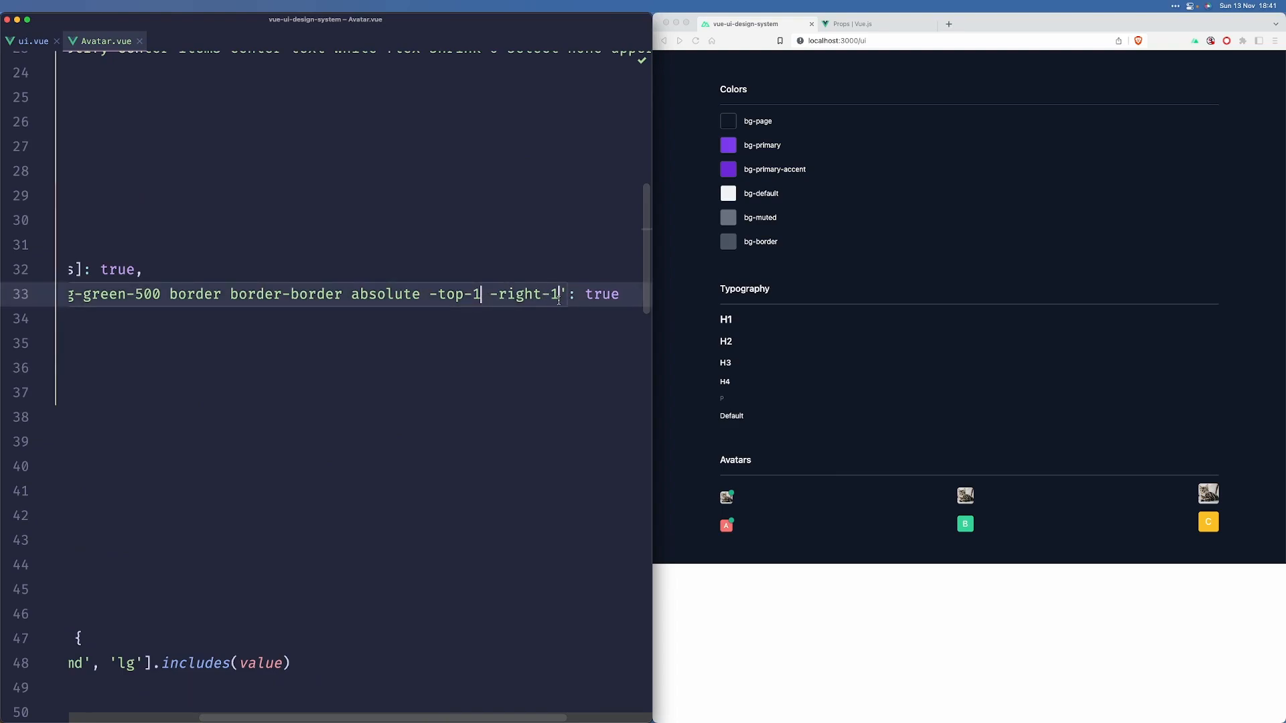
type(".5")
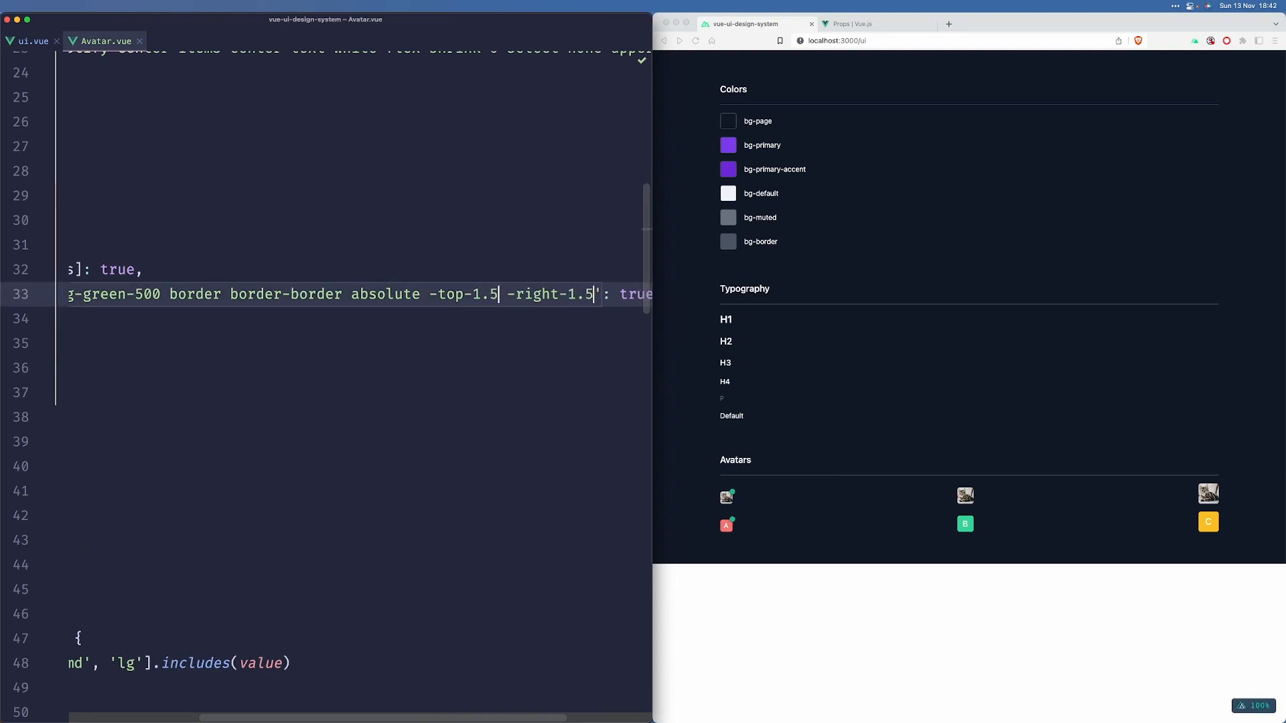
left_click(437, 294)
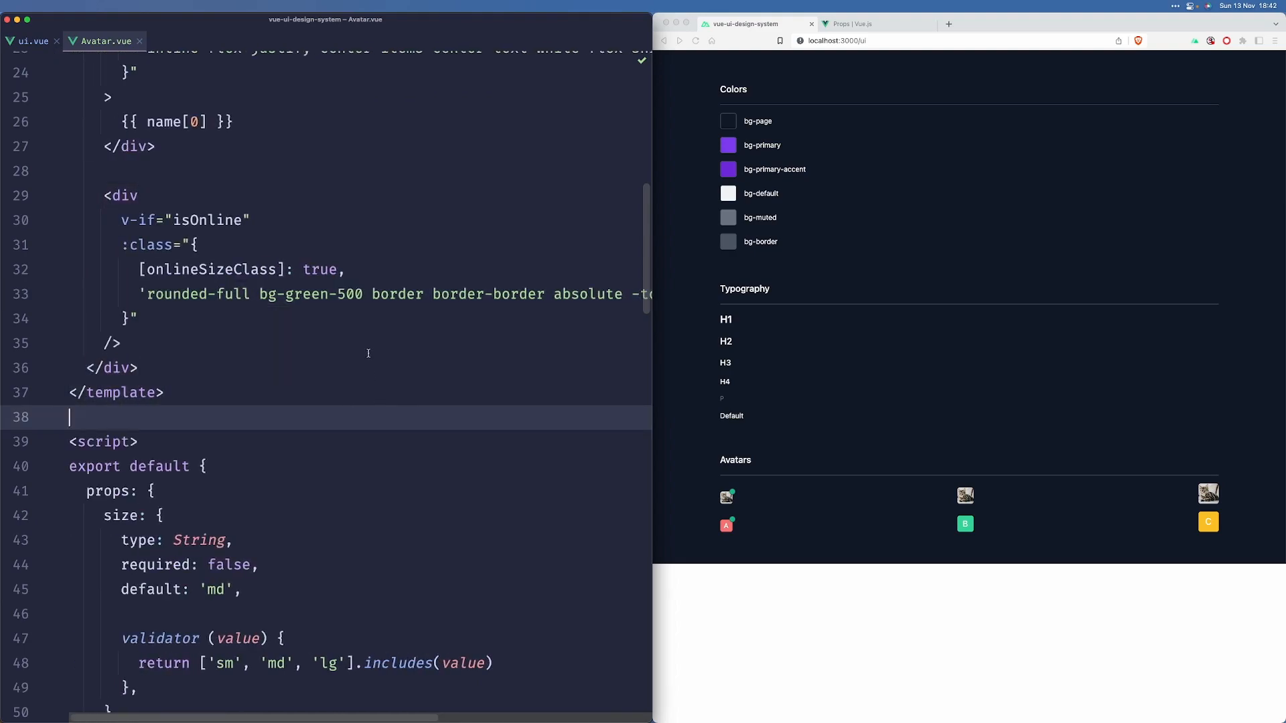
mouse_move(478, 350)
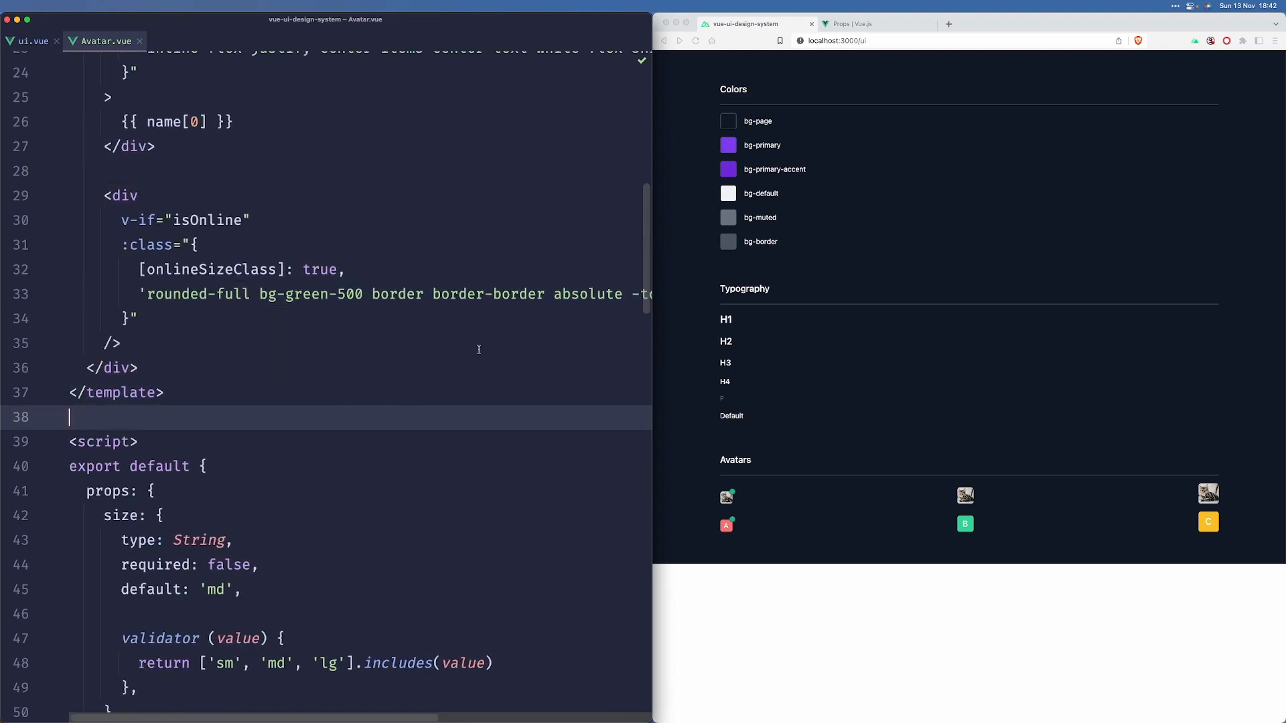